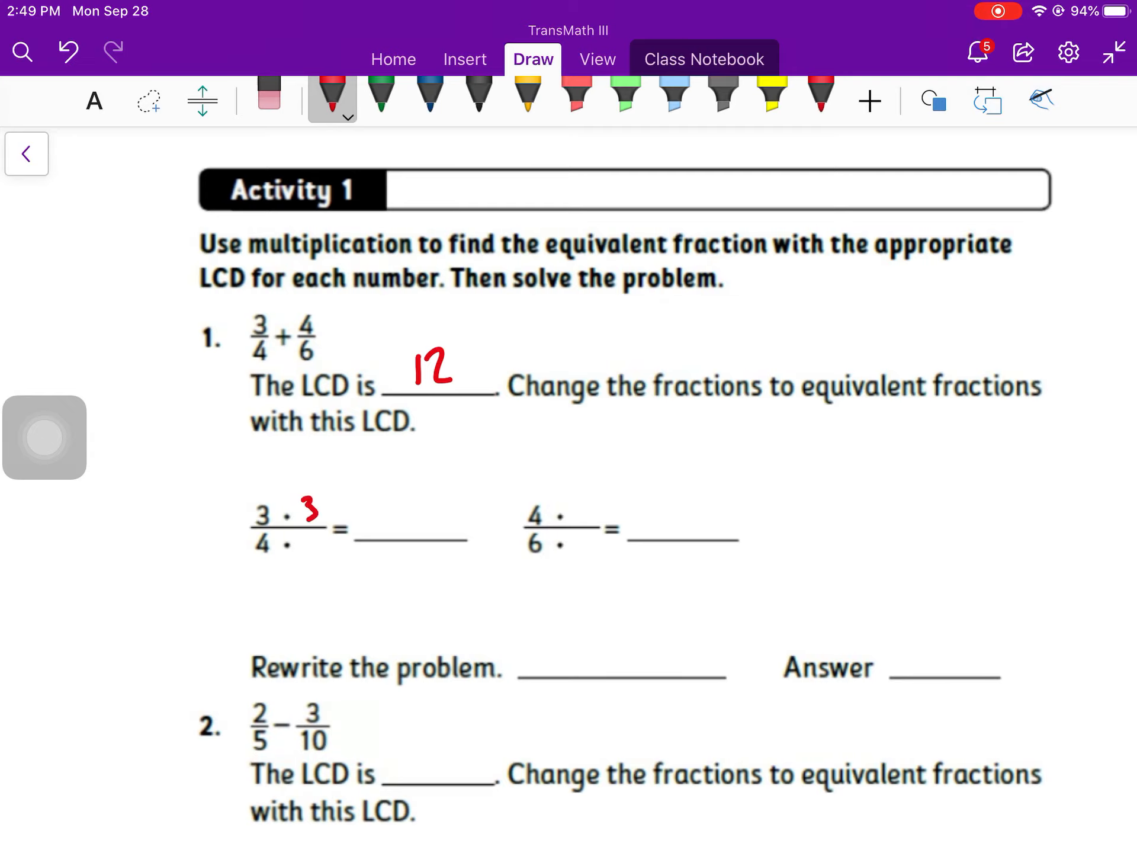
Step: Write the equivalent fractions for problem 1 and the LCD 10 with 4/10 for problem 2
{"action": "left_click_drag", "start_coordinate": [312, 529], "coordinate": [406, 486]}
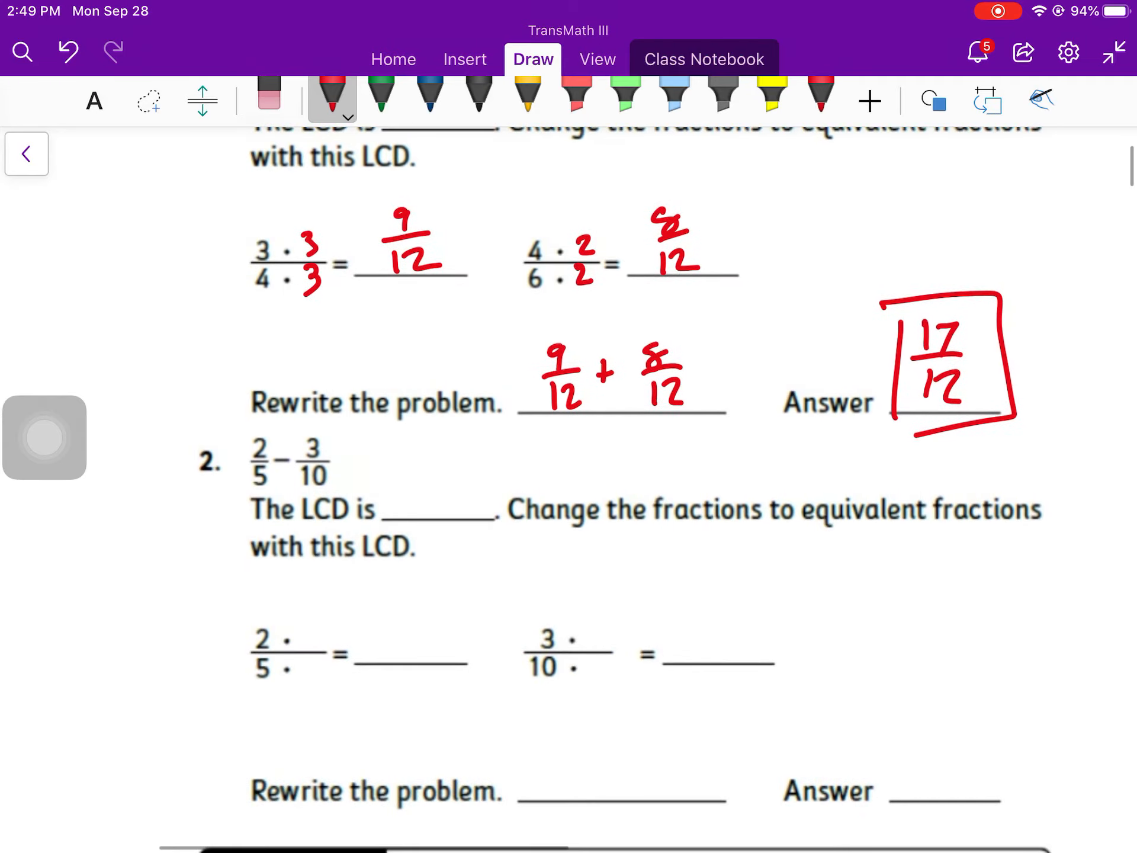
{"action": "left_click_drag", "start_coordinate": [414, 493], "coordinate": [413, 515]}
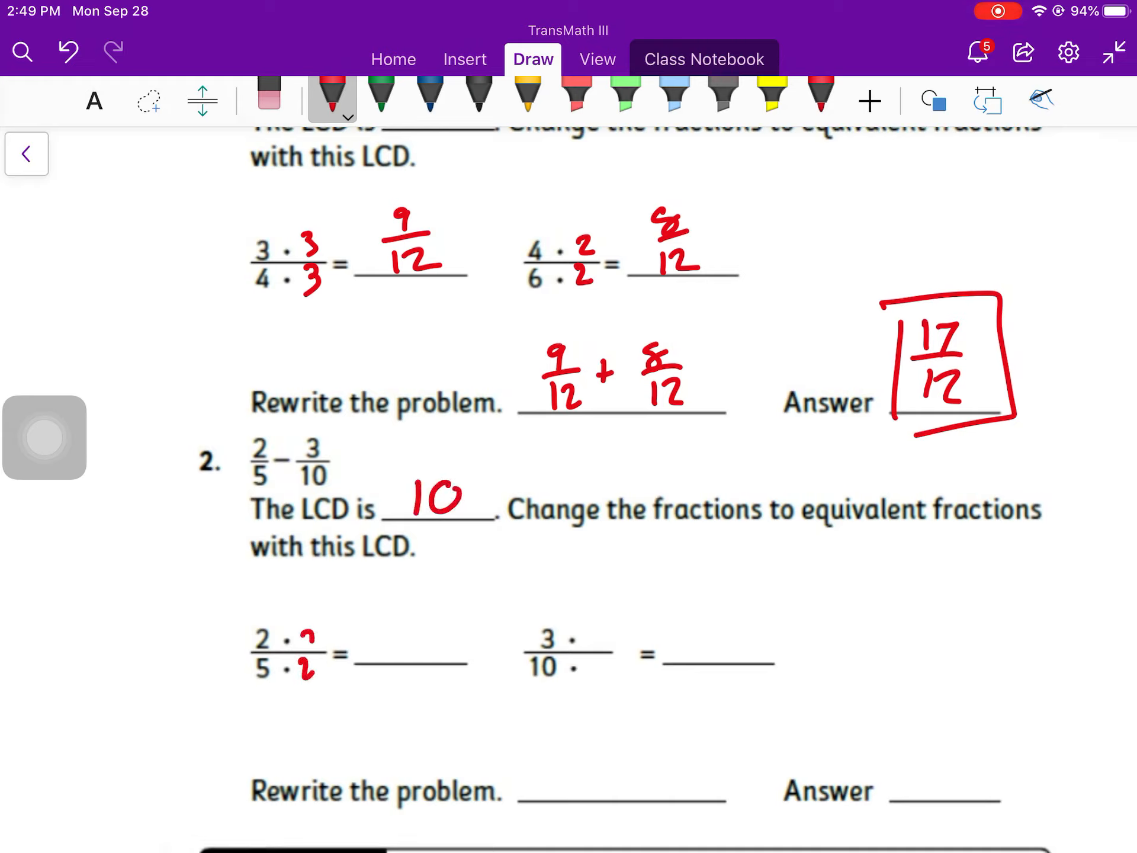
{"action": "type", "text": "4/10"}
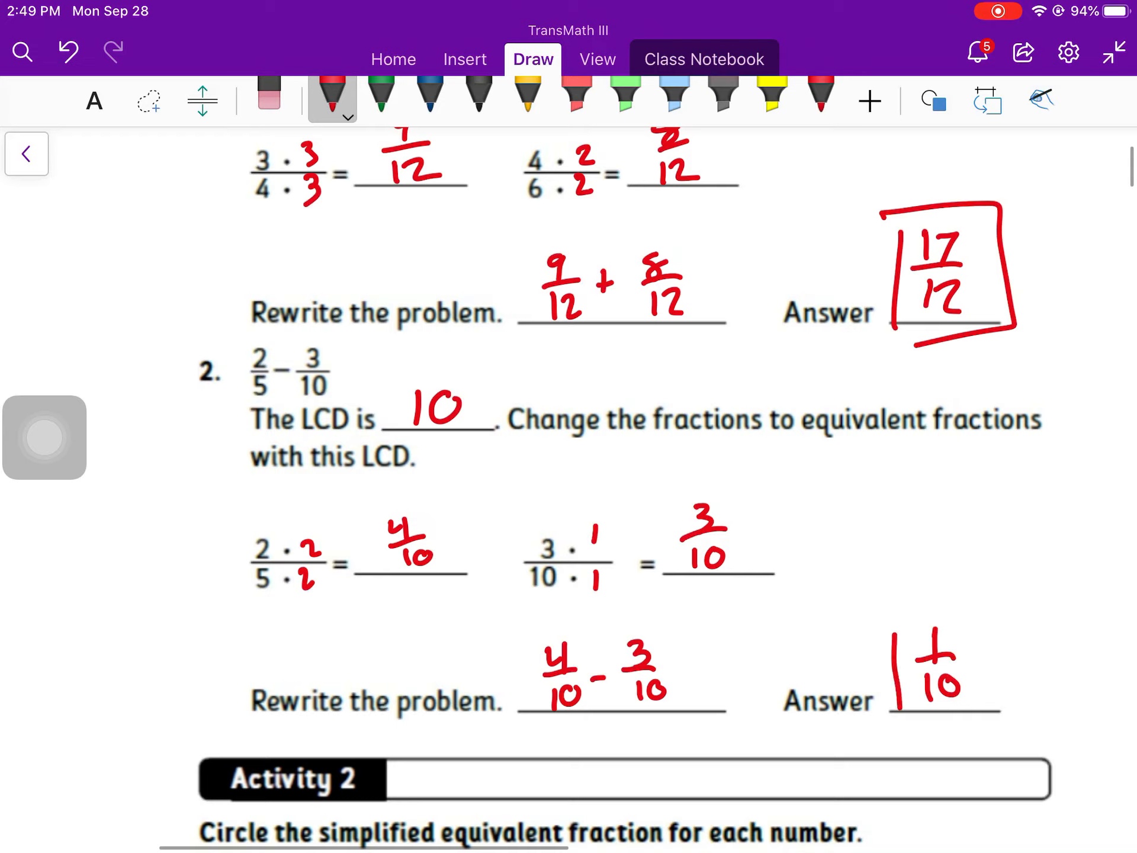
{"action": "scroll", "scroll_direction": "down", "scroll_amount": 3}
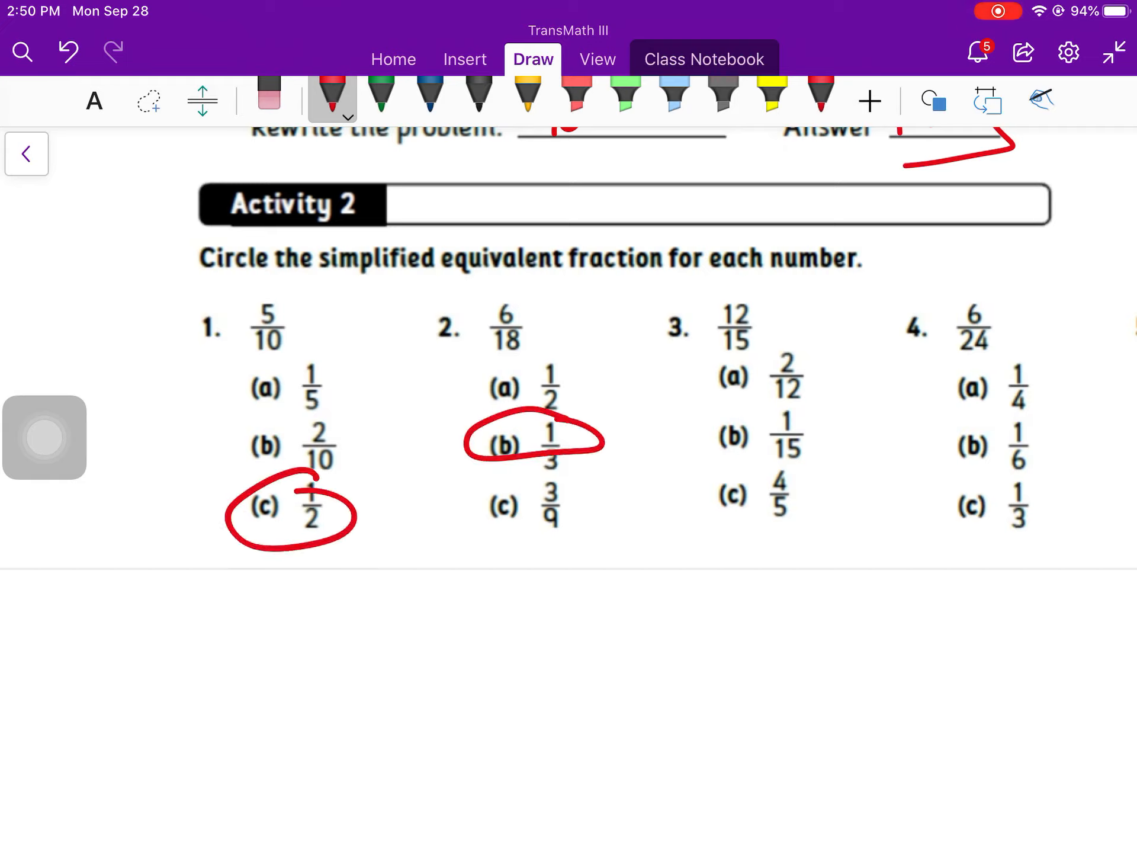
Step: Divide 12/15 by 3 and circle the simplified answers for Activity 2's remaining items
{"action": "left_click", "coordinate": [760, 316]}
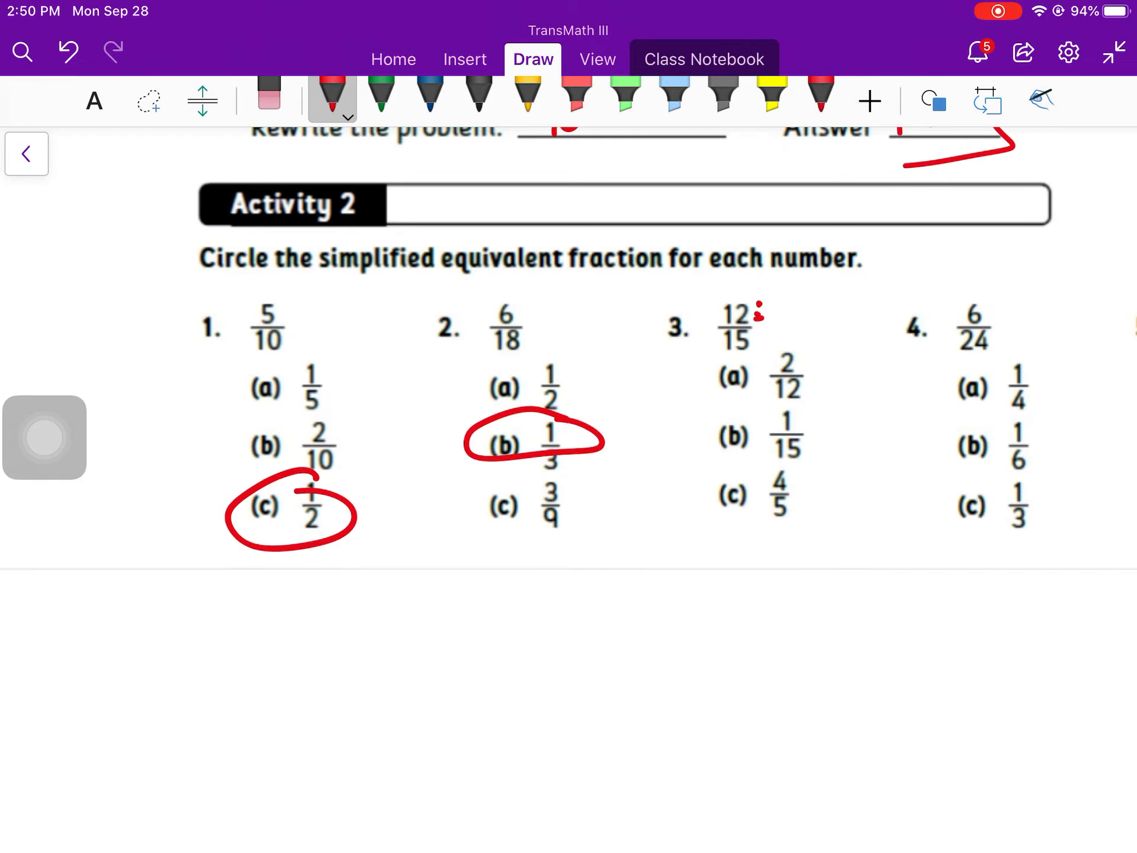
{"action": "left_click_drag", "start_coordinate": [762, 304], "coordinate": [769, 334]}
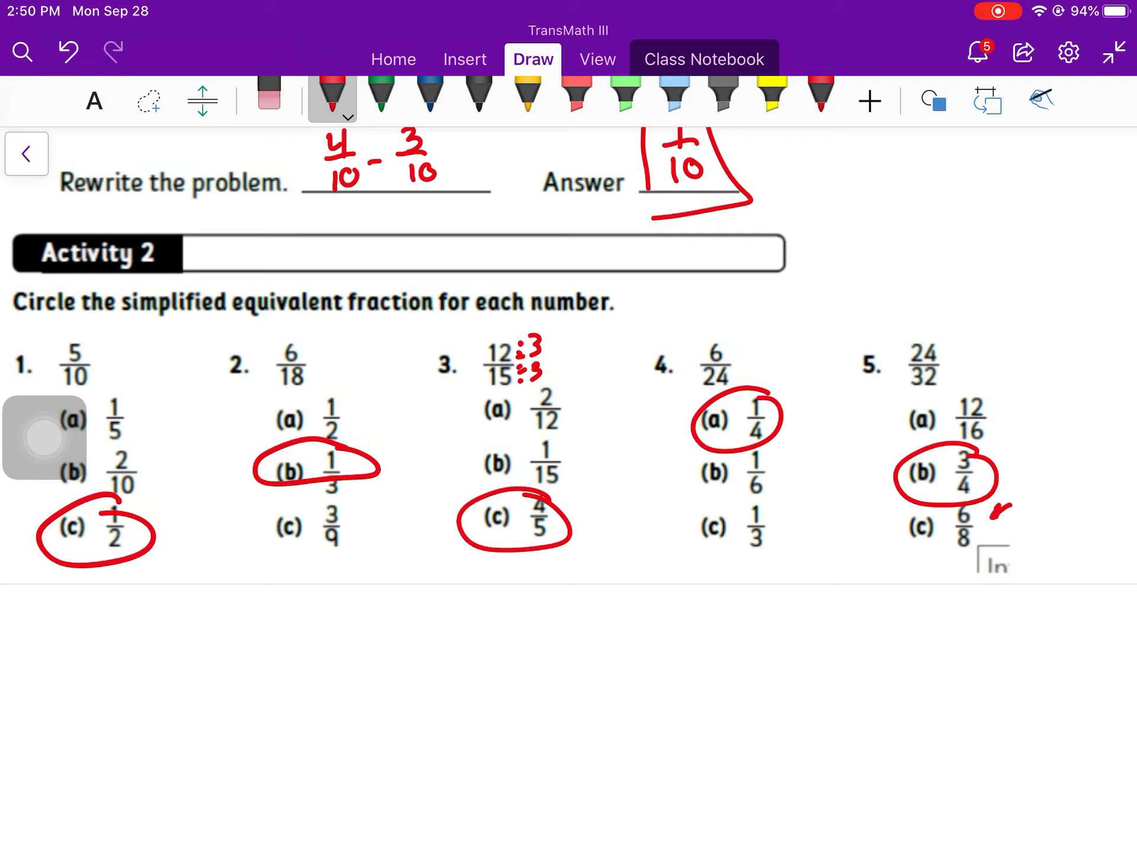
{"action": "left_click_drag", "start_coordinate": [1015, 384], "coordinate": [979, 424]}
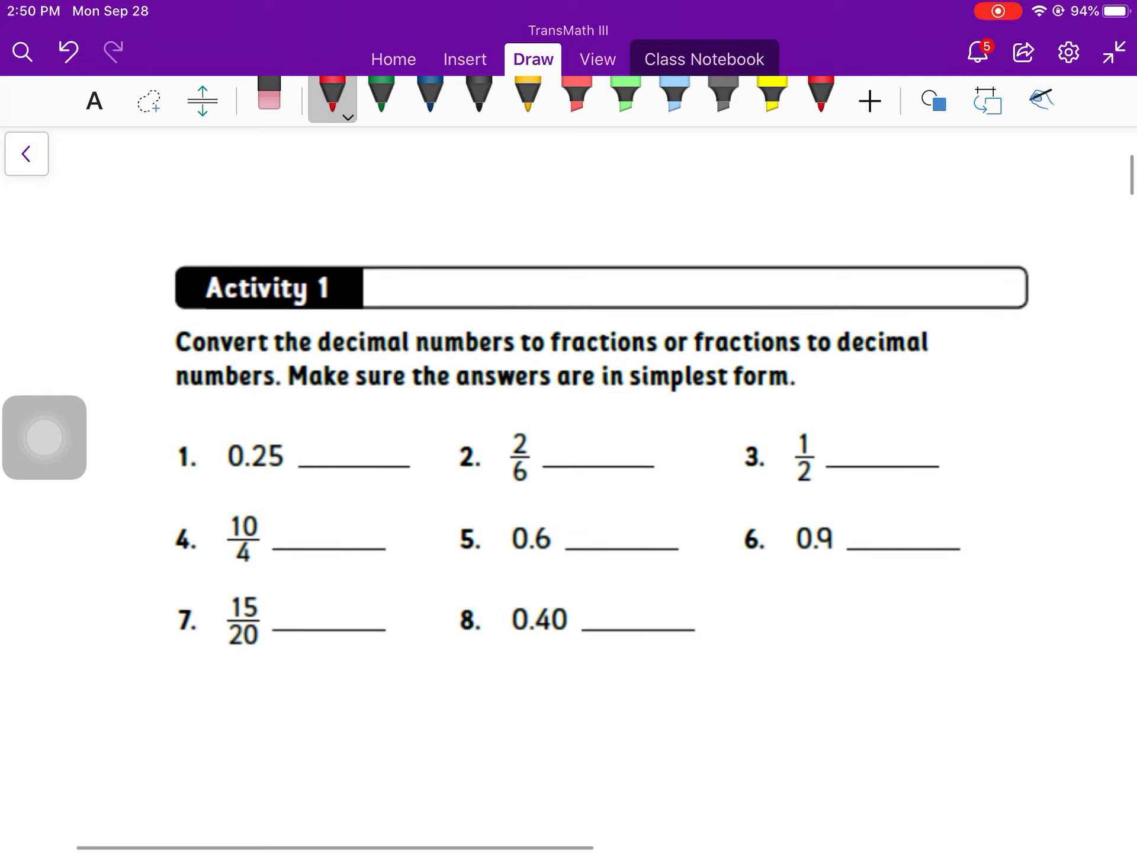
Step: Write 1/4 for 0.25, the conversions for problems 2–5, box 3/5 and write 9/10 for 0.9
{"action": "left_click_drag", "start_coordinate": [326, 421], "coordinate": [351, 442]}
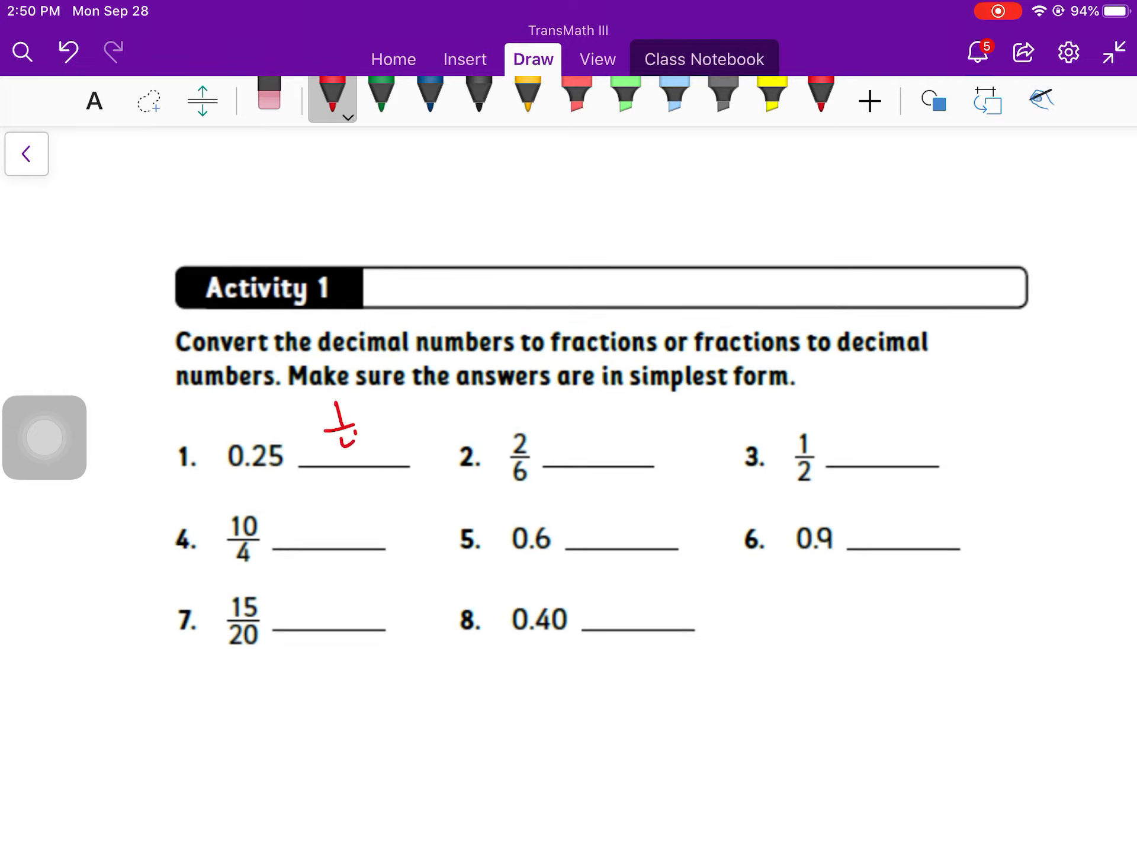
{"action": "left_click_drag", "start_coordinate": [344, 434], "coordinate": [356, 461]}
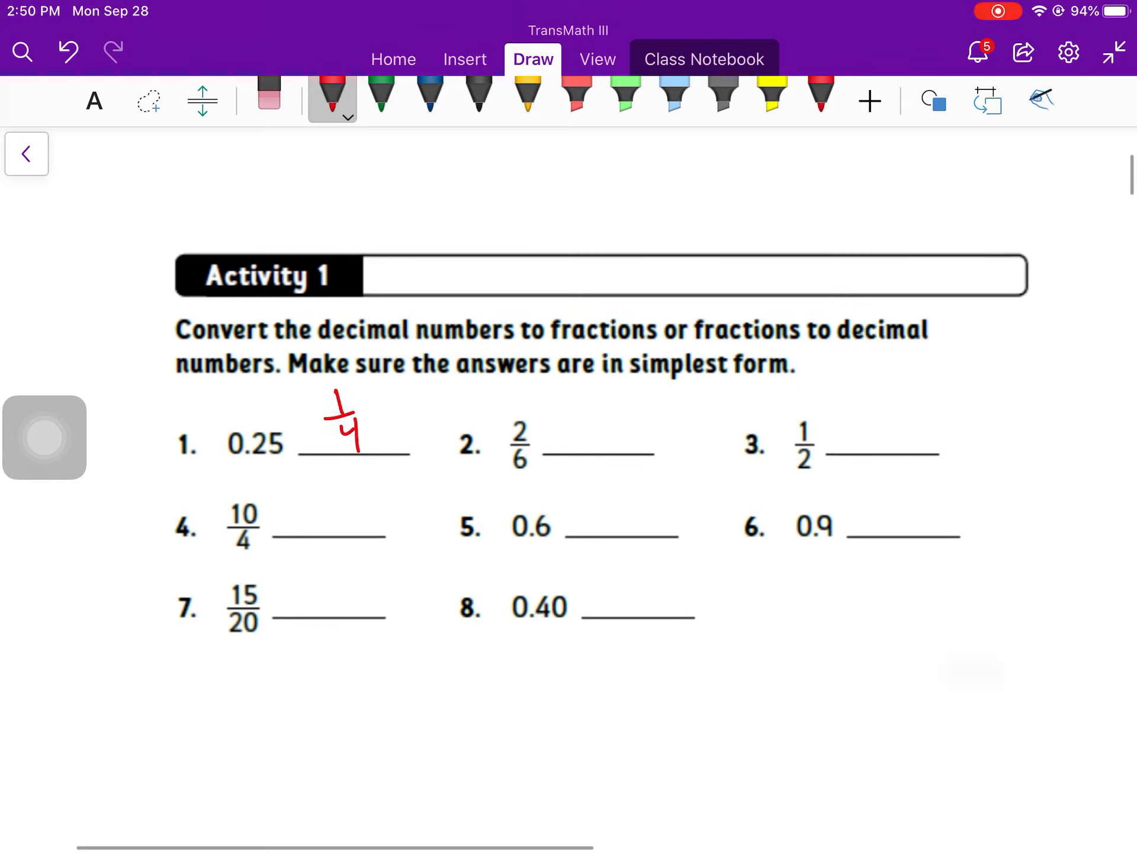
{"action": "left_click_drag", "start_coordinate": [529, 424], "coordinate": [566, 435]}
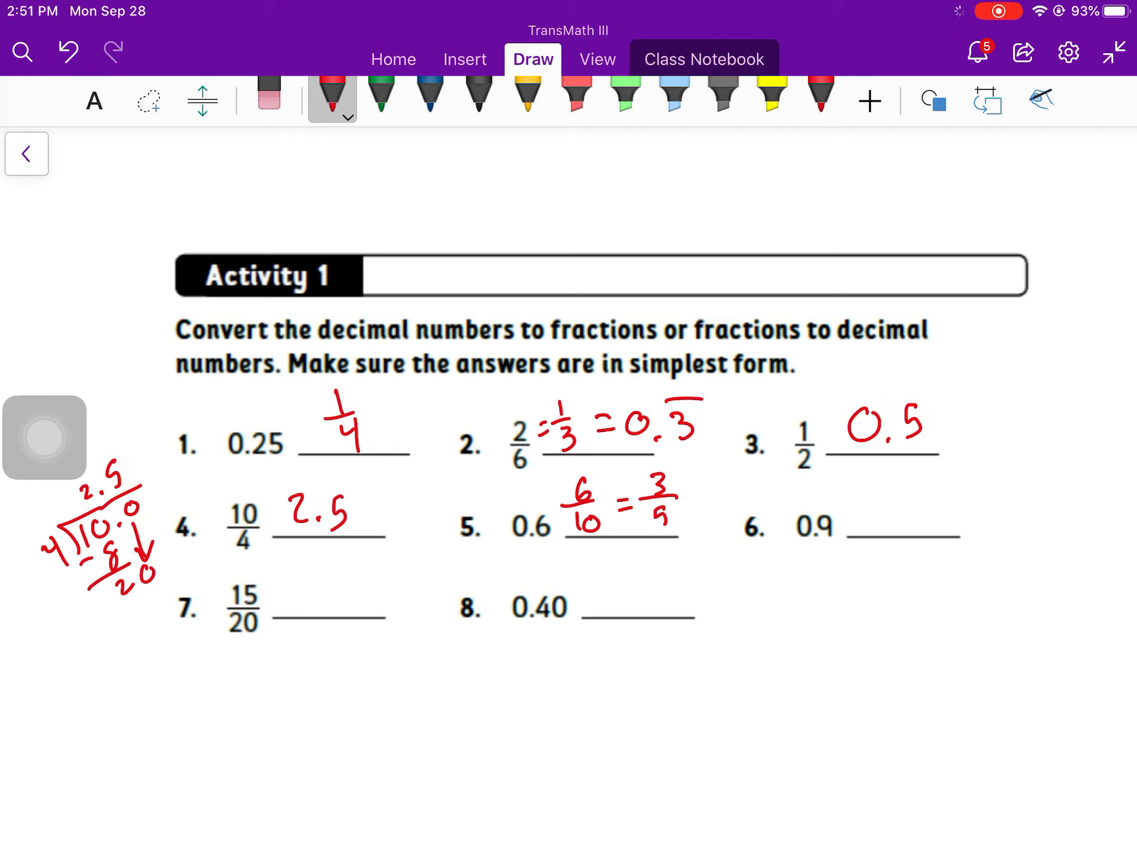
{"action": "left_click_drag", "start_coordinate": [638, 478], "coordinate": [674, 536]}
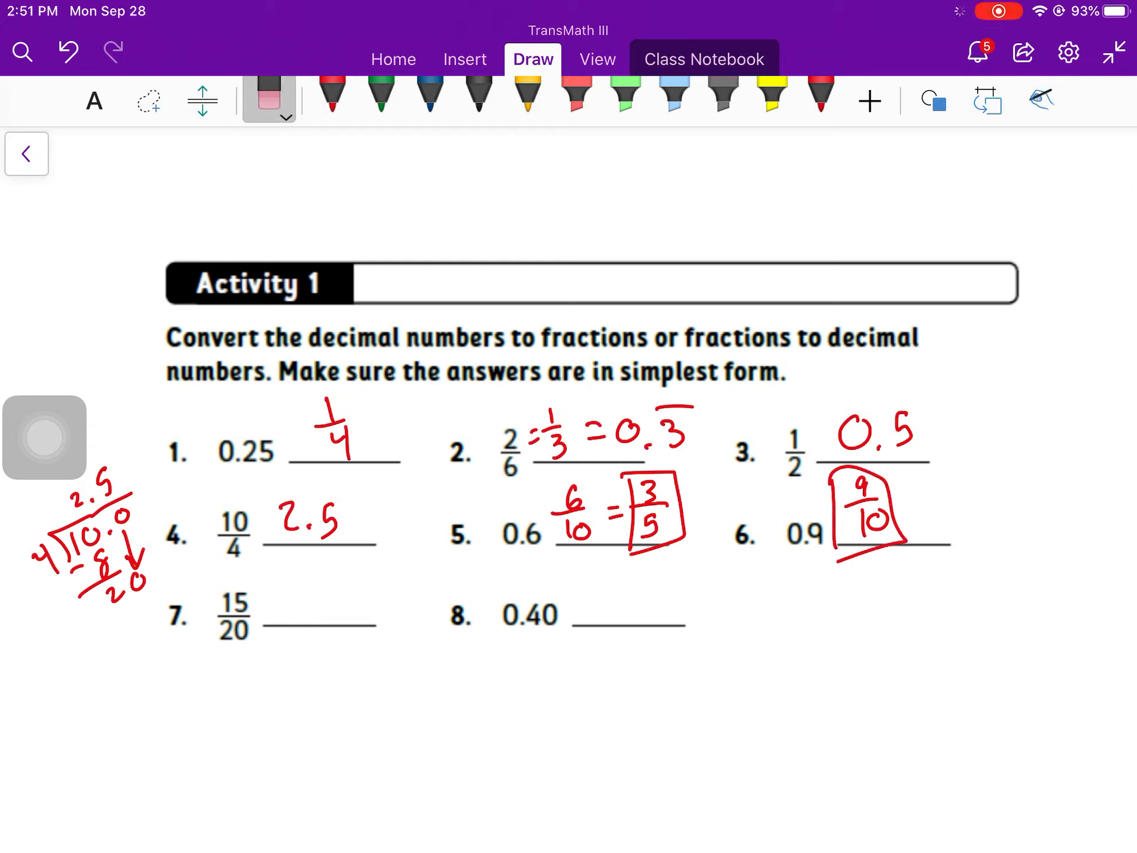
{"action": "left_click", "coordinate": [332, 95]}
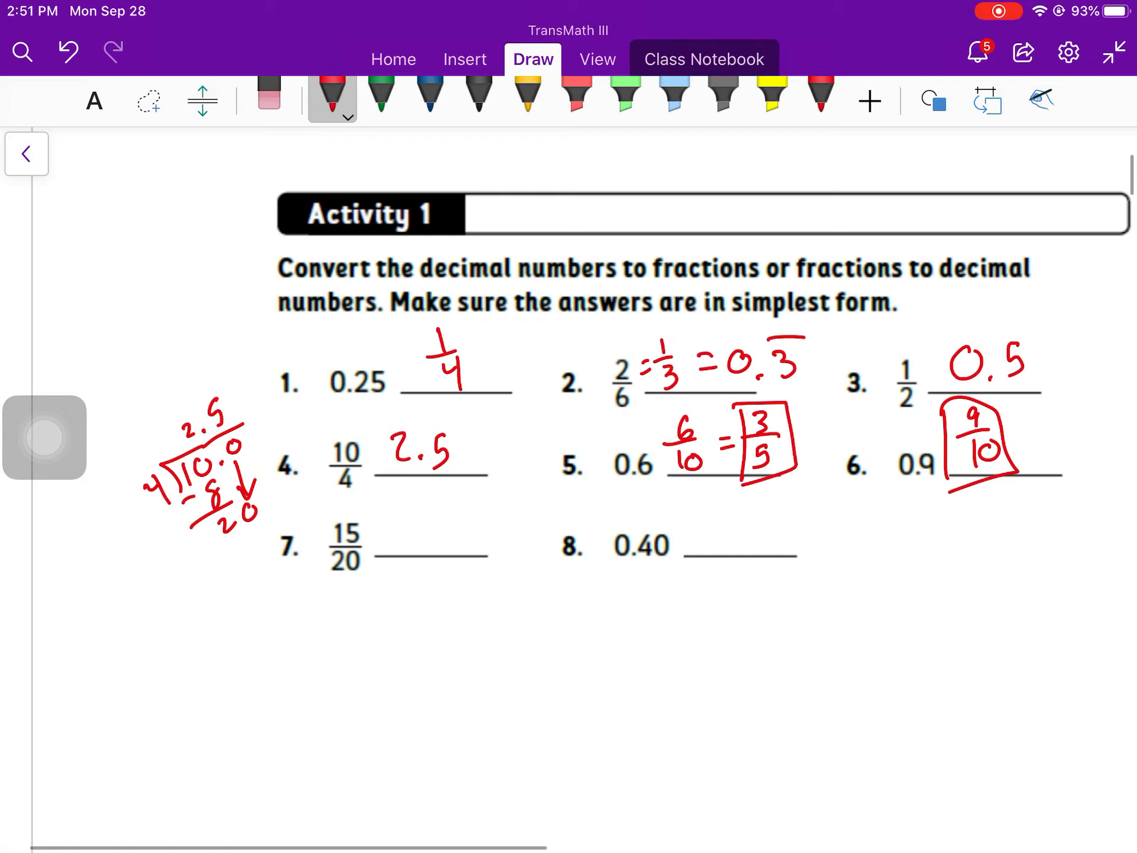
Step: Convert 15/20 to 3/4 and 0.75, reduce 0.40 to 4/10 and box 2/5 as the final answer
{"action": "left_click_drag", "start_coordinate": [384, 508], "coordinate": [403, 533]}
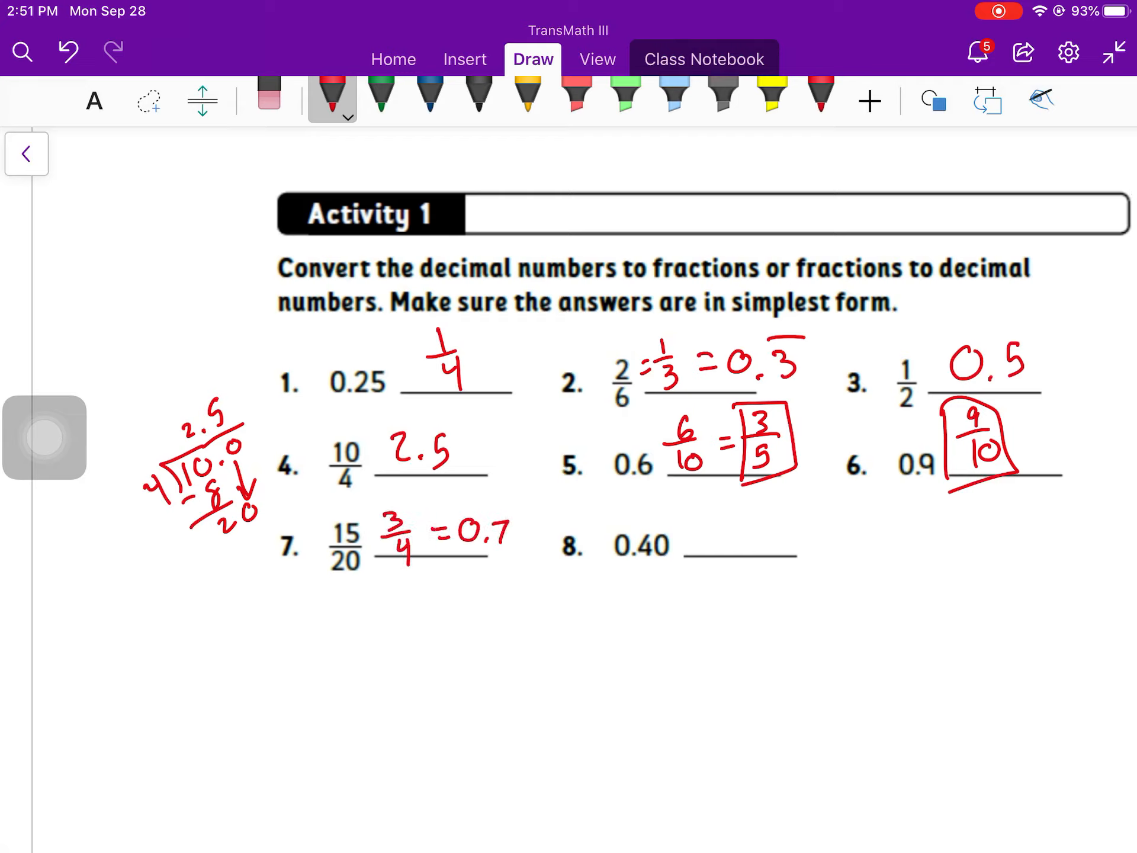
{"action": "left_click_drag", "start_coordinate": [472, 530], "coordinate": [523, 537]}
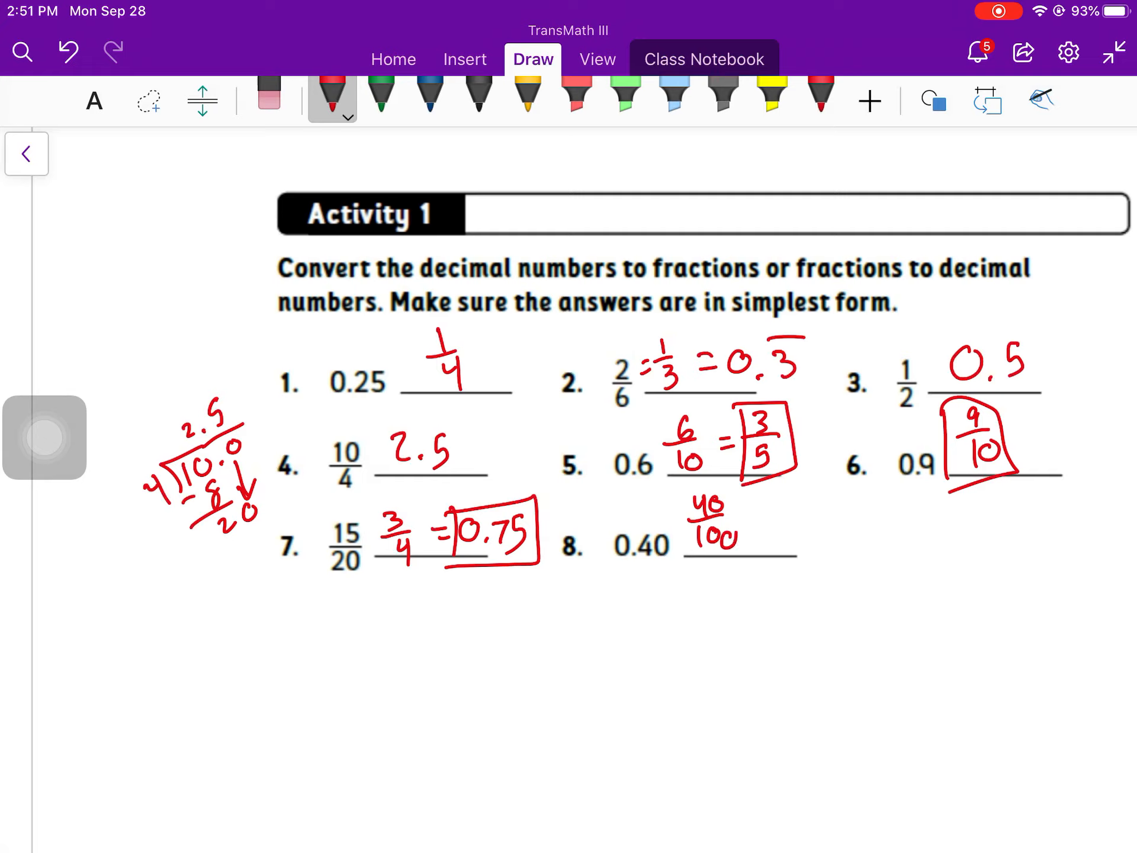
{"action": "left_click_drag", "start_coordinate": [754, 522], "coordinate": [776, 522]}
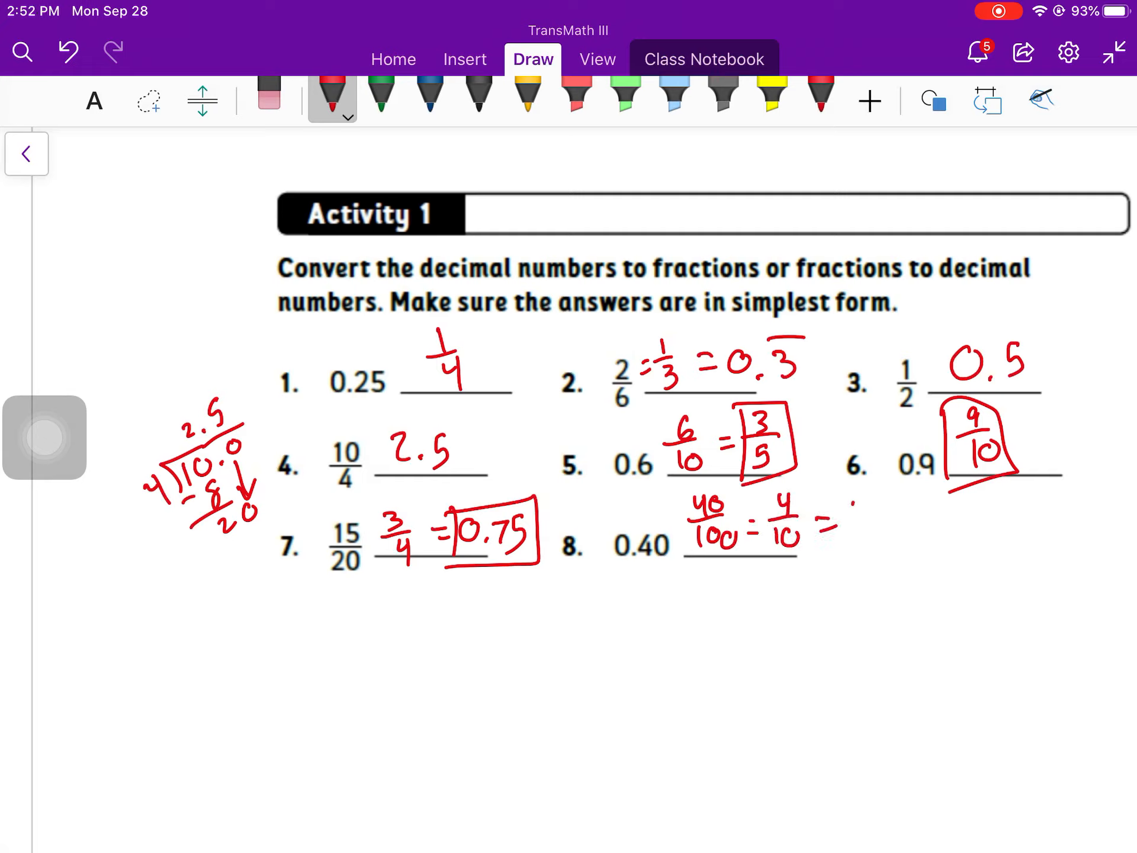
{"action": "left_click_drag", "start_coordinate": [849, 508], "coordinate": [899, 557]}
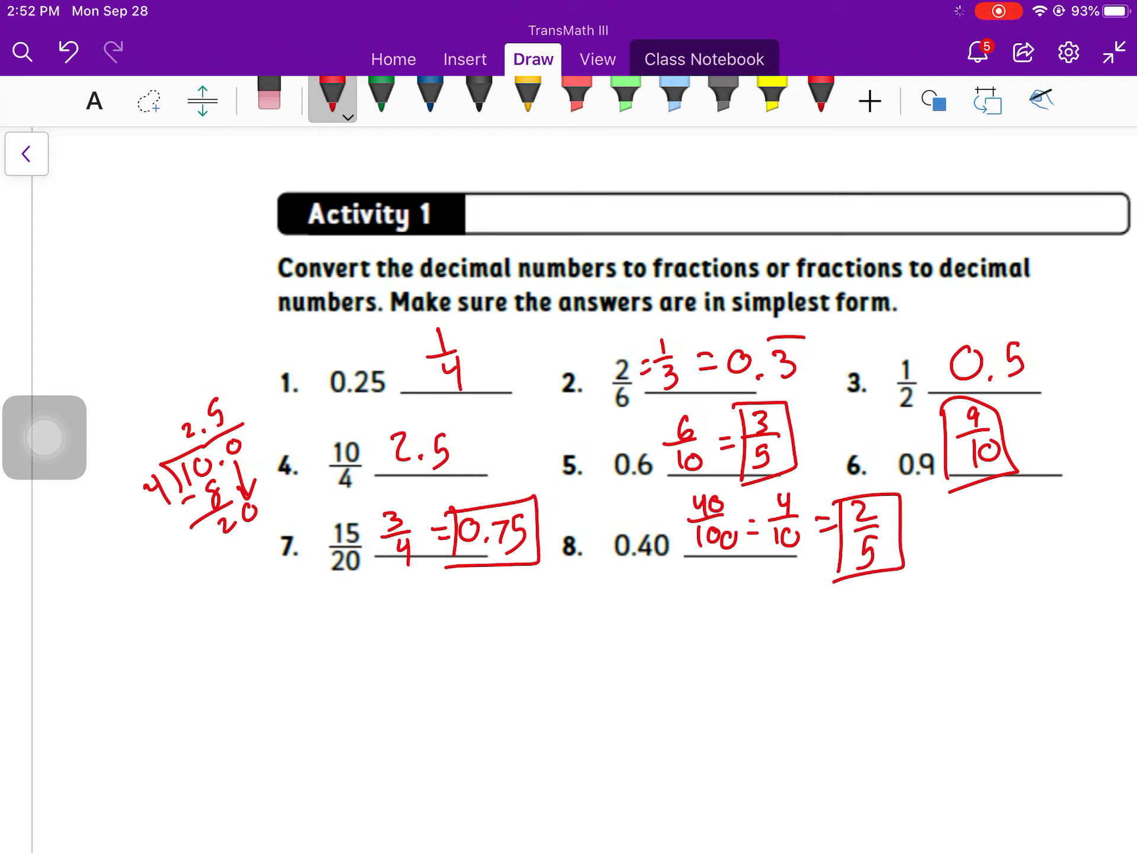
{"action": "scroll", "scroll_direction": "down", "scroll_amount": 3}
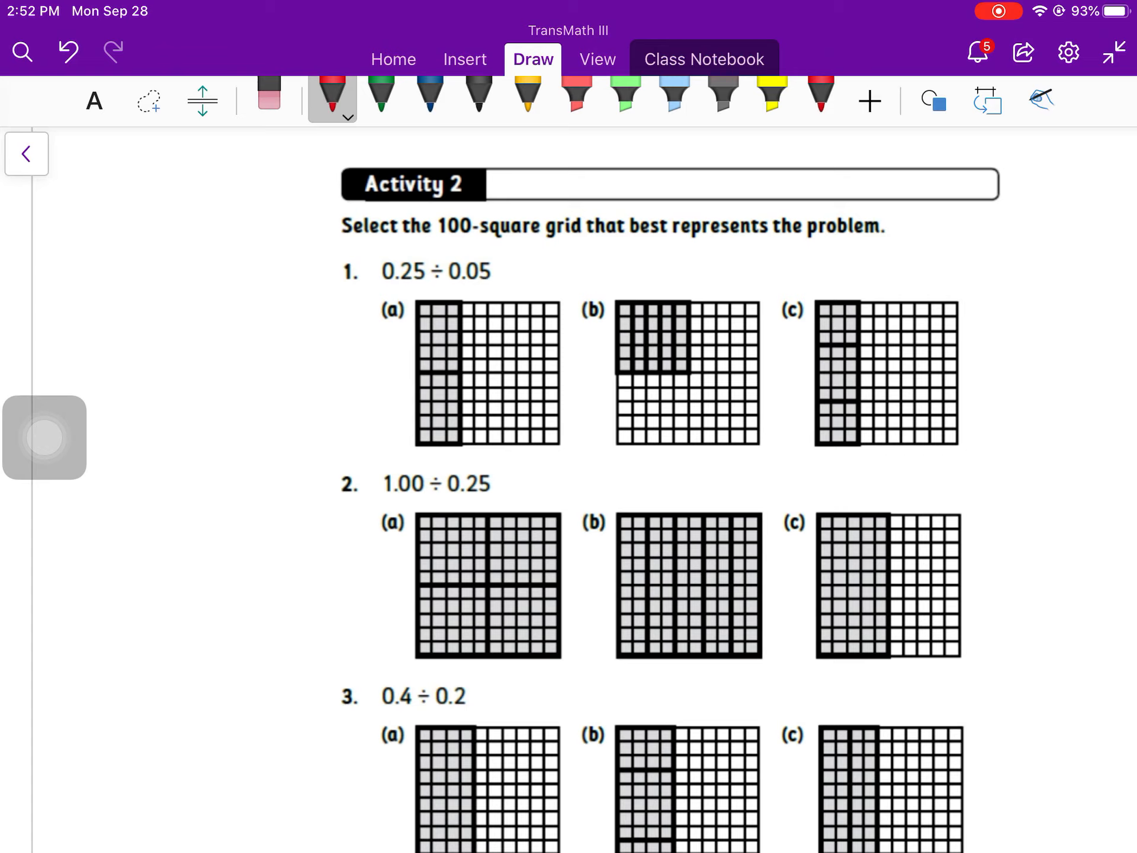
Step: Cross out grids (a) and (c) and circle grid (b) for problem 1
{"action": "left_click_drag", "start_coordinate": [435, 450], "coordinate": [530, 280]}
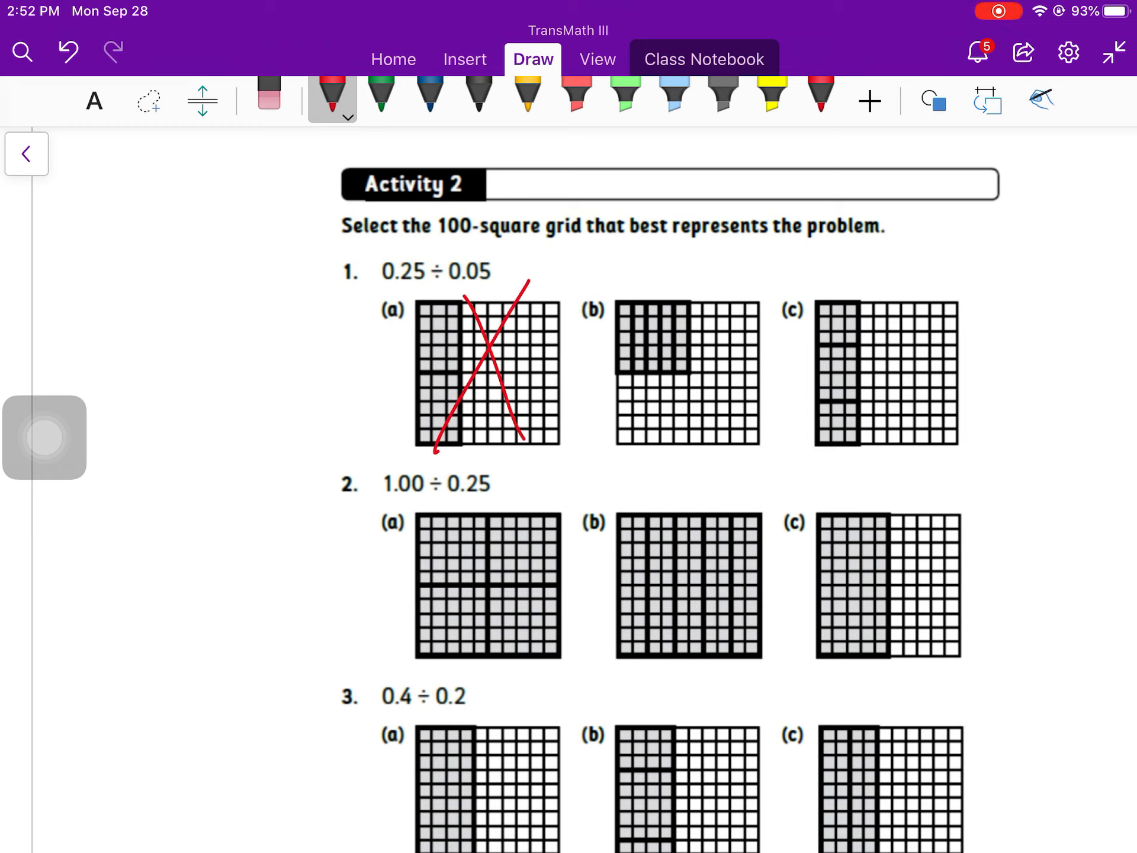
{"action": "left_click_drag", "start_coordinate": [855, 392], "coordinate": [833, 457]}
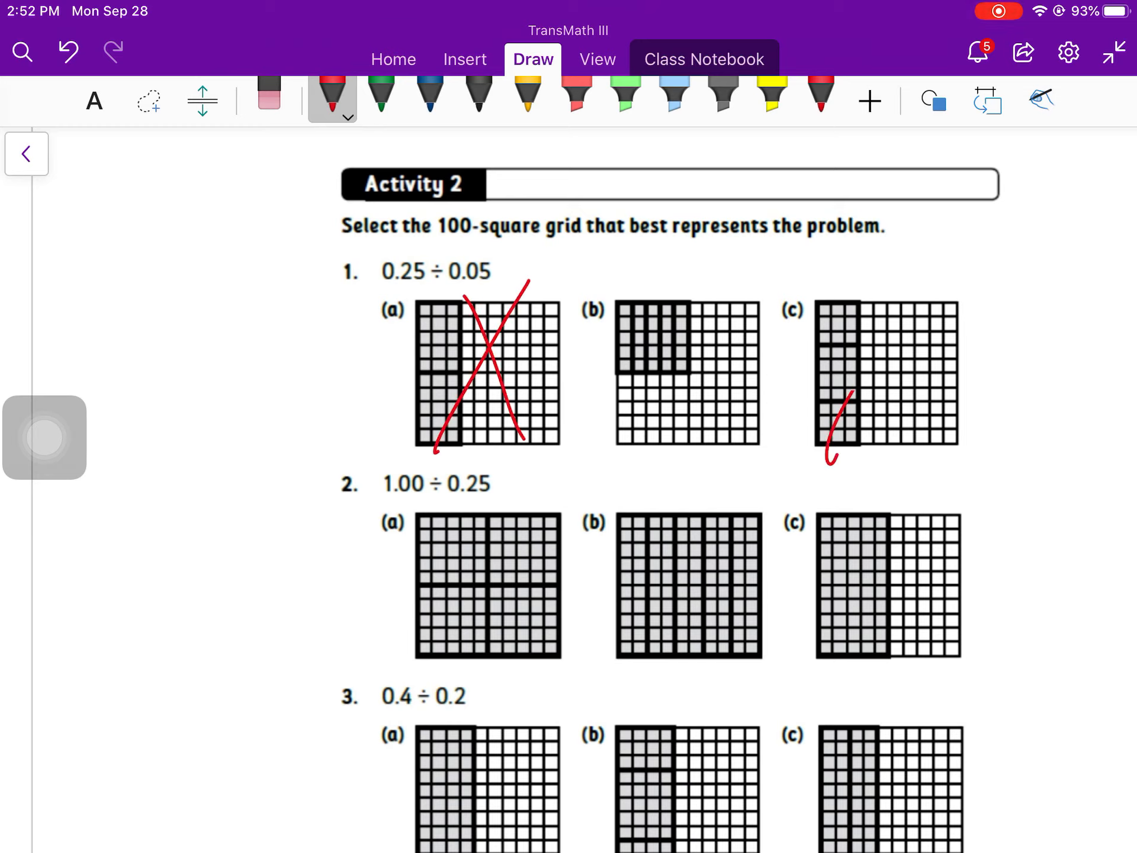
{"action": "left_click_drag", "start_coordinate": [830, 290], "coordinate": [913, 447]}
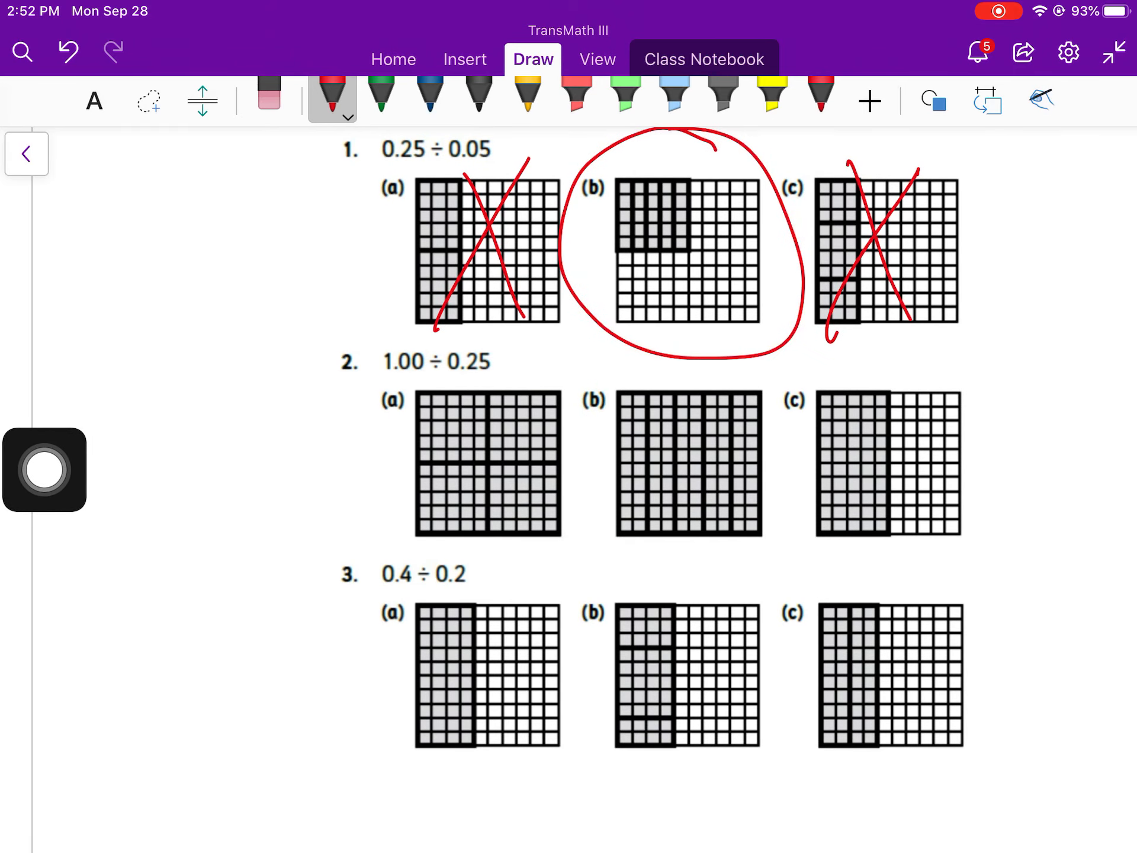
Step: Cross out grid (c) for problem 2 and circle the correct grids for problems 2 and 3
{"action": "left_click_drag", "start_coordinate": [827, 540], "coordinate": [932, 373]}
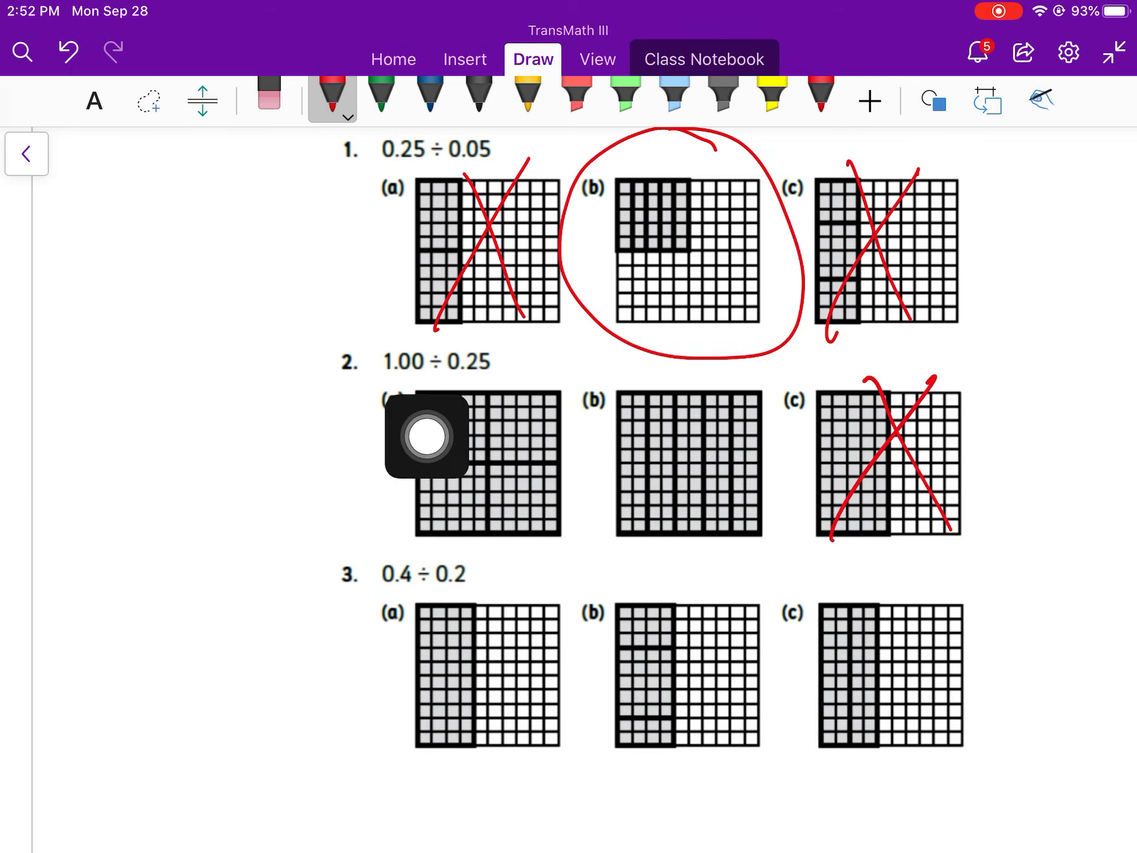
{"action": "mouse_move", "coordinate": [485, 426]}
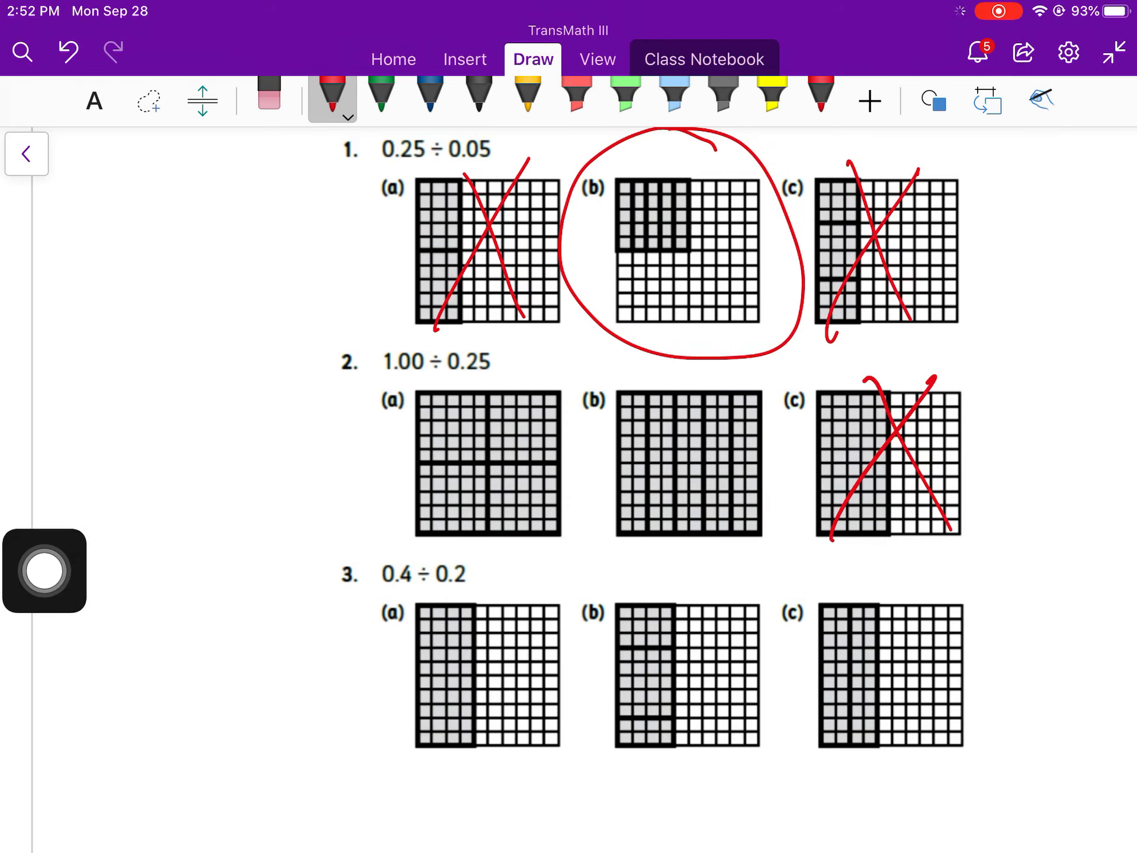
{"action": "left_click_drag", "start_coordinate": [645, 399], "coordinate": [735, 529]}
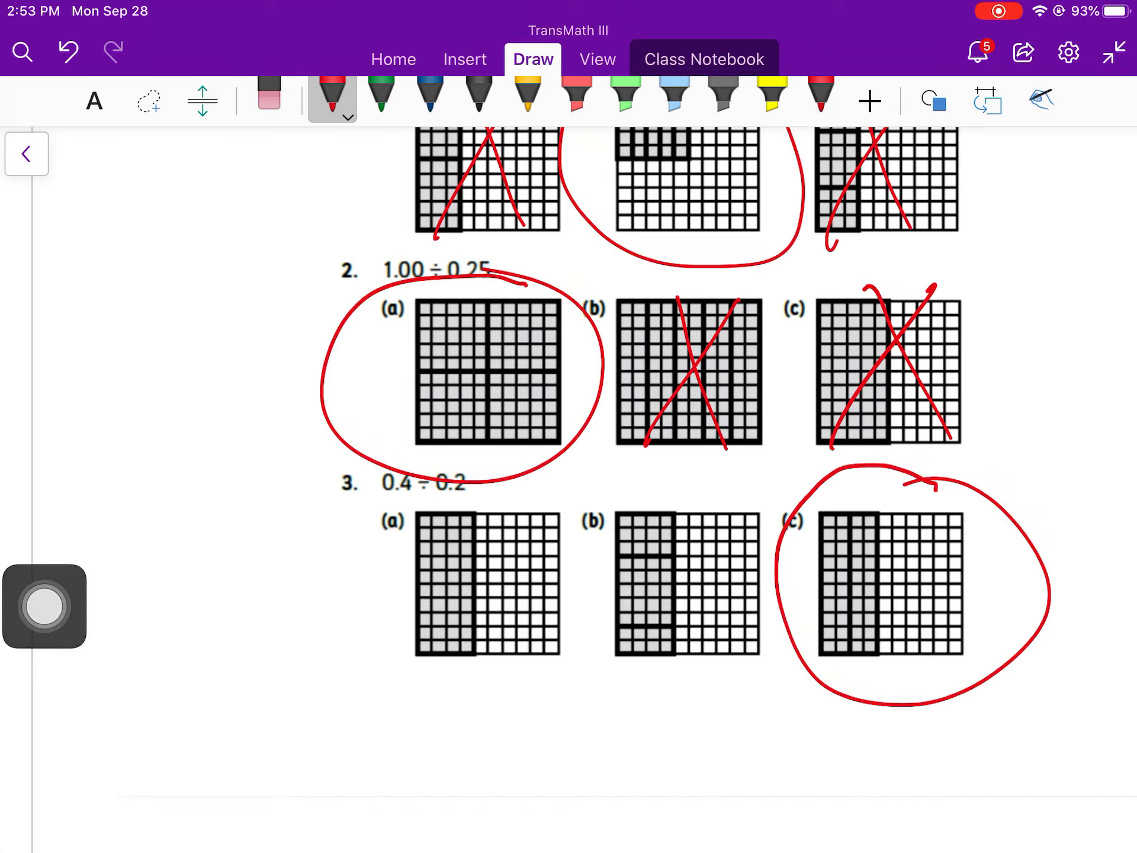
{"action": "scroll", "scroll_direction": "down", "scroll_amount": 3}
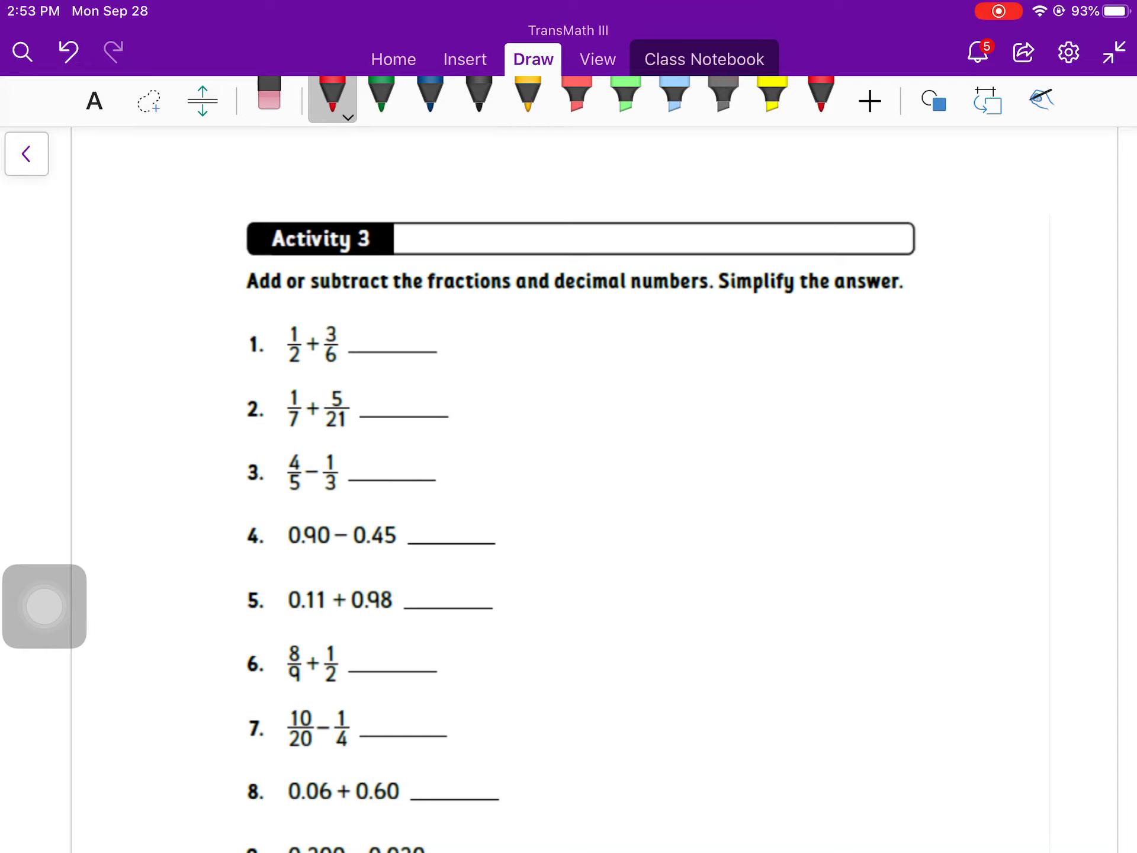
Step: Rewrite problem 1 as 3/6 + 3/6 and simplify to a boxed 1
{"action": "left_click_drag", "start_coordinate": [376, 300], "coordinate": [417, 344]}
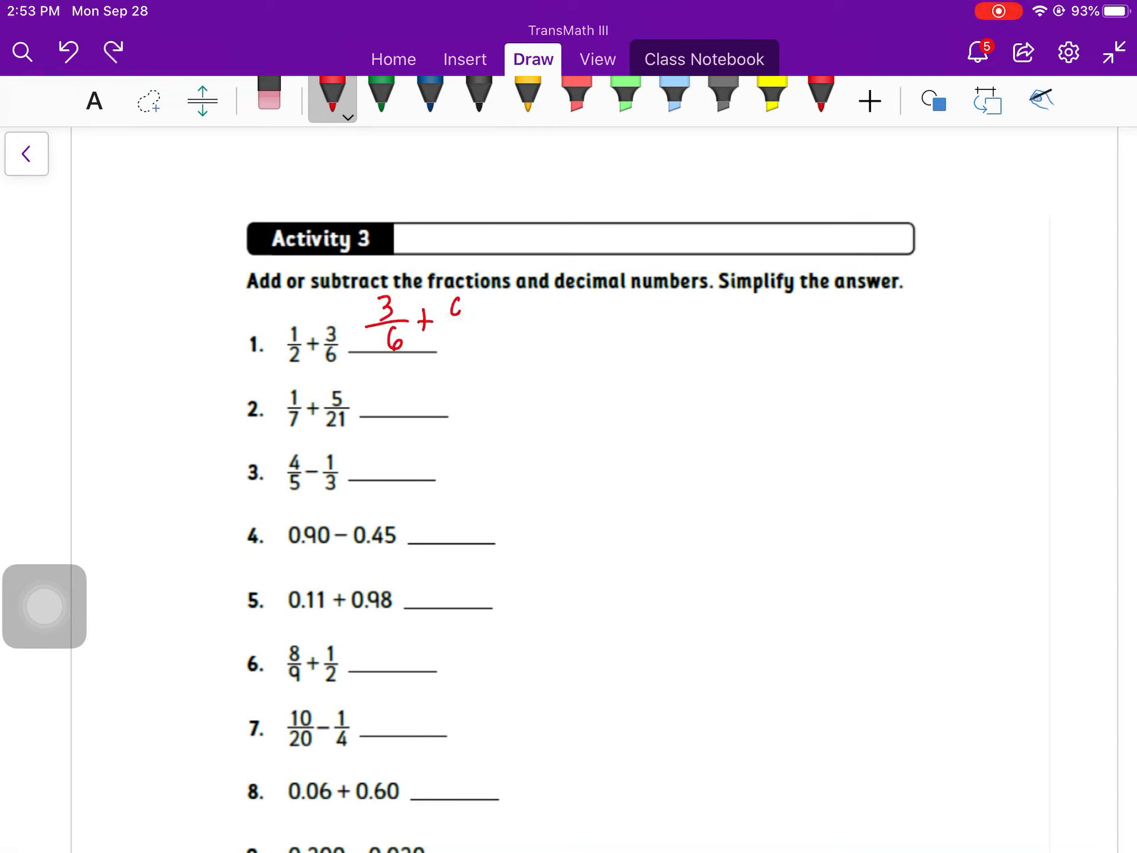
{"action": "left_click_drag", "start_coordinate": [451, 304], "coordinate": [537, 327]}
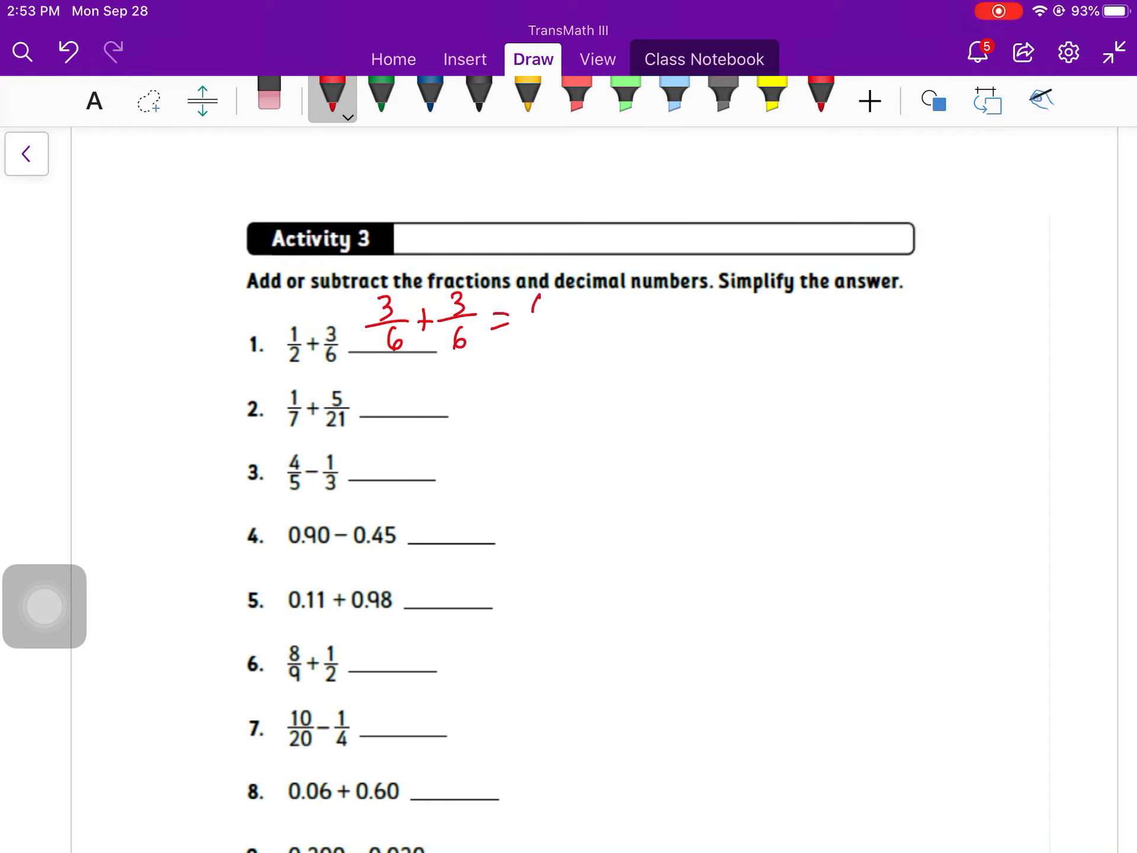
{"action": "left_click_drag", "start_coordinate": [529, 319], "coordinate": [631, 334]}
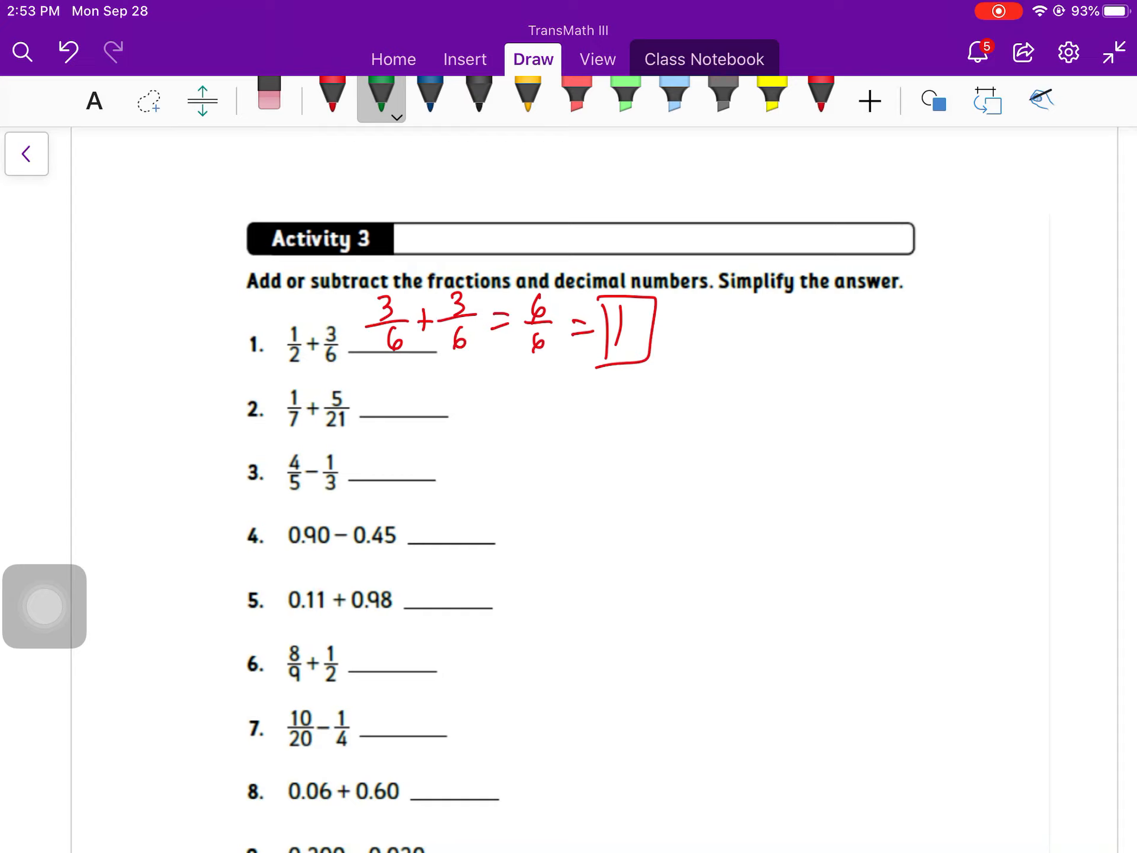
Step: Rewrite problem 2 as 3/21 + 5/21 and box 8/21 as the answer
{"action": "left_click_drag", "start_coordinate": [383, 376], "coordinate": [435, 396]}
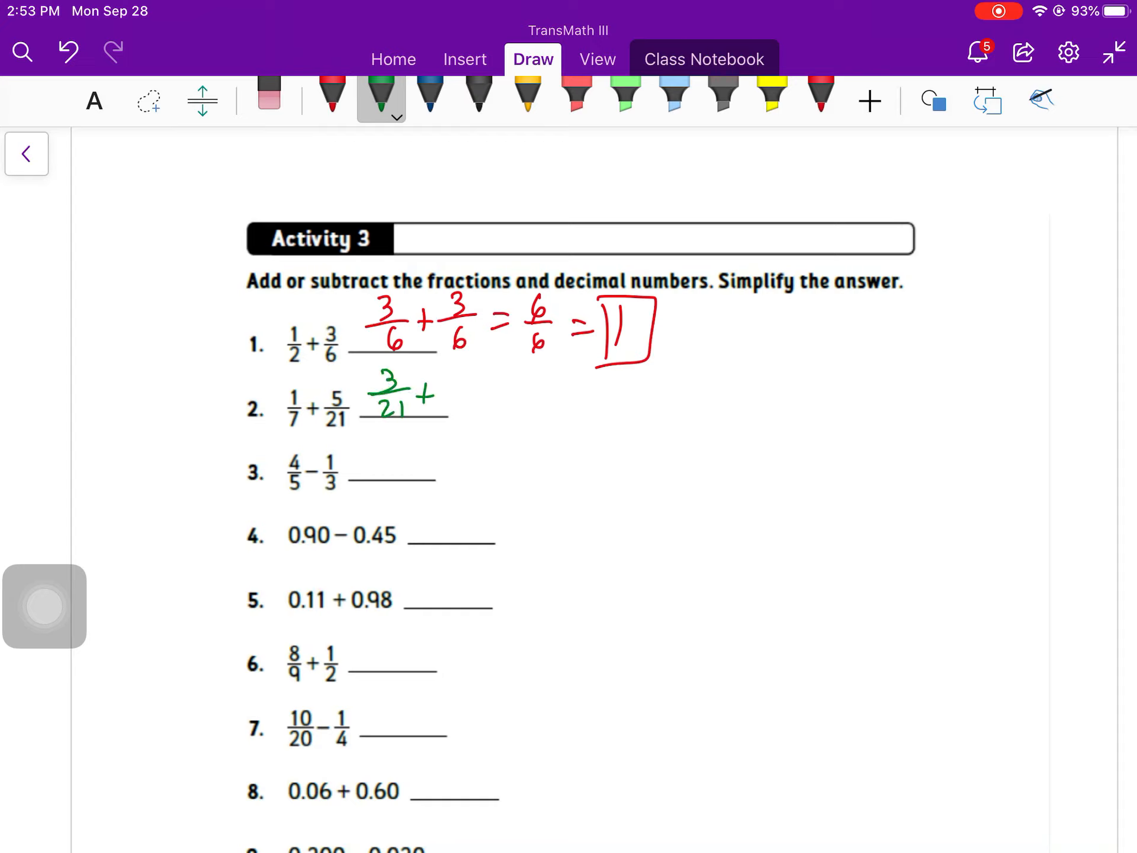
{"action": "left_click_drag", "start_coordinate": [435, 392], "coordinate": [536, 384]}
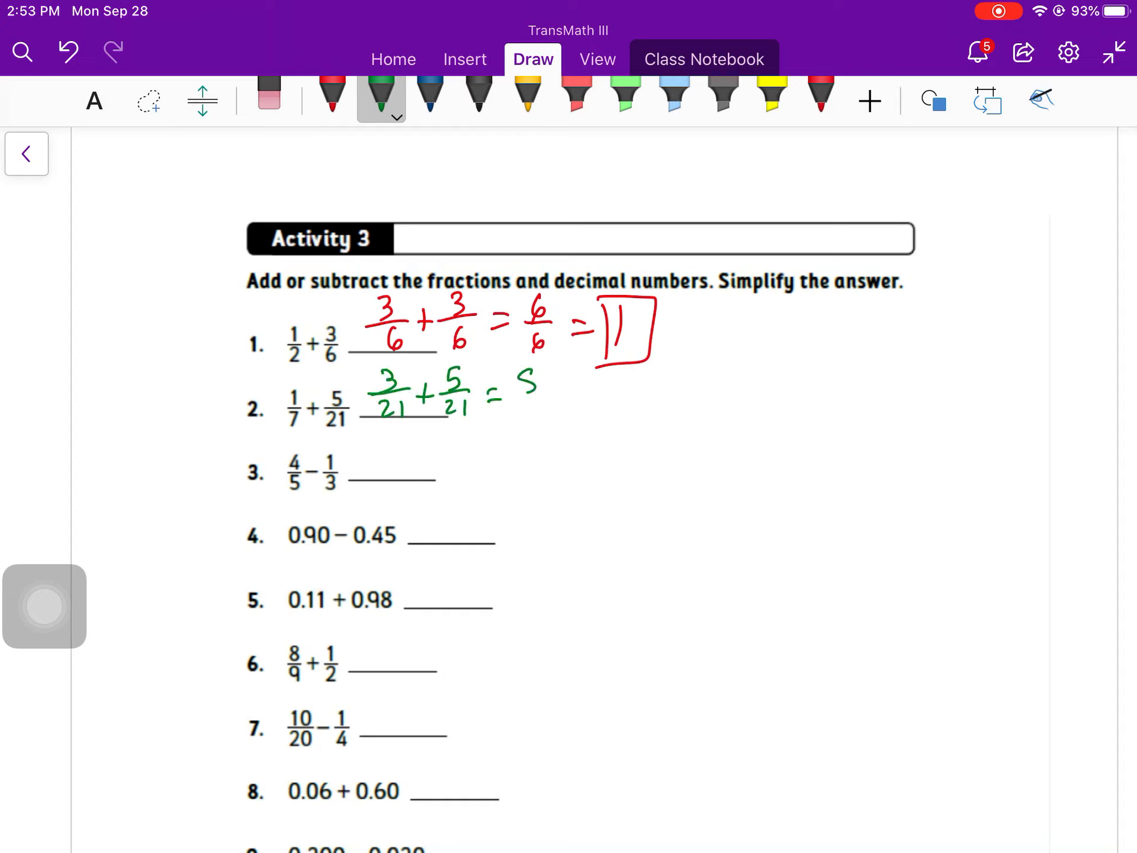
{"action": "left_click_drag", "start_coordinate": [508, 369], "coordinate": [573, 427]}
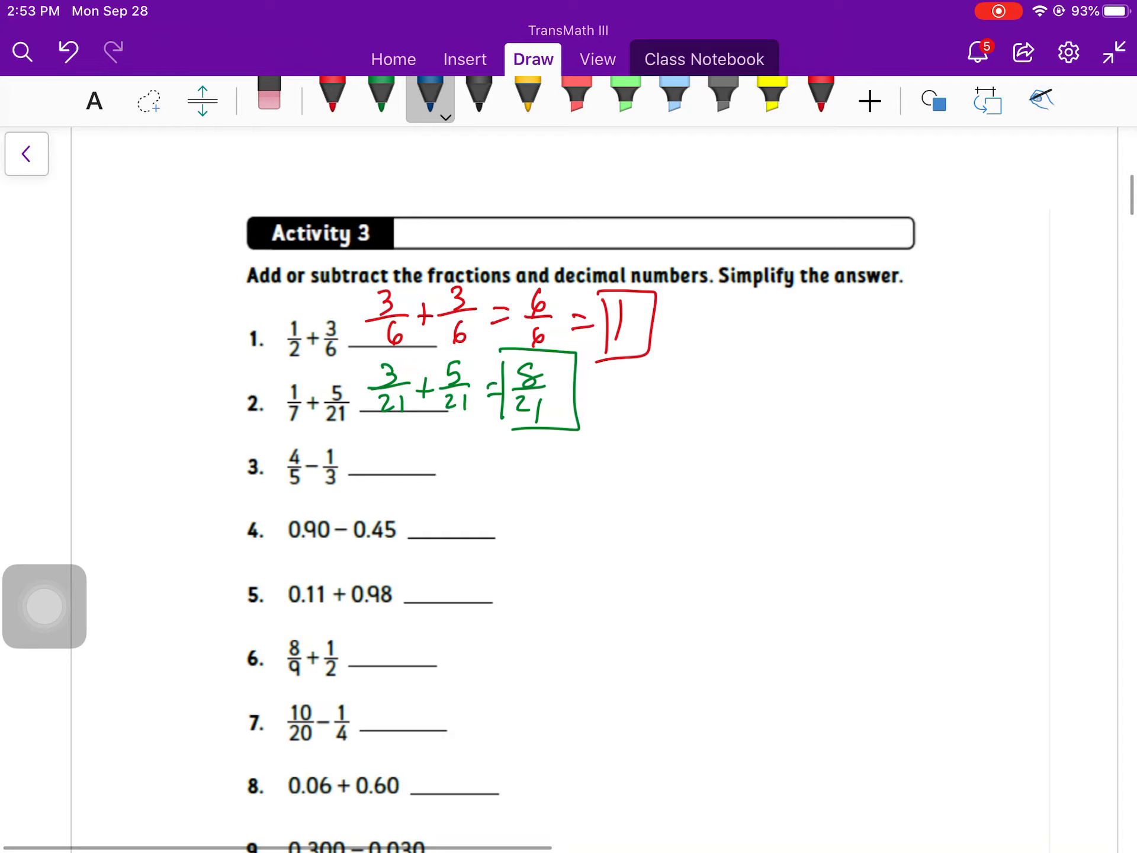
Step: Rewrite problem 3 as 12/15 − 5/15 with boxed 7/15, and answer problem 4 as 0.45
{"action": "left_click_drag", "start_coordinate": [366, 427], "coordinate": [396, 454]}
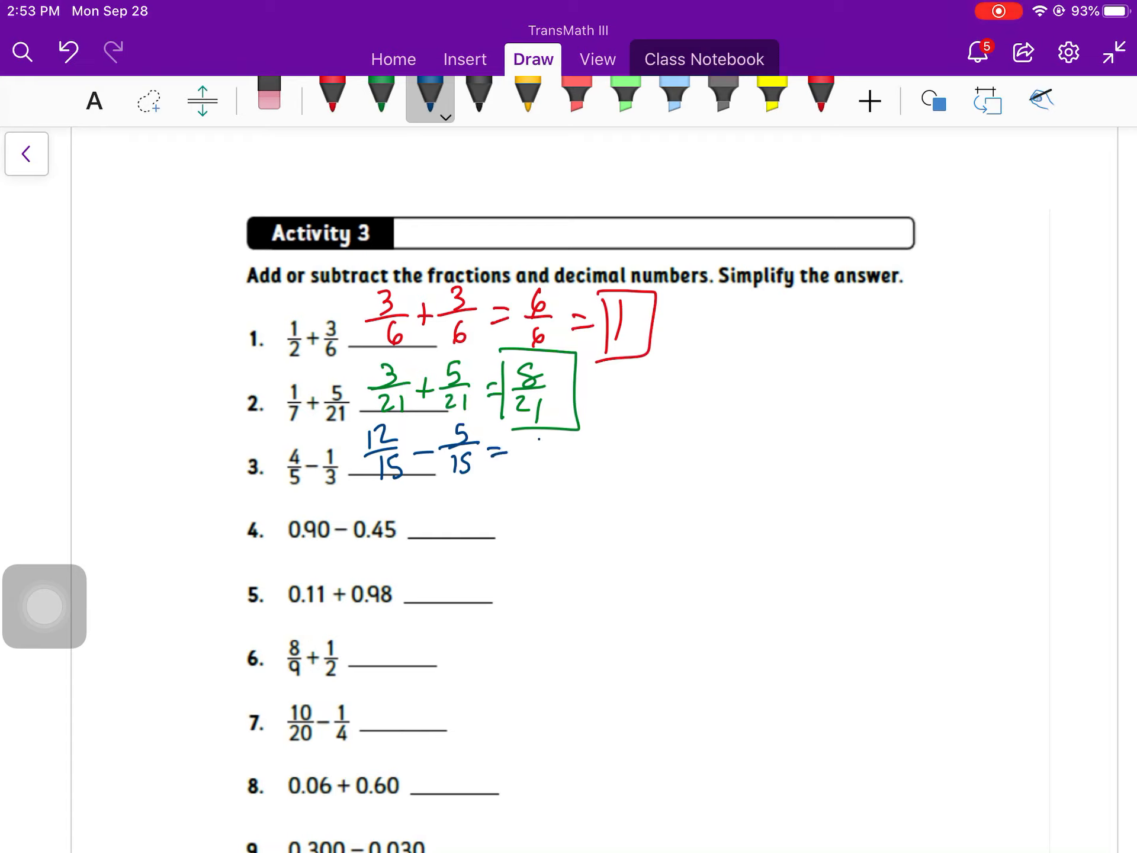
{"action": "left_click_drag", "start_coordinate": [522, 442], "coordinate": [573, 472]}
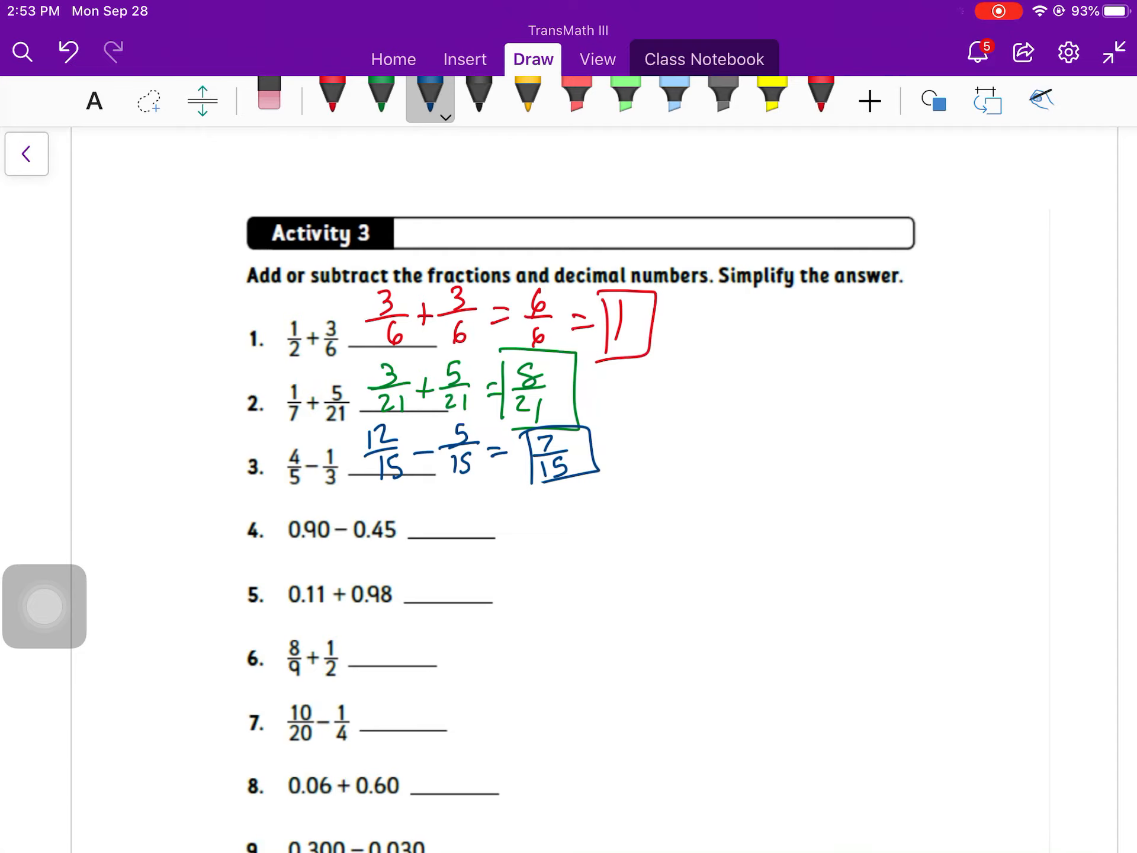
{"action": "left_click_drag", "start_coordinate": [728, 465], "coordinate": [816, 468]}
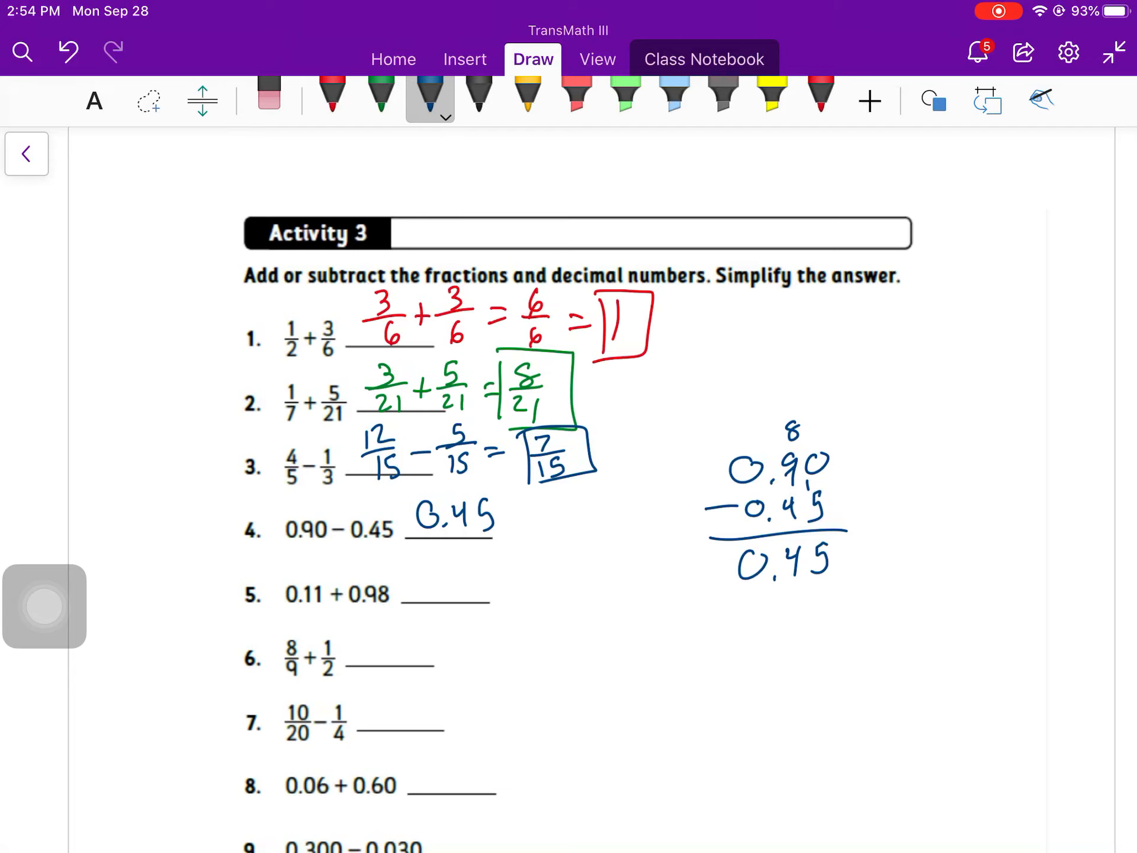
Step: Add 0.11 + 0.98 in a column and write 1.09 on problem 5's answer line
{"action": "left_click_drag", "start_coordinate": [602, 573], "coordinate": [612, 588]}
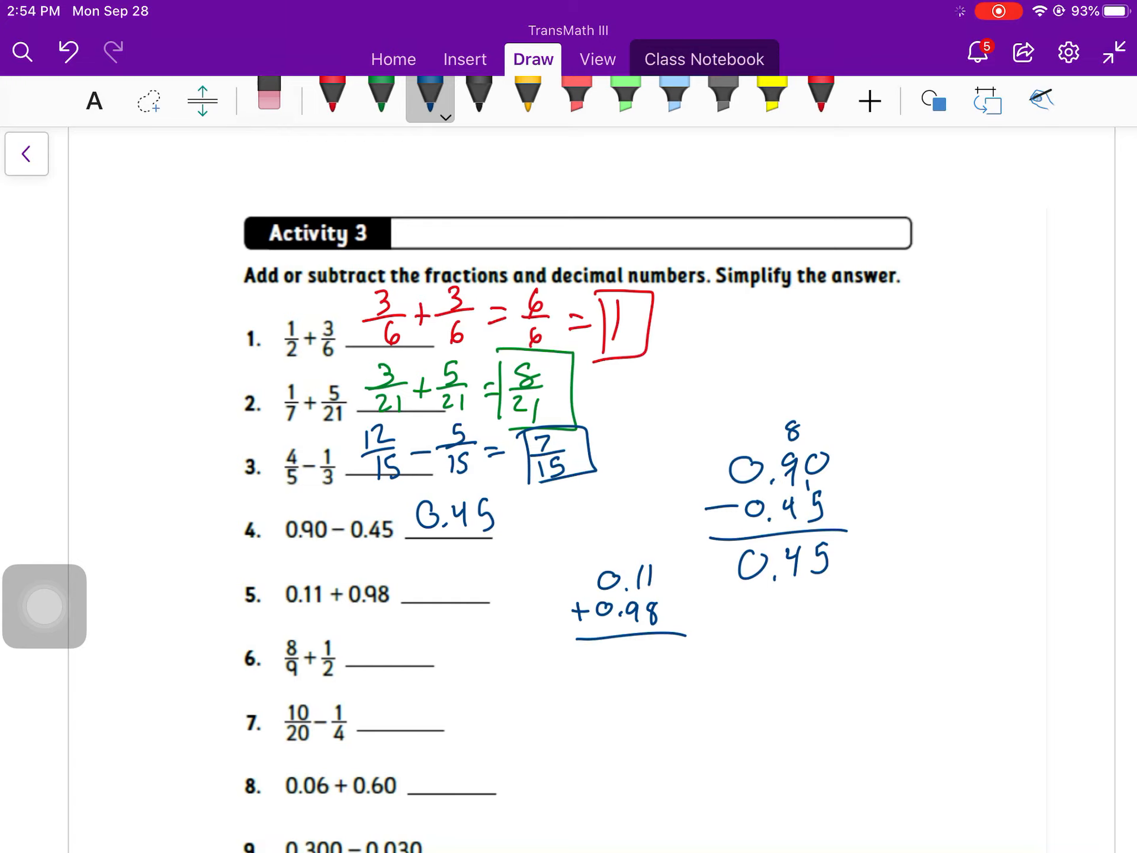
{"action": "type", "text": "9"}
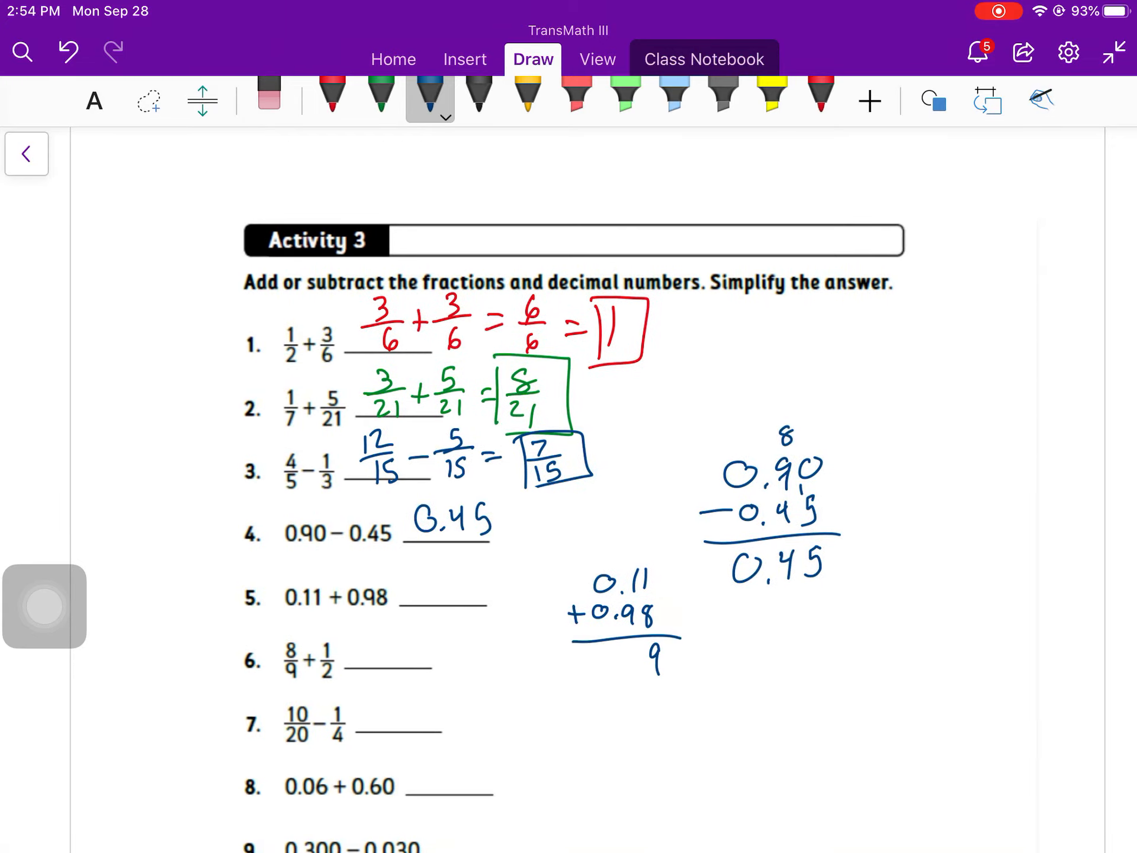
{"action": "left_click_drag", "start_coordinate": [601, 645], "coordinate": [645, 674]}
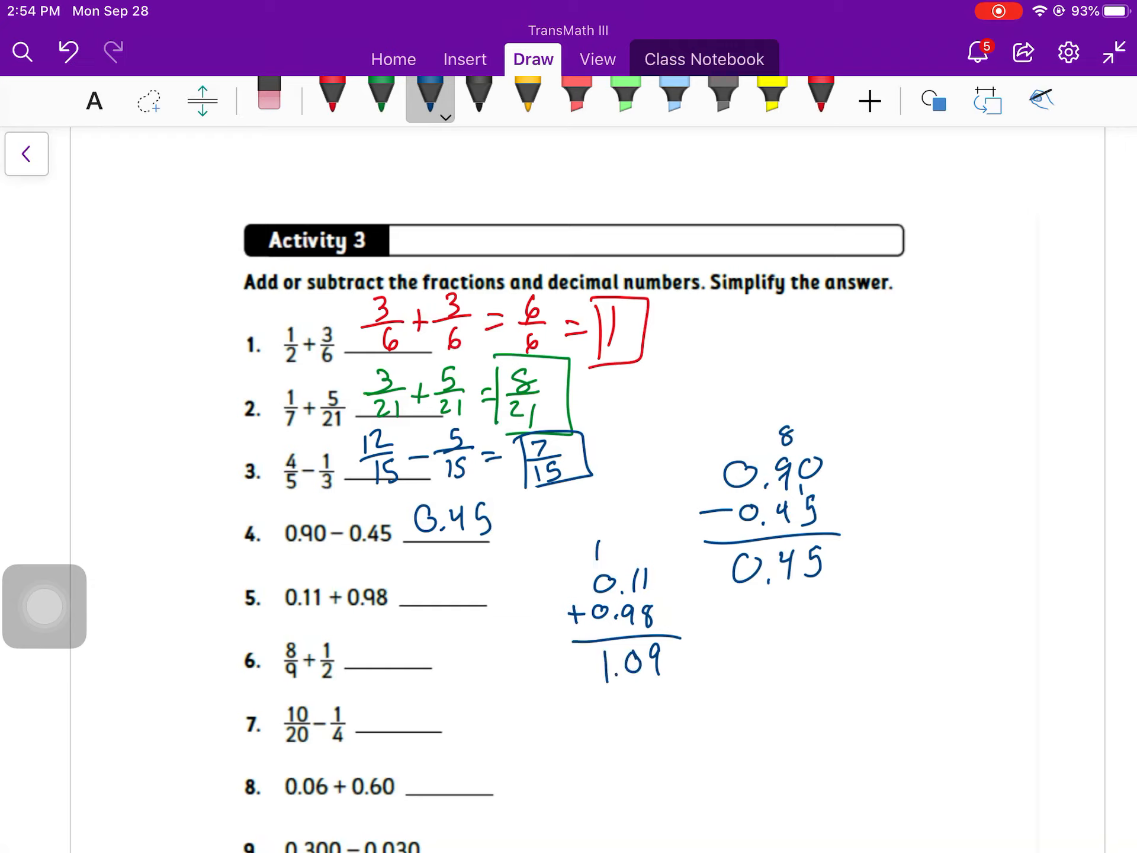
{"action": "left_click_drag", "start_coordinate": [417, 566], "coordinate": [475, 587]}
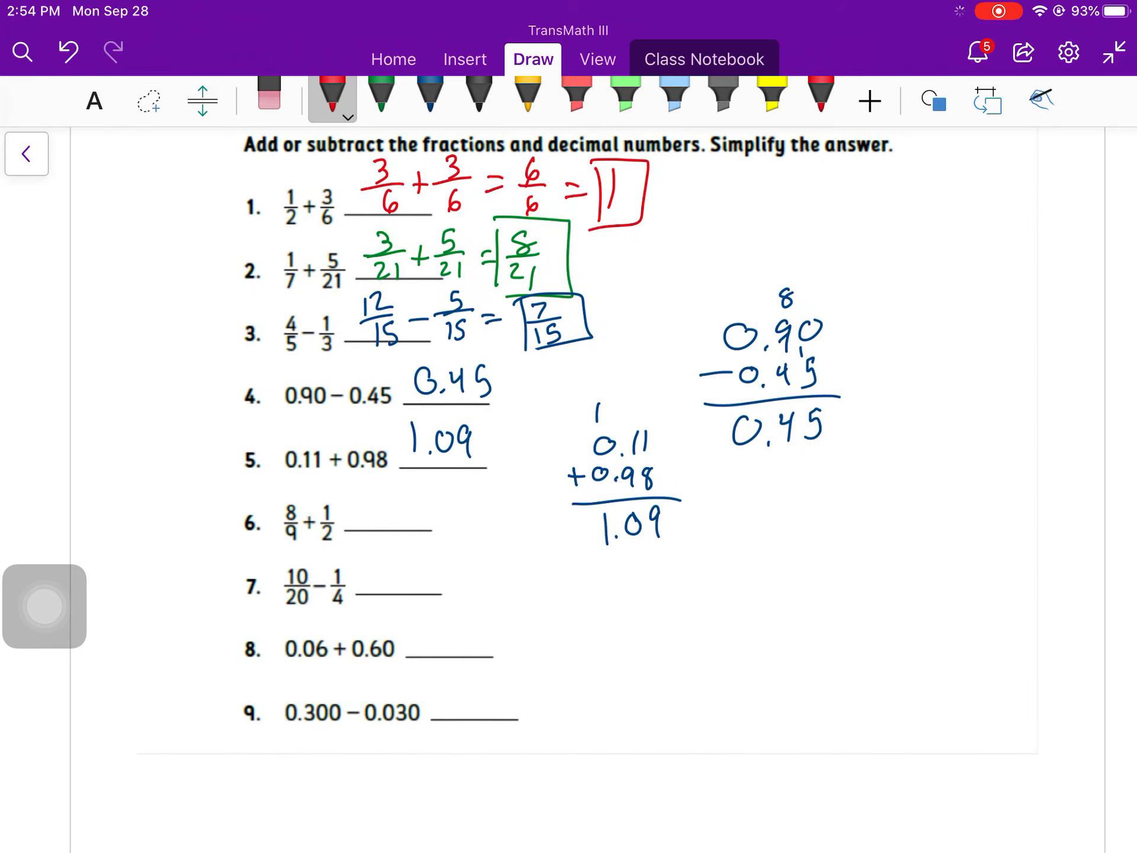
Step: Rewrite problem 6 as 16/18 + 9/18 and write the sum 25/18
{"action": "left_click_drag", "start_coordinate": [369, 486], "coordinate": [384, 511]}
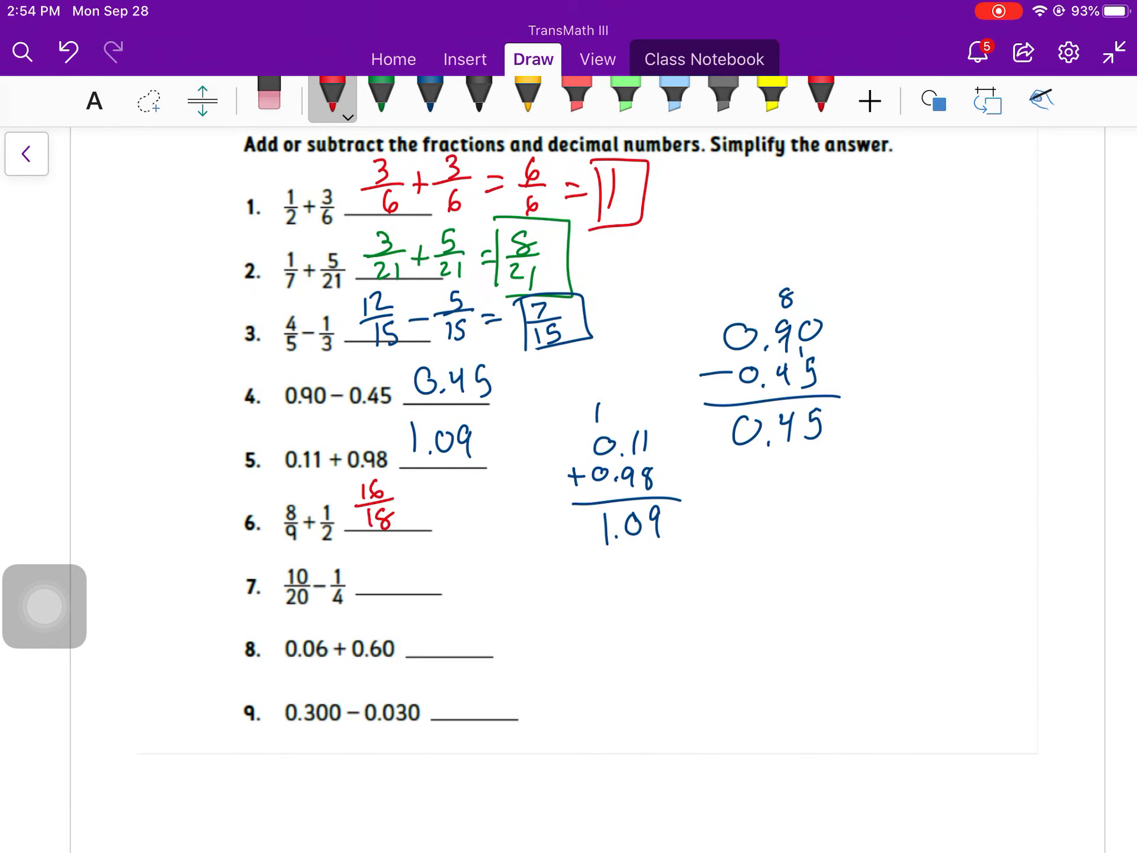
{"action": "left_click_drag", "start_coordinate": [417, 492], "coordinate": [446, 508]}
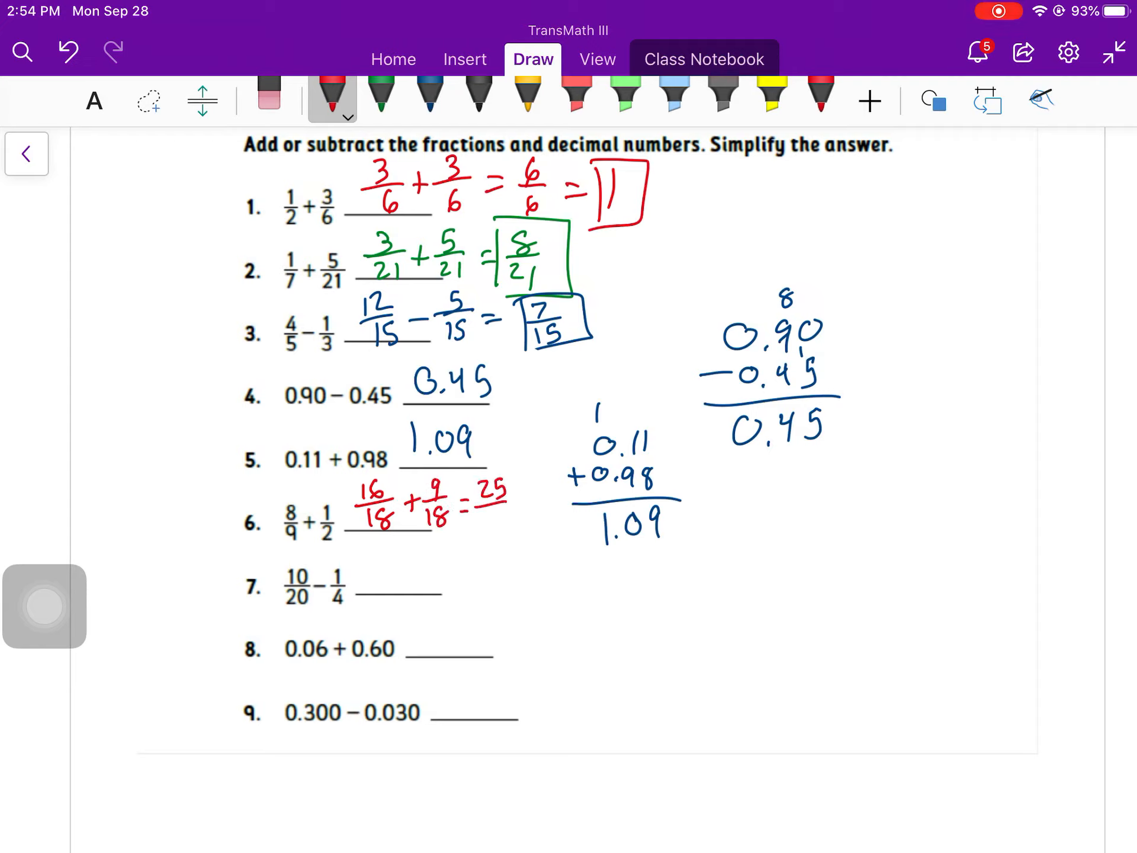
{"action": "type", "text": "18"}
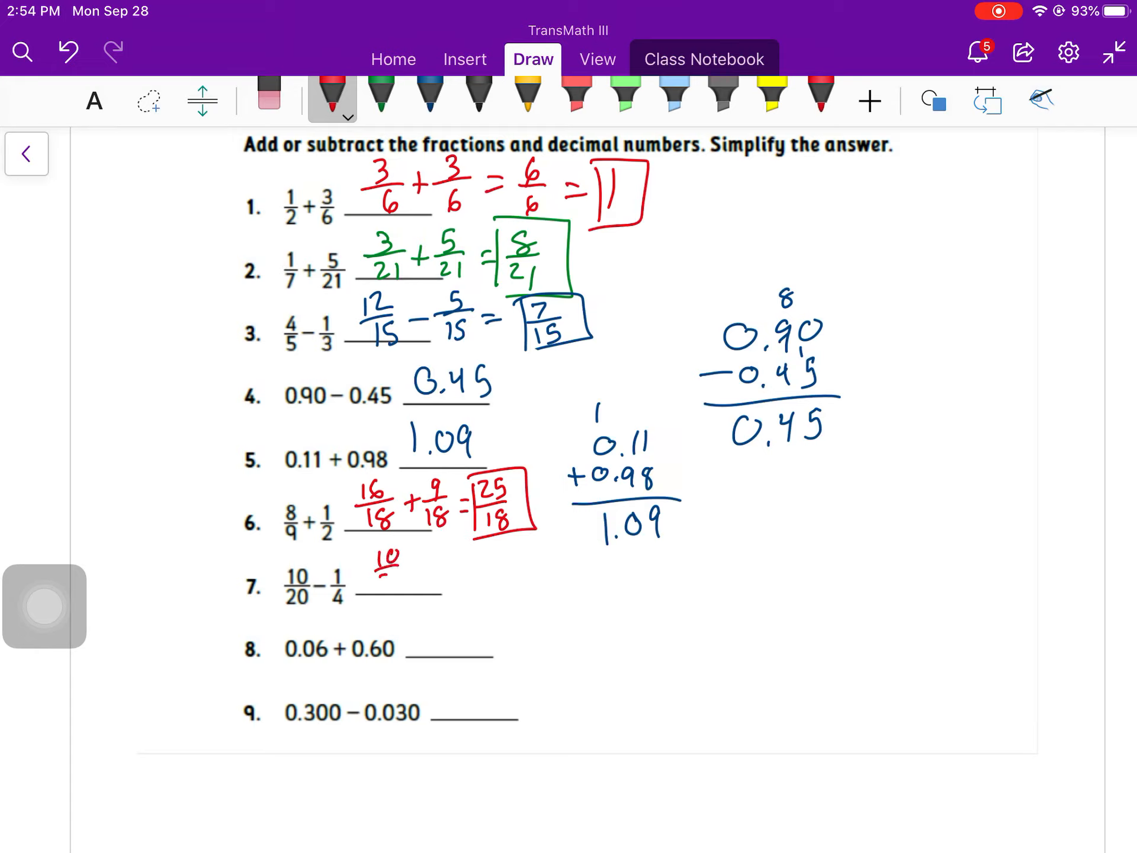
Step: Rewrite problem 7 in twentieths with boxed 1/4 and answer problem 8 as 0.66
{"action": "left_click_drag", "start_coordinate": [392, 573], "coordinate": [441, 573]}
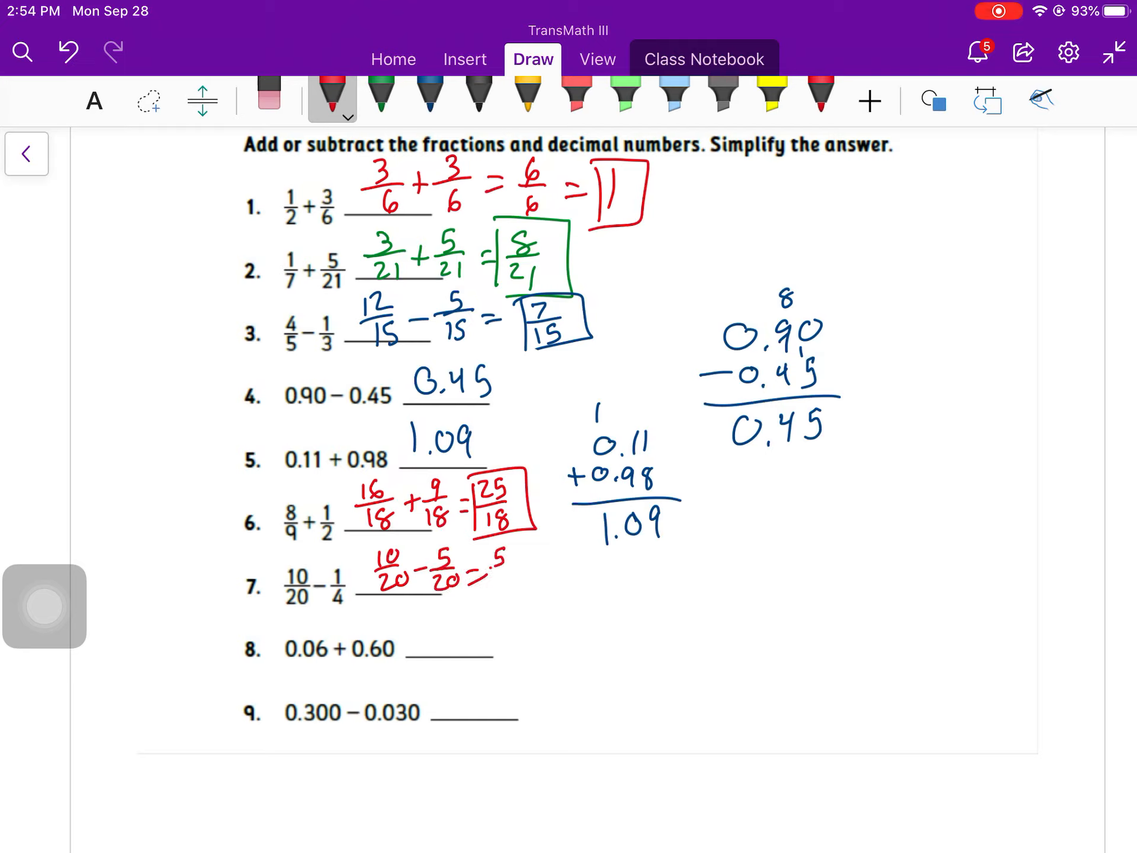
{"action": "left_click_drag", "start_coordinate": [500, 574], "coordinate": [558, 573]}
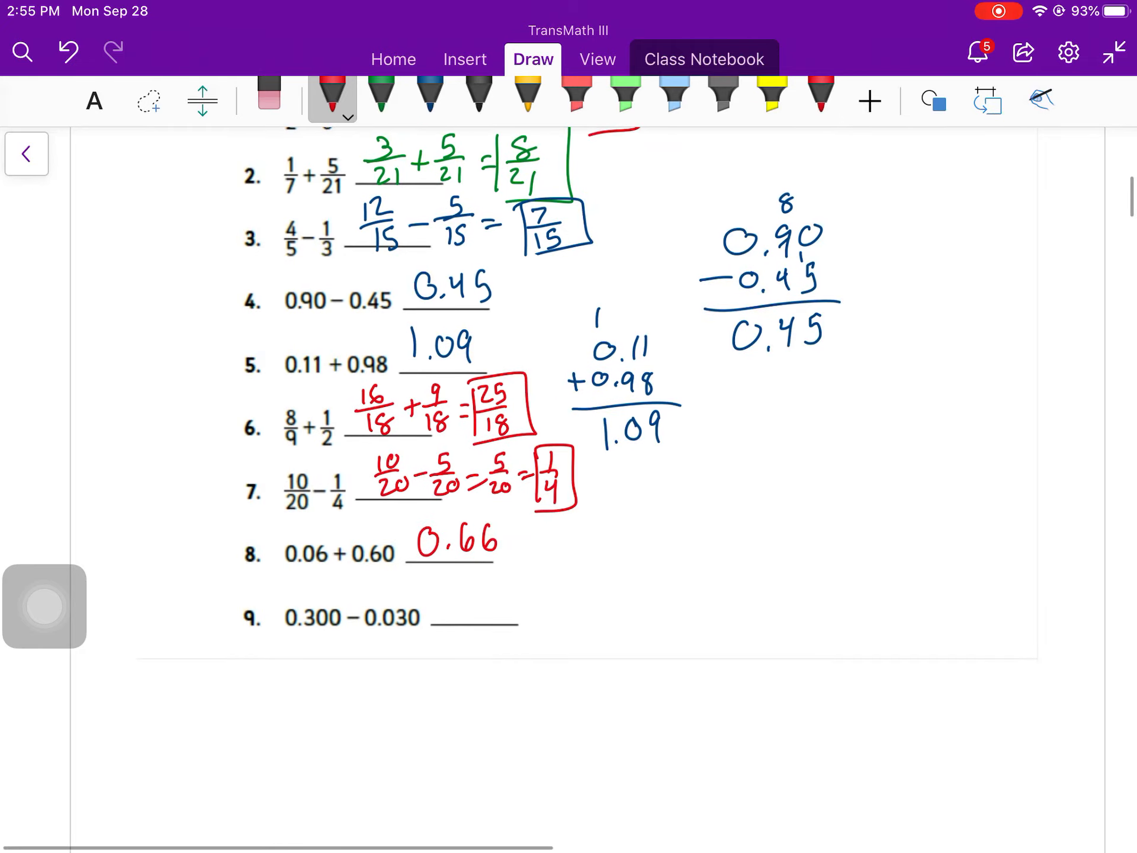
Step: Subtract 0.300 − 0.030 in a column to get 0.27 for problem 9
{"action": "left_click_drag", "start_coordinate": [649, 573], "coordinate": [703, 588]}
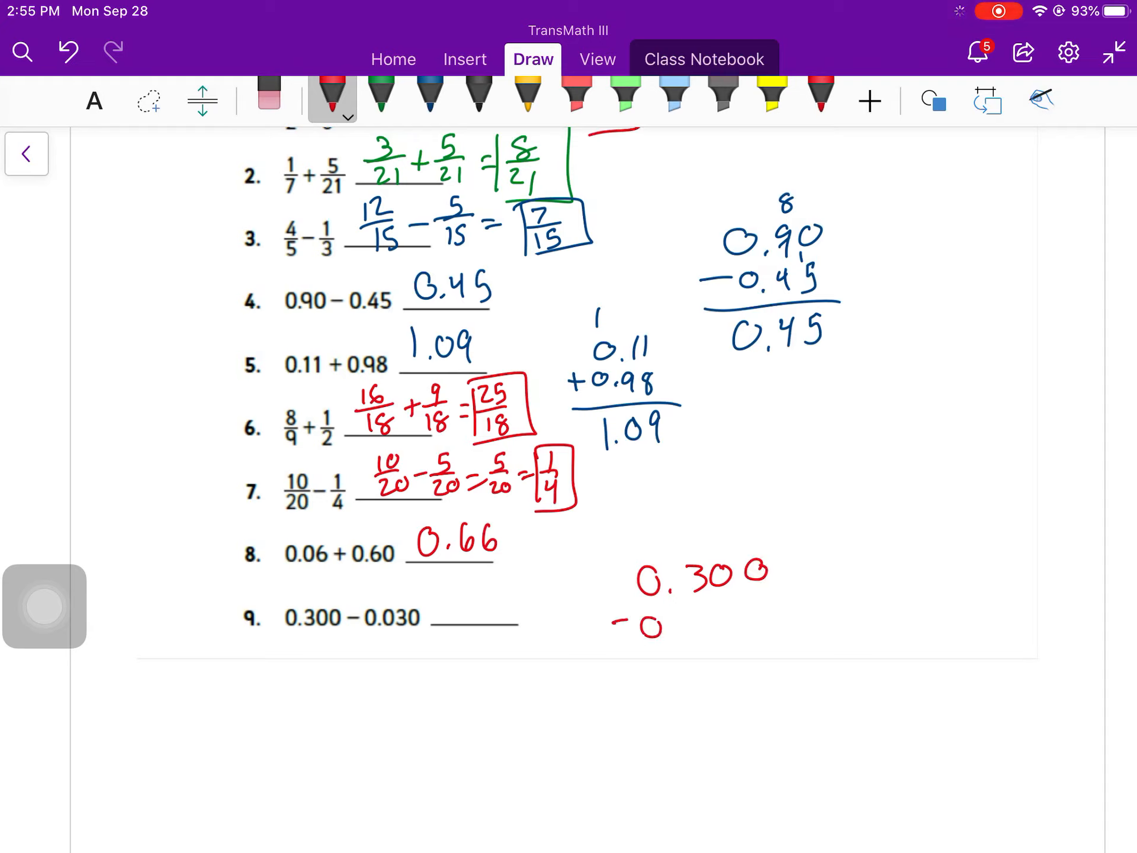
{"action": "left_click_drag", "start_coordinate": [624, 624], "coordinate": [761, 615]}
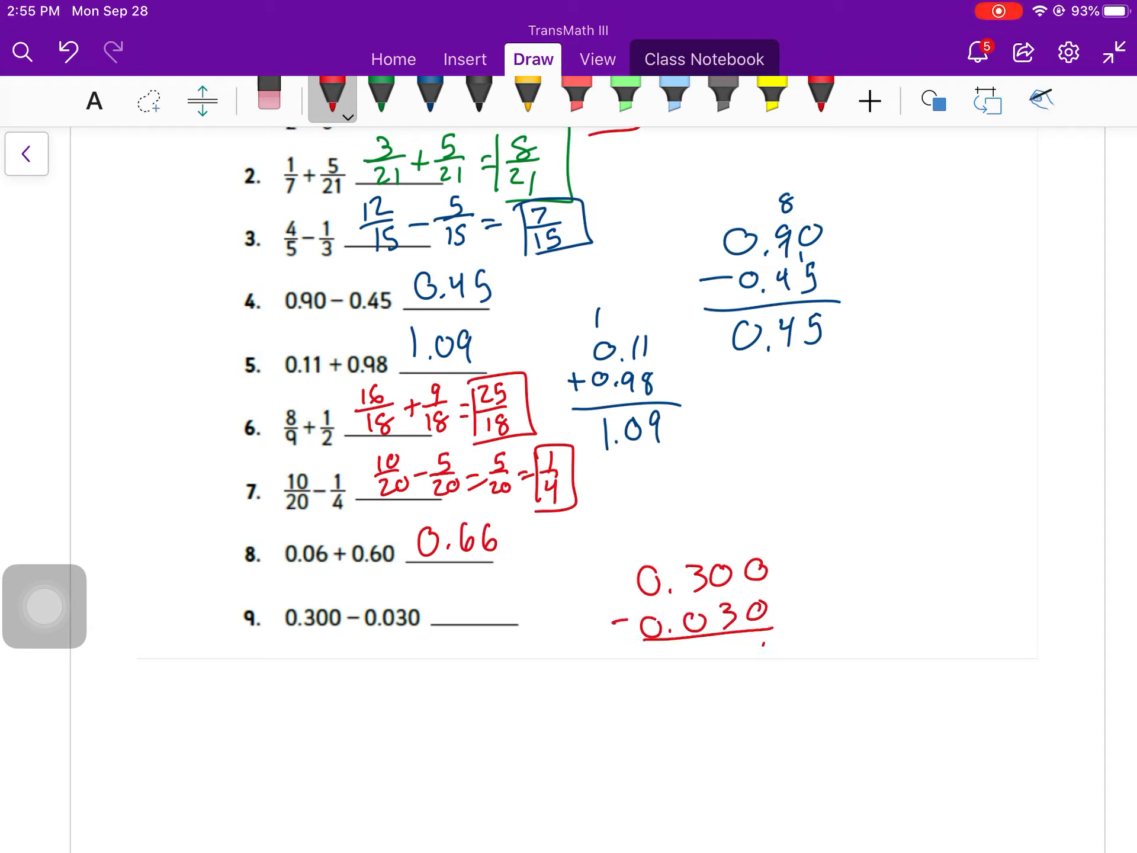
{"action": "left_click_drag", "start_coordinate": [696, 543], "coordinate": [768, 646]}
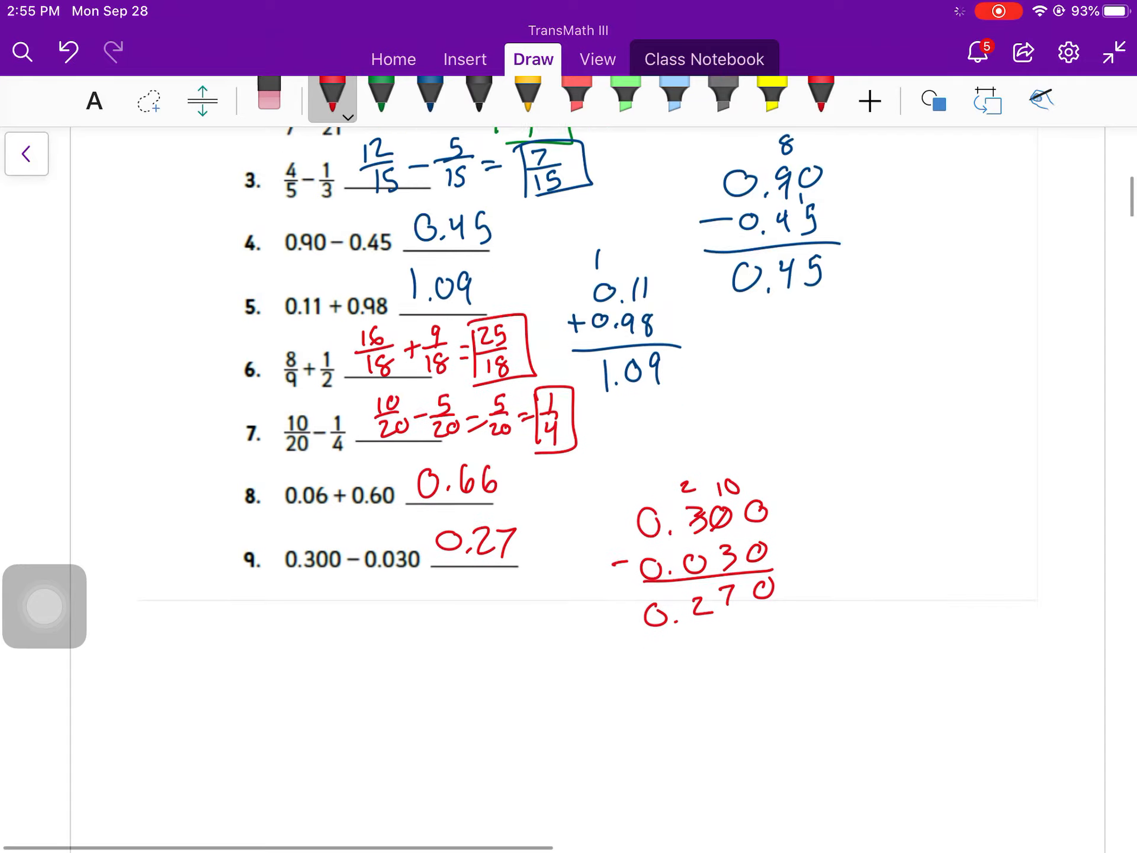
{"action": "scroll", "scroll_direction": "down", "scroll_amount": 3}
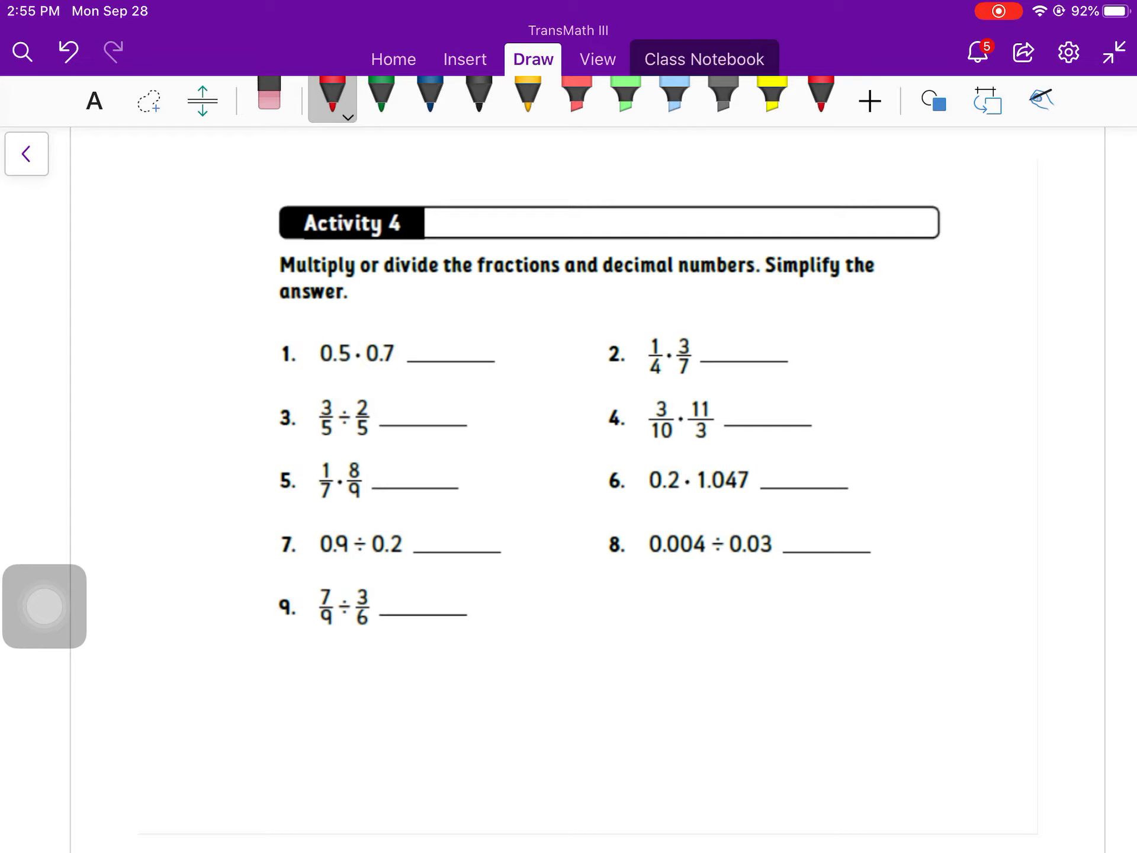
Step: Multiply 0.5 × 0.7 in the margin and write 0.35 and 3/28 for problems 1 and 2
{"action": "scroll", "scroll_direction": "down", "scroll_amount": 3}
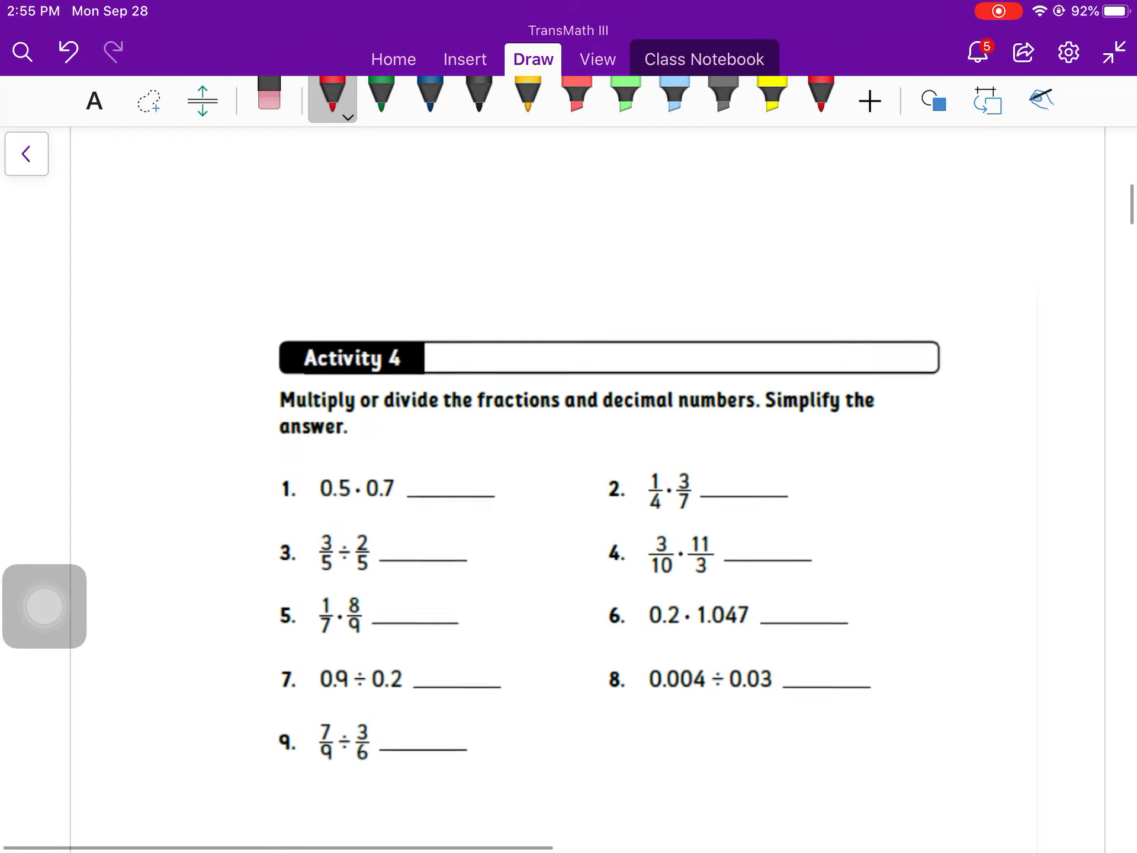
{"action": "left_click_drag", "start_coordinate": [130, 392], "coordinate": [160, 428]}
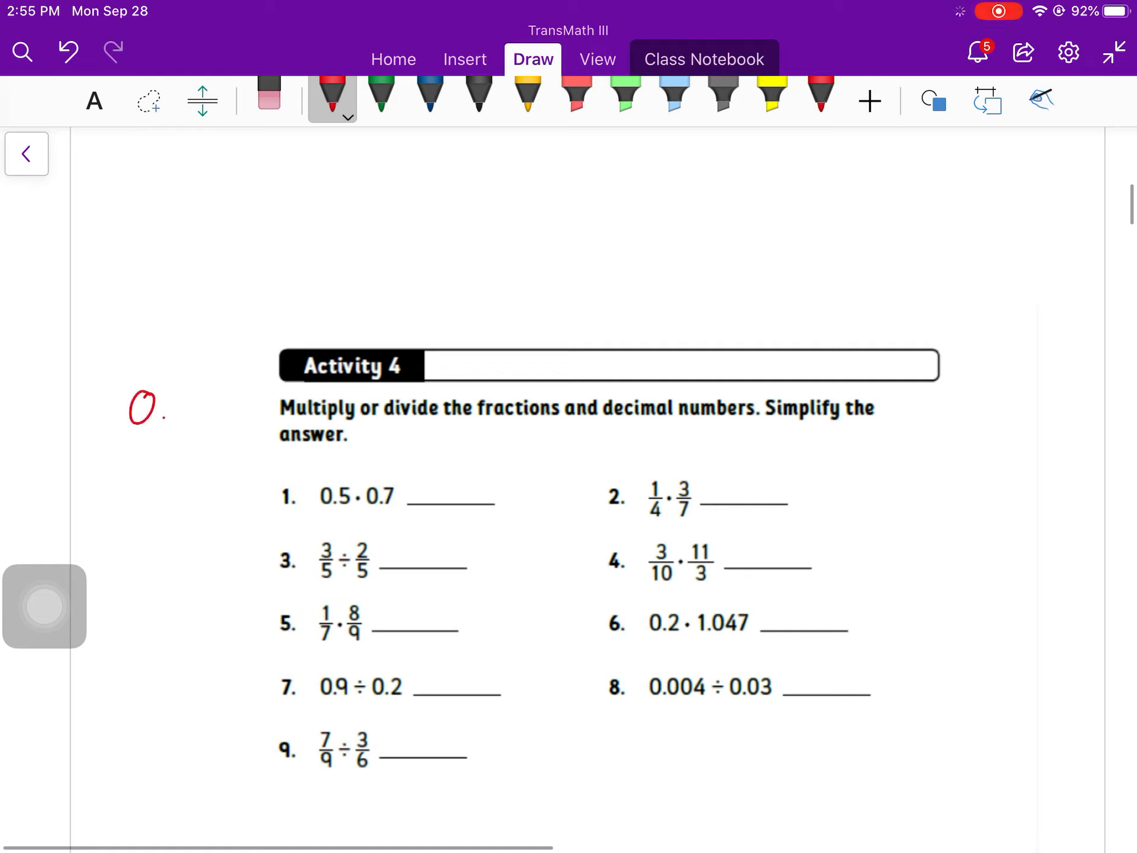
{"action": "left_click_drag", "start_coordinate": [134, 392], "coordinate": [182, 464]}
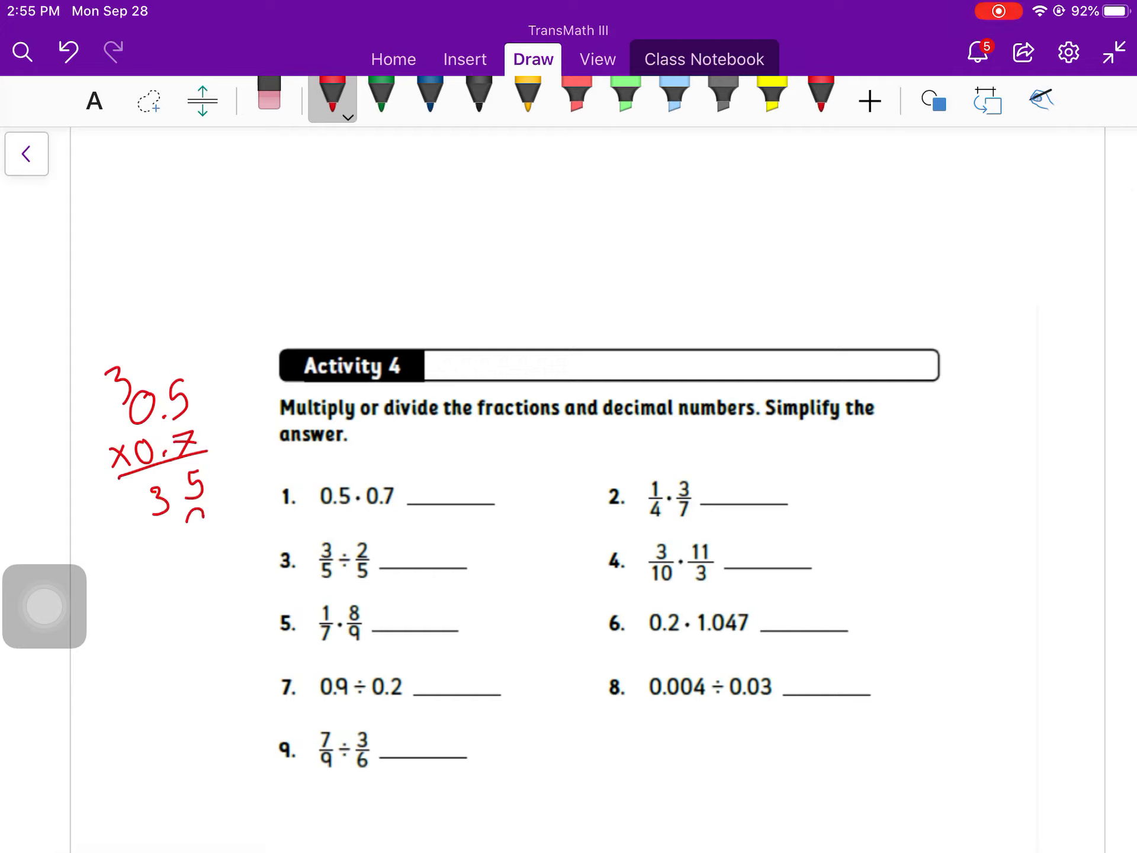
{"action": "left_click_drag", "start_coordinate": [109, 523], "coordinate": [211, 529]}
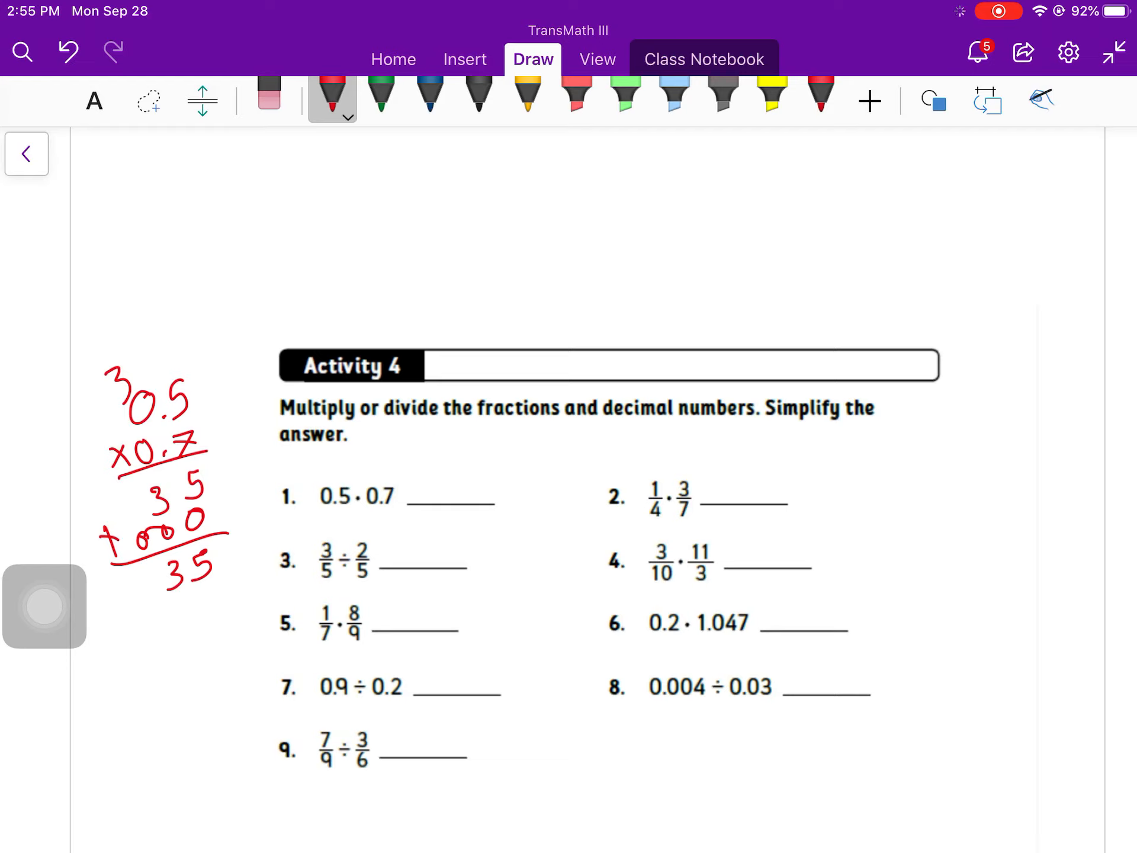
{"action": "left_click_drag", "start_coordinate": [420, 493], "coordinate": [485, 485]}
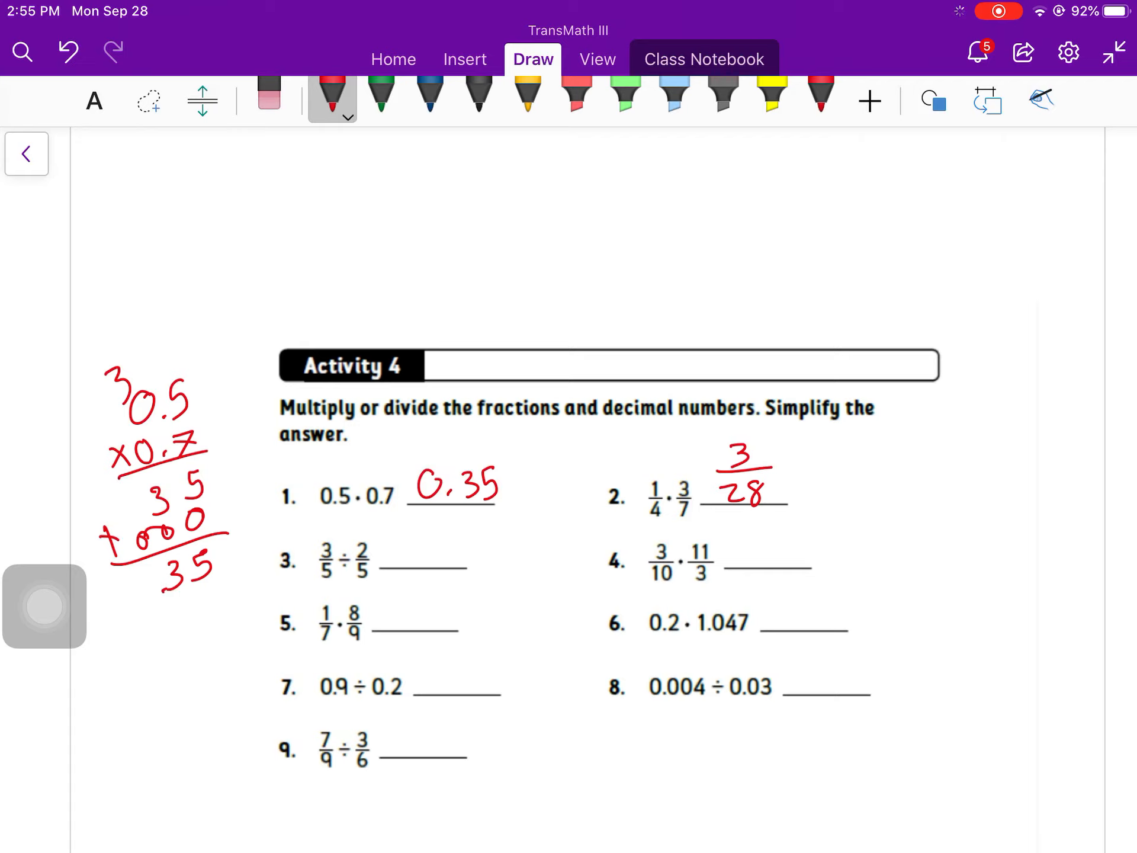
Step: Rewrite problem 3 as 3/5 · 5/2, simplify to 15/10 and box 3/2
{"action": "left_click_drag", "start_coordinate": [406, 530], "coordinate": [435, 558]}
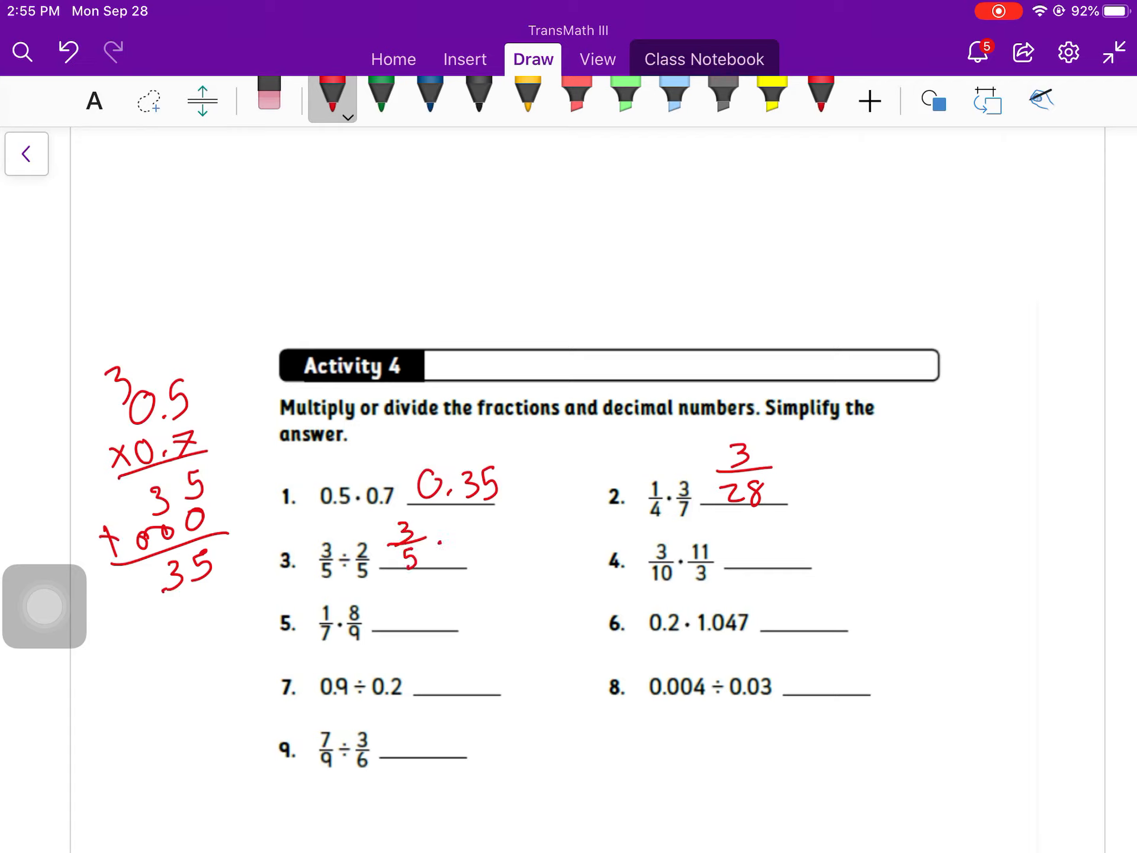
{"action": "left_click_drag", "start_coordinate": [428, 537], "coordinate": [471, 567]}
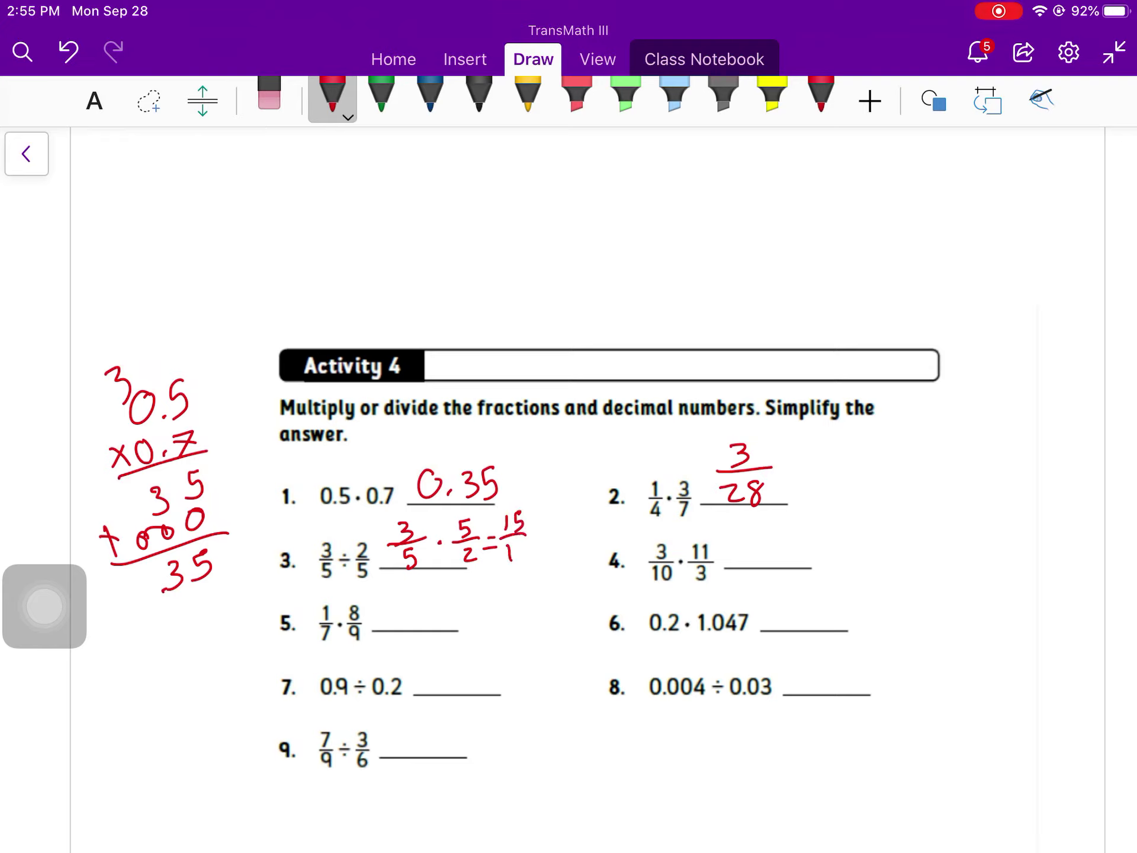
{"action": "left_click_drag", "start_coordinate": [493, 551], "coordinate": [573, 551]}
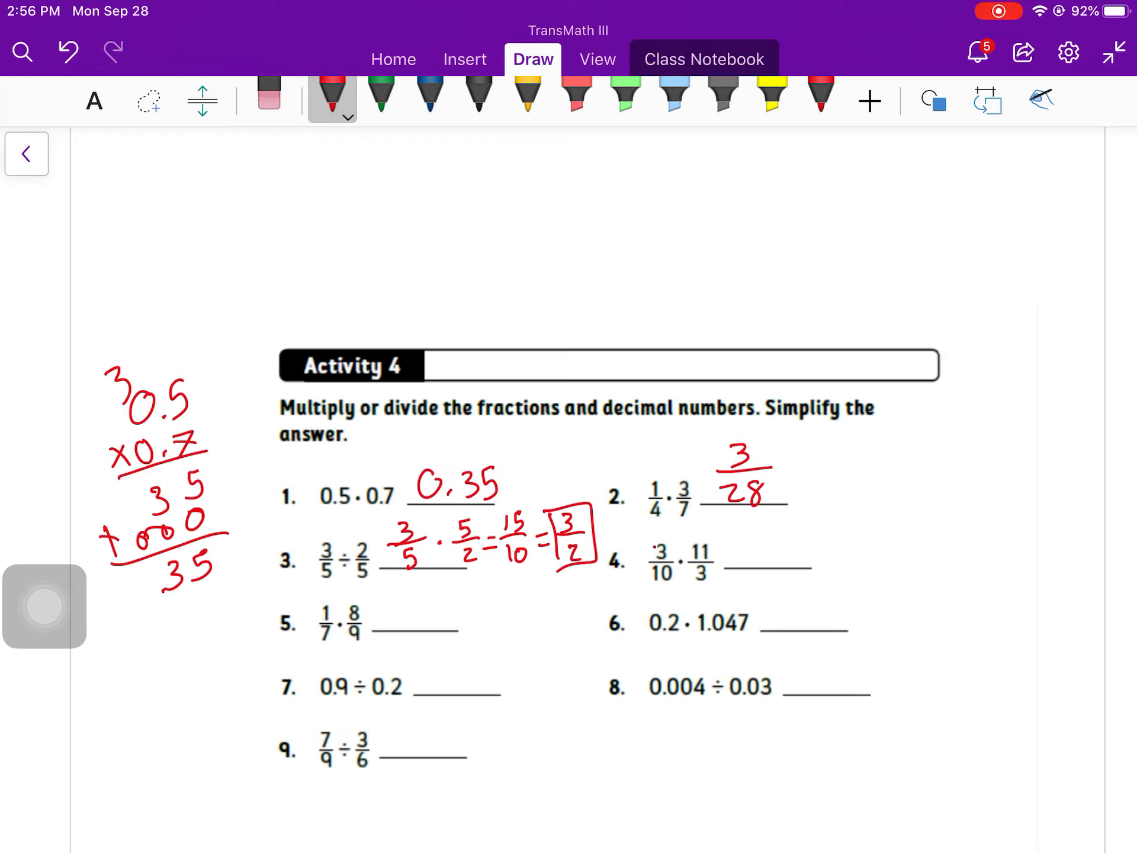
Step: Work problem 4 to a boxed 11/10 and select the green pen for problem 5
{"action": "left_click_drag", "start_coordinate": [700, 574], "coordinate": [739, 561]}
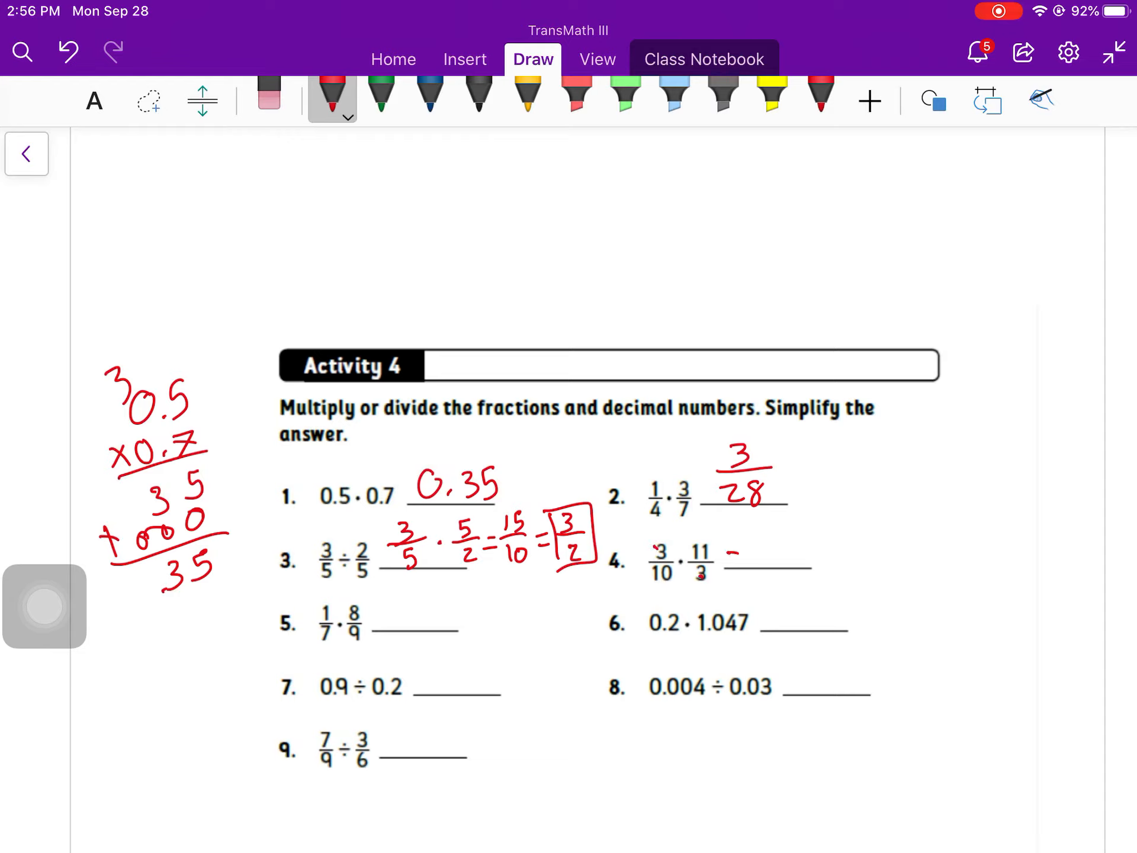
{"action": "left_click_drag", "start_coordinate": [725, 561], "coordinate": [790, 562]}
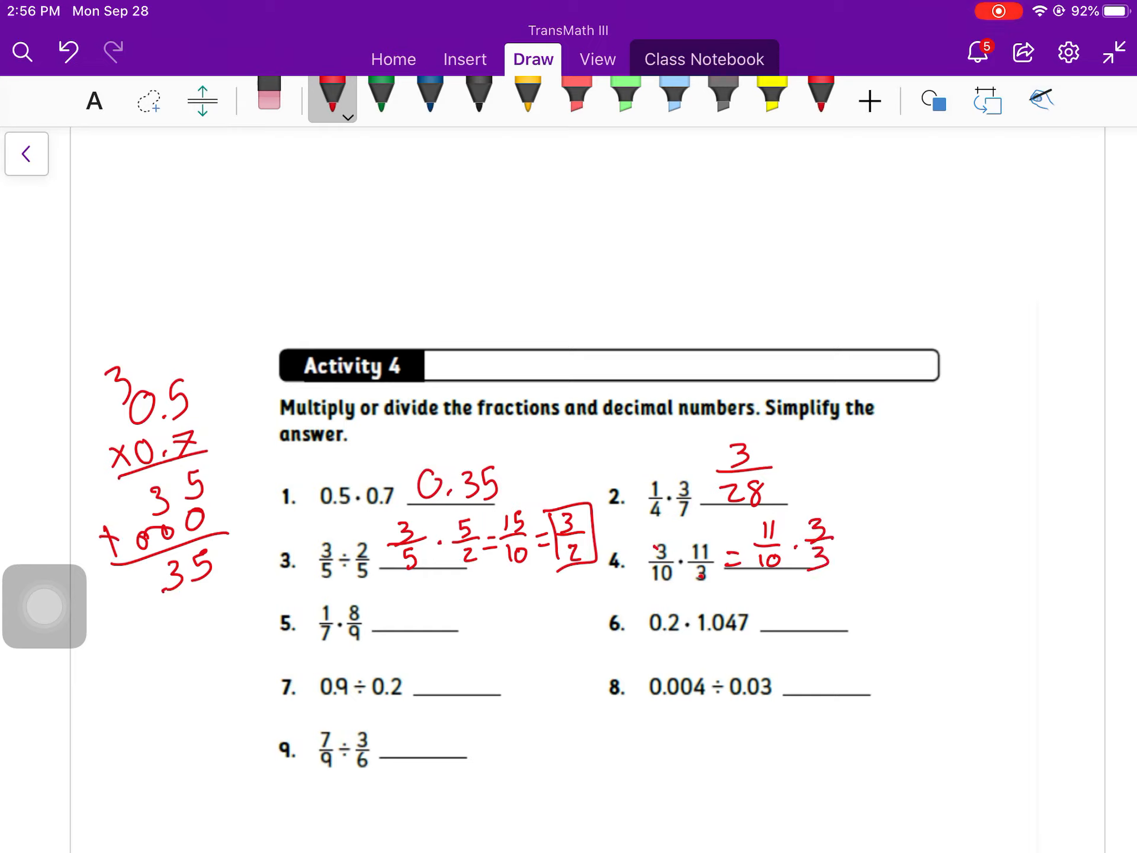
{"action": "left_click_drag", "start_coordinate": [855, 558], "coordinate": [906, 536]}
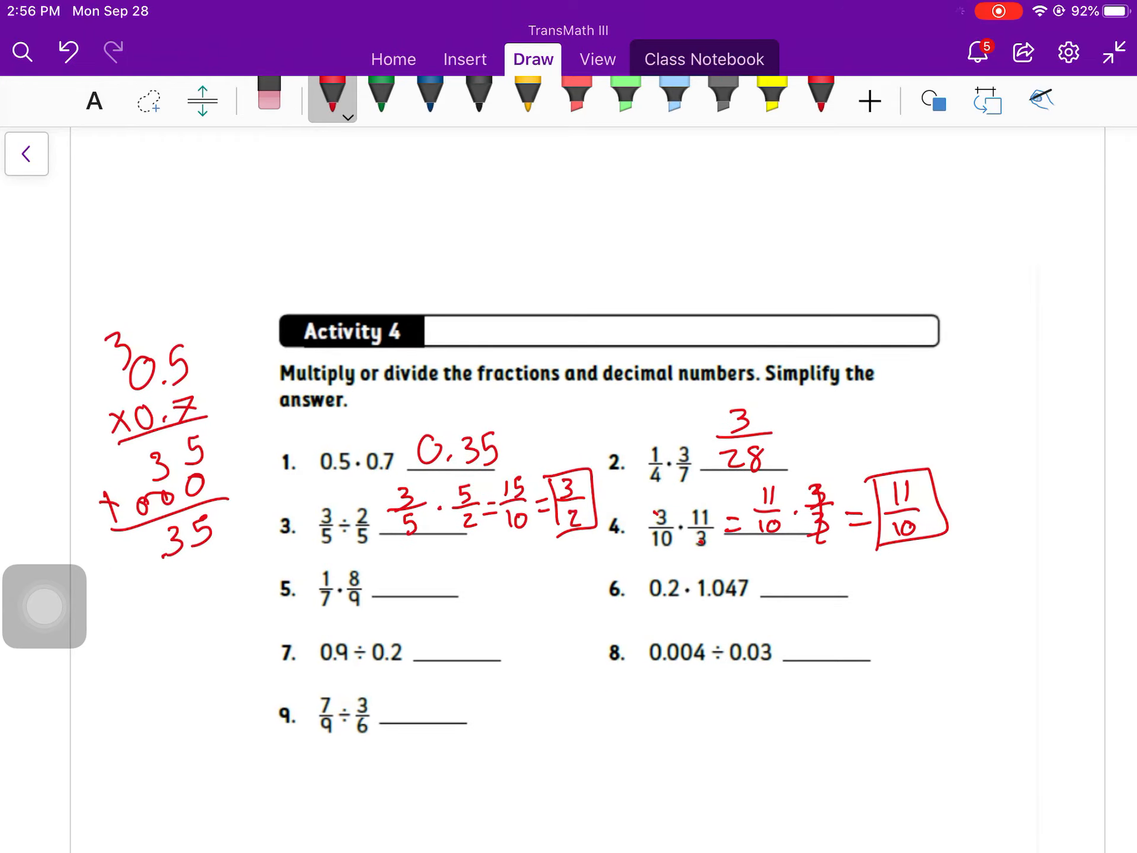
{"action": "left_click", "coordinate": [381, 92]}
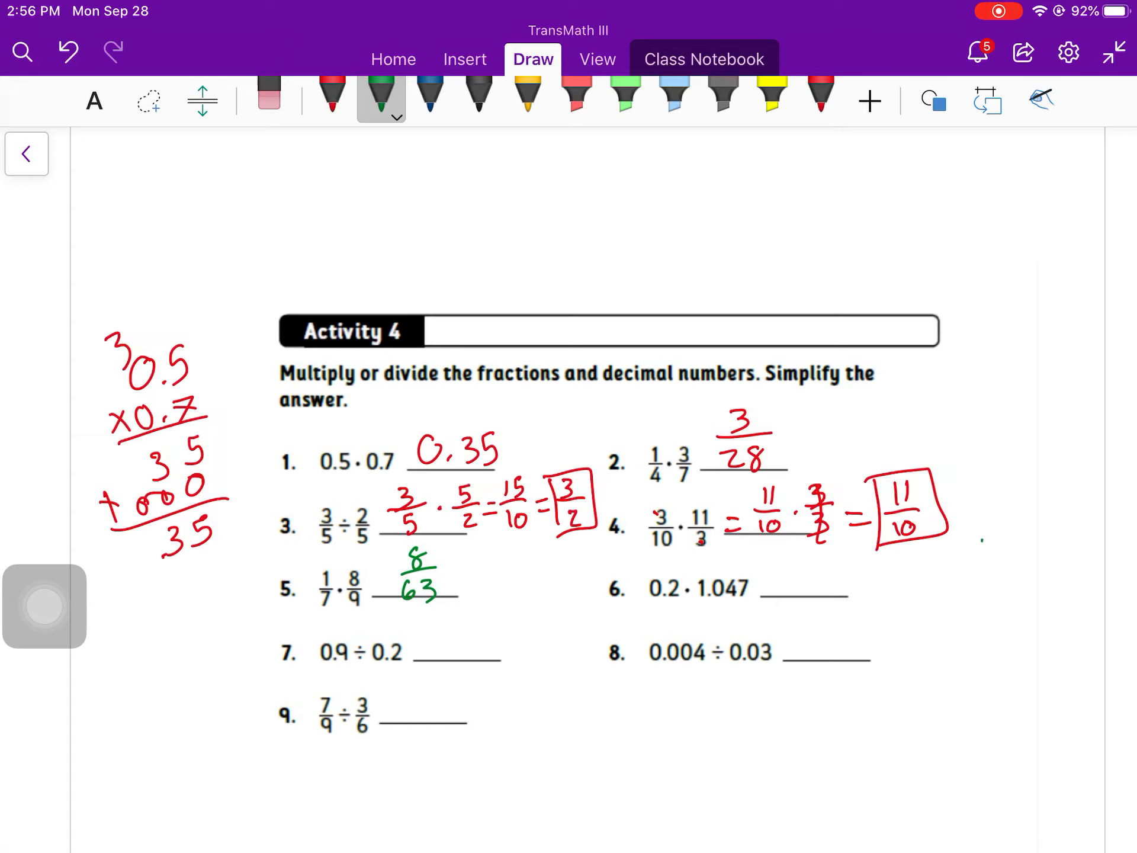
Step: Write the column multiplication of 1.047 giving product 2094 and mark the decimal places
{"action": "left_click_drag", "start_coordinate": [980, 554], "coordinate": [1052, 557]}
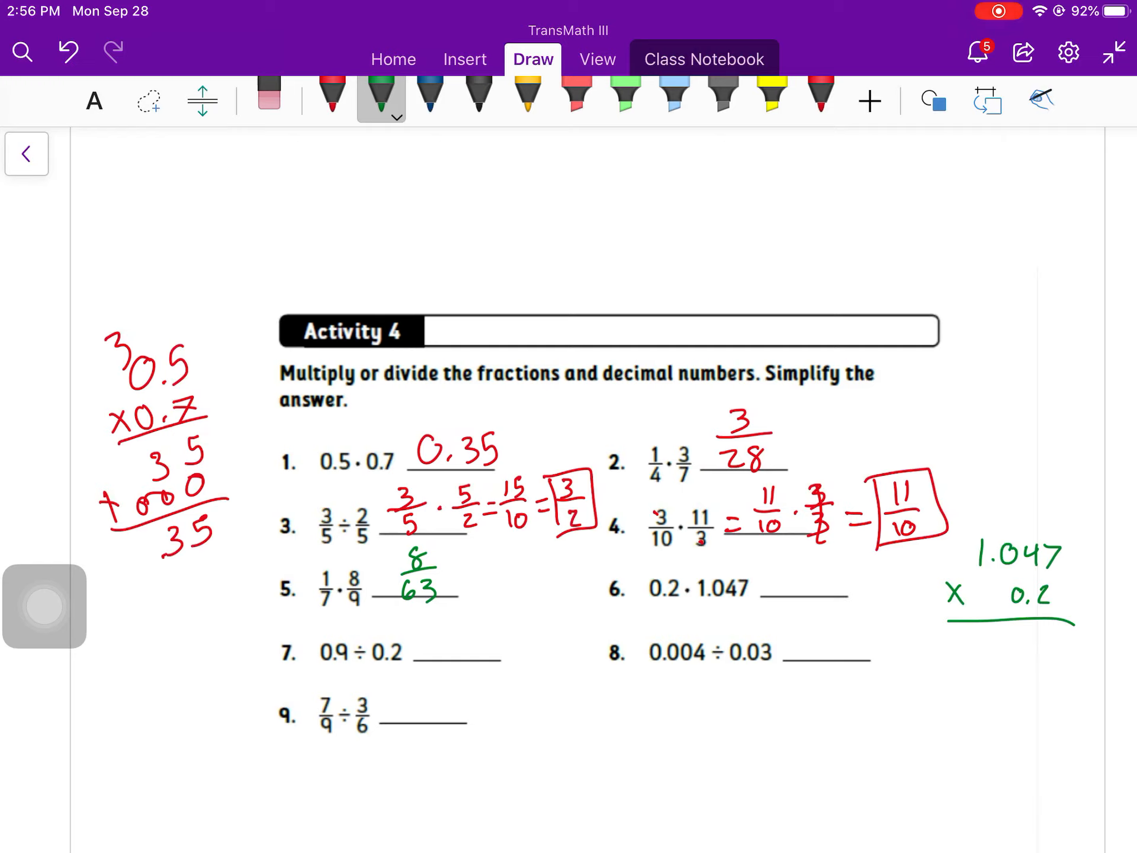
{"action": "left_click_drag", "start_coordinate": [1029, 645], "coordinate": [1051, 653]}
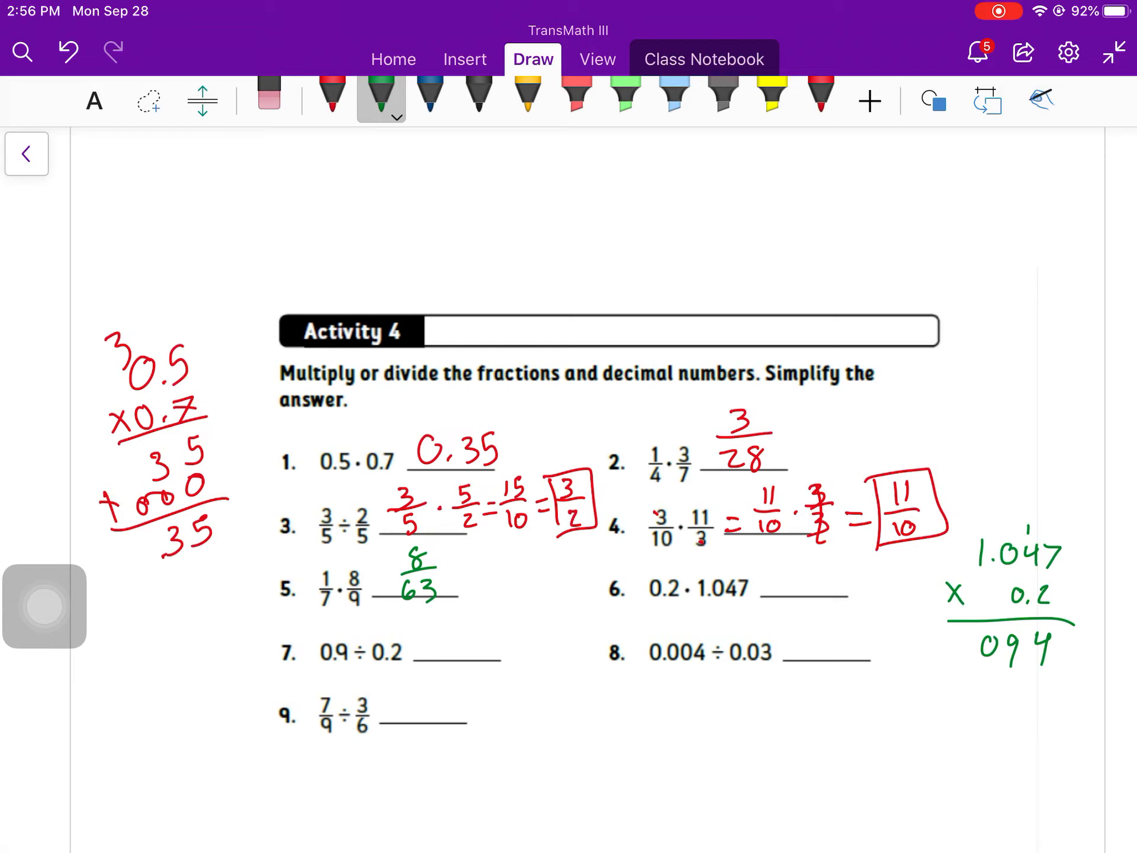
{"action": "type", "text": "2"}
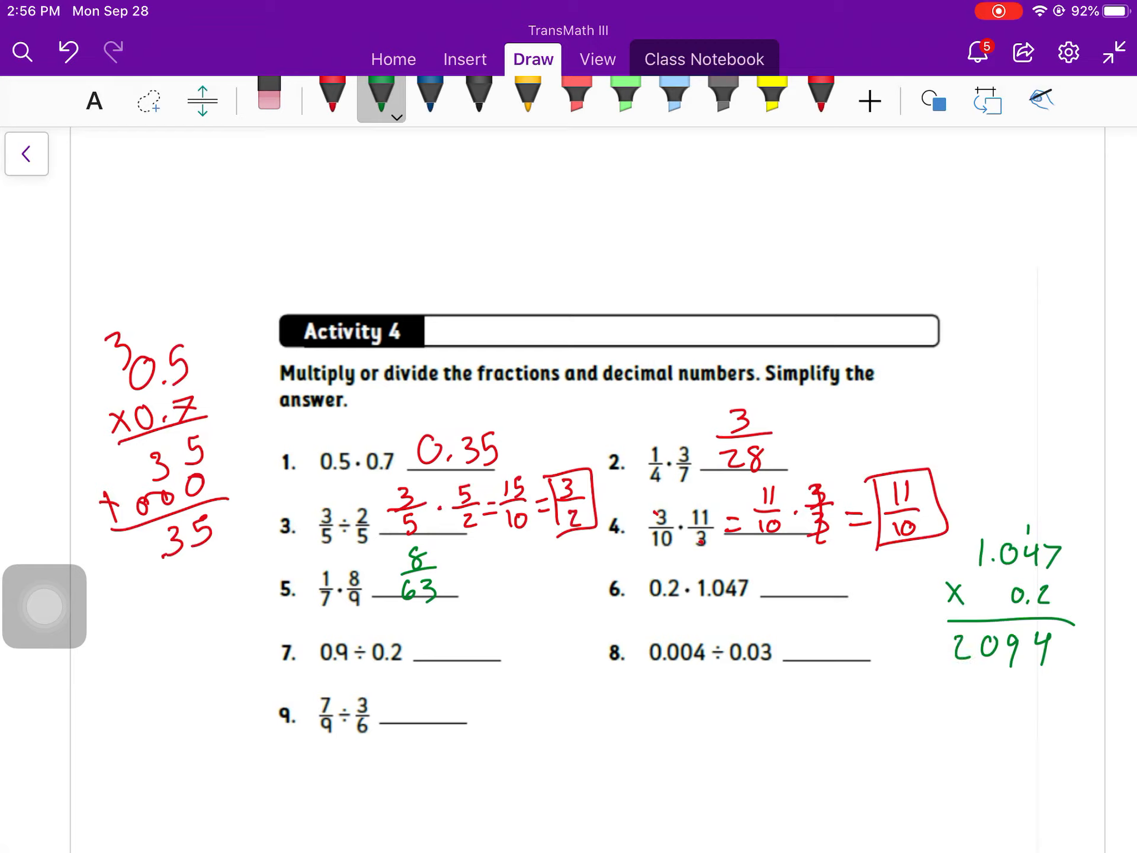
{"action": "left_click_drag", "start_coordinate": [1045, 598], "coordinate": [1059, 598]}
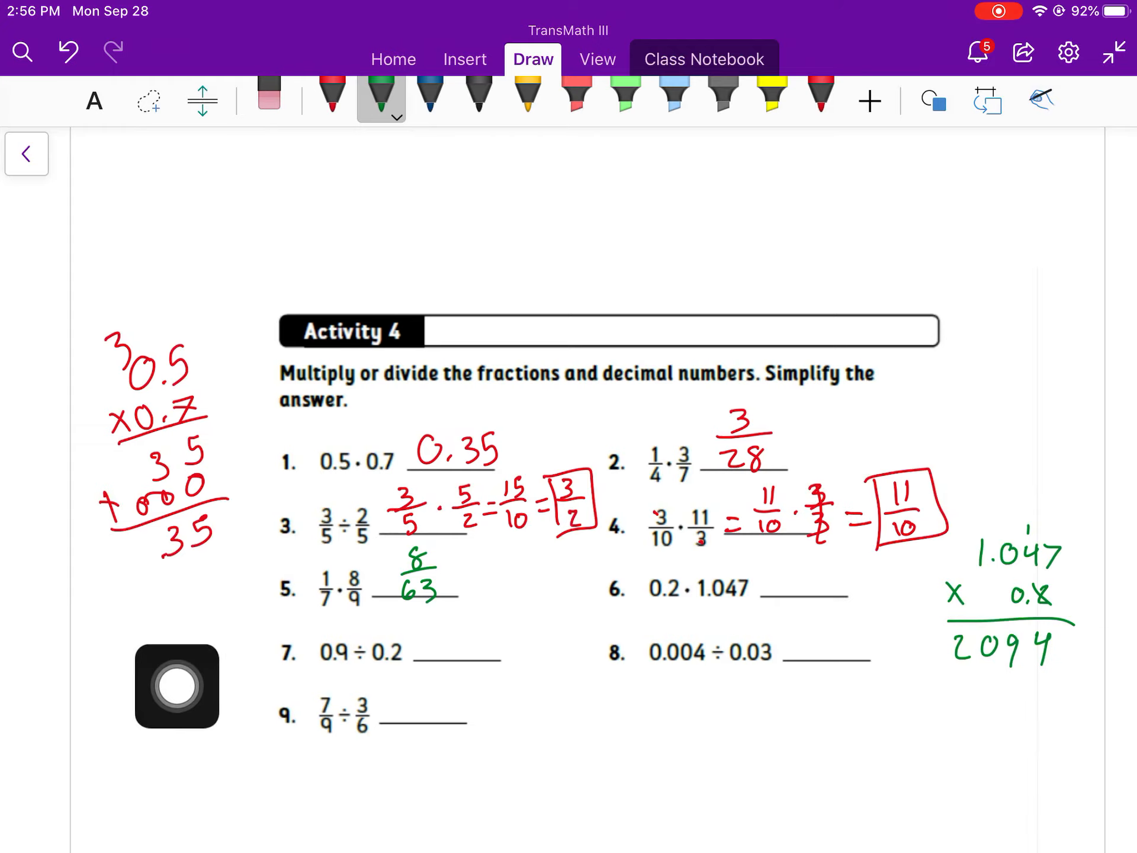
{"action": "left_click_drag", "start_coordinate": [177, 687], "coordinate": [45, 687]}
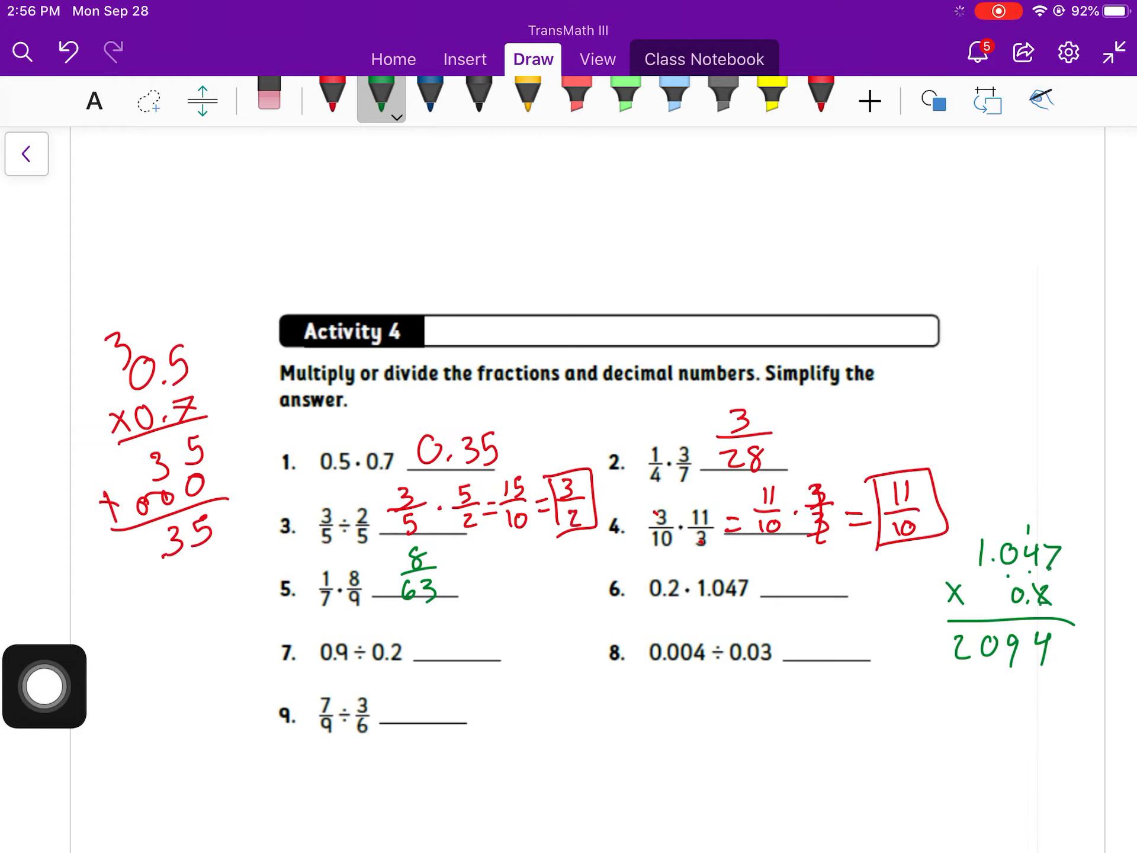
Step: Write 0.2094 in blue as problem 6's answer
{"action": "left_click", "coordinate": [430, 94]}
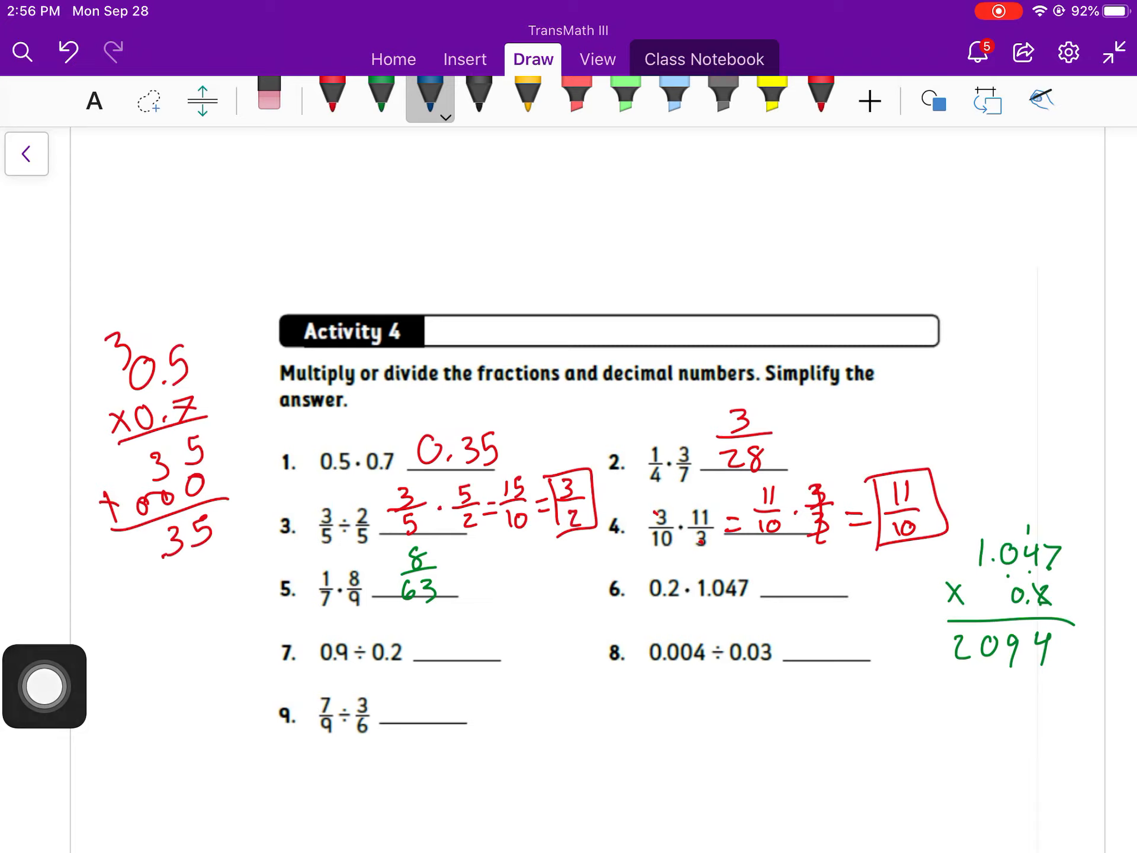
{"action": "left_click_drag", "start_coordinate": [1052, 652], "coordinate": [1066, 677]}
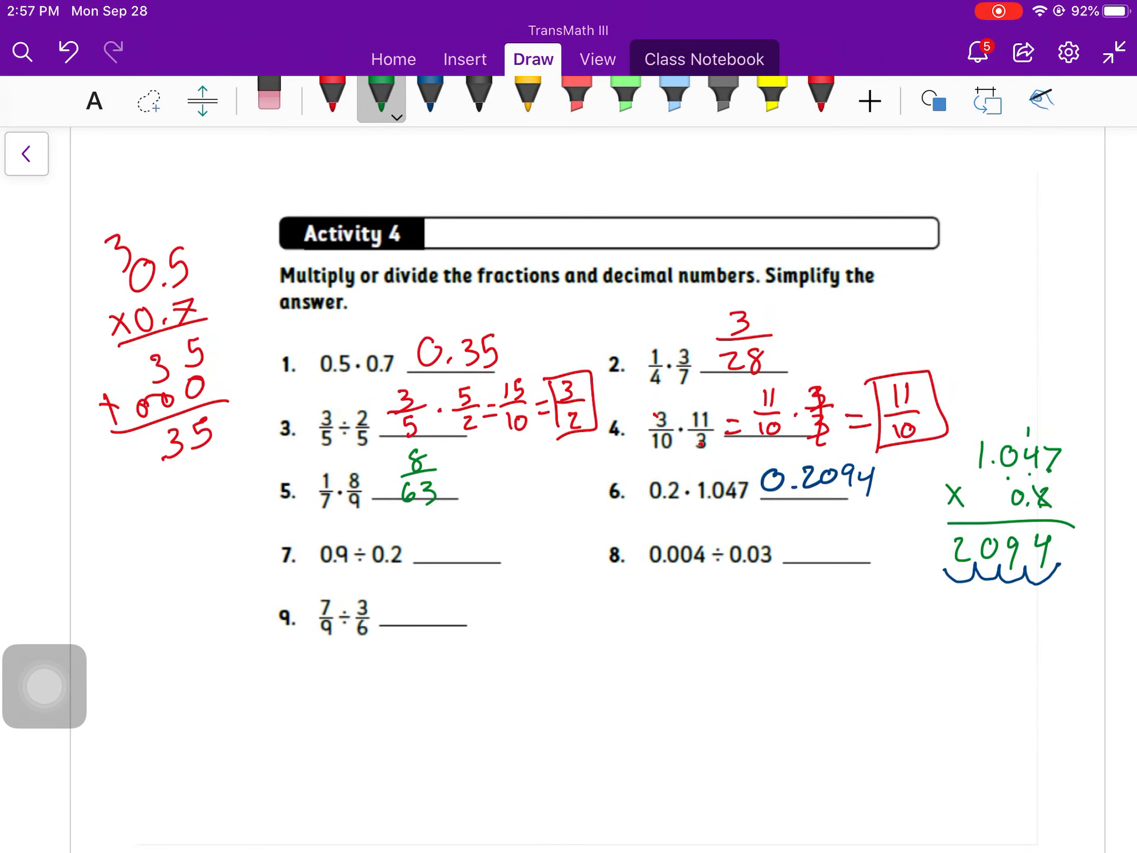
Step: Set up 0.9 ÷ 0.2 as long division 2)9.0 and write 4.5 as problem 7's answer
{"action": "left_click_drag", "start_coordinate": [587, 639], "coordinate": [667, 639]}
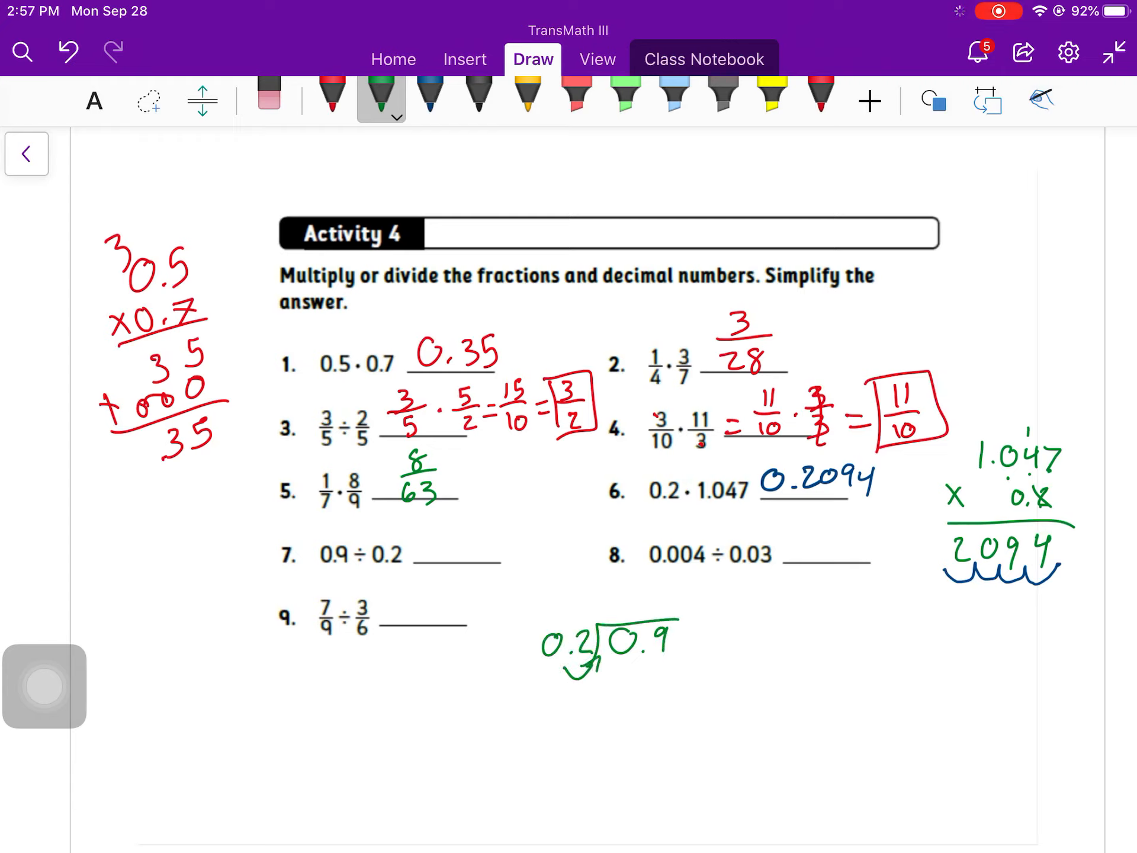
{"action": "left_click_drag", "start_coordinate": [656, 656], "coordinate": [685, 642]}
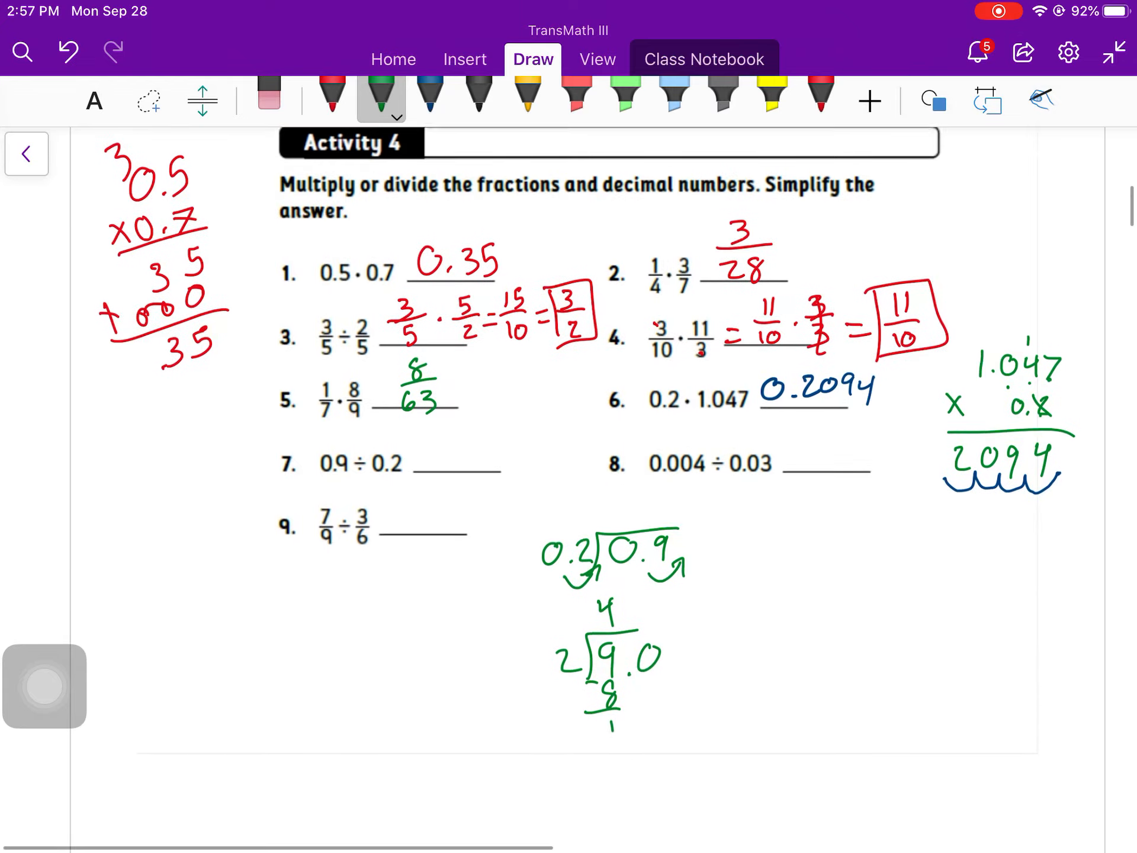
{"action": "left_click_drag", "start_coordinate": [631, 690], "coordinate": [638, 725]}
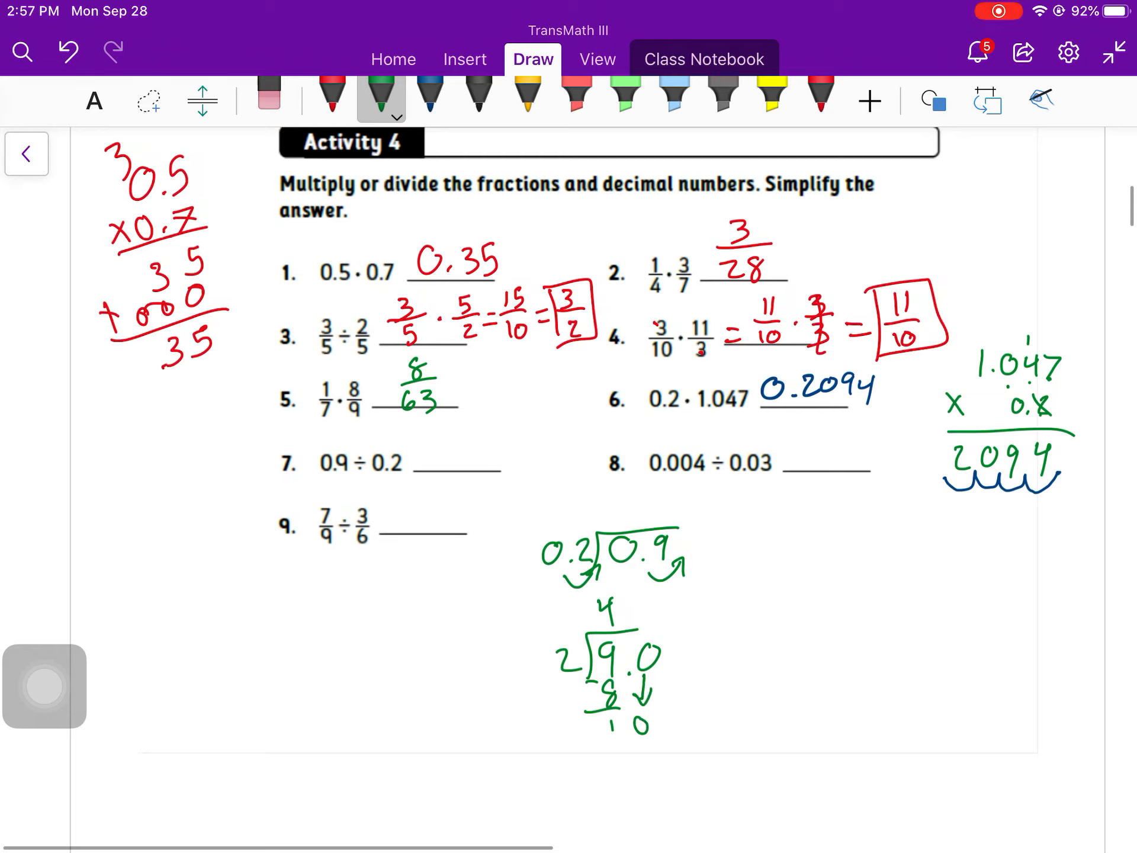
{"action": "type", "text": ".5"}
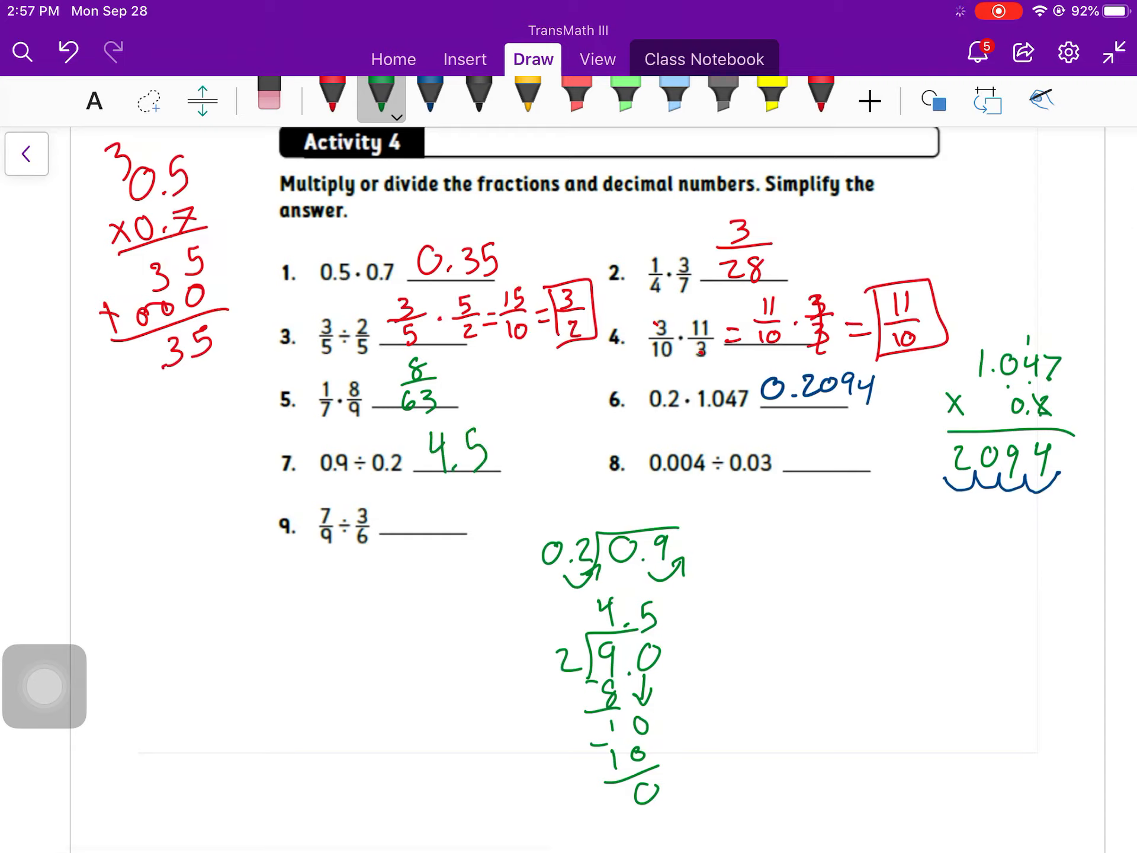
{"action": "left_click", "coordinate": [429, 94]}
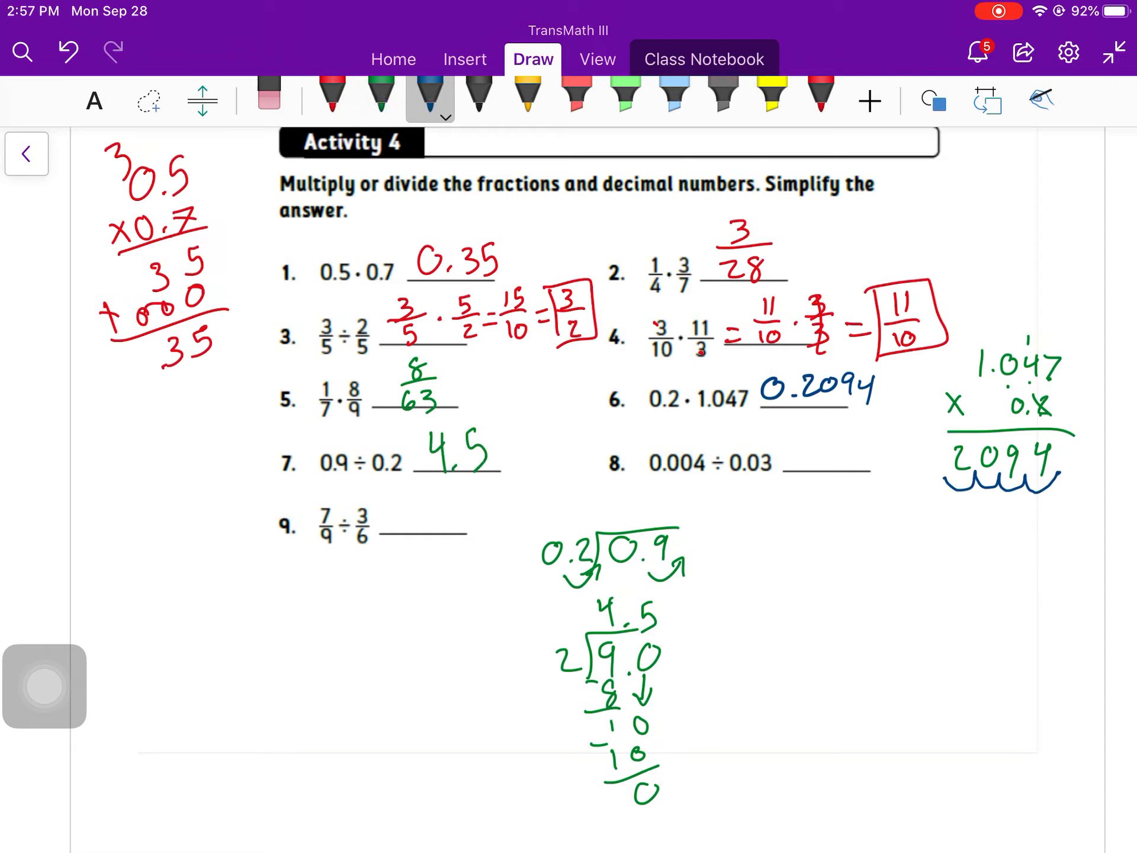
Step: Long-divide 0.004 by 0.03 in blue and write the repeating 0.13 as problem 8's answer
{"action": "type", "text": "0.004"}
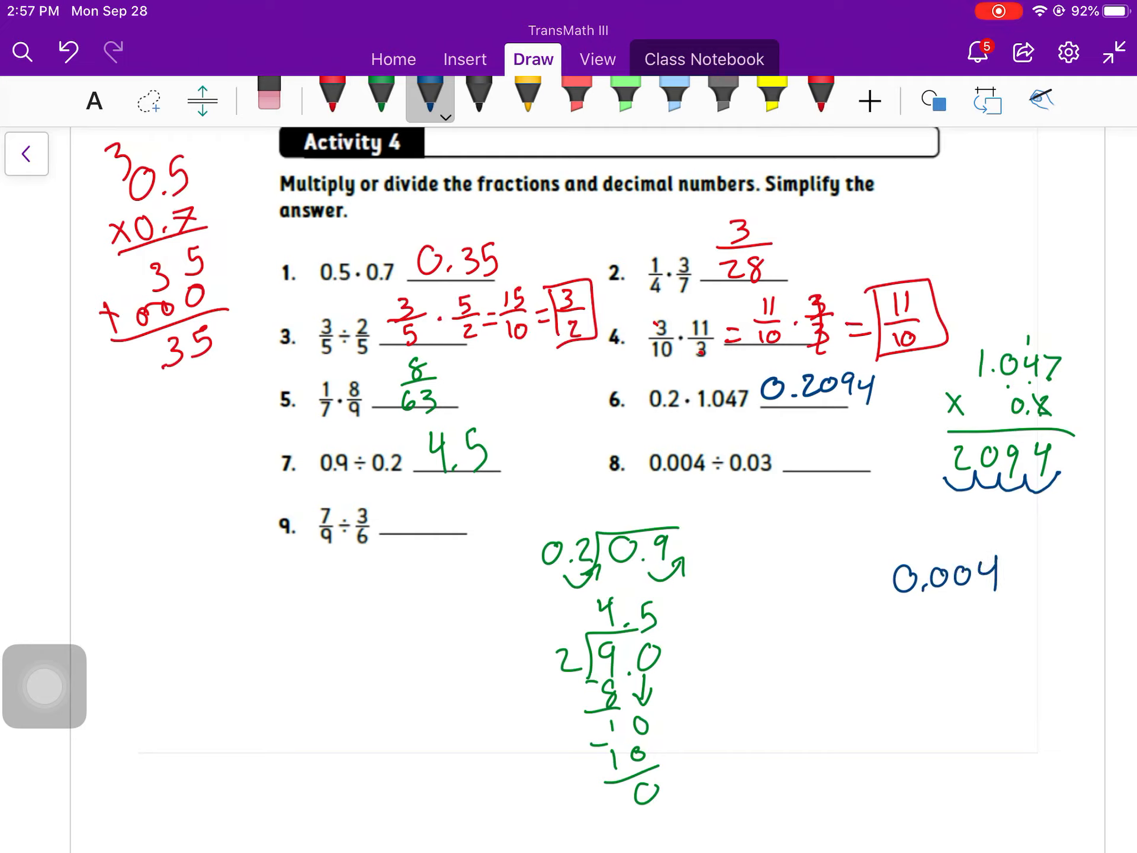
{"action": "left_click_drag", "start_coordinate": [797, 573], "coordinate": [1015, 551]}
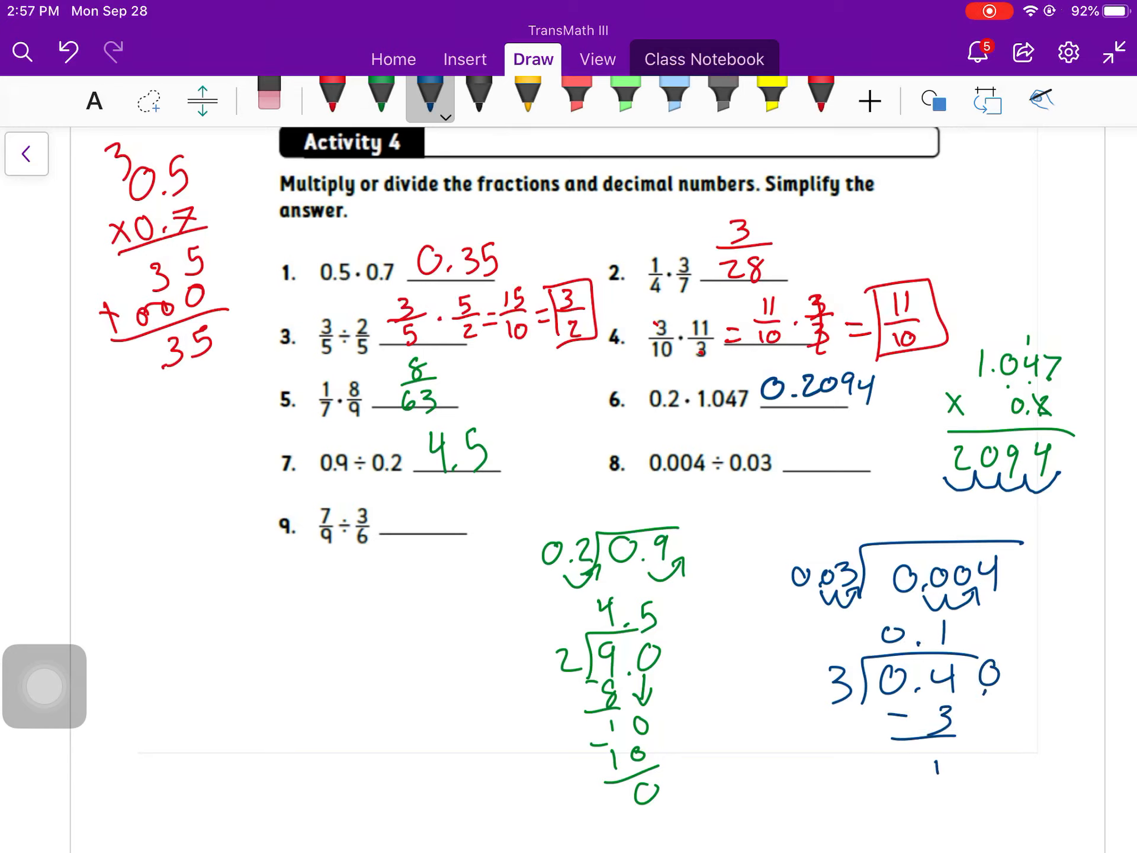
{"action": "left_click_drag", "start_coordinate": [986, 667], "coordinate": [957, 768]}
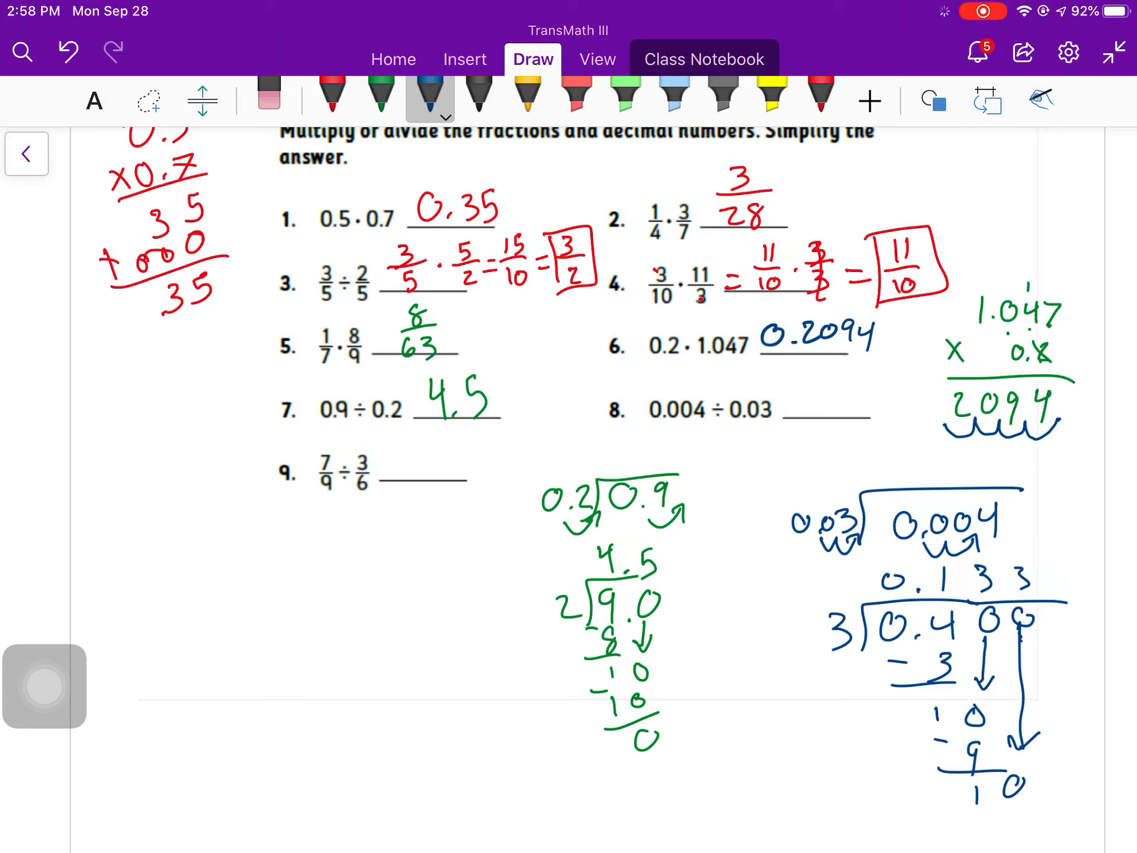
{"action": "left_click_drag", "start_coordinate": [790, 410], "coordinate": [863, 406]}
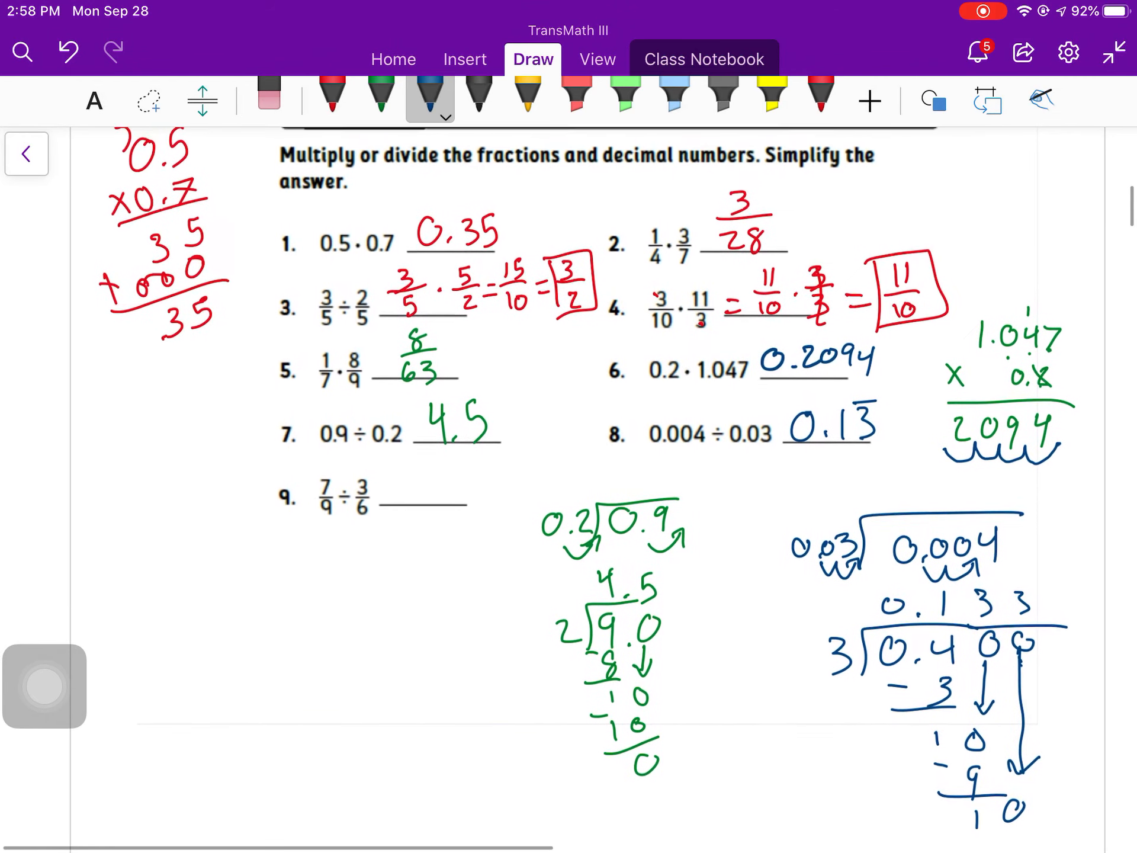
{"action": "scroll", "scroll_direction": "down", "scroll_amount": 3}
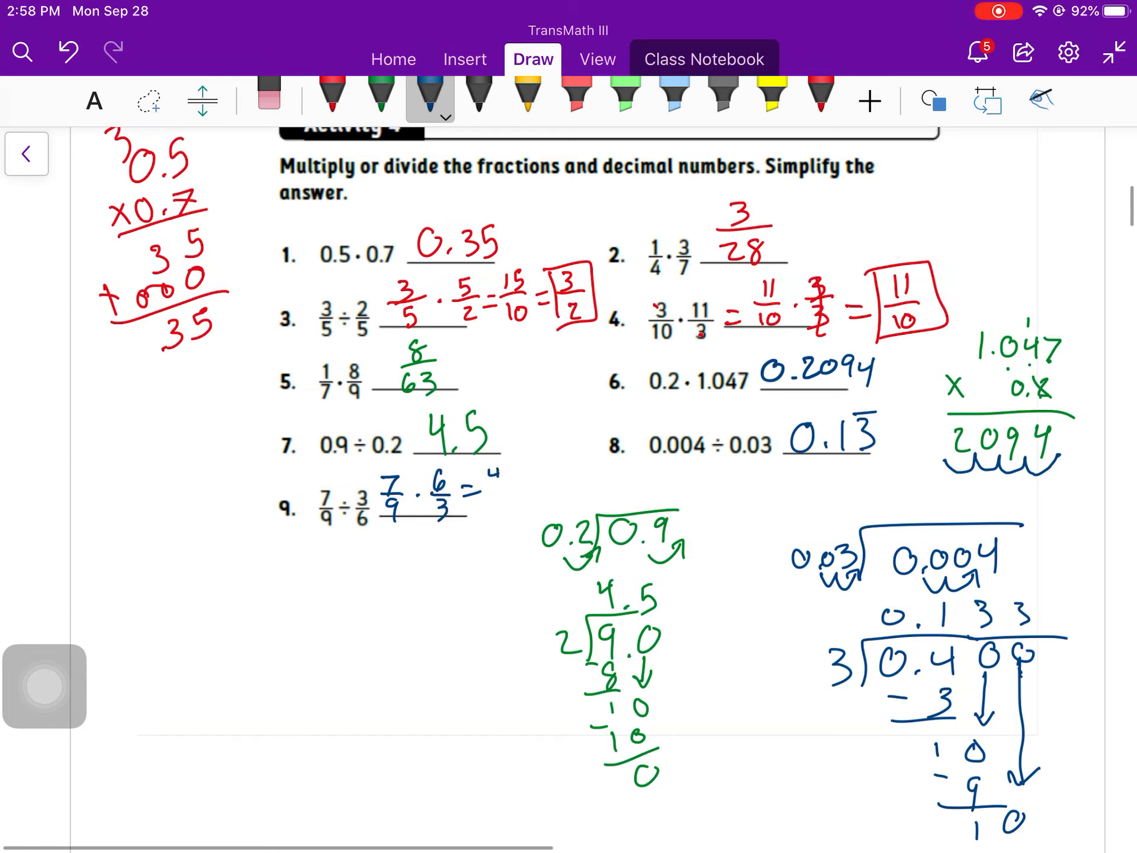
Step: Write 7/9 · 6/3 = 42/27, then in green 7/9 · 2/1 = 14/9 with the answer boxed
{"action": "type", "text": "42/2"}
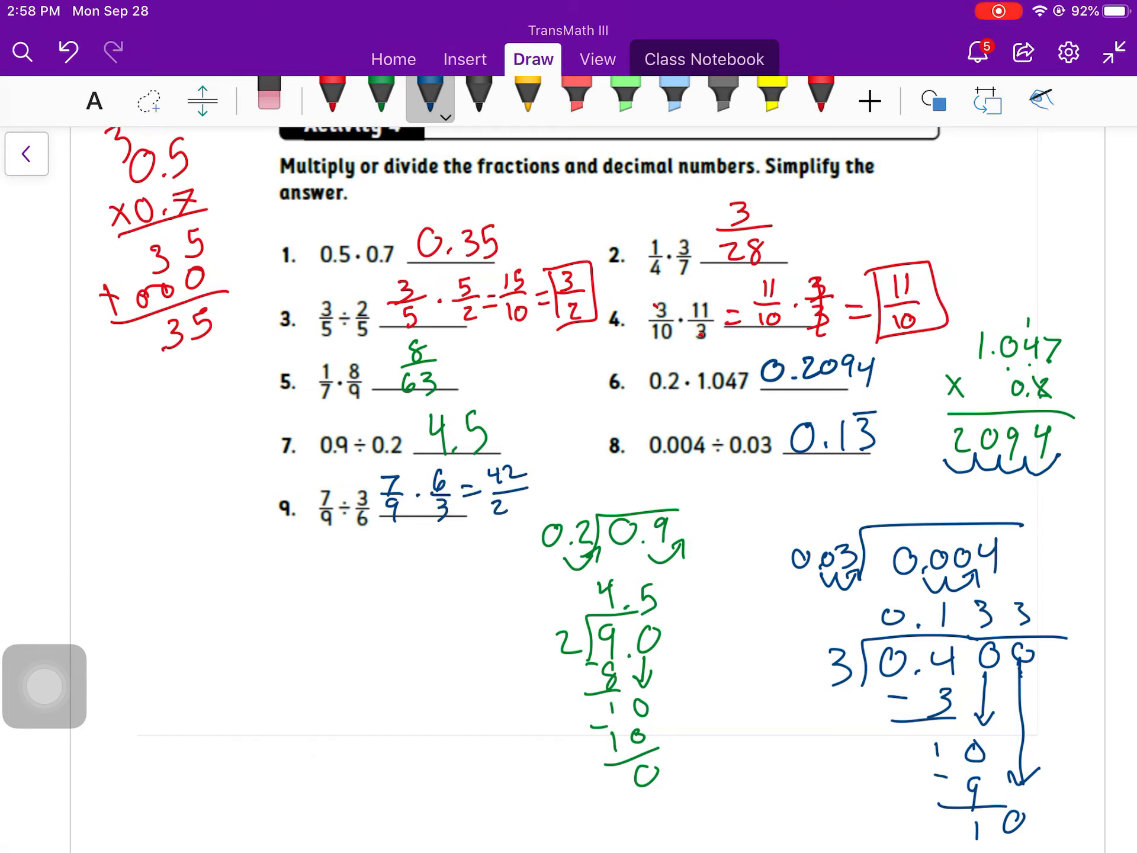
{"action": "type", "text": "7"}
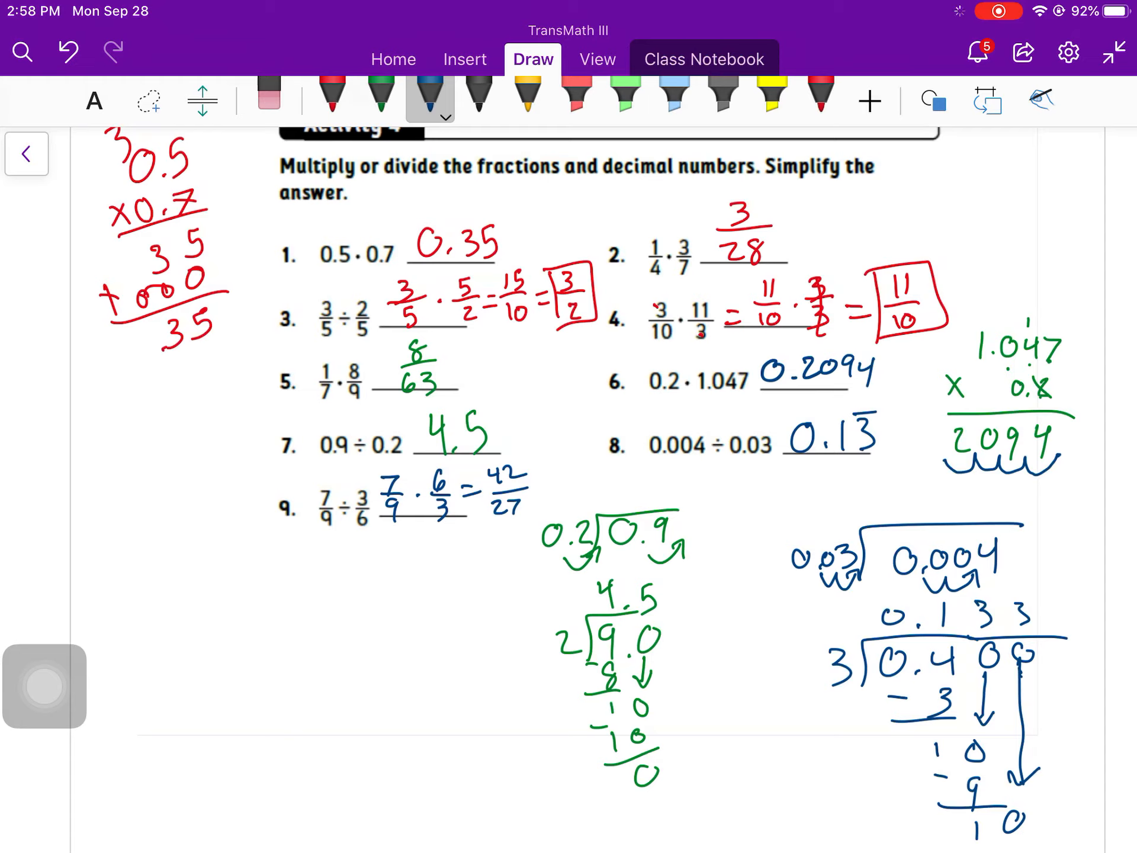
{"action": "left_click", "coordinate": [382, 97]}
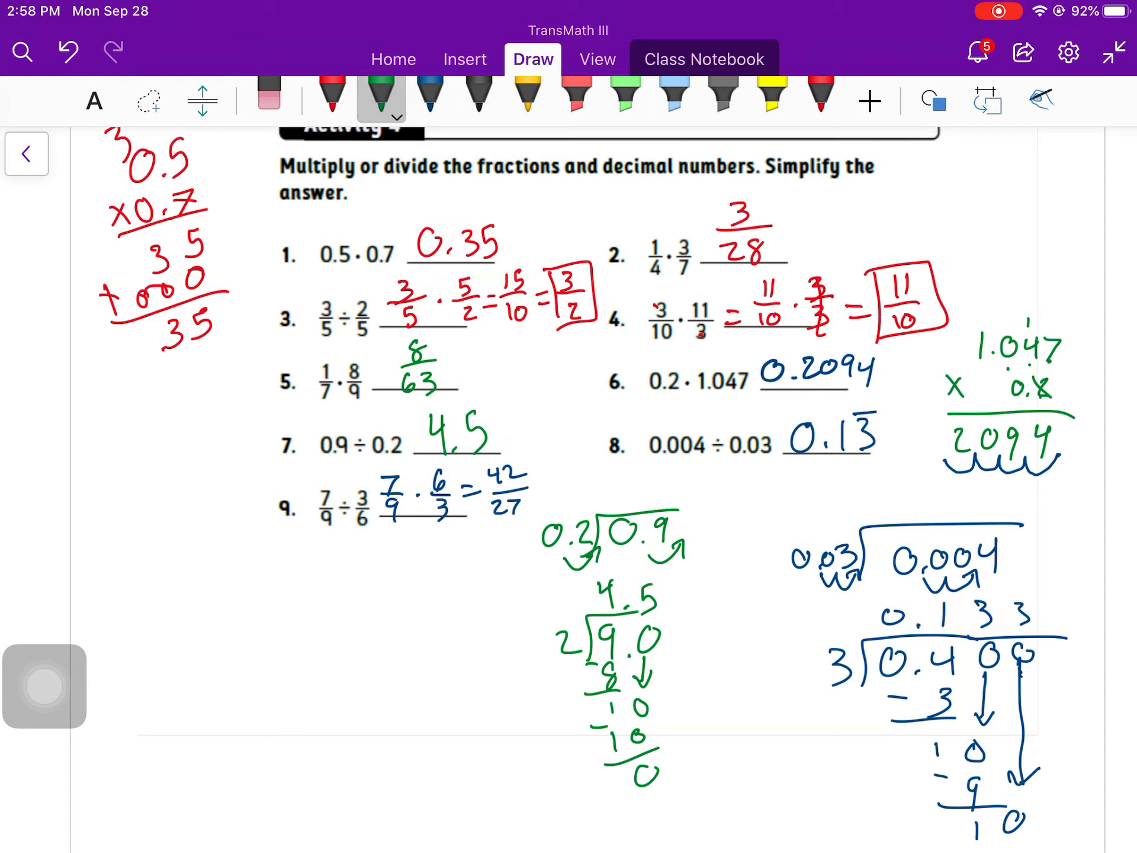
{"action": "left_click_drag", "start_coordinate": [377, 540], "coordinate": [392, 574]}
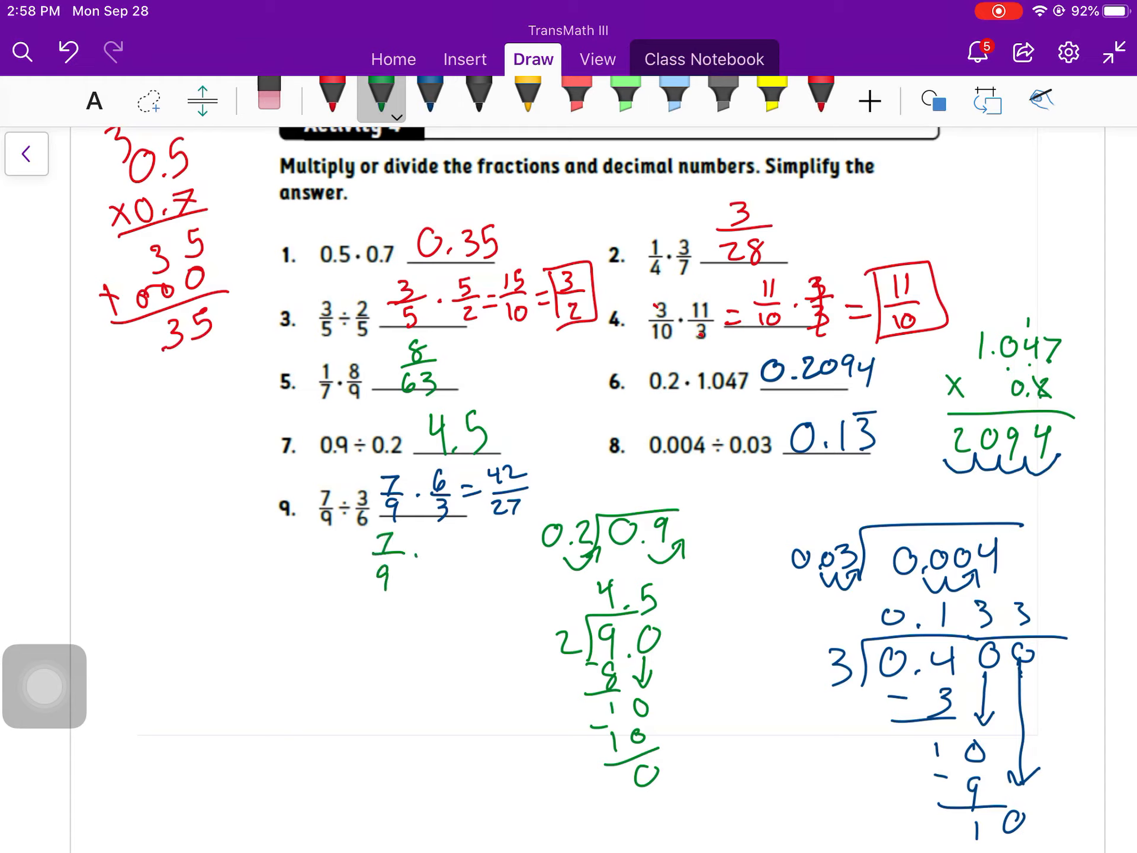
{"action": "type", "text": "2/1"}
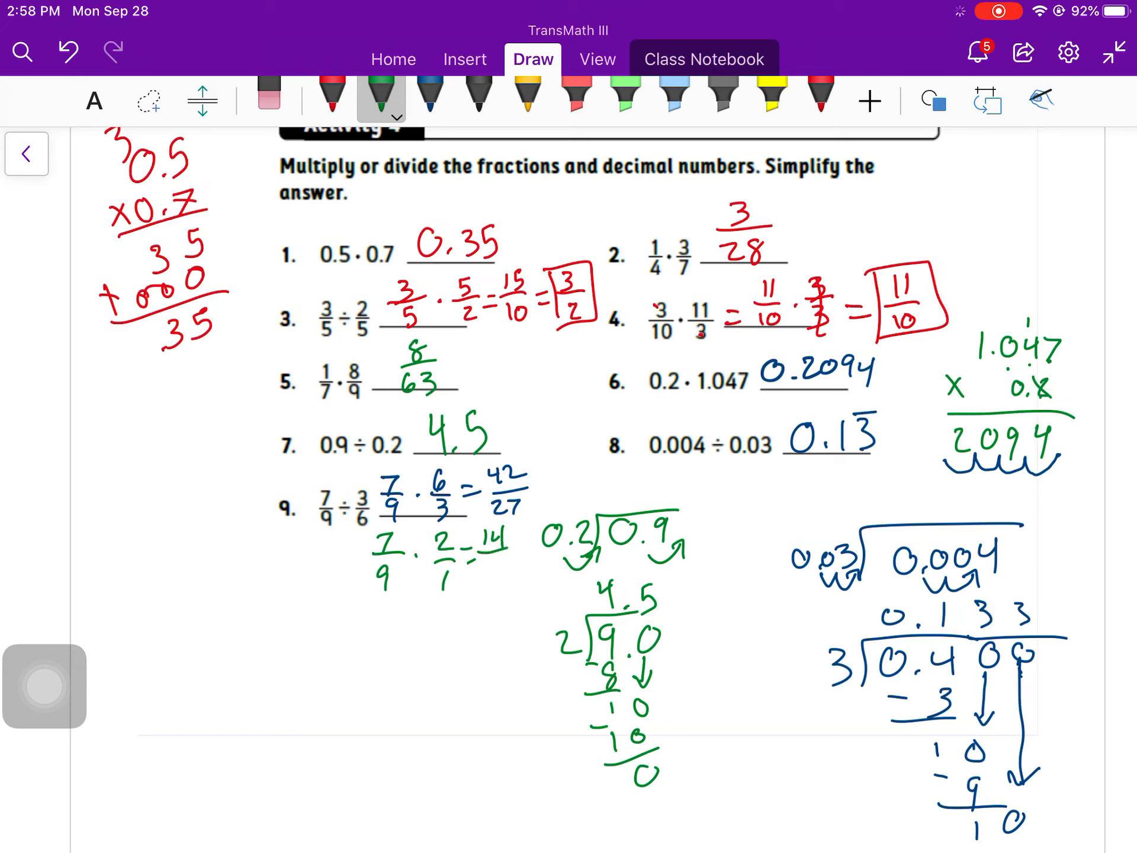
{"action": "left_click_drag", "start_coordinate": [479, 536], "coordinate": [522, 580]}
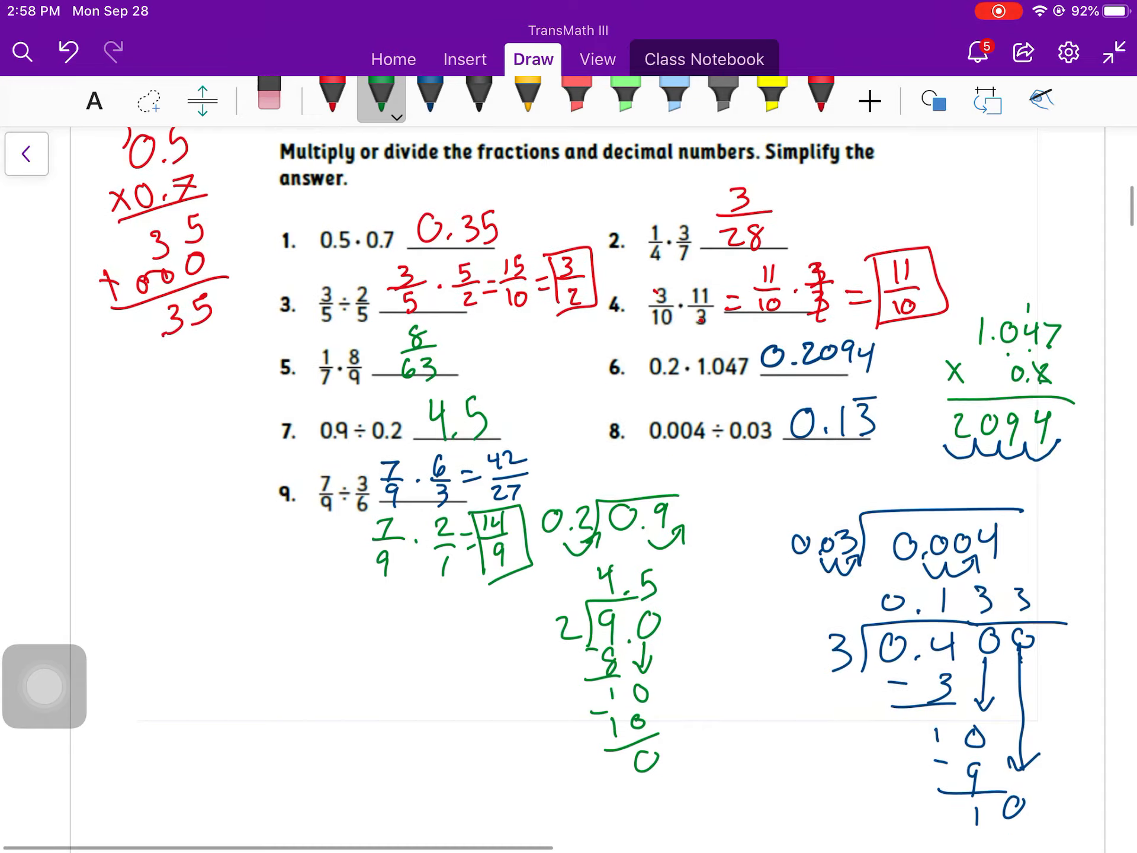
{"action": "scroll", "scroll_direction": "down", "scroll_amount": 3}
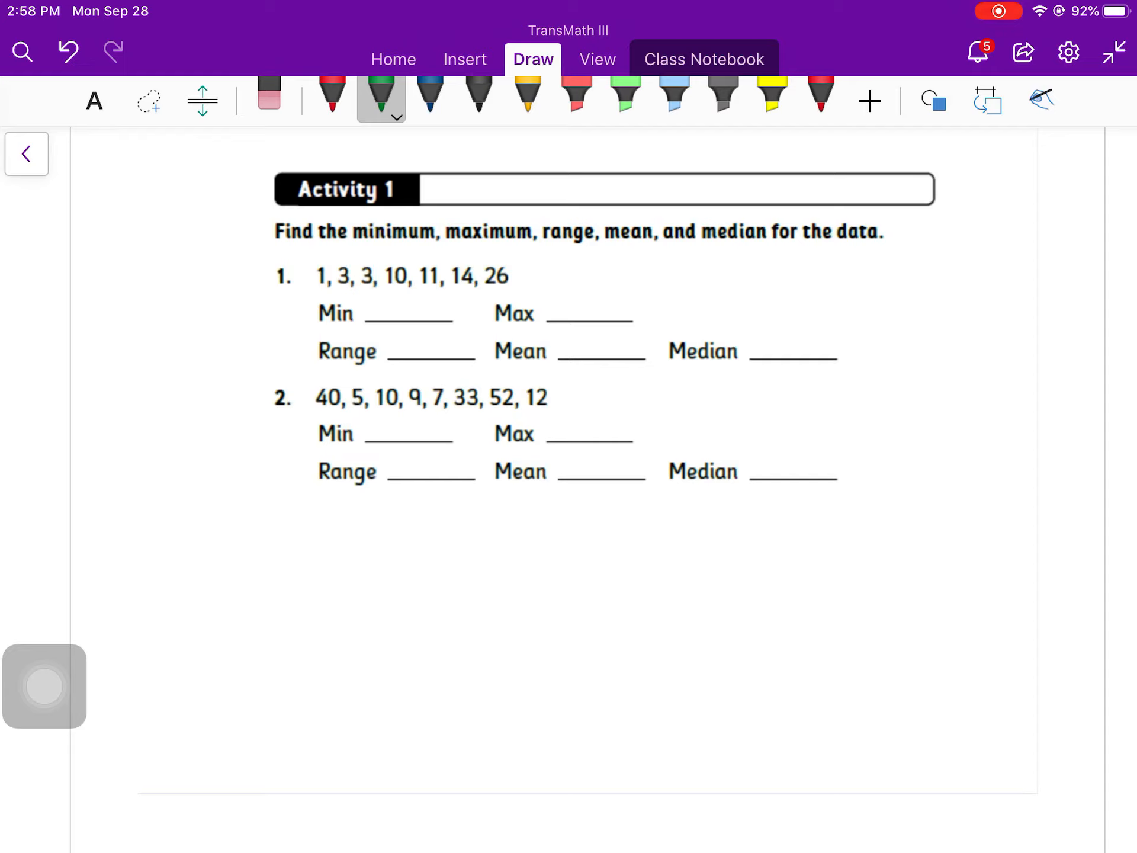
Step: Write max 26 and range 25 for problem 1, and column-add its values to 68 in the margin
{"action": "left_click_drag", "start_coordinate": [405, 290], "coordinate": [412, 322]}
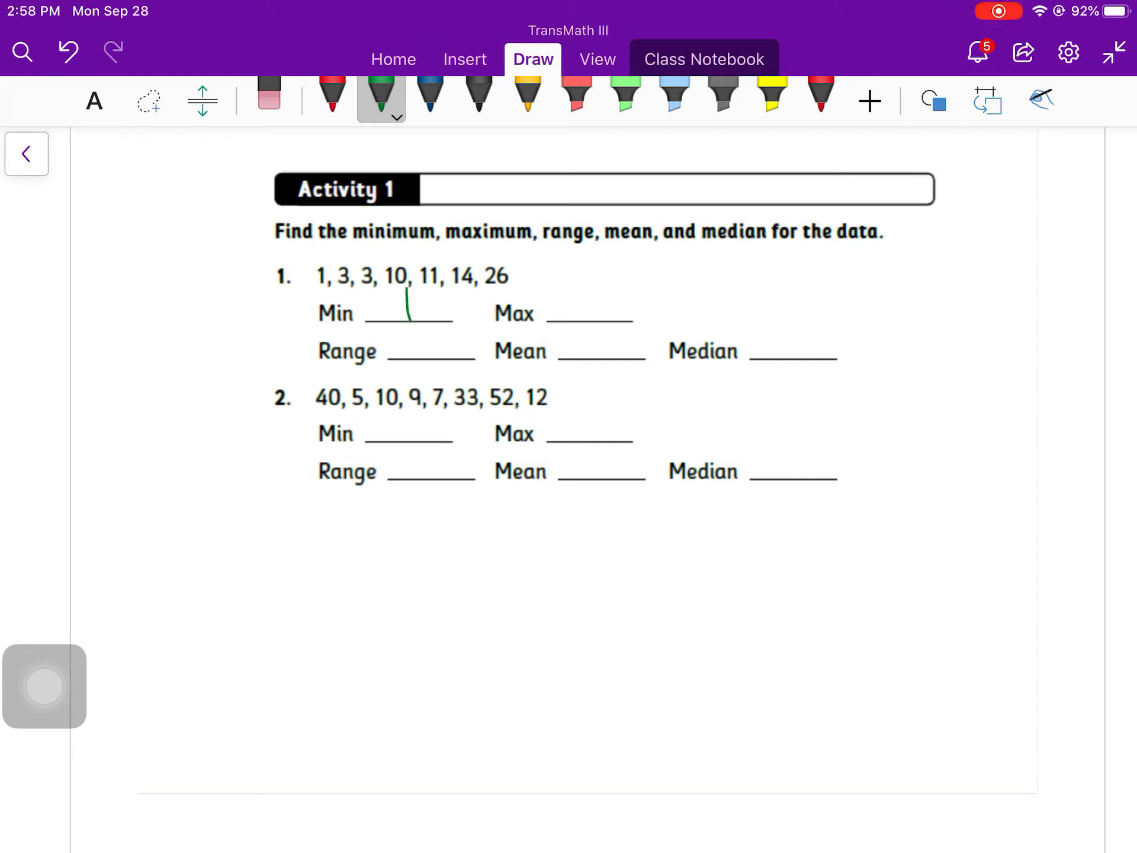
{"action": "left_click_drag", "start_coordinate": [562, 305], "coordinate": [577, 301]}
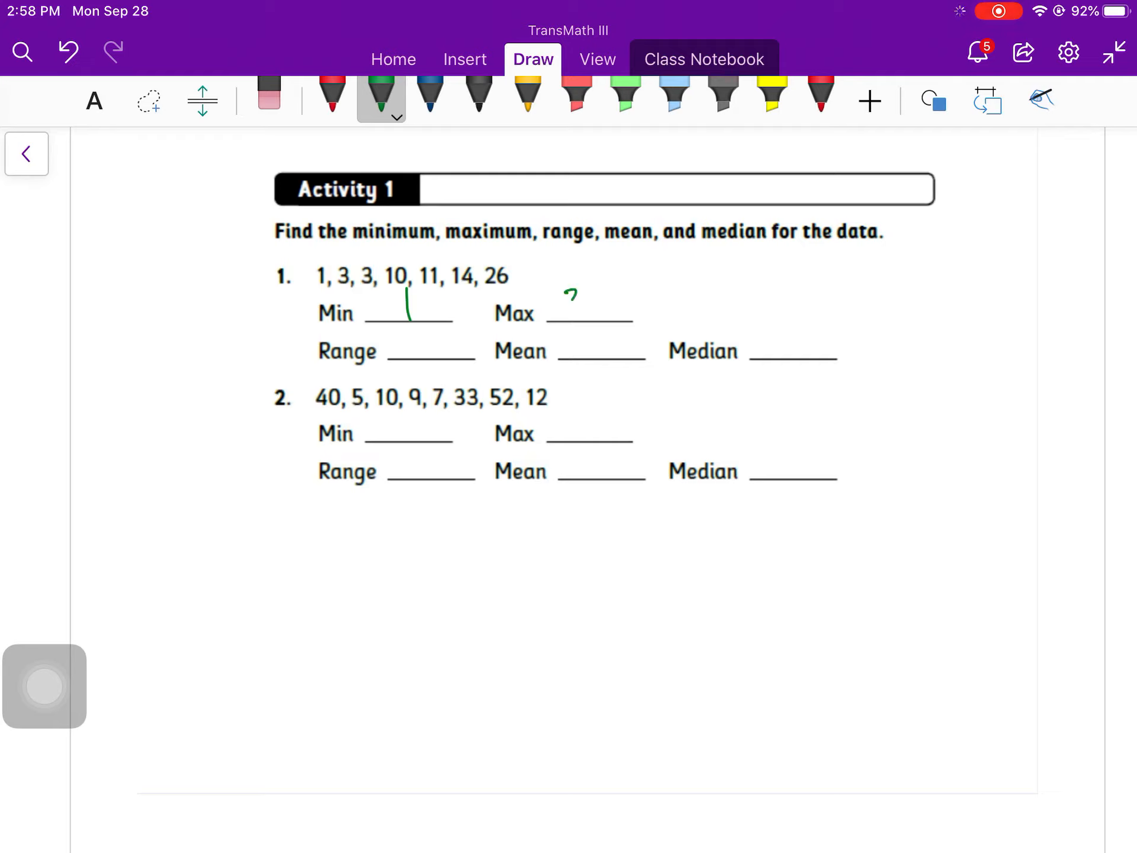
{"action": "left_click_drag", "start_coordinate": [561, 304], "coordinate": [602, 301]}
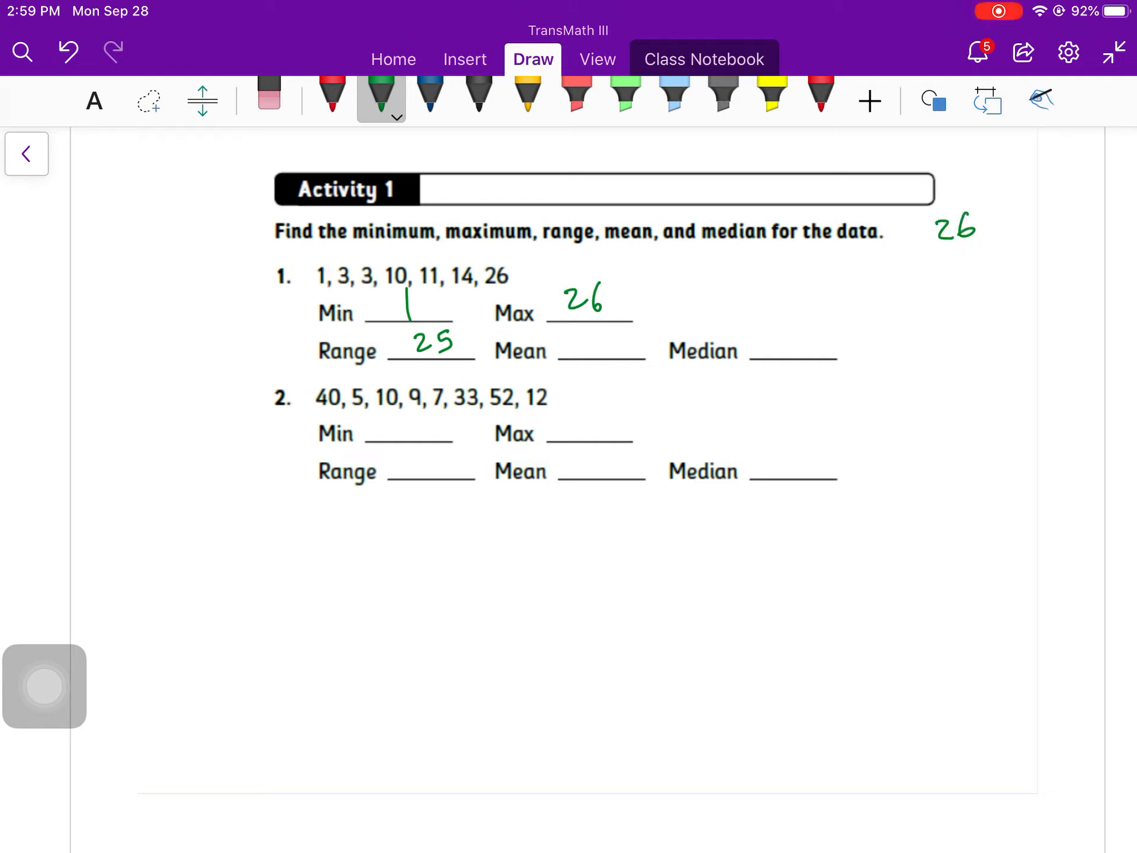
{"action": "left_click_drag", "start_coordinate": [943, 250], "coordinate": [972, 276]}
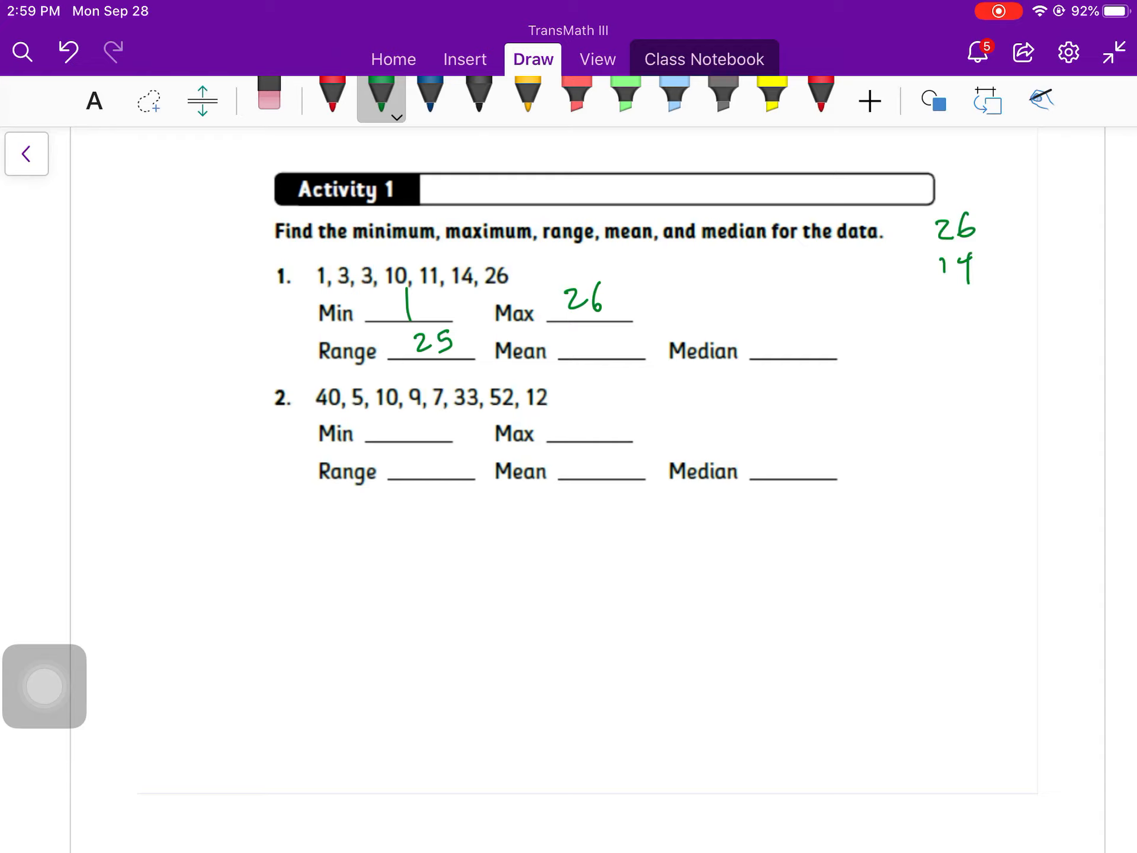
{"action": "left_click_drag", "start_coordinate": [964, 304], "coordinate": [972, 362]}
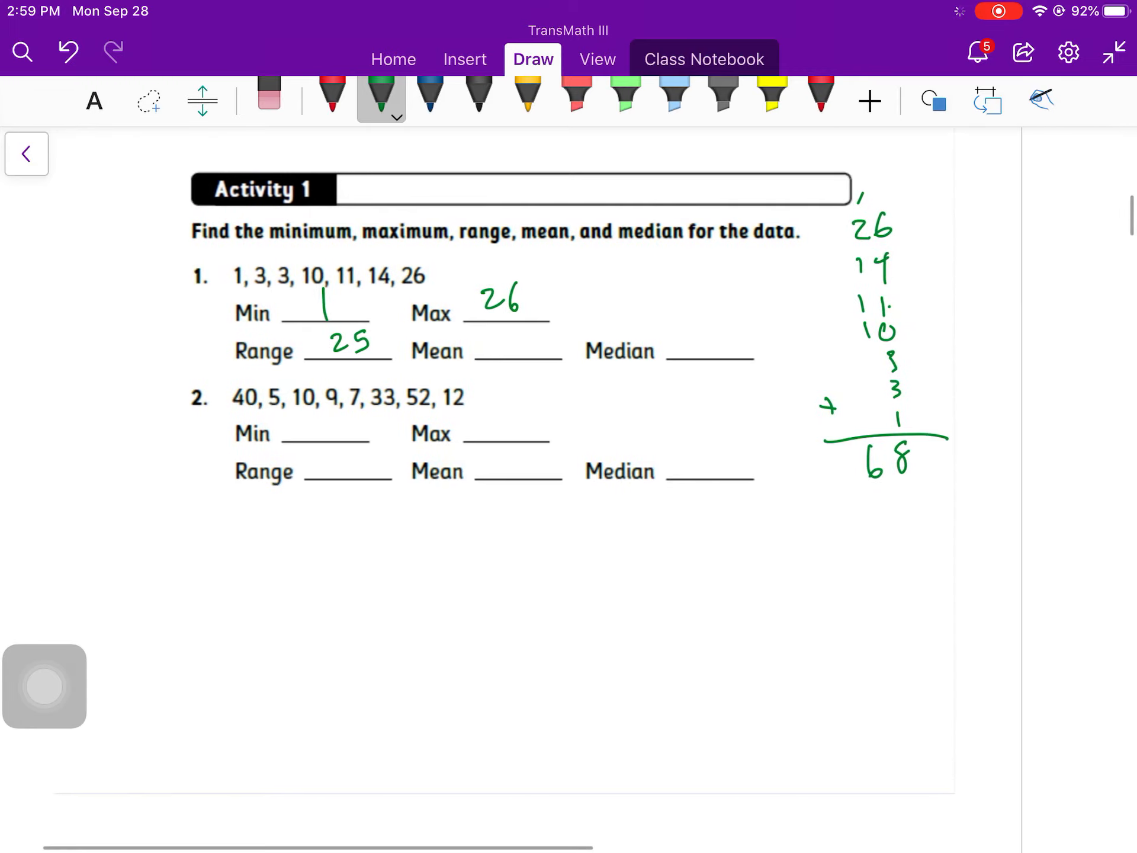
Step: Long-divide 68 by 7 in the margin to 9.714285 and write 9.714 as problem 1's mean
{"action": "left_click_drag", "start_coordinate": [987, 261], "coordinate": [1065, 305]}
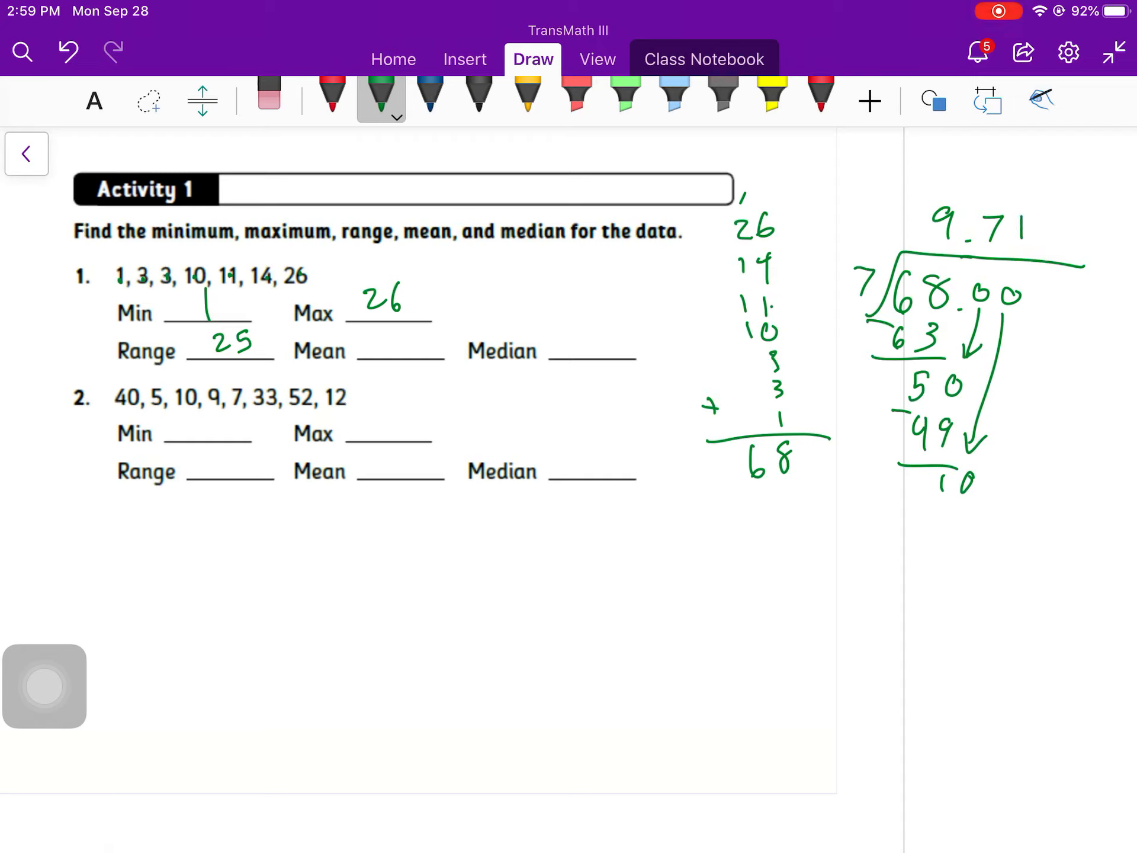
{"action": "left_click_drag", "start_coordinate": [936, 508], "coordinate": [957, 566]}
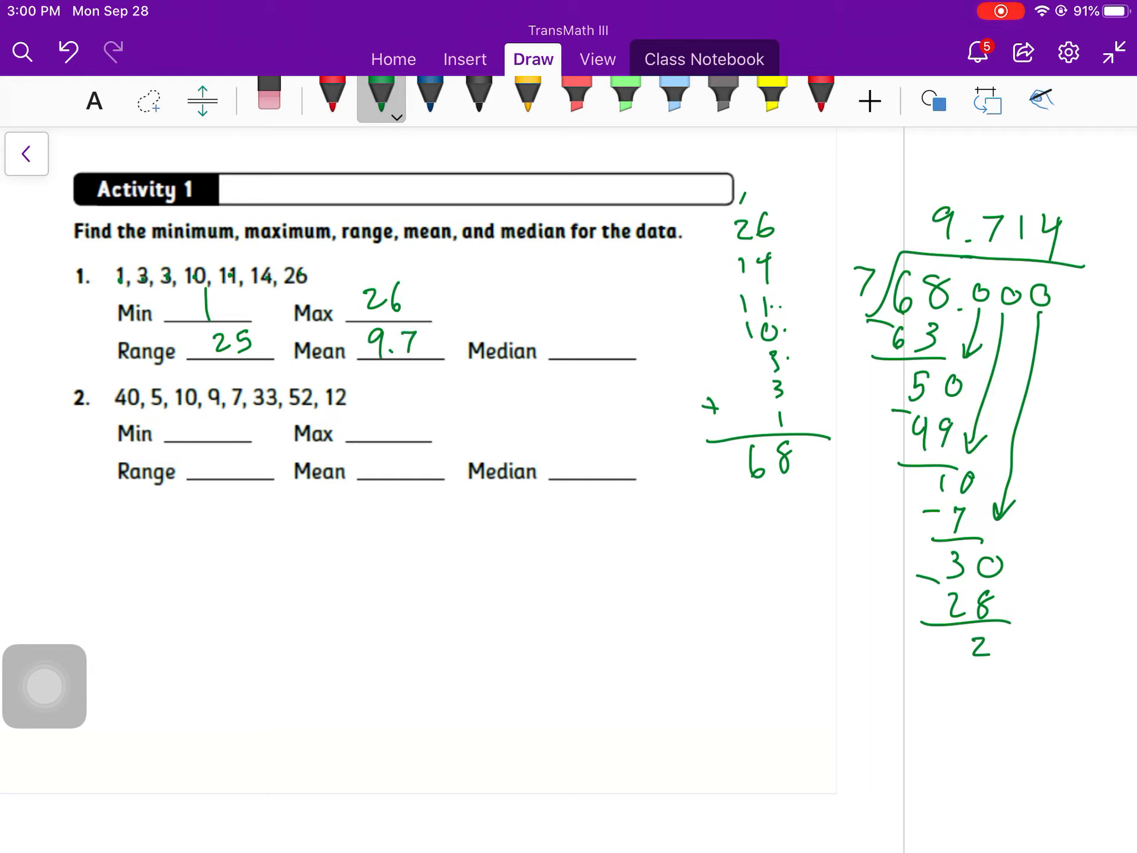
{"action": "type", "text": "14"}
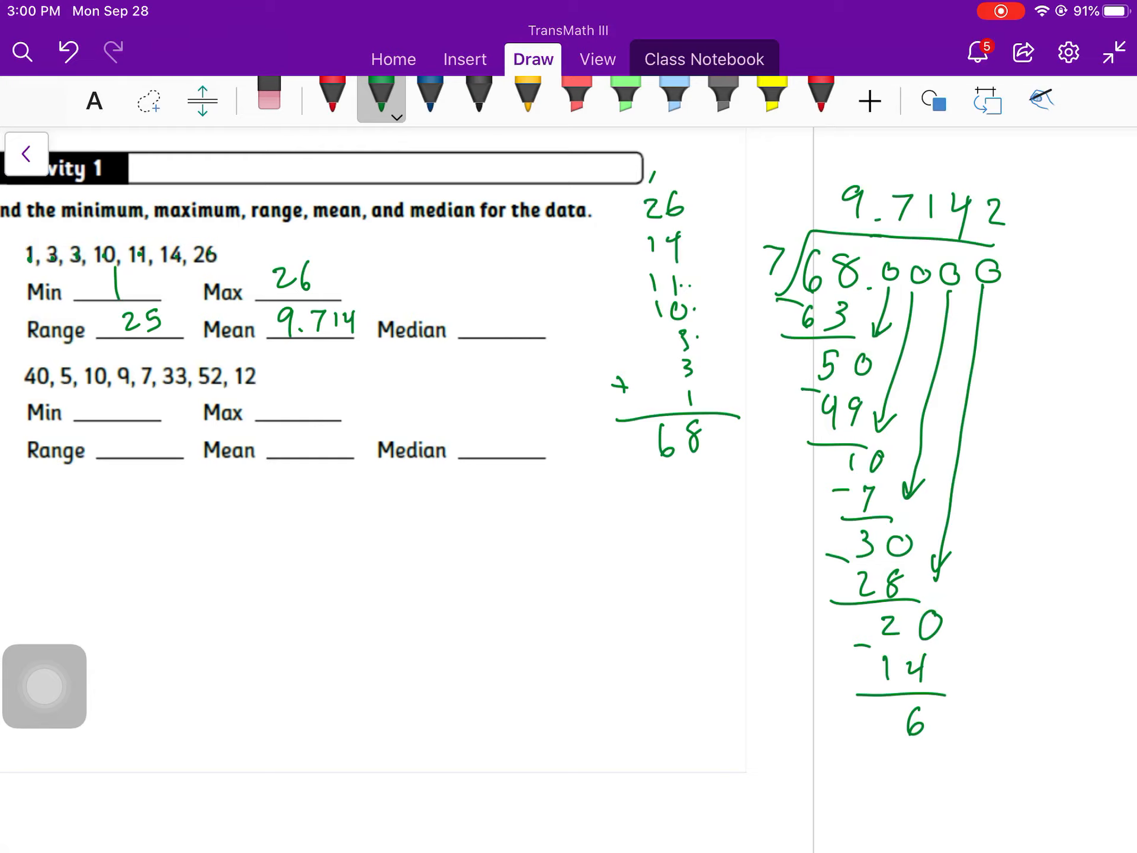
{"action": "left_click_drag", "start_coordinate": [1037, 269], "coordinate": [1008, 674]}
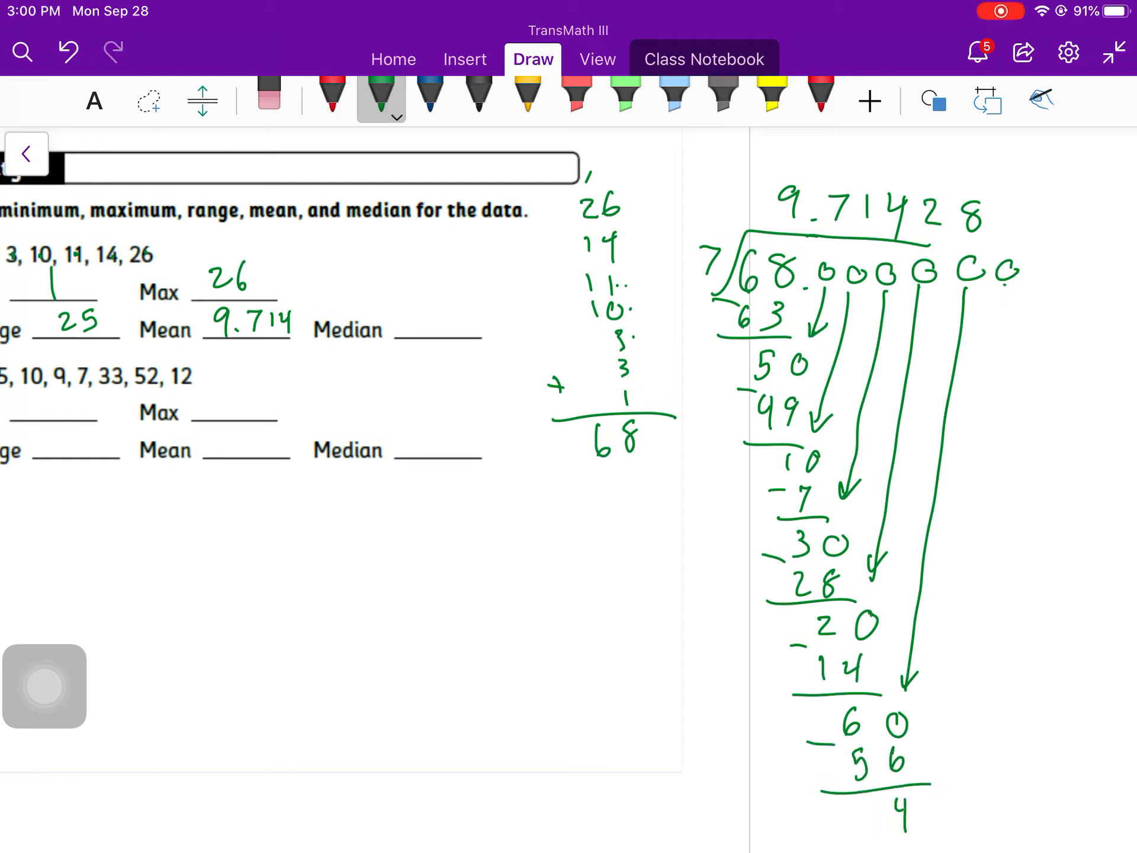
{"action": "left_click_drag", "start_coordinate": [1001, 291], "coordinate": [957, 725]}
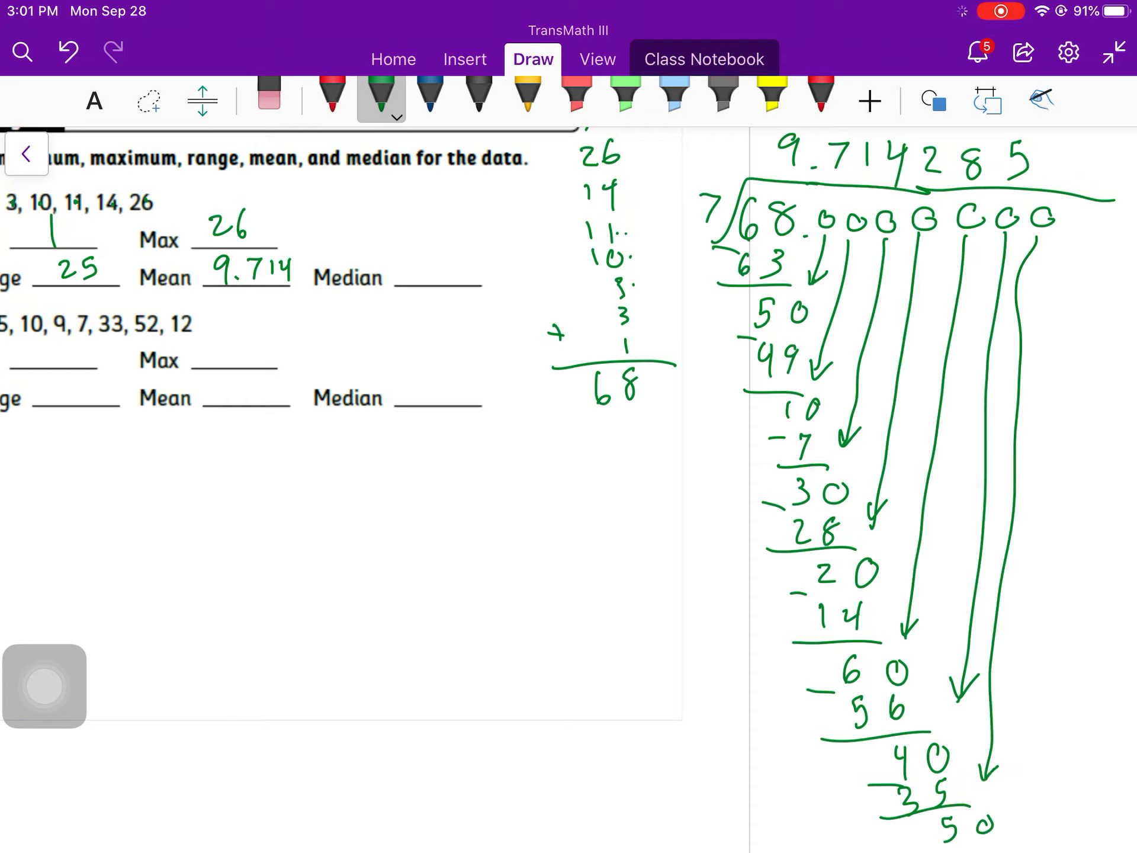
{"action": "left_click_drag", "start_coordinate": [754, 305], "coordinate": [776, 294]}
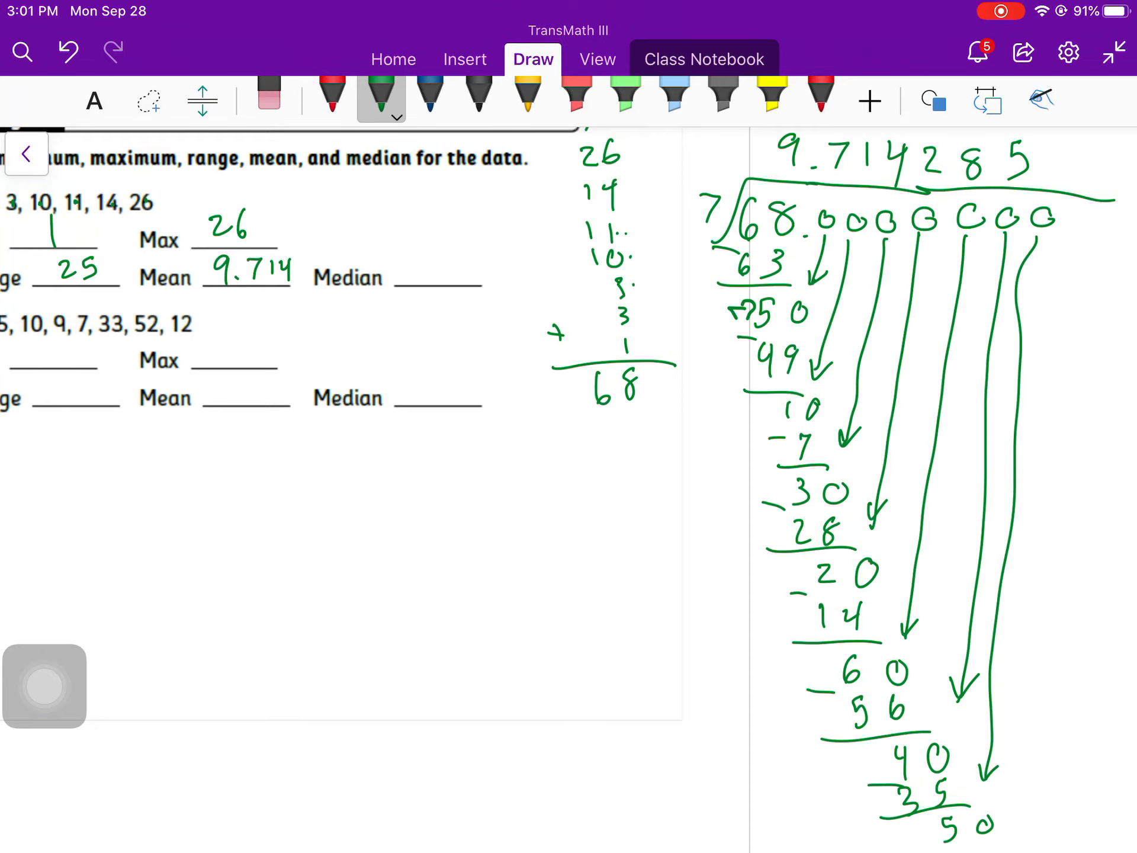
Step: Write 10 as problem 1's median and begin problem 2's sorted data with min 5 and max 52
{"action": "type", "text": "7"}
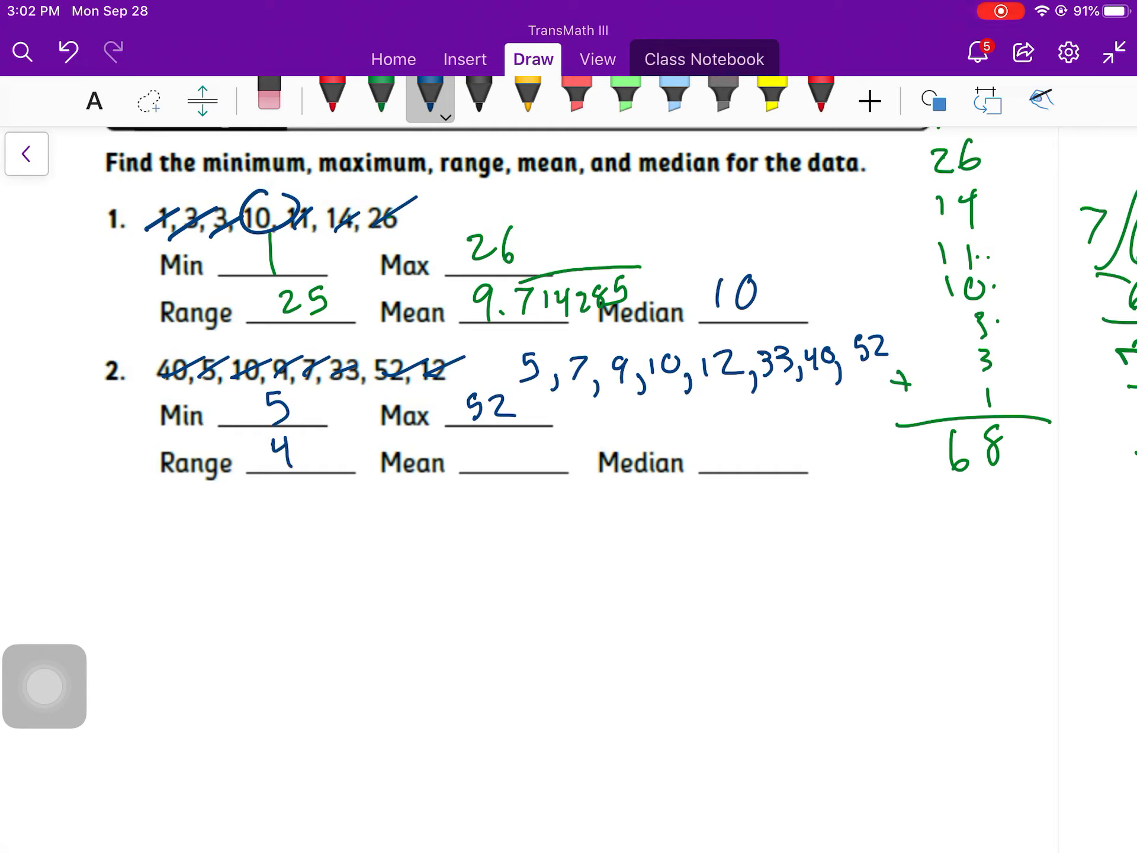
Step: Write range 47, total 168 divided by 8 for mean 21, and median 11 in yellow for problem 2
{"action": "type", "text": "47"}
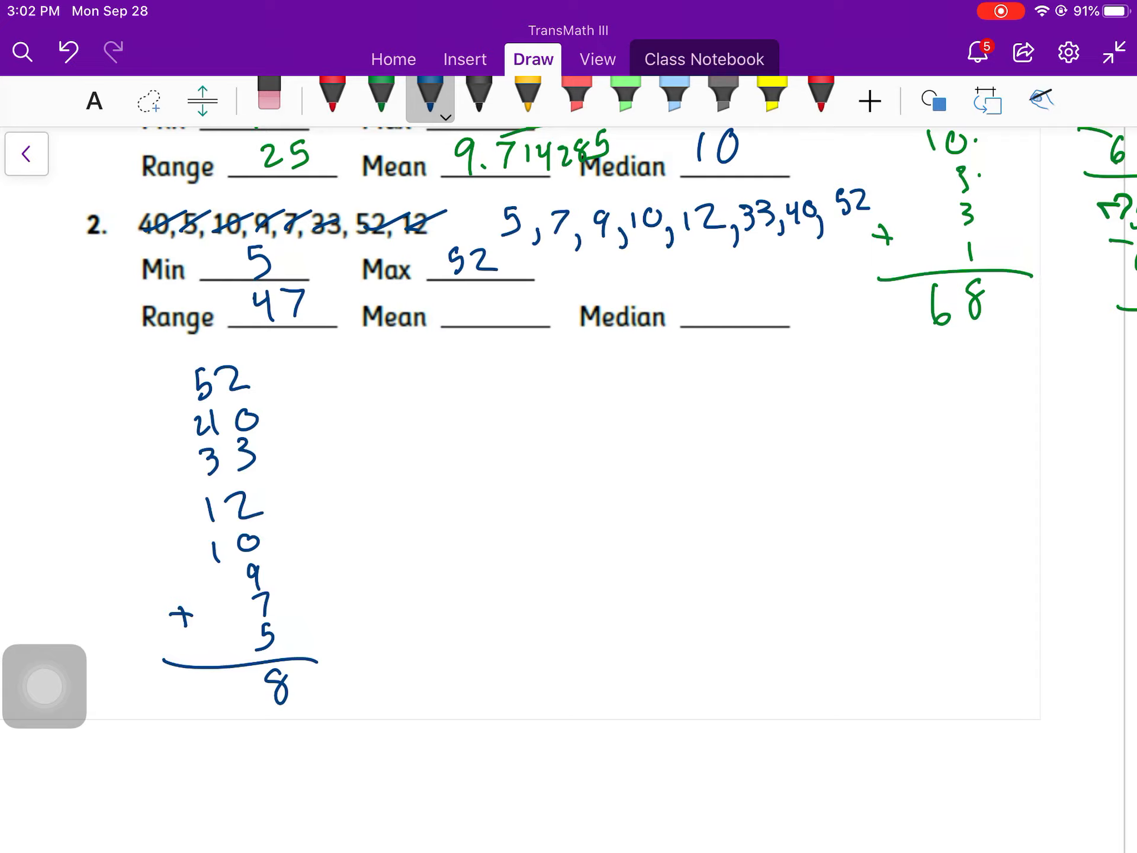
{"action": "left_click_drag", "start_coordinate": [181, 355], "coordinate": [195, 341]}
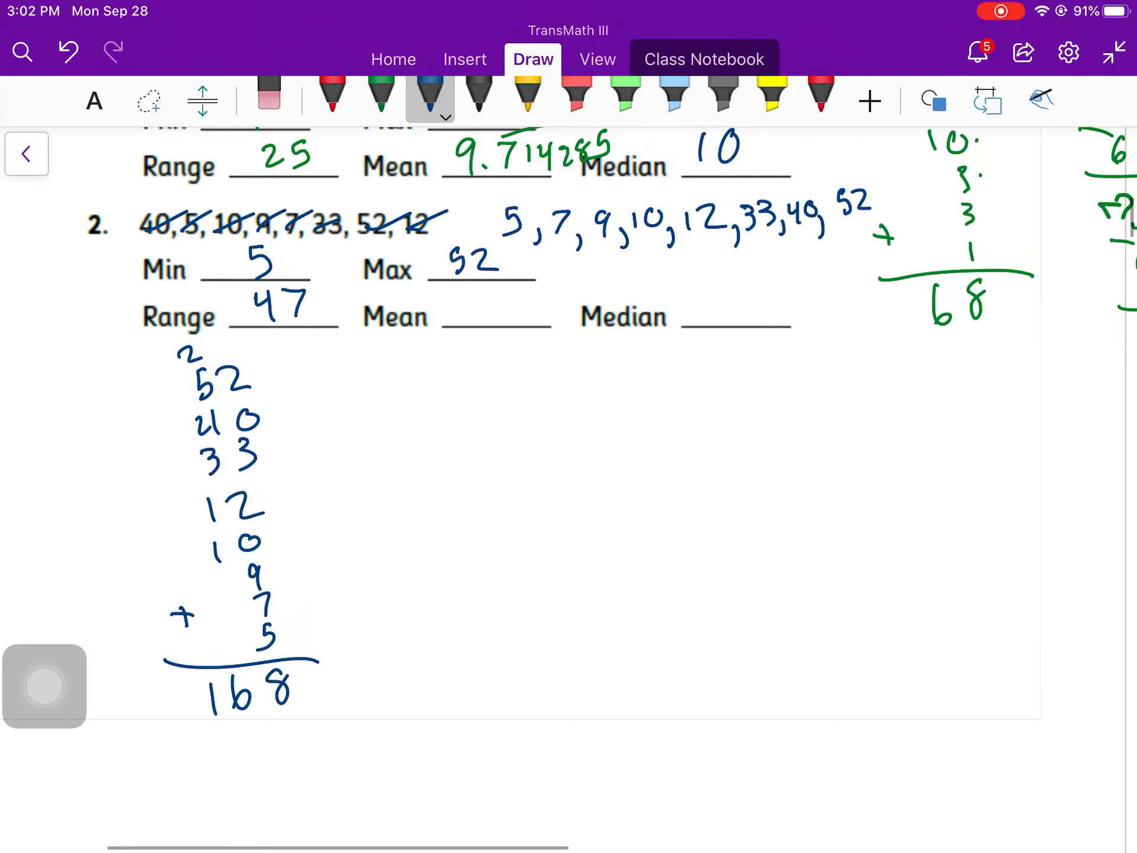
{"action": "left_click_drag", "start_coordinate": [508, 450], "coordinate": [642, 479]}
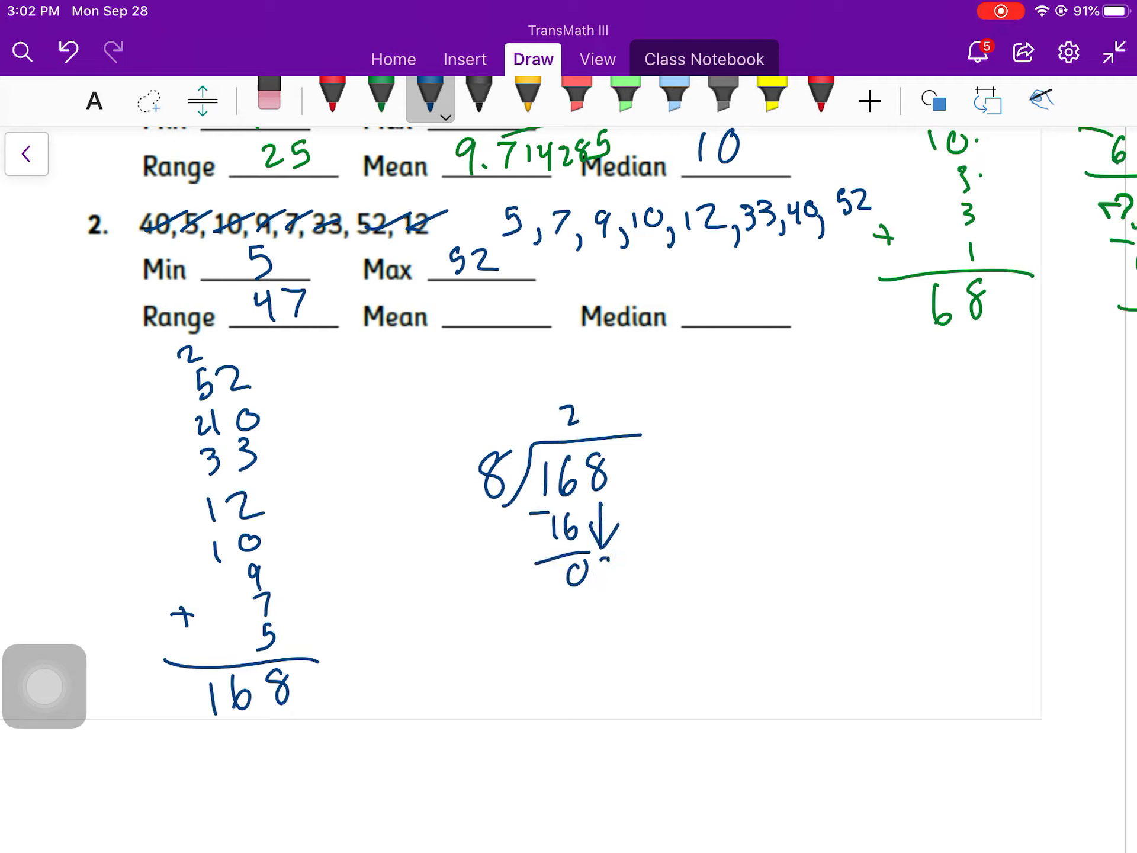
{"action": "left_click_drag", "start_coordinate": [566, 566], "coordinate": [594, 624]}
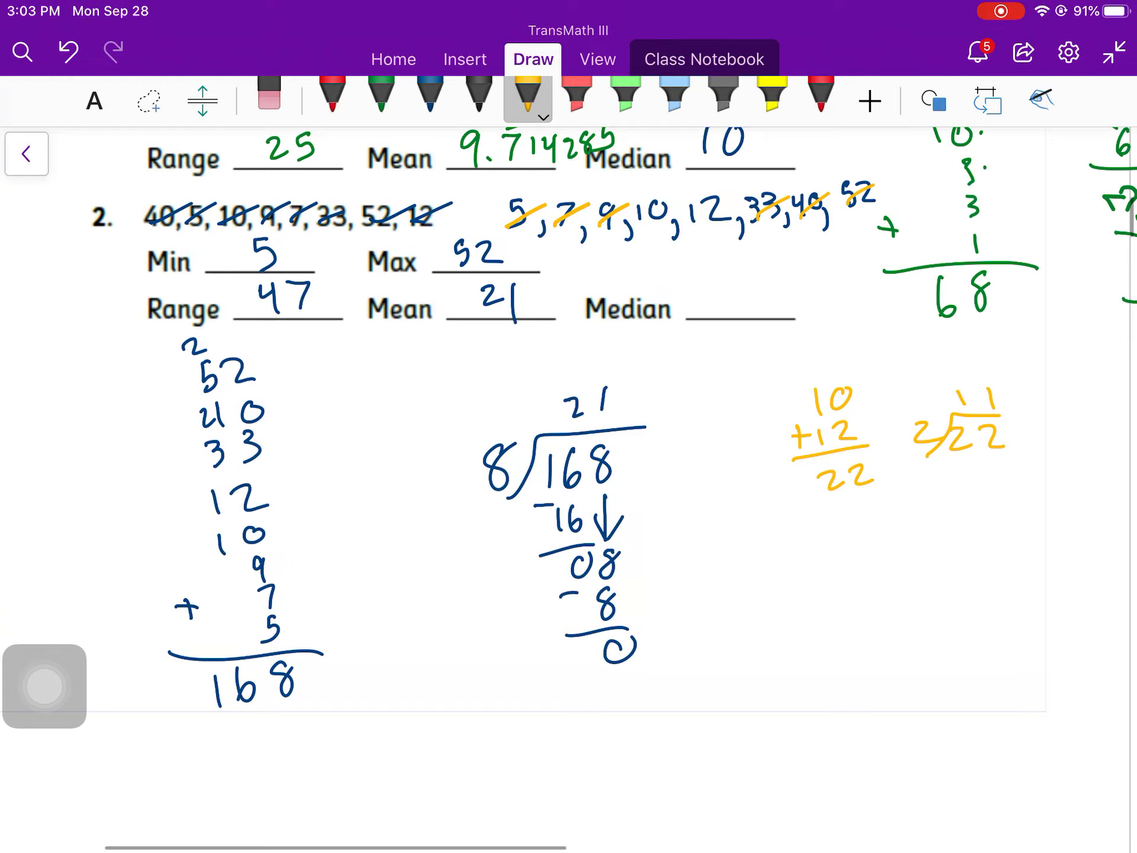
{"action": "type", "text": "11"}
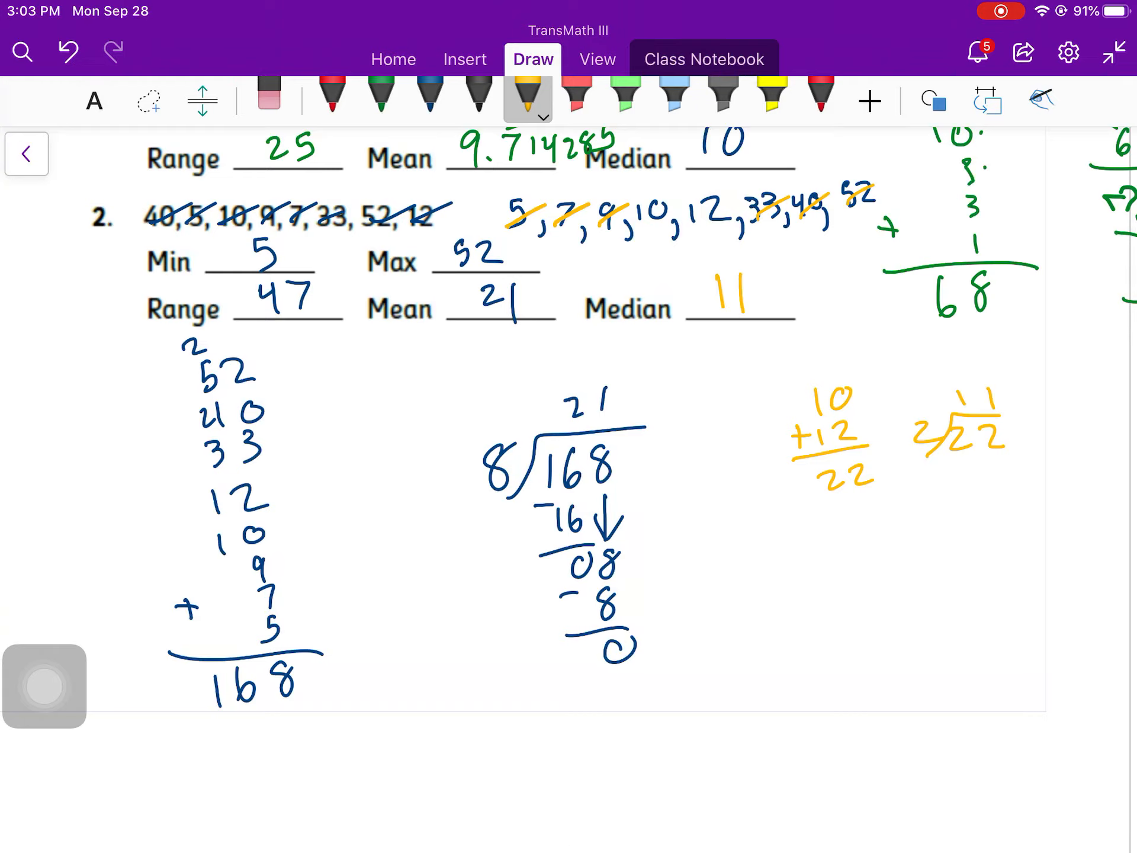
{"action": "scroll", "scroll_direction": "down", "scroll_amount": 3}
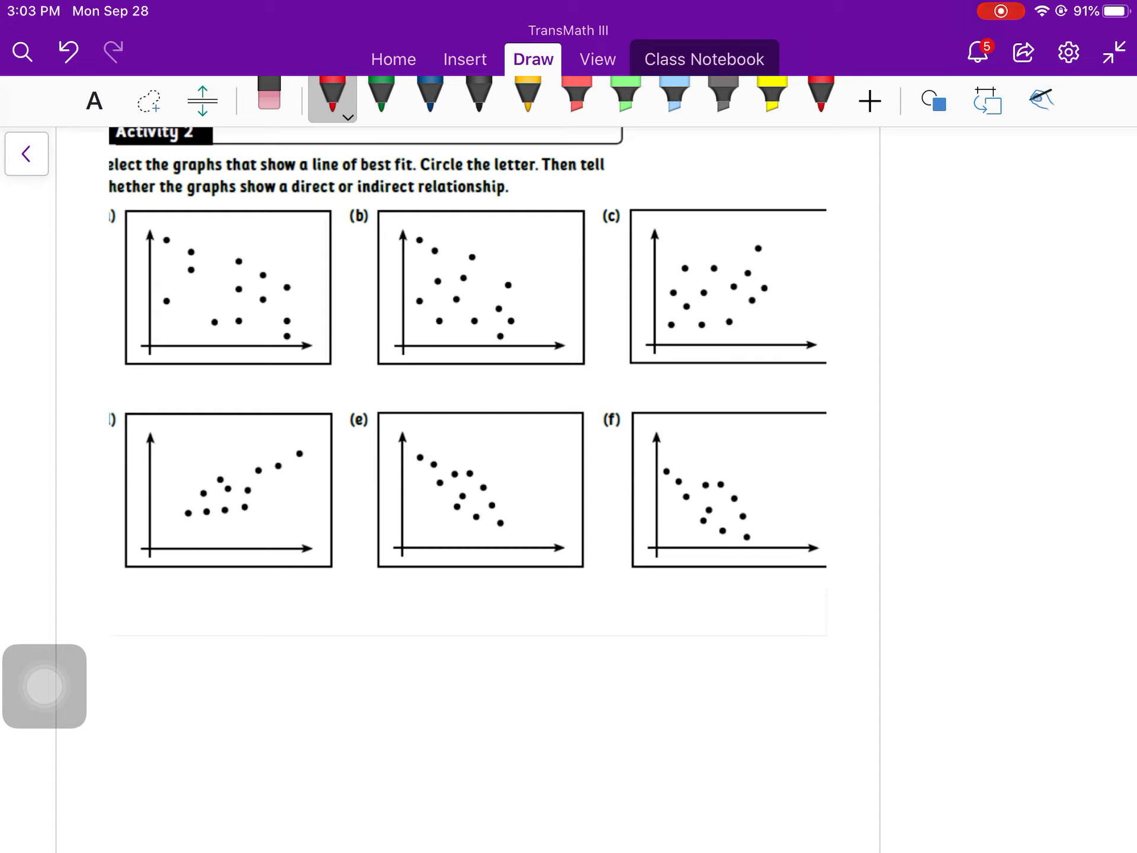
Step: Draw red arrowed best-fit lines through scatter plots (d), (e) and (f)
{"action": "left_click_drag", "start_coordinate": [141, 551], "coordinate": [308, 439]}
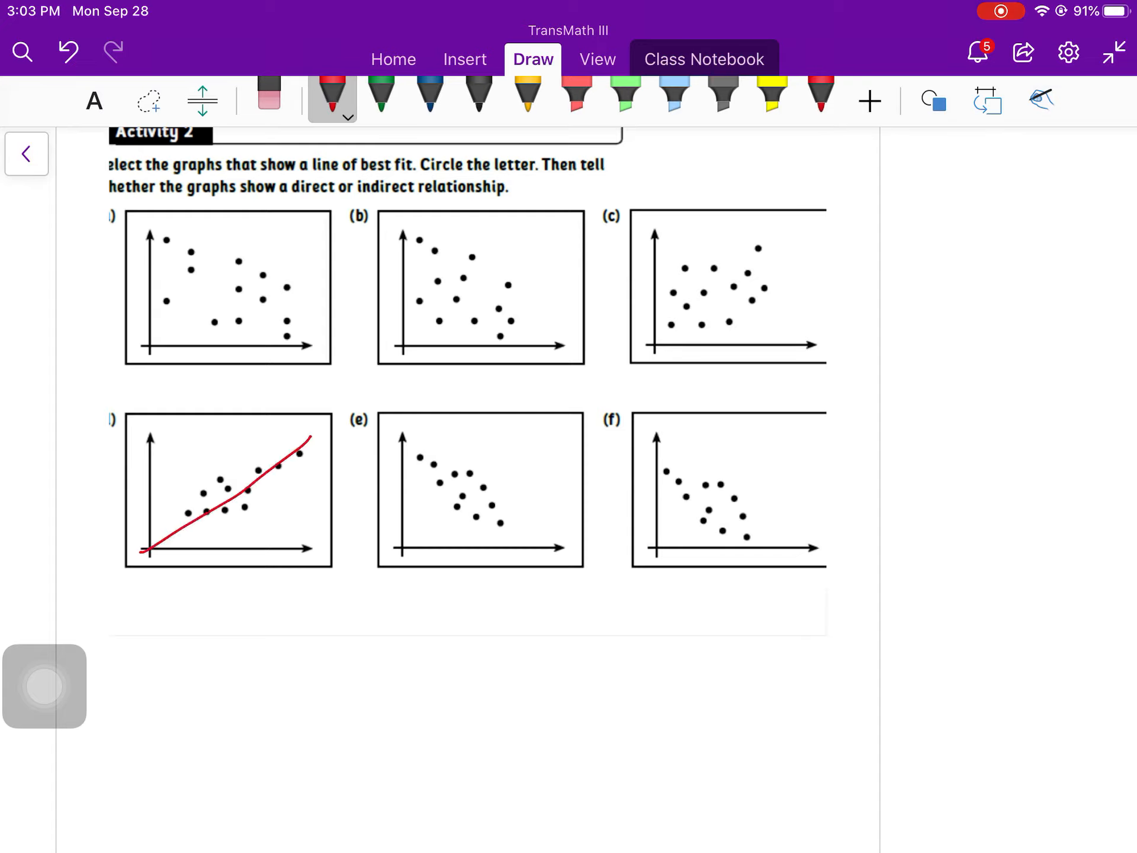
{"action": "left_click_drag", "start_coordinate": [144, 547], "coordinate": [319, 431]}
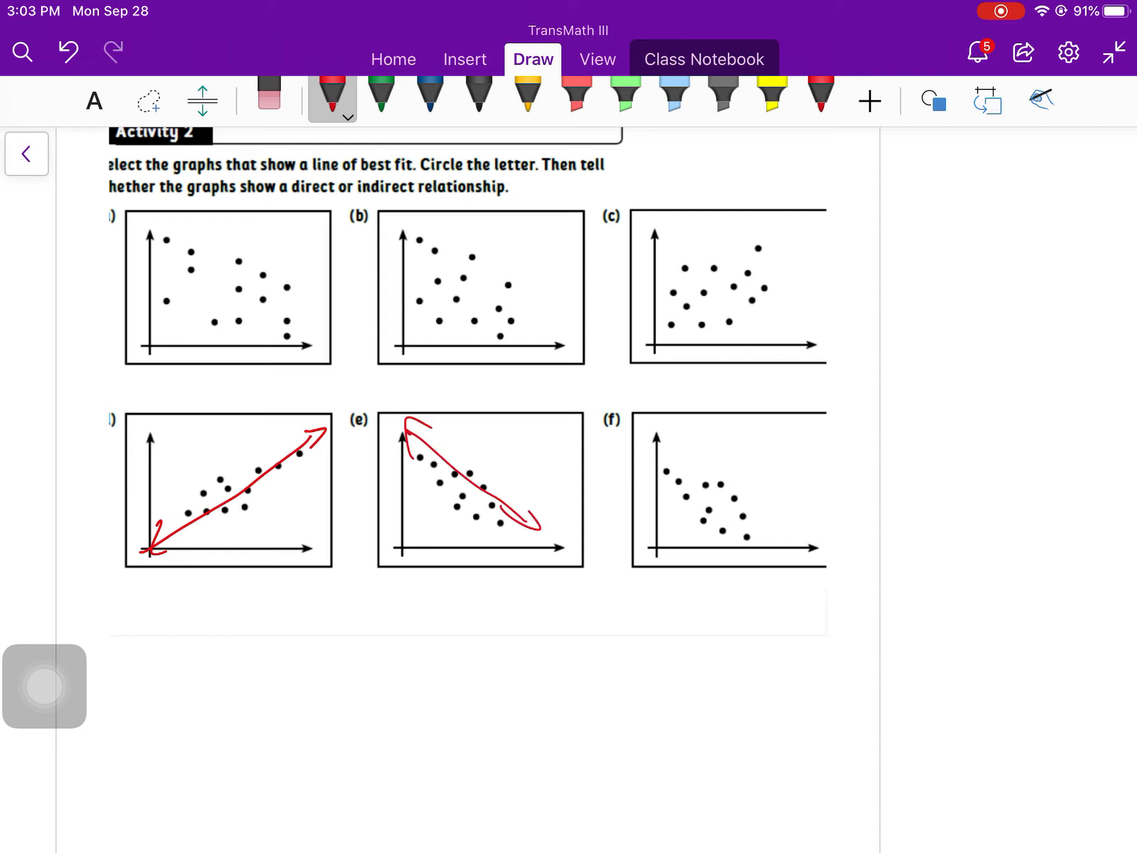
{"action": "left_click_drag", "start_coordinate": [628, 424], "coordinate": [772, 540]}
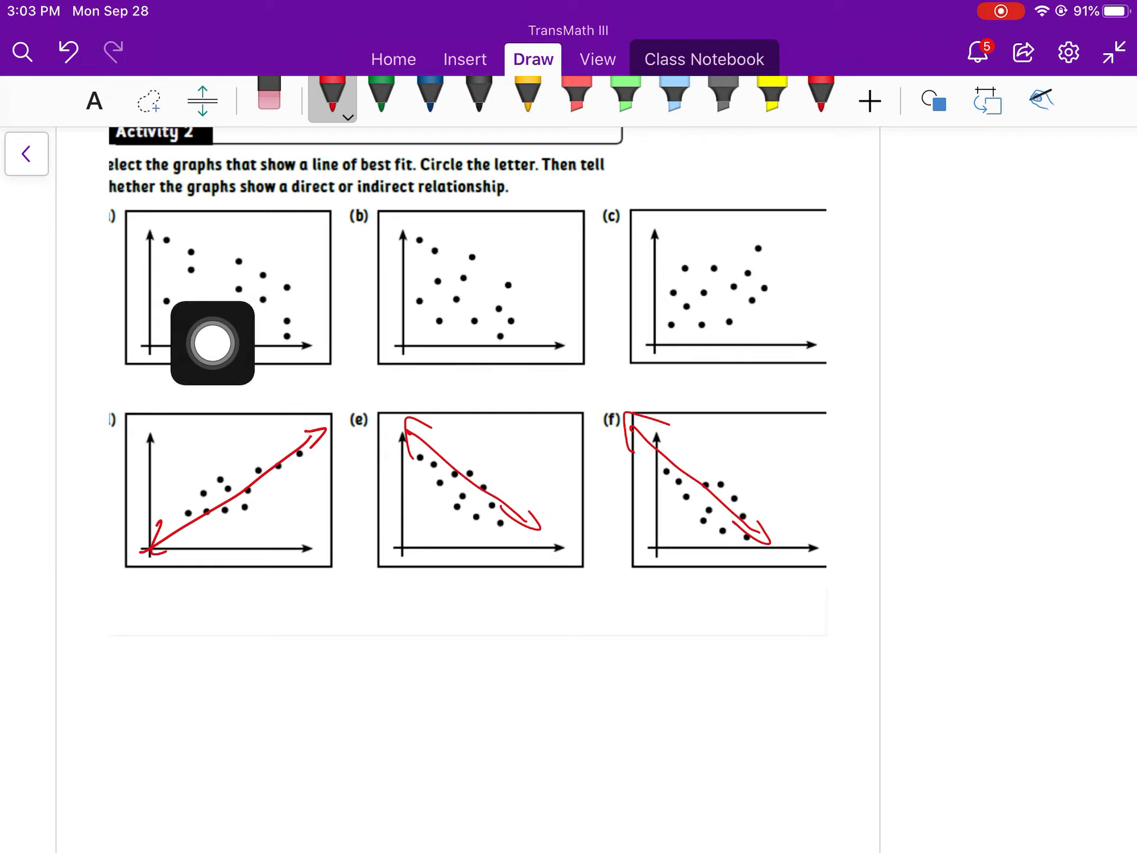
{"action": "mouse_move", "coordinate": [197, 379]}
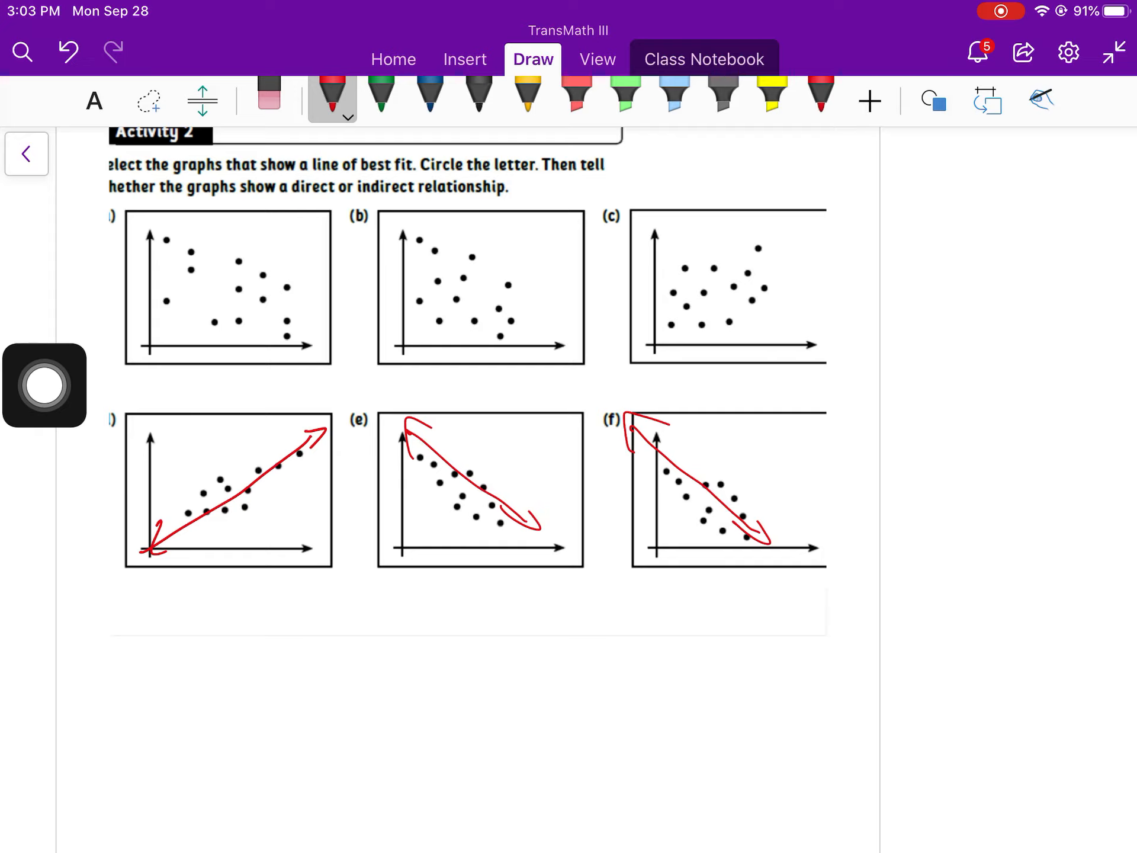
{"action": "left_click_drag", "start_coordinate": [144, 573], "coordinate": [182, 595]}
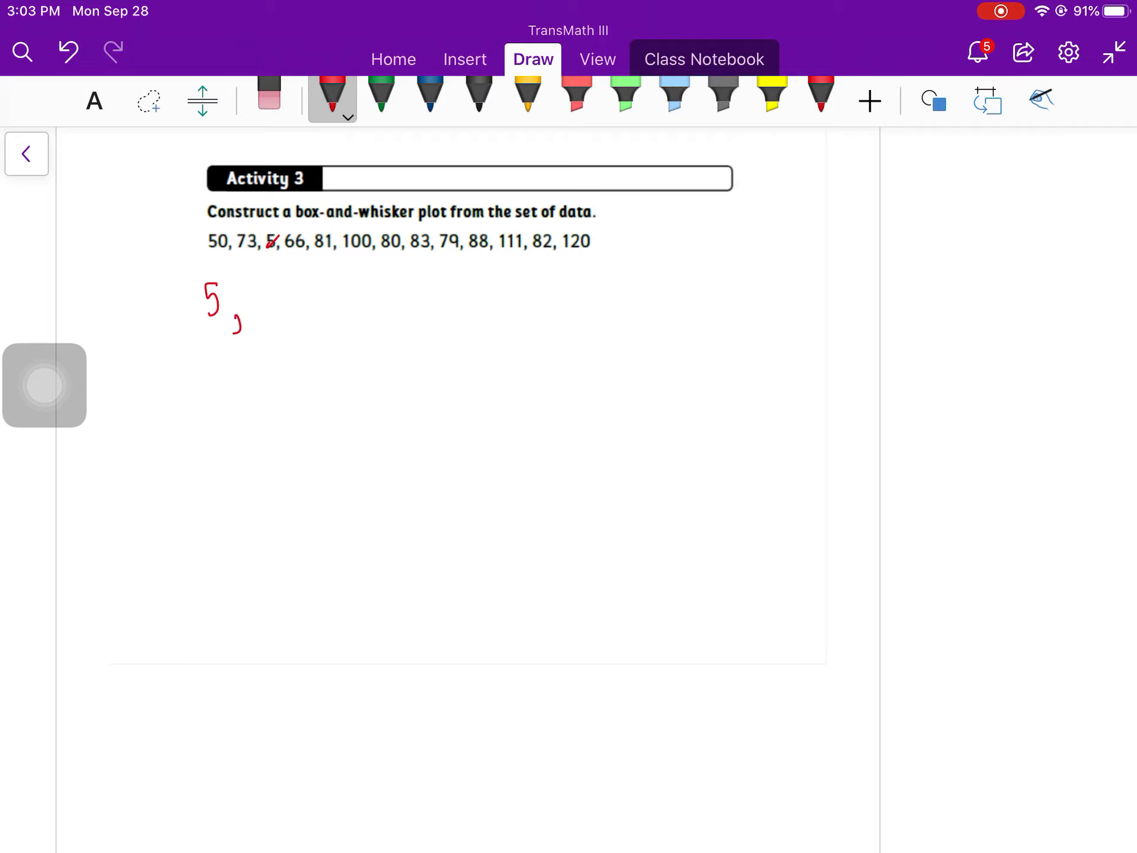
Step: Rewrite Activity 3's data in sorted order through 83, 88, 100 and 111, crossing off each value
{"action": "left_click_drag", "start_coordinate": [250, 280], "coordinate": [293, 304]}
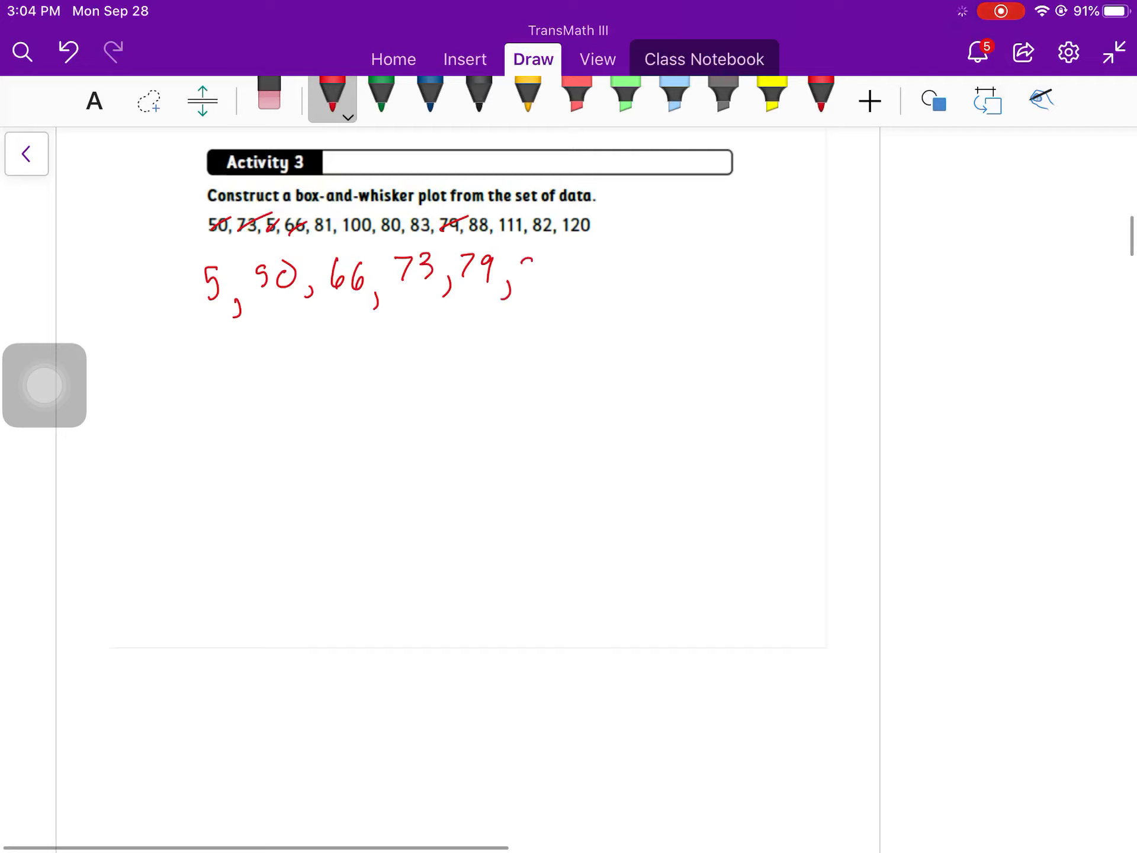
{"action": "left_click_drag", "start_coordinate": [508, 273], "coordinate": [587, 279]}
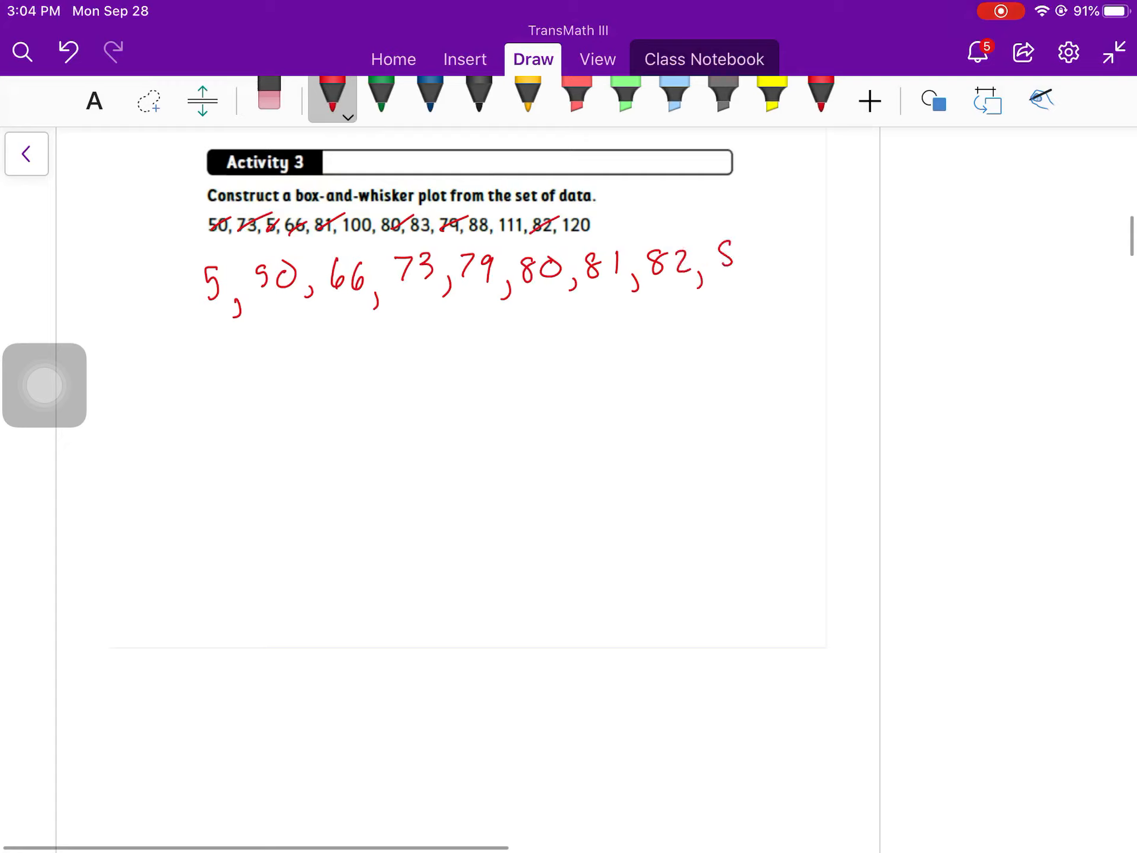
{"action": "left_click_drag", "start_coordinate": [725, 269], "coordinate": [776, 283]}
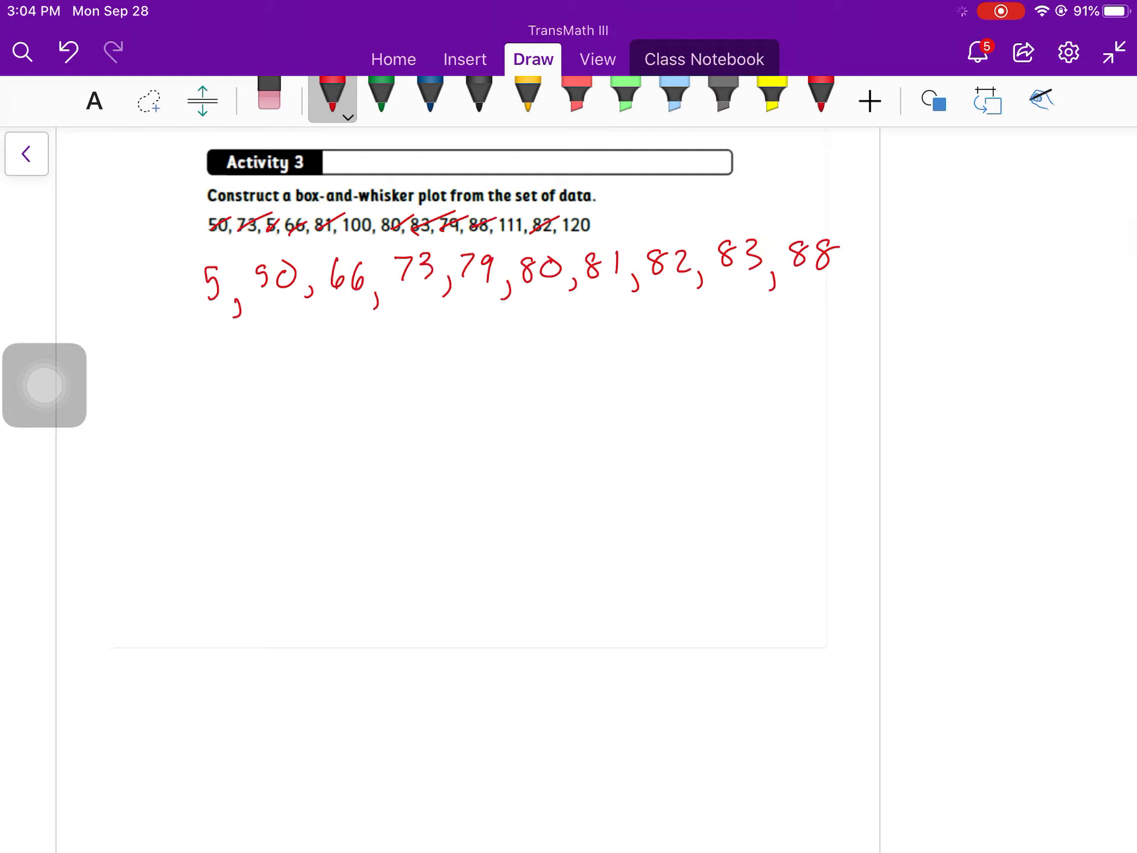
{"action": "left_click_drag", "start_coordinate": [856, 260], "coordinate": [922, 260]}
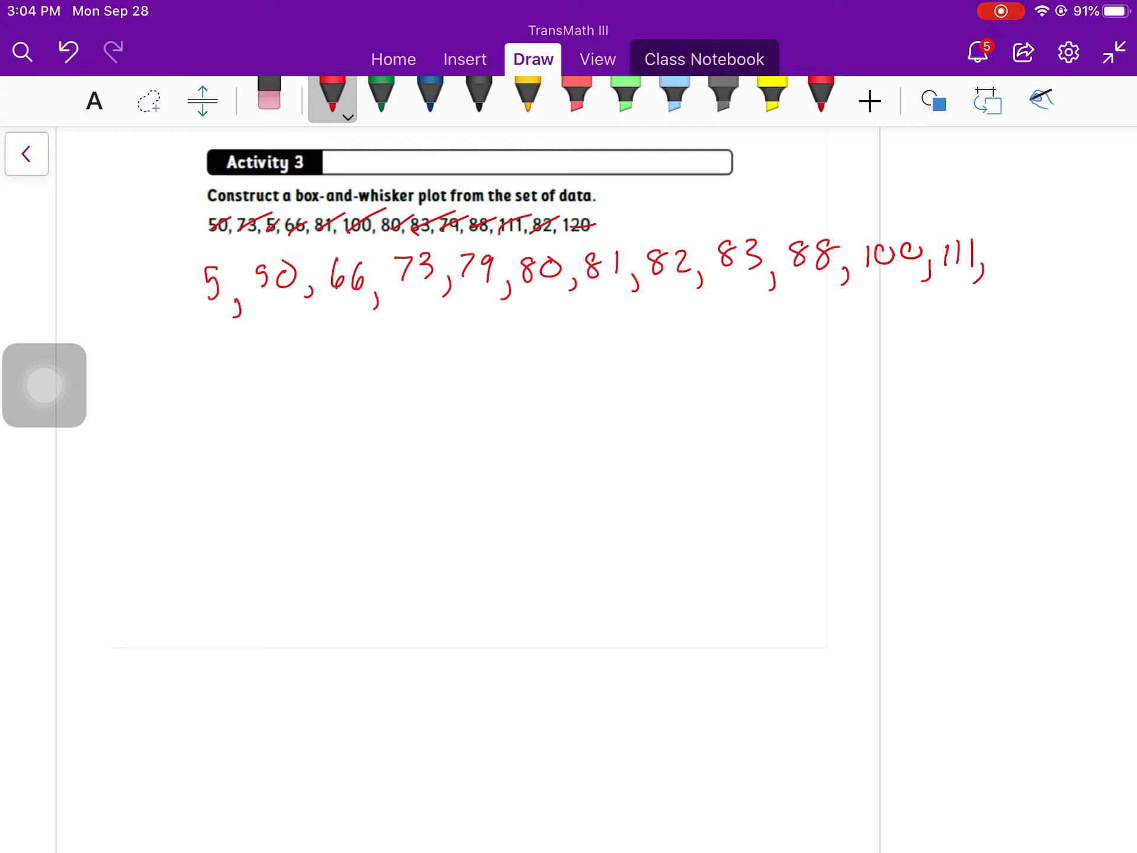
Step: Add min/max arrows, then mark 5 as minimum and 120 as maximum in blue
{"action": "left_click_drag", "start_coordinate": [1001, 254], "coordinate": [1048, 261]}
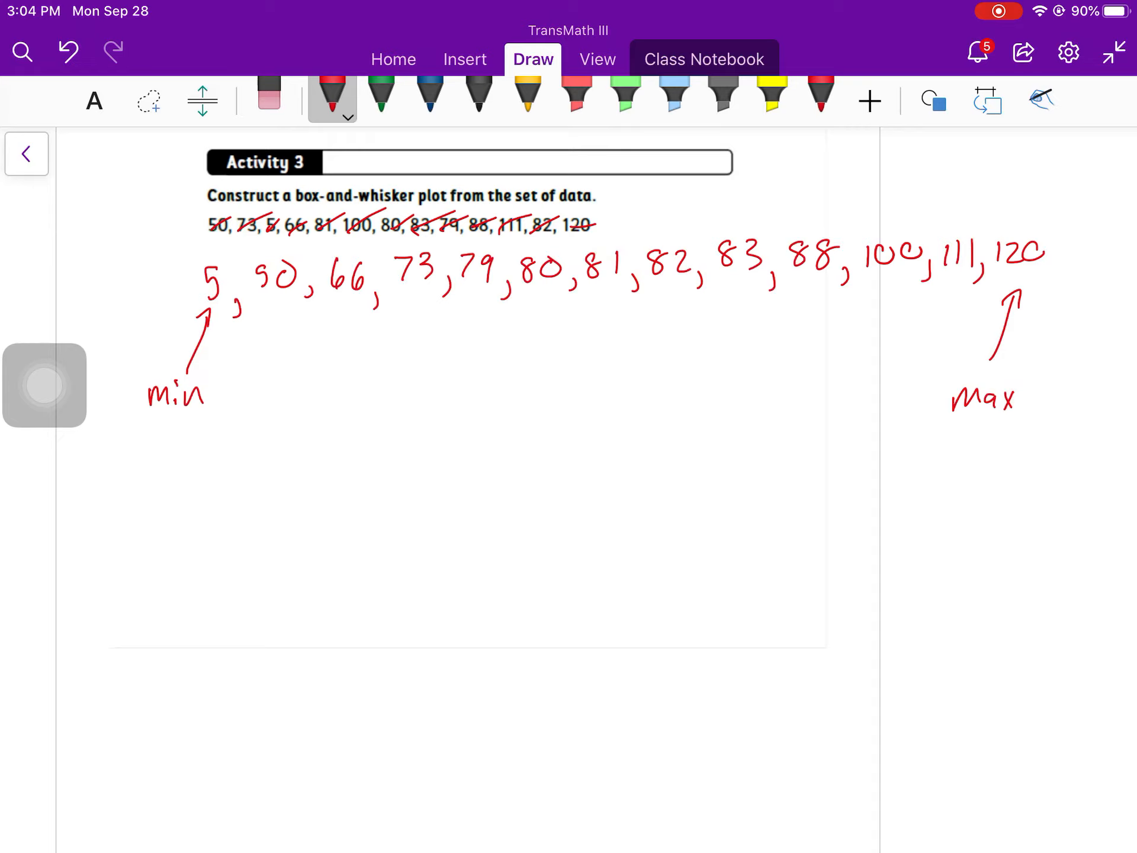
{"action": "left_click", "coordinate": [427, 95]}
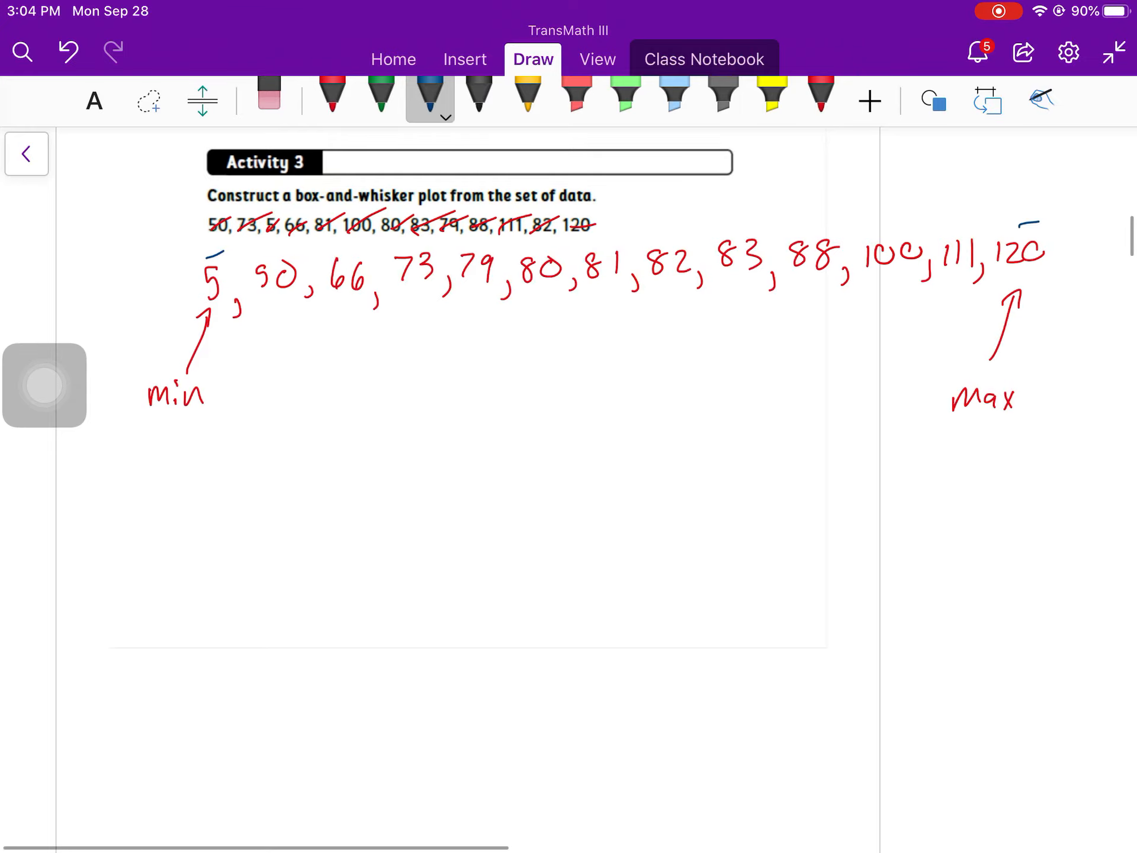
{"action": "left_click_drag", "start_coordinate": [276, 250], "coordinate": [363, 250]}
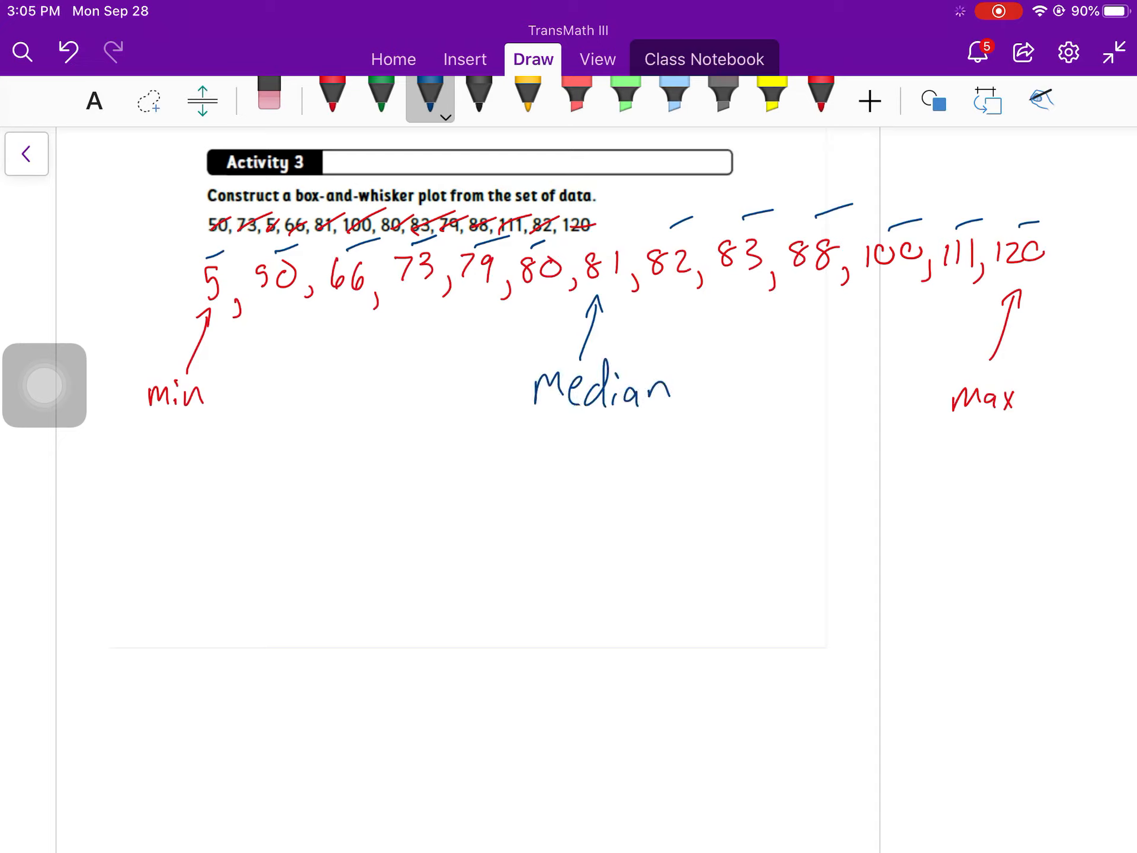
Step: In green, bracket the lower-half values and add 66 + 73 = 139
{"action": "left_click", "coordinate": [381, 95]}
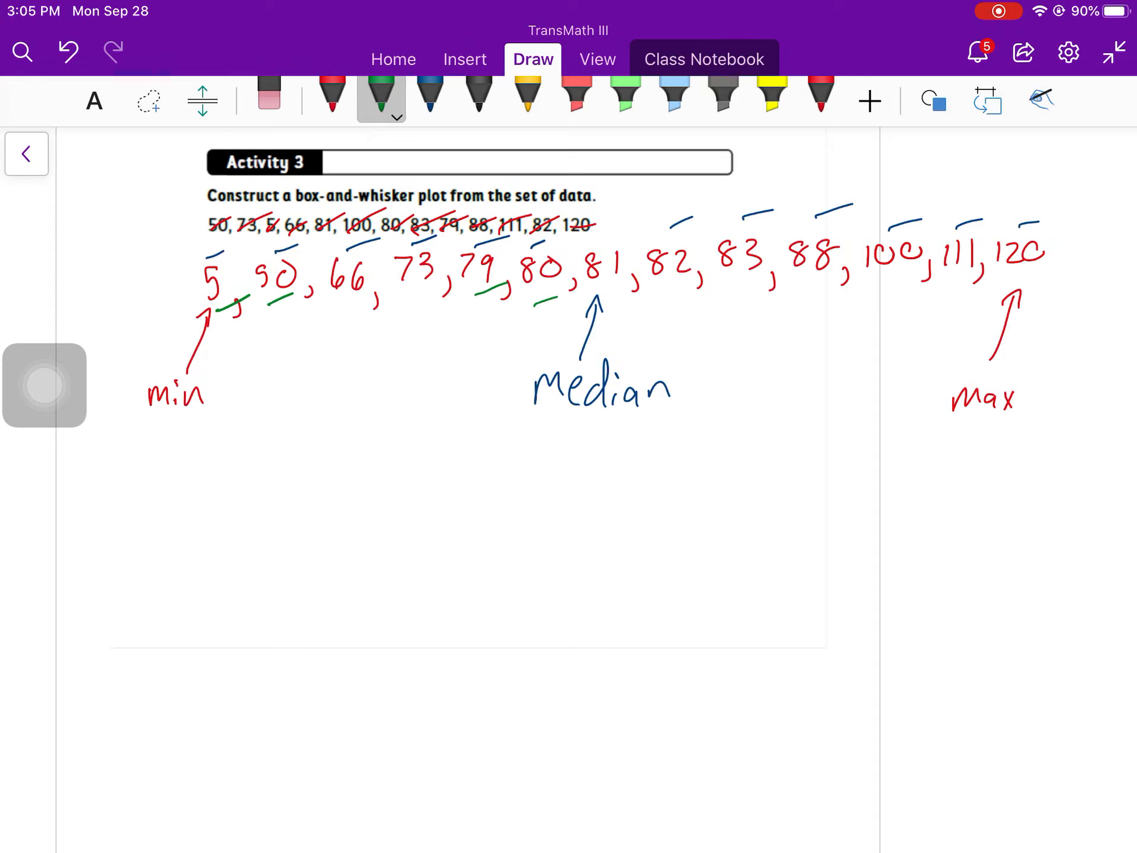
{"action": "left_click_drag", "start_coordinate": [341, 326], "coordinate": [442, 298]}
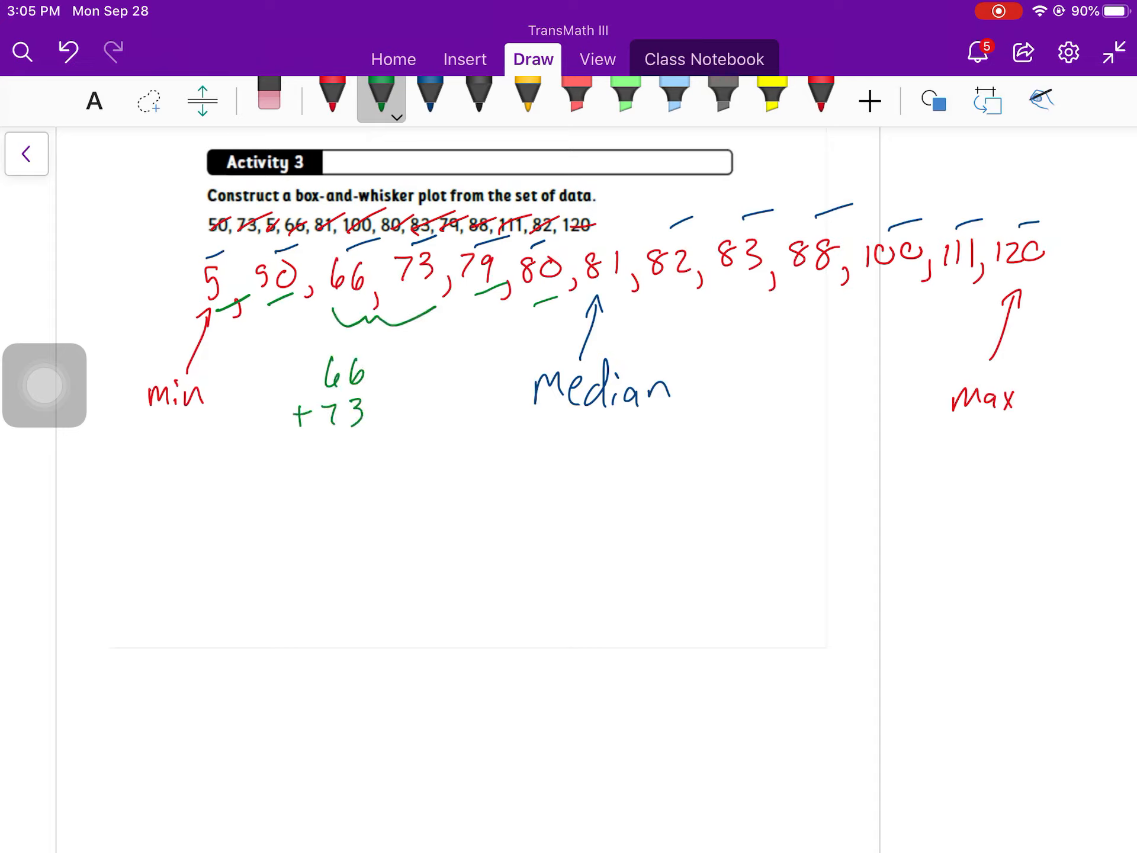
{"action": "left_click_drag", "start_coordinate": [283, 434], "coordinate": [377, 434]}
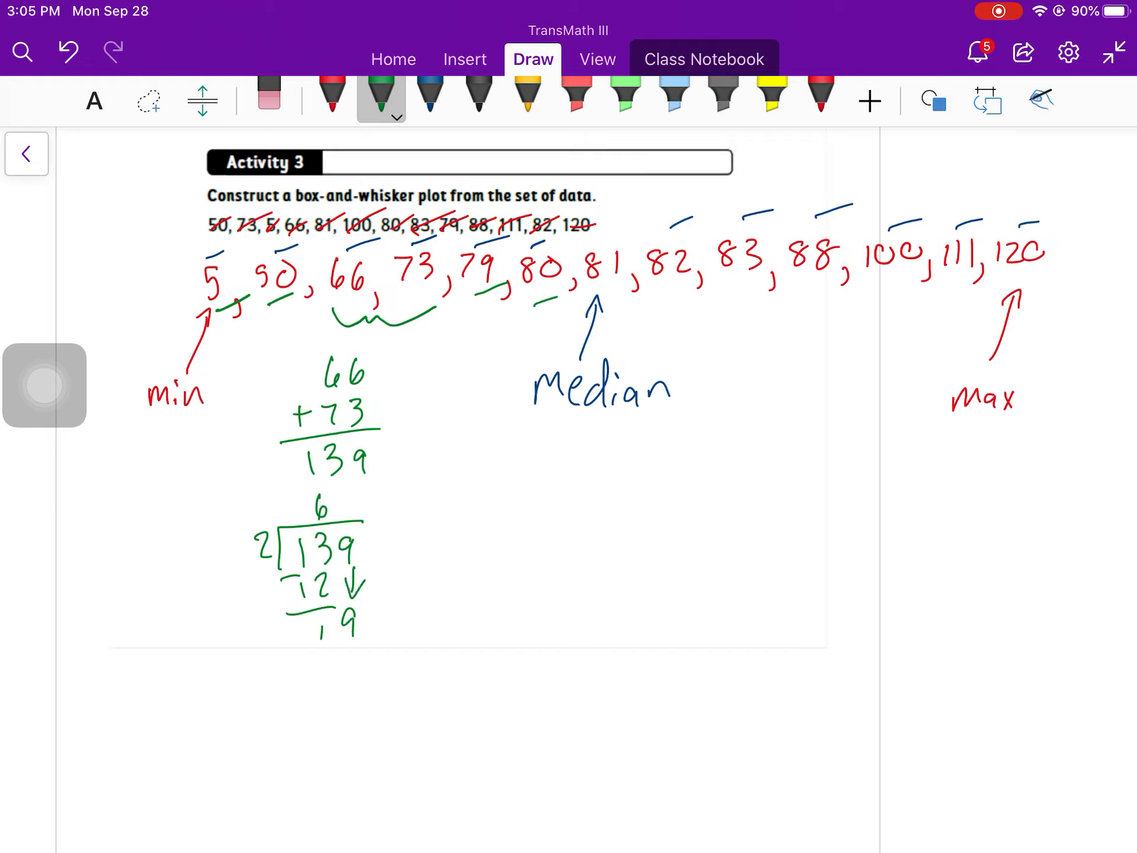
Step: Divide 139 by 2 to get the lower quartile 69.5, circle it and bracket the upper half
{"action": "left_click_drag", "start_coordinate": [334, 624], "coordinate": [341, 667]}
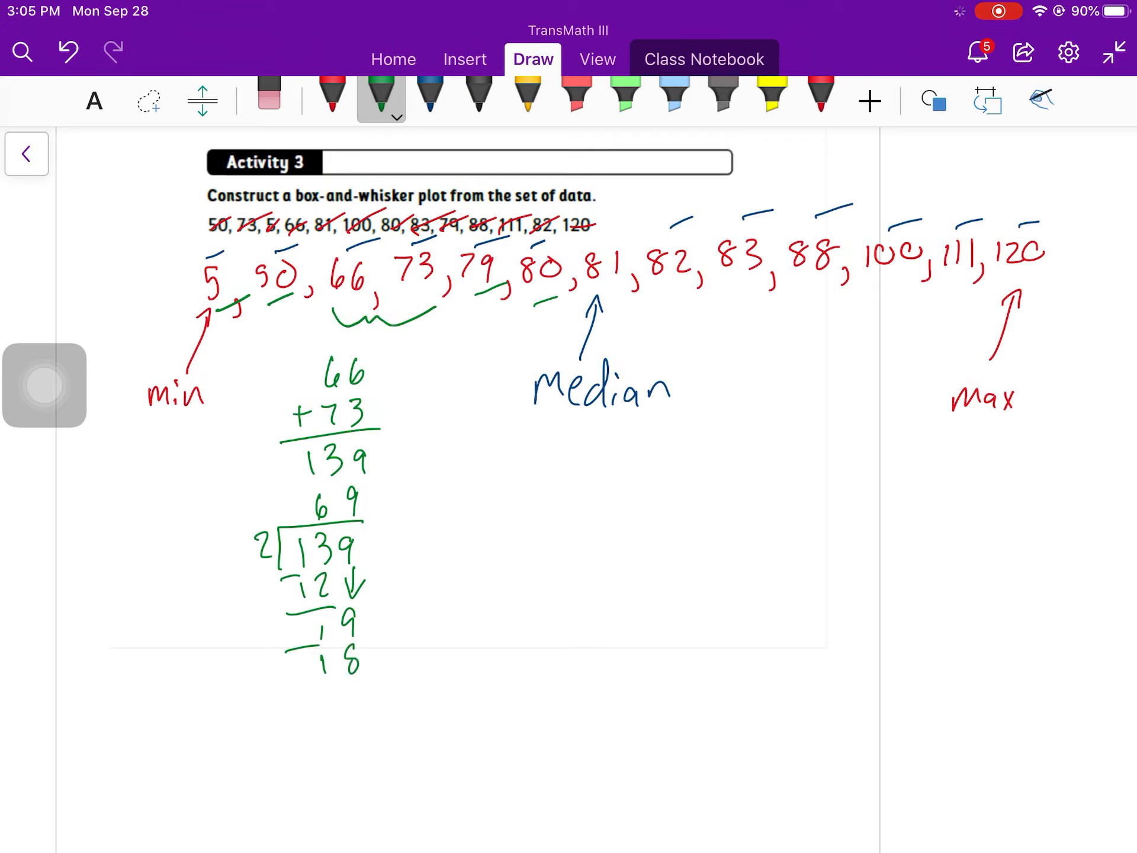
{"action": "left_click_drag", "start_coordinate": [319, 686], "coordinate": [356, 718]}
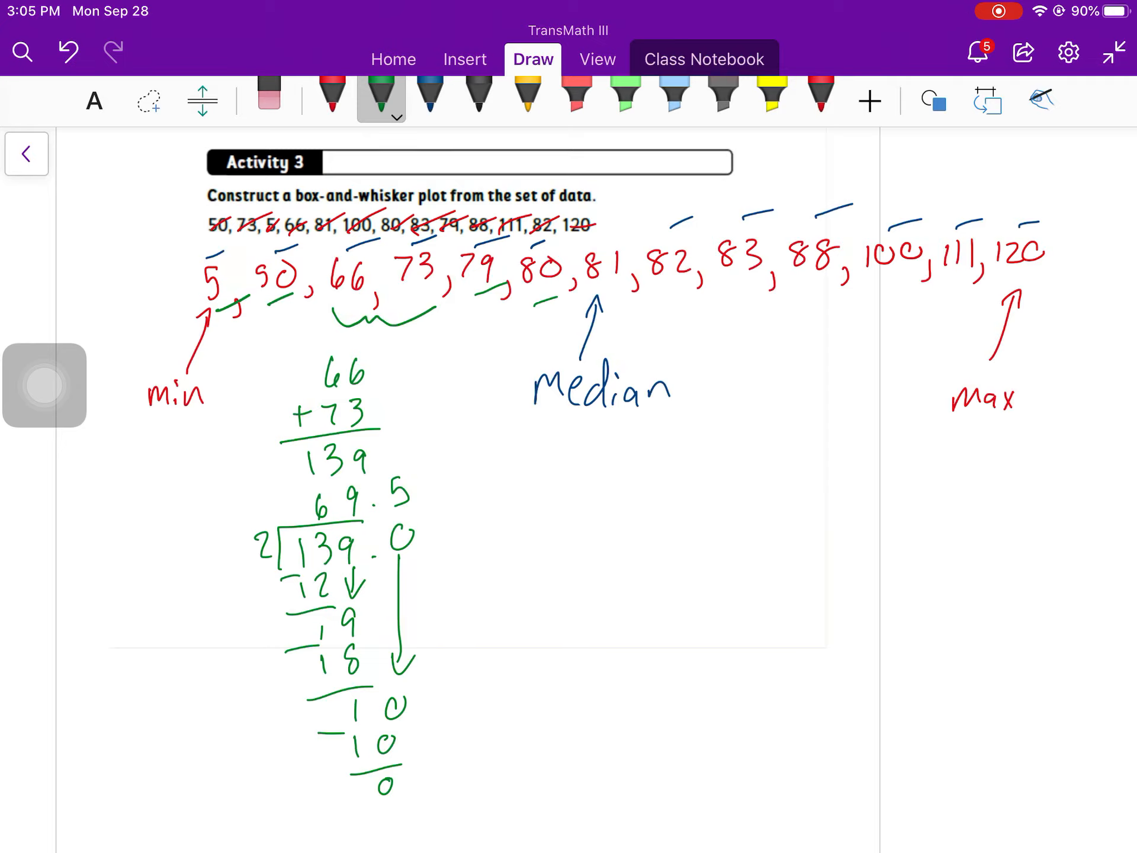
{"action": "left_click_drag", "start_coordinate": [304, 457], "coordinate": [438, 508]}
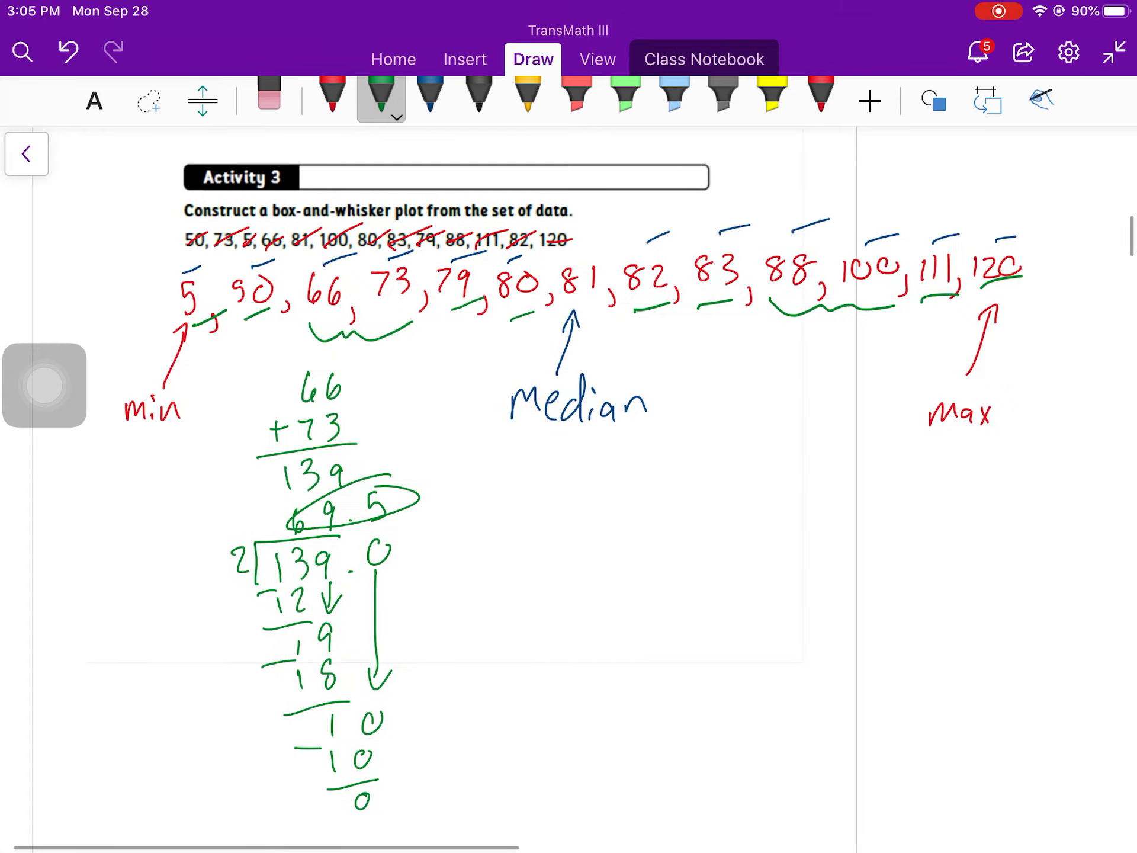
Step: Long-divide 188 by 2 in green and circle 94 as the upper quartile
{"action": "left_click_drag", "start_coordinate": [718, 392], "coordinate": [834, 434]}
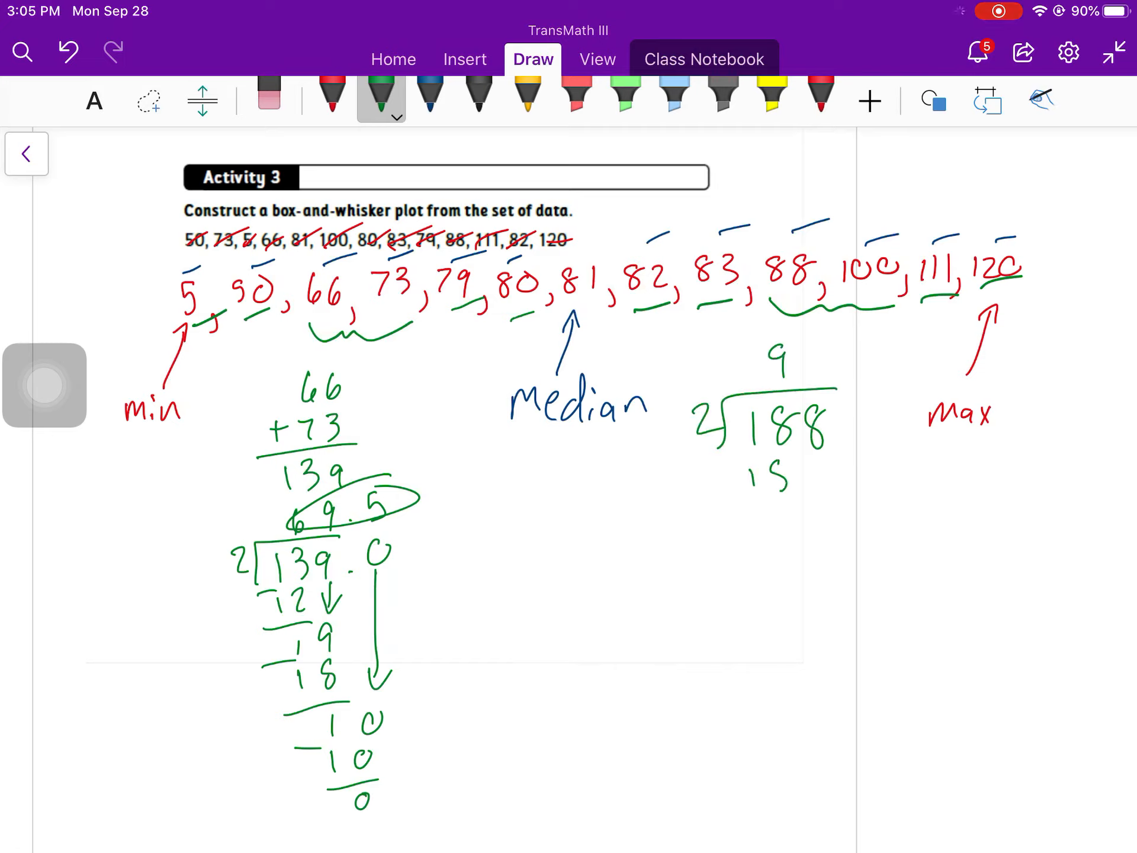
{"action": "left_click_drag", "start_coordinate": [732, 471], "coordinate": [790, 522]}
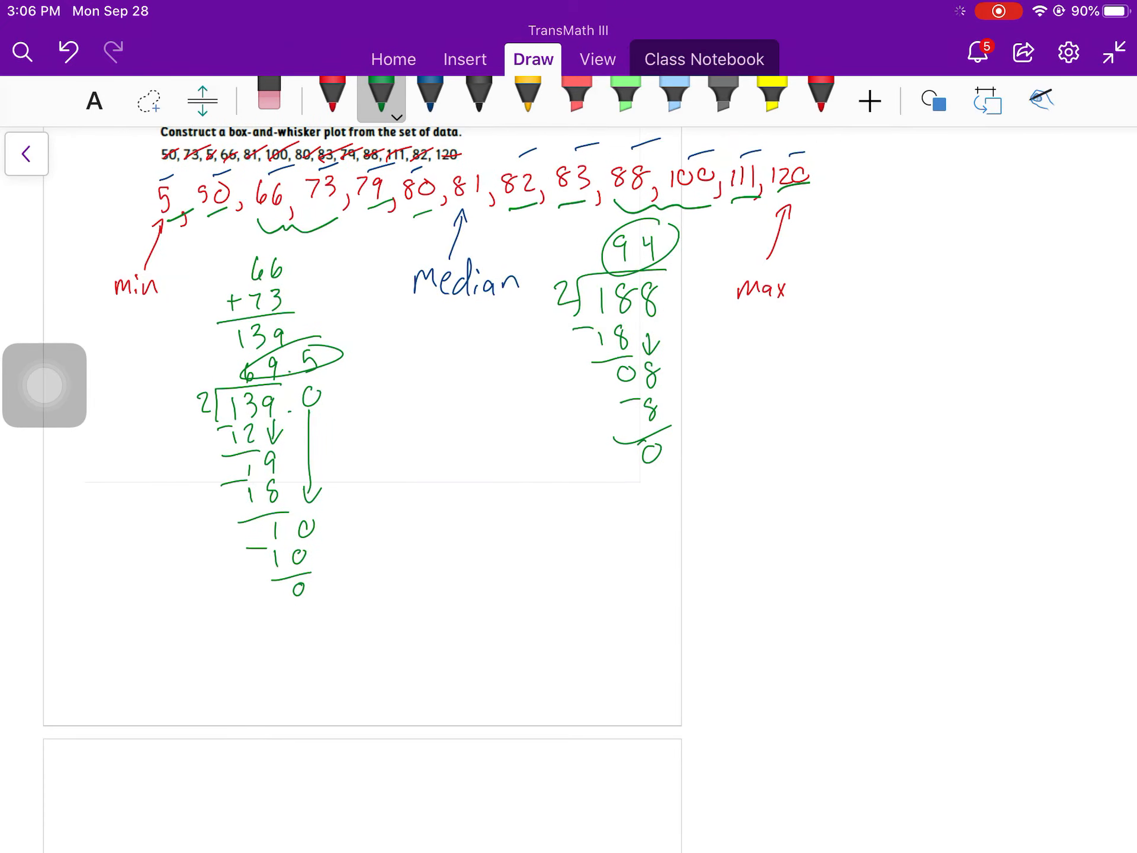
Step: Draw a green number line with ticks labelled 5, 55 and 120 below the work
{"action": "left_click_drag", "start_coordinate": [154, 638], "coordinate": [154, 667]}
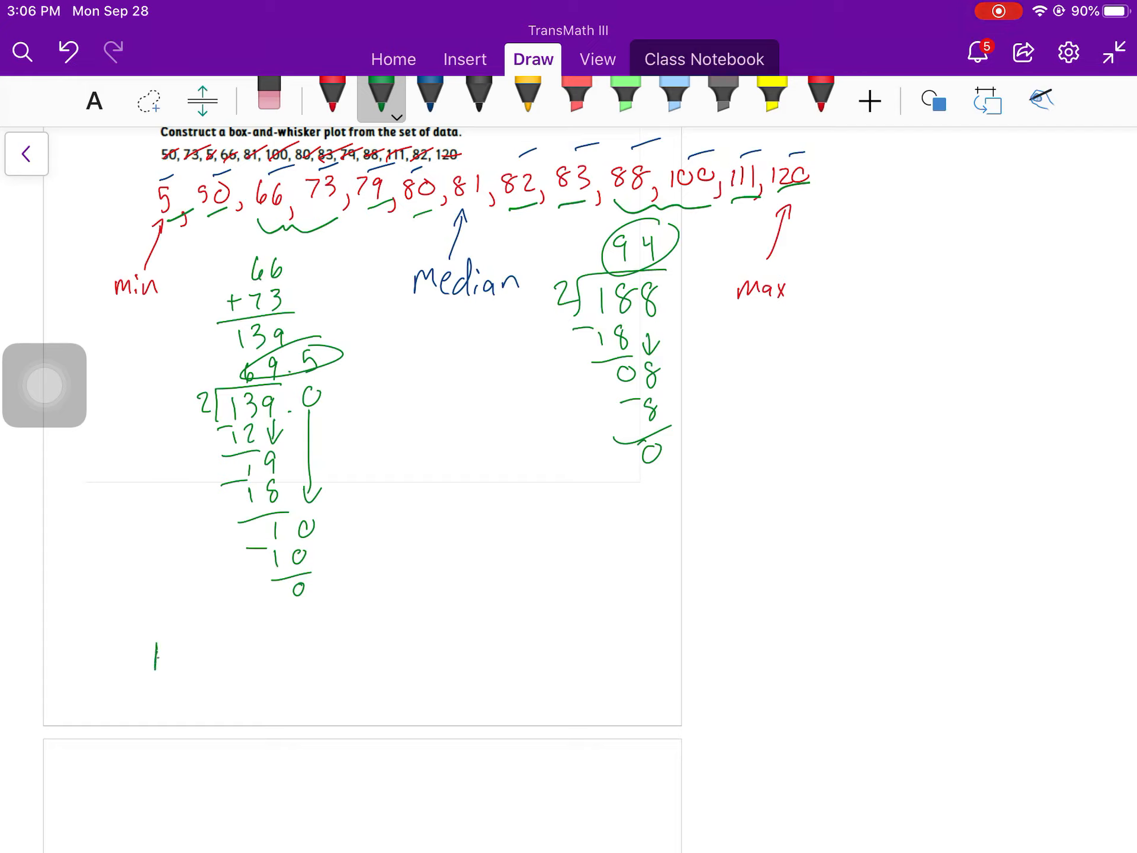
{"action": "left_click_drag", "start_coordinate": [153, 658], "coordinate": [802, 661]}
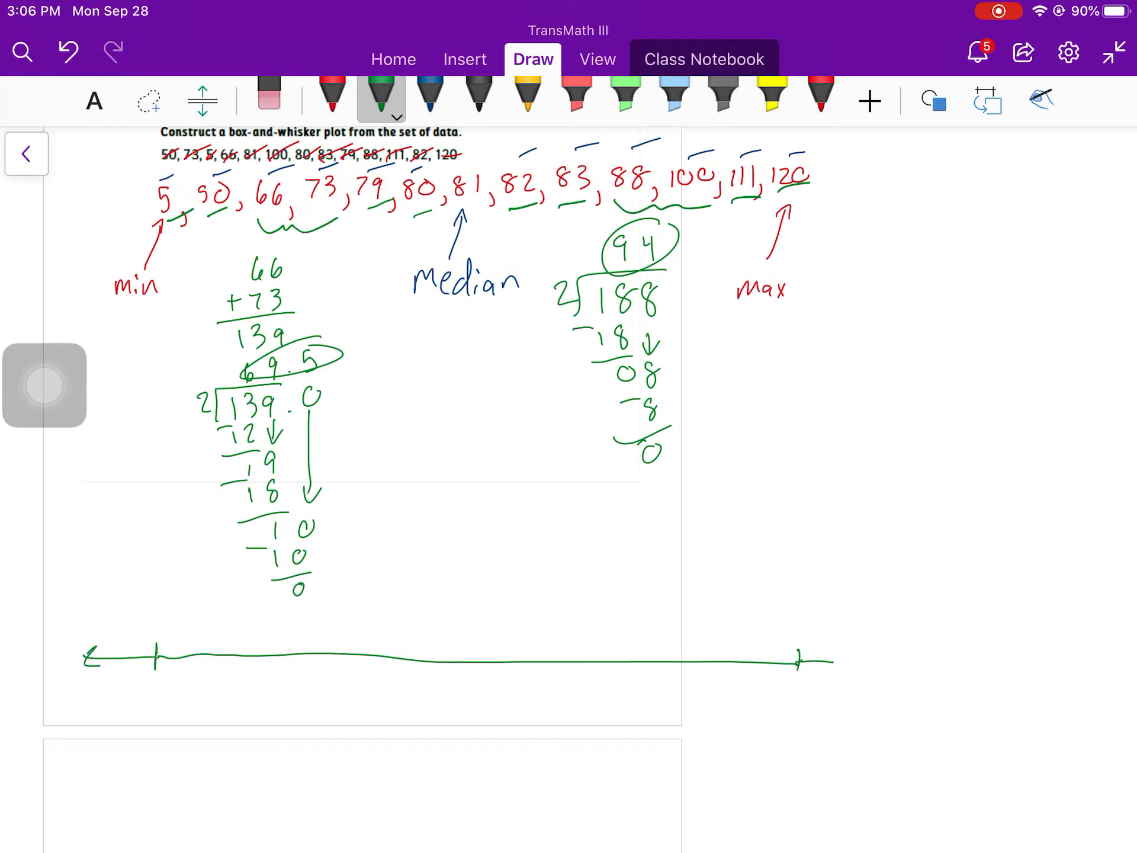
{"action": "left_click_drag", "start_coordinate": [834, 661], "coordinate": [871, 661]}
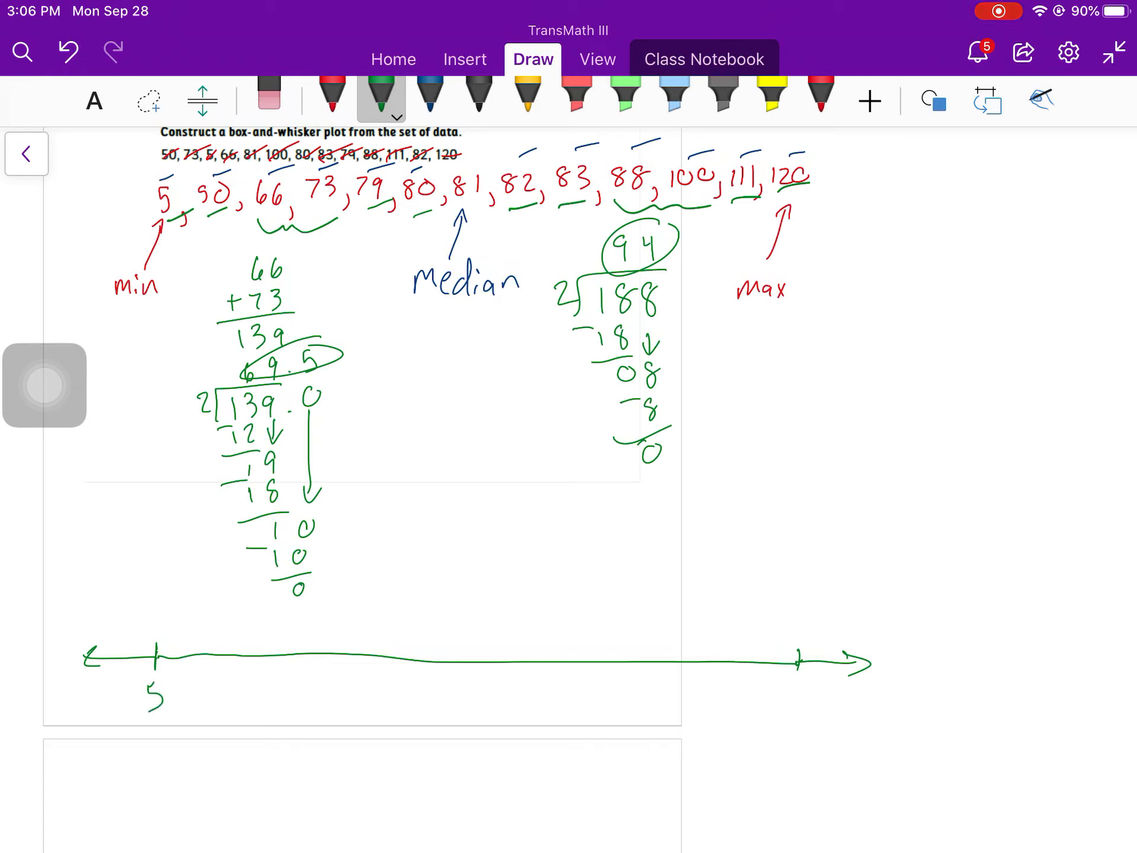
{"action": "type", "text": "120"}
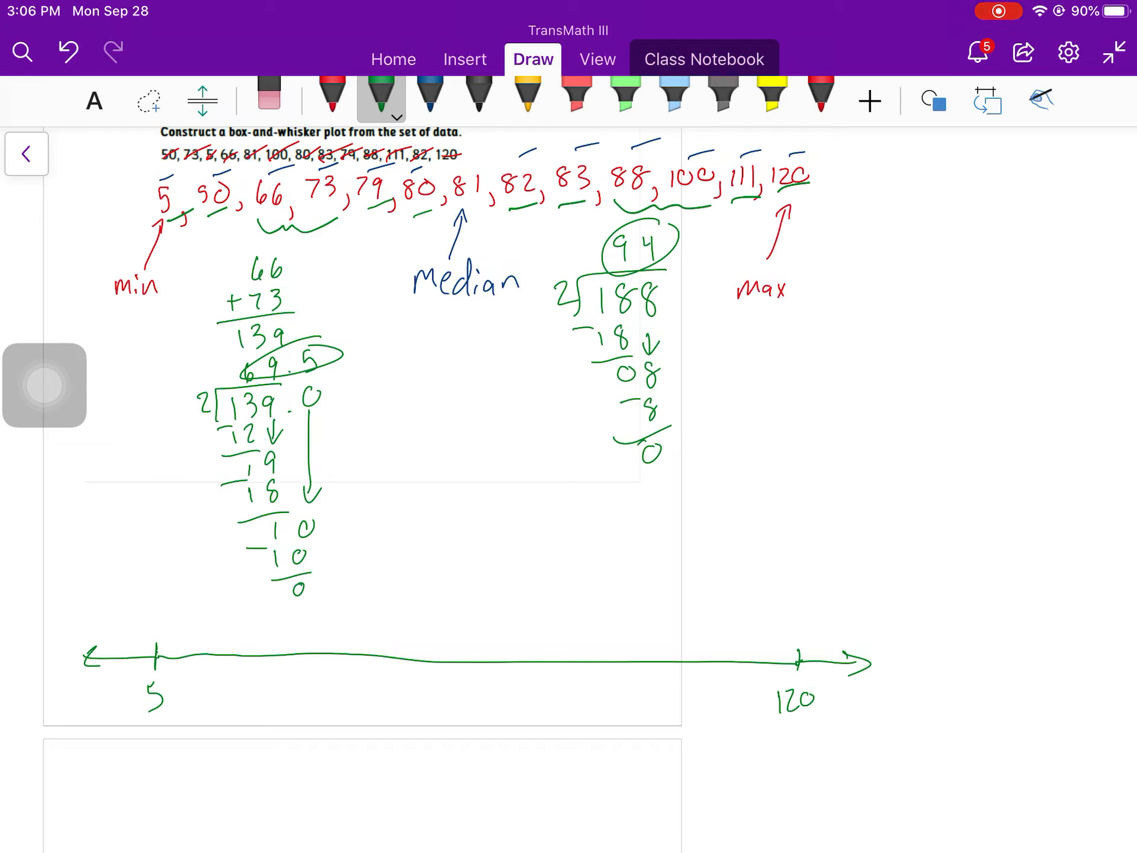
{"action": "left_click_drag", "start_coordinate": [485, 653], "coordinate": [486, 686]}
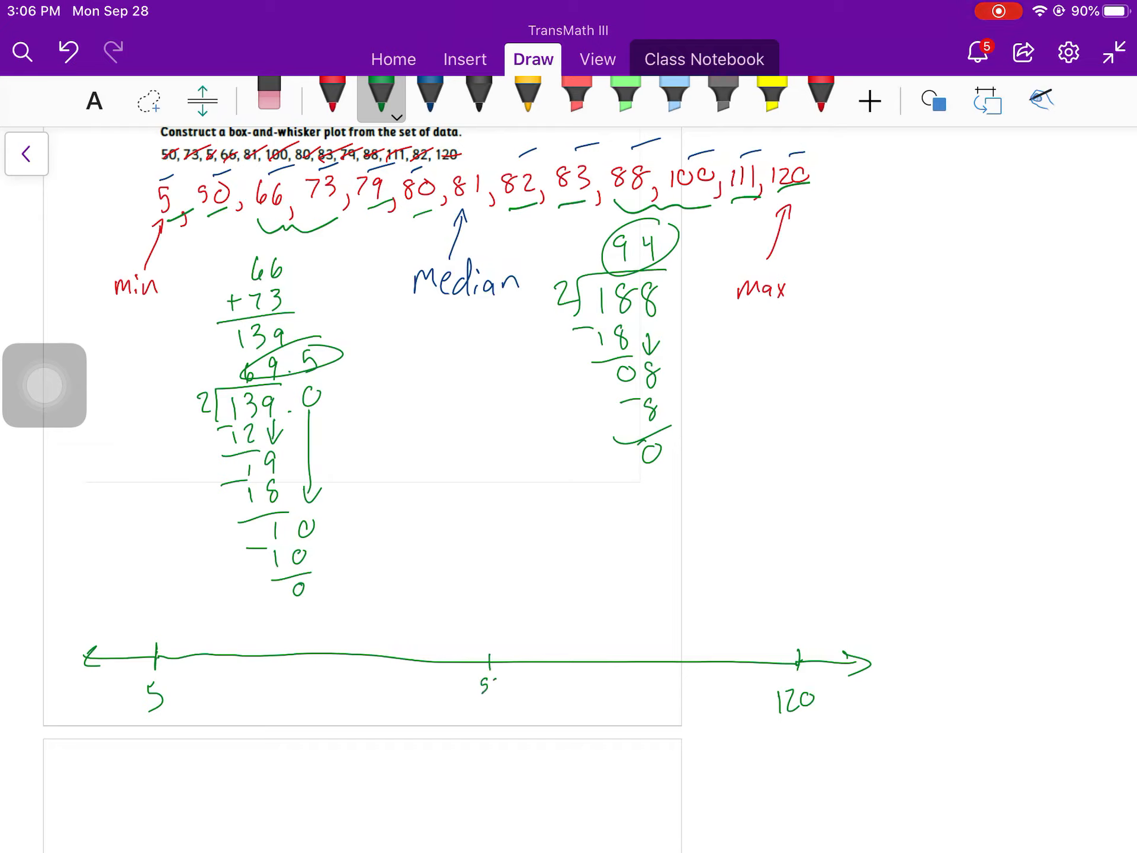
{"action": "type", "text": "5"}
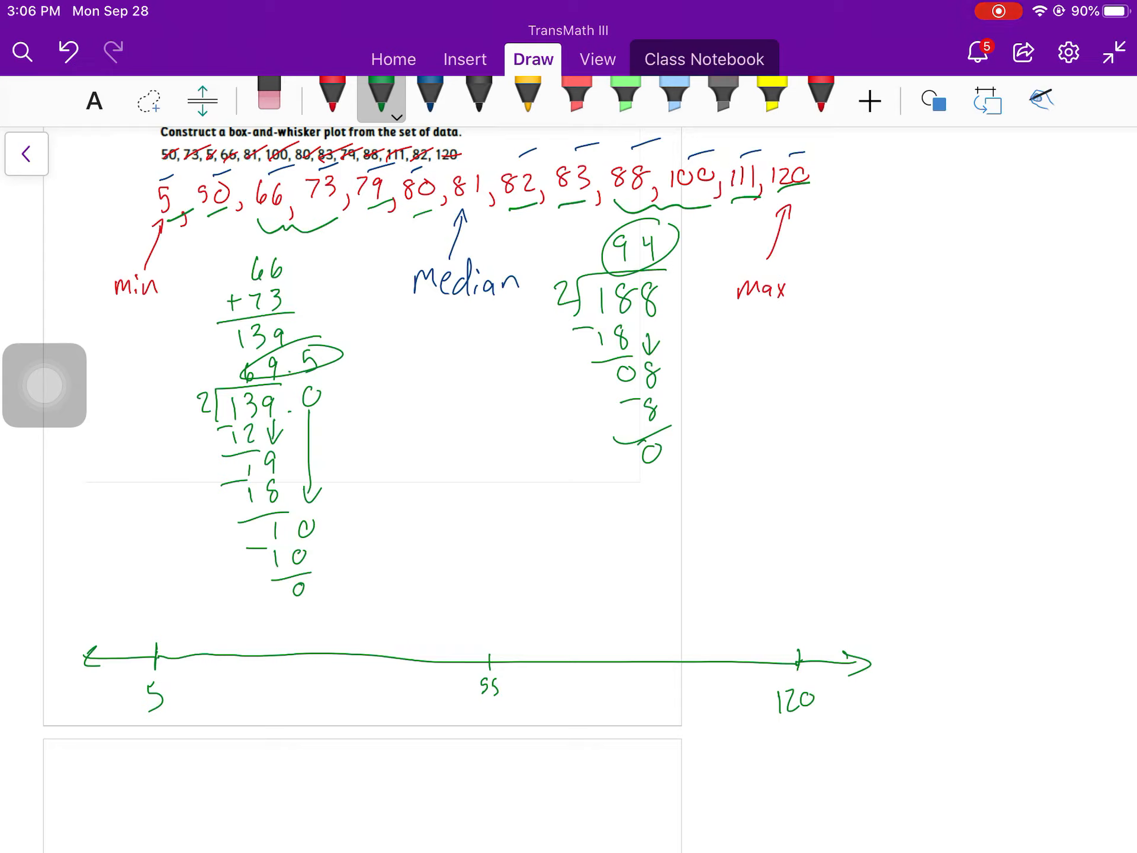
Step: Draw the box from 69.5 to 94 with whiskers reaching toward 5 and 120
{"action": "left_click_drag", "start_coordinate": [534, 612], "coordinate": [534, 631]}
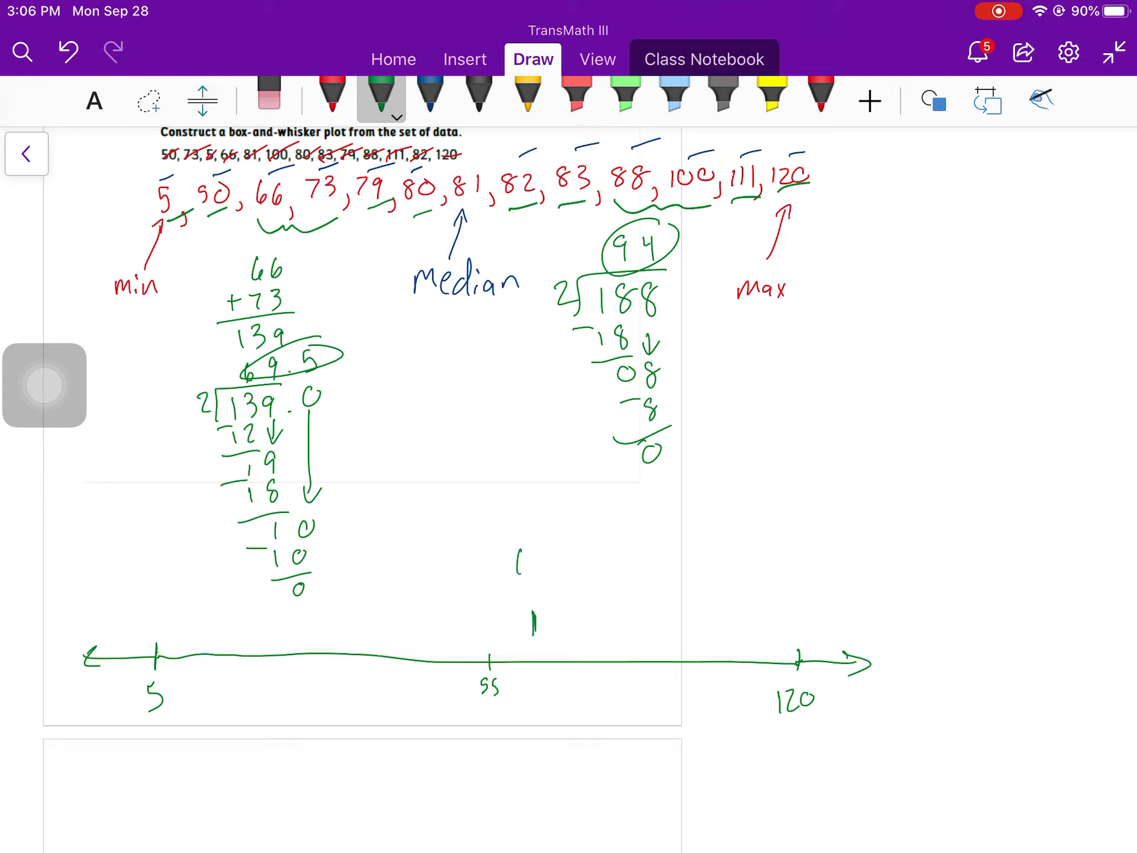
{"action": "left_click_drag", "start_coordinate": [515, 551], "coordinate": [558, 573]}
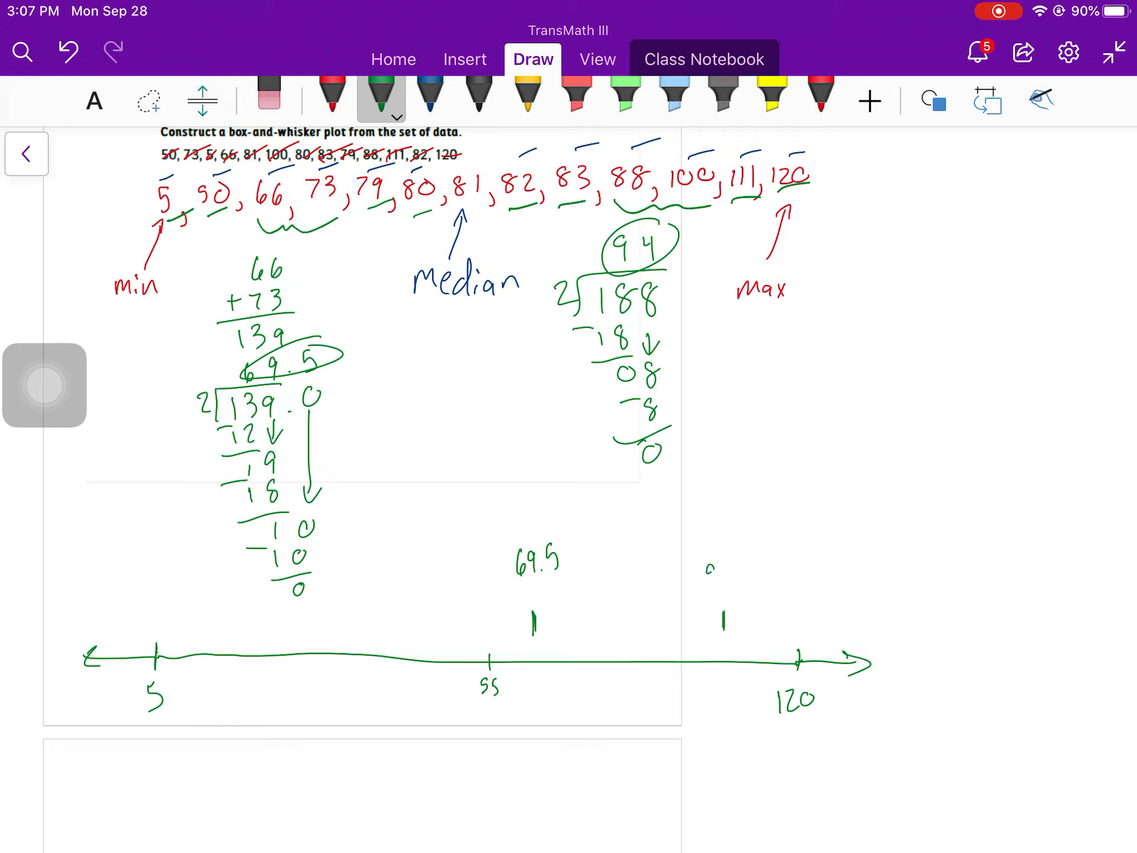
{"action": "type", "text": "94"}
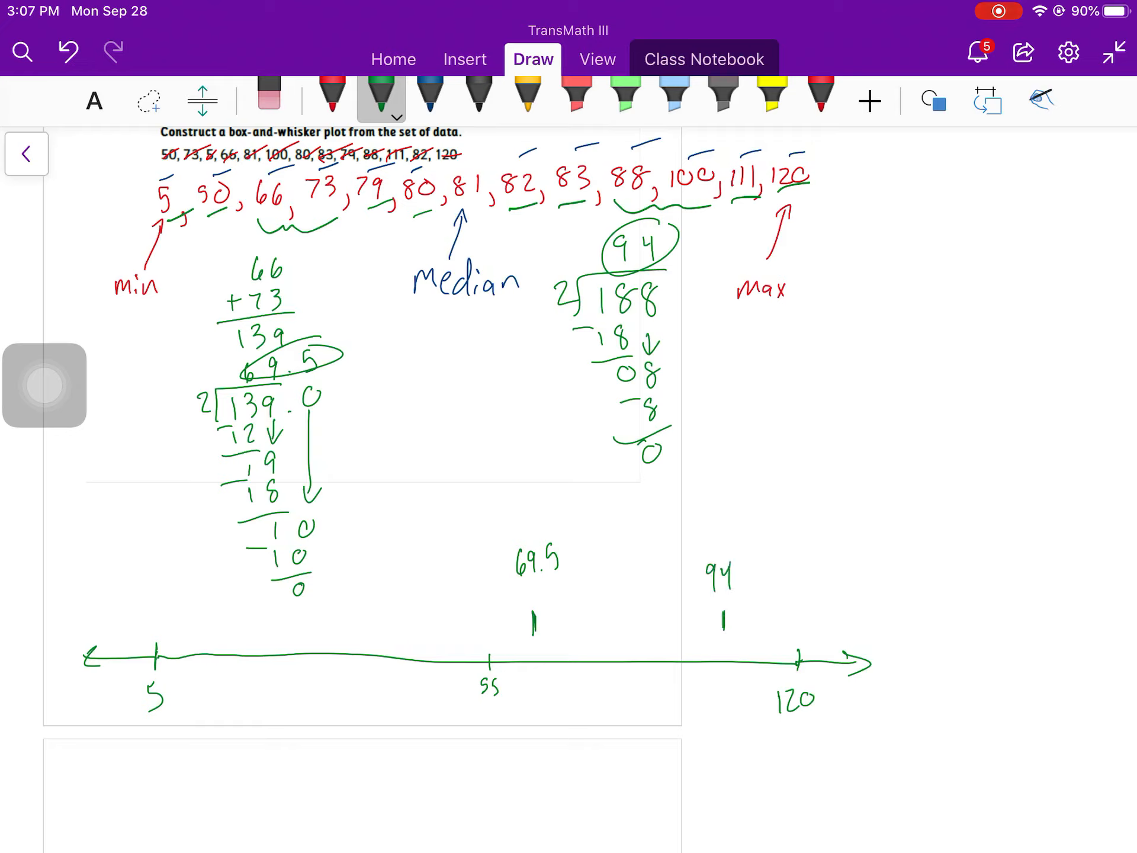
{"action": "left_click_drag", "start_coordinate": [533, 606], "coordinate": [721, 631]}
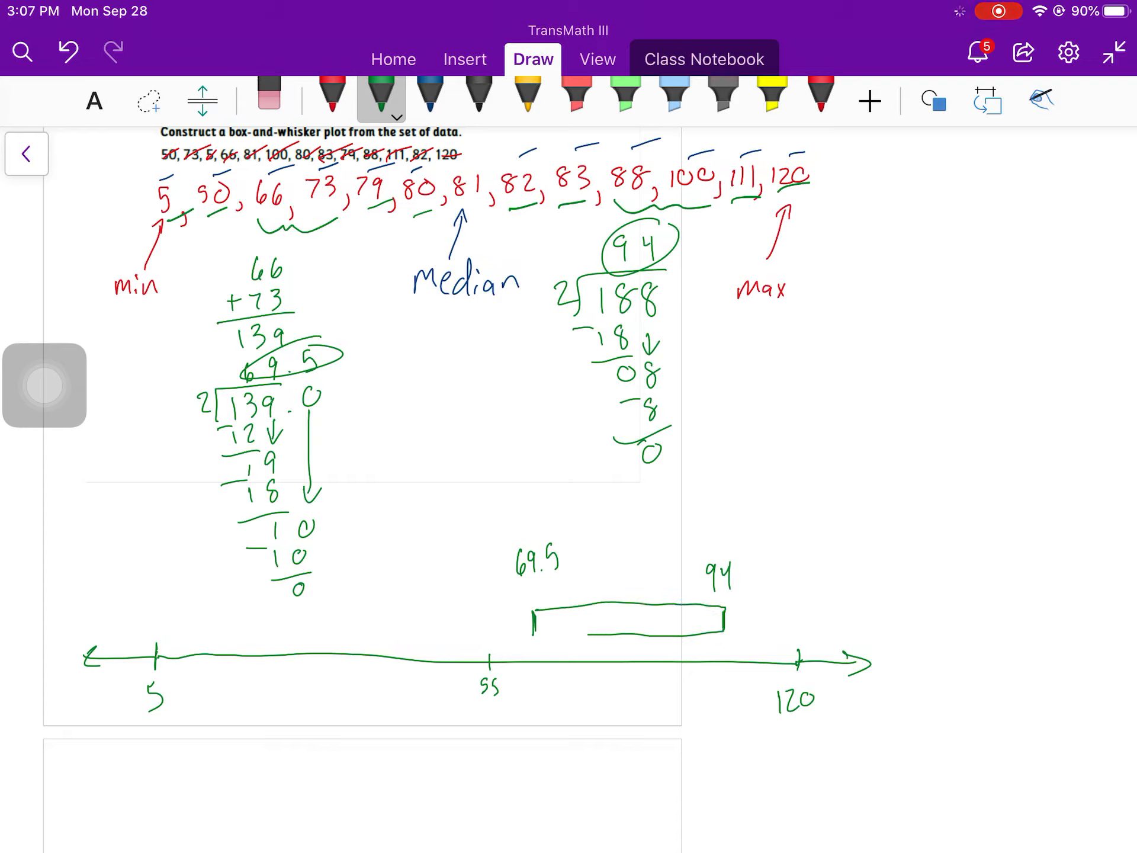
{"action": "left_click_drag", "start_coordinate": [725, 619], "coordinate": [797, 615]}
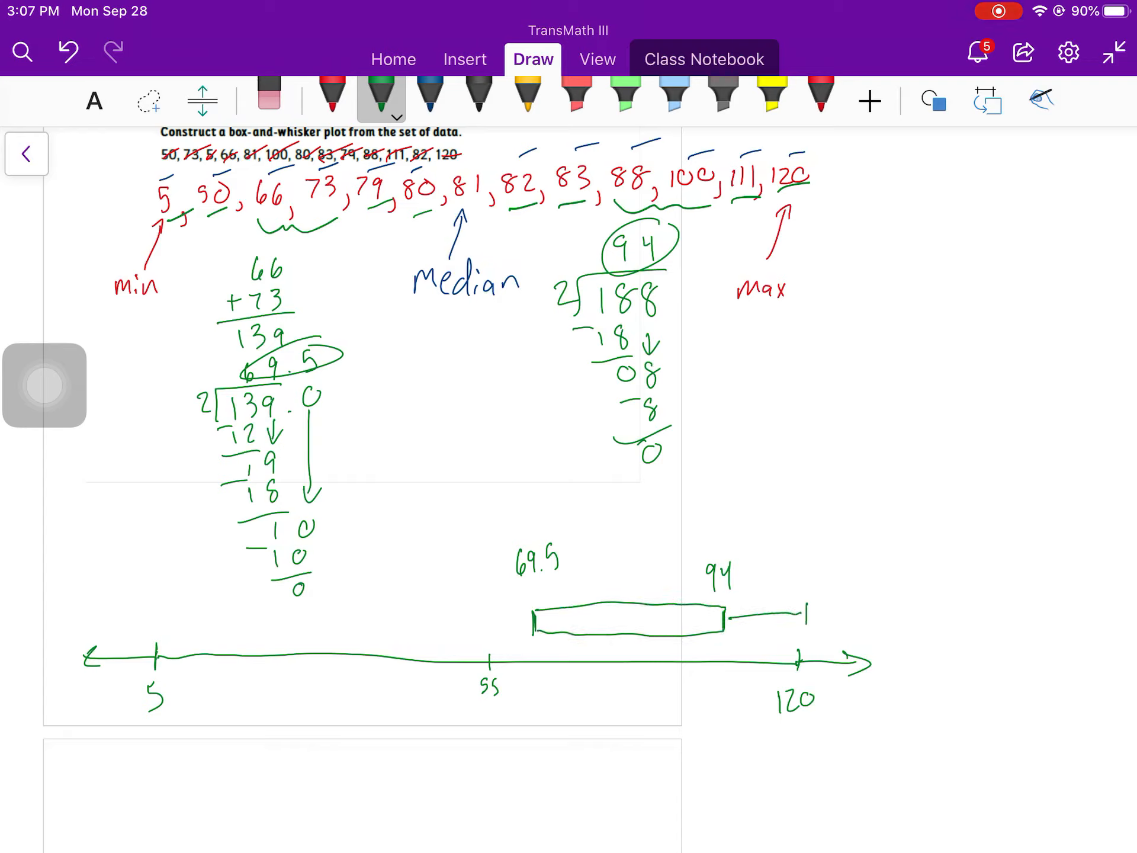
{"action": "left_click_drag", "start_coordinate": [166, 607], "coordinate": [536, 618]}
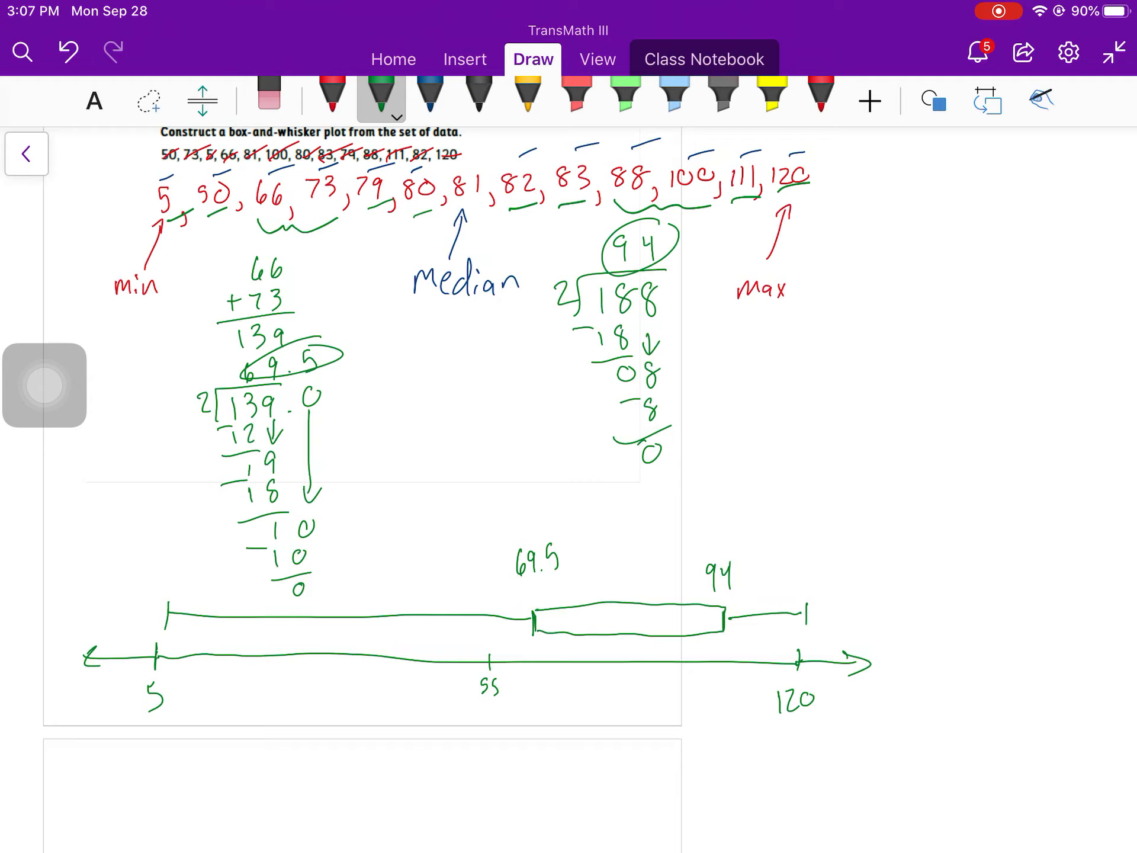
Step: Mark the median 81 in blue inside the box, then bring Activity 4 into view
{"action": "left_click", "coordinate": [428, 95]}
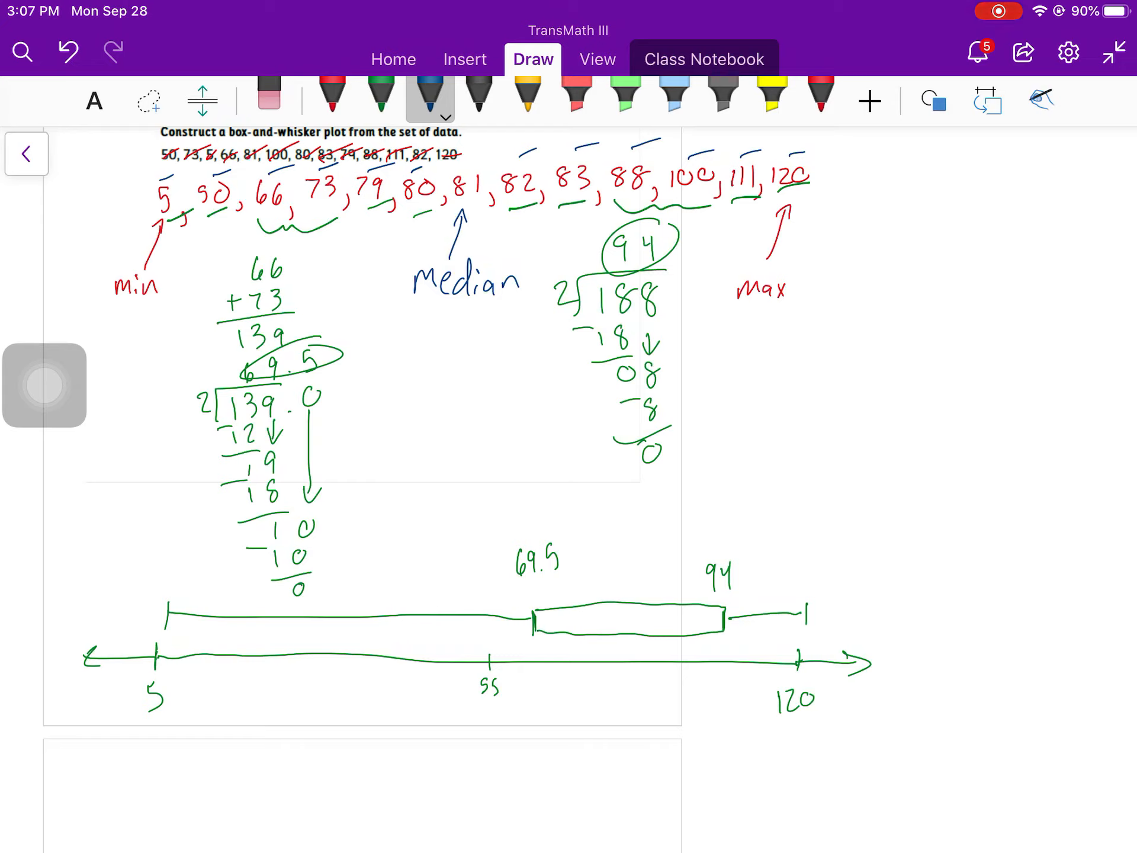
{"action": "left_click_drag", "start_coordinate": [645, 602], "coordinate": [646, 652]}
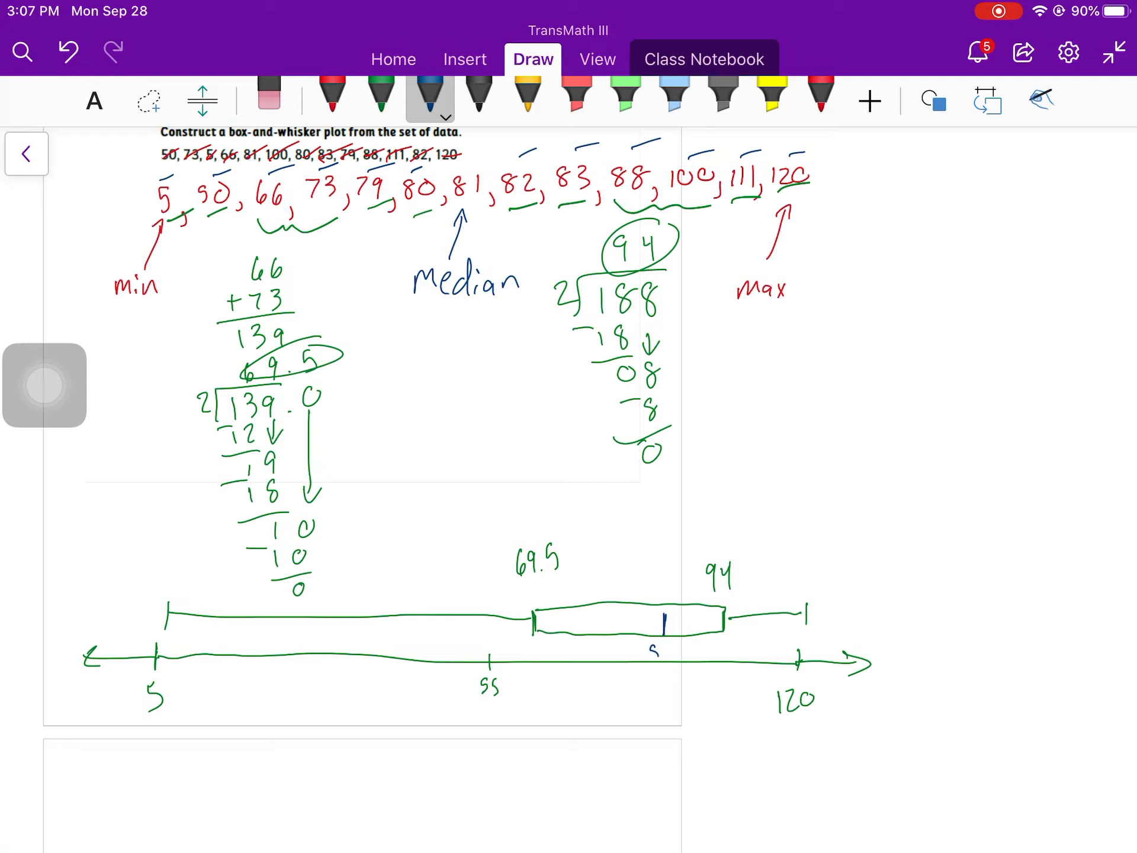
{"action": "type", "text": "81"}
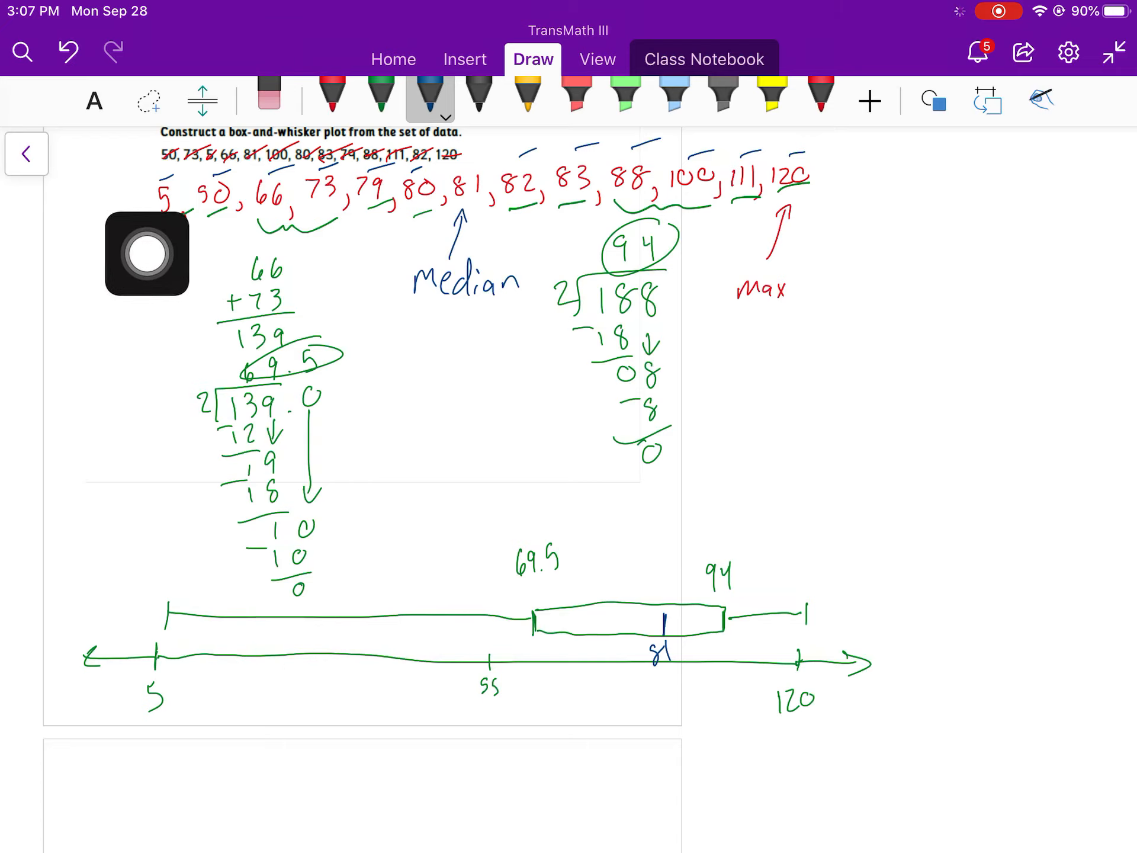
{"action": "type", "text": "min"}
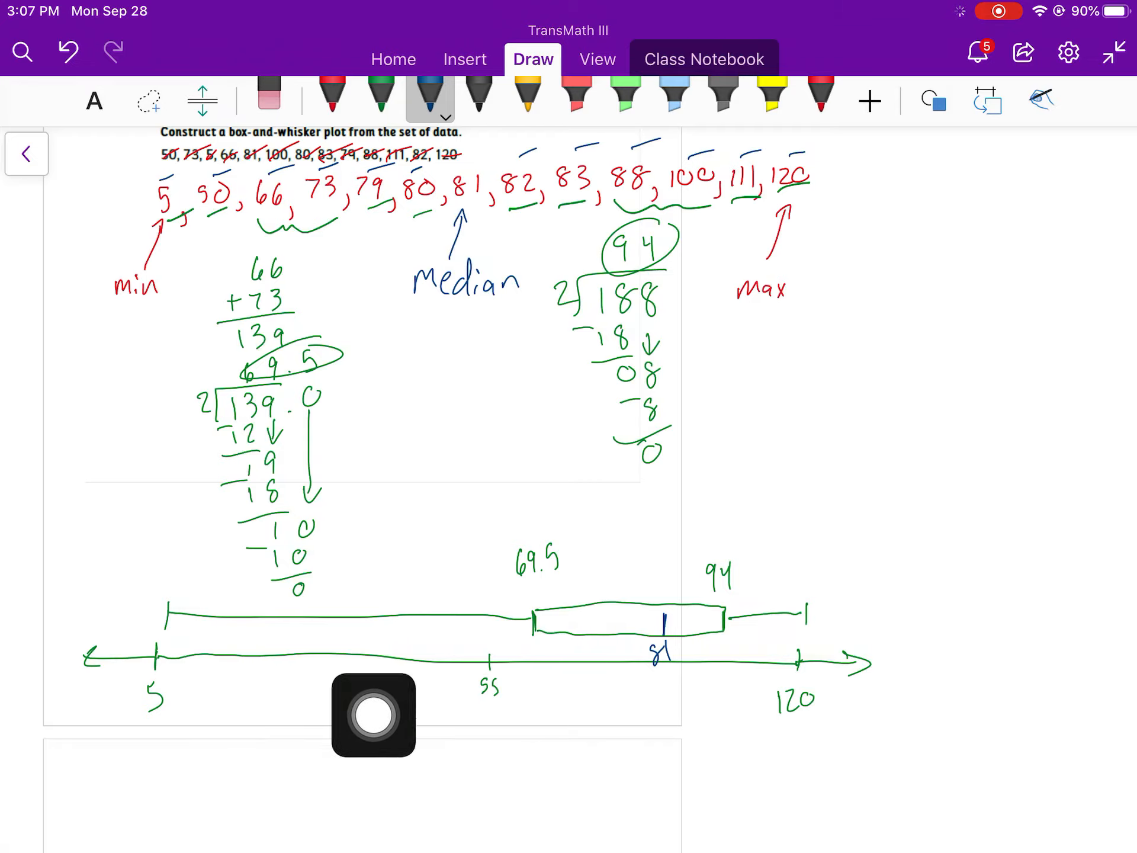
{"action": "left_click_drag", "start_coordinate": [373, 715], "coordinate": [46, 562]}
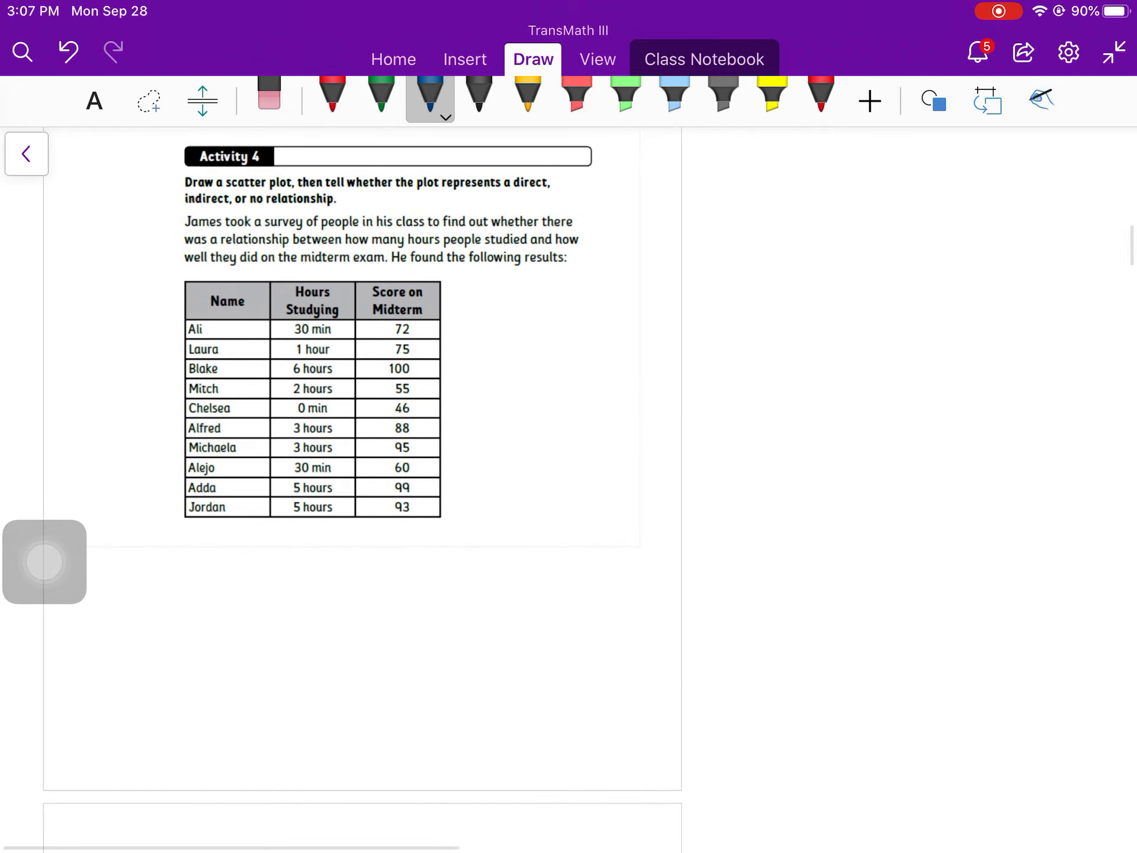
Step: Draw the scatter-plot axes and mark hour intervals along the horizontal axis up to 4.5
{"action": "left_click_drag", "start_coordinate": [285, 550], "coordinate": [695, 713]}
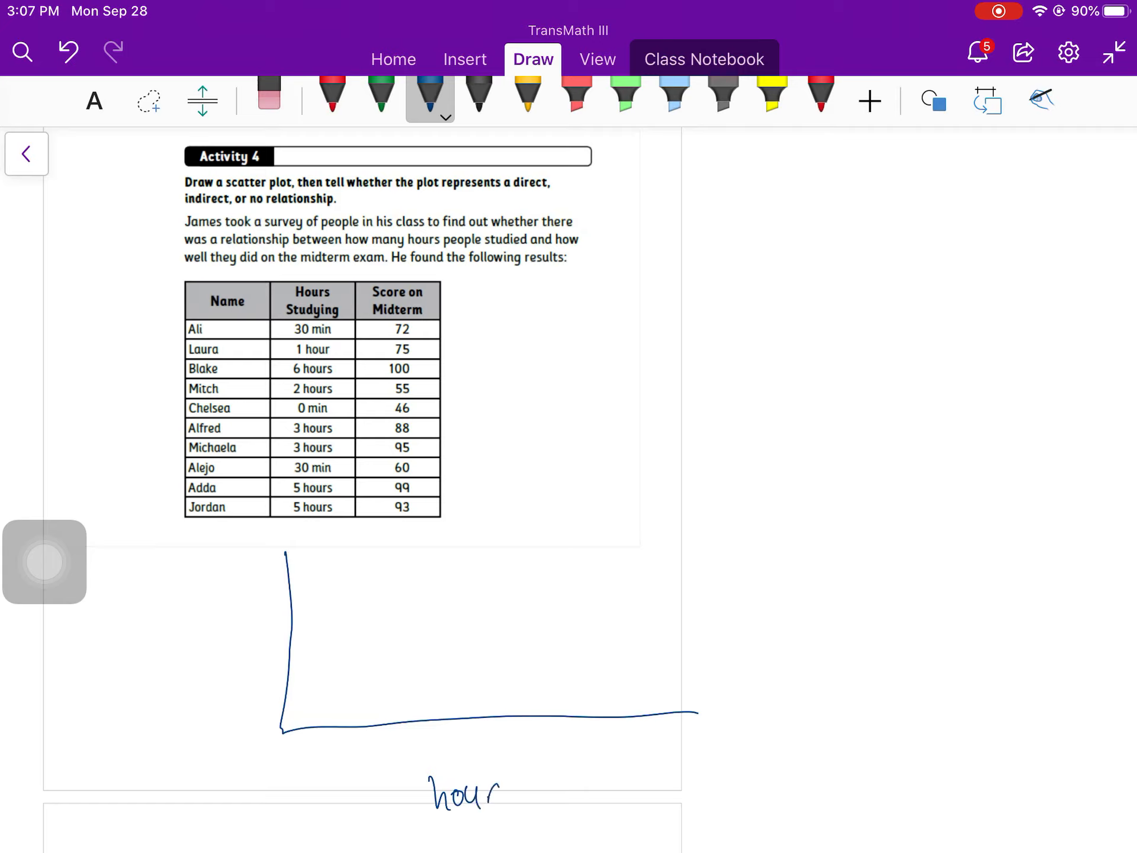
{"action": "left_click_drag", "start_coordinate": [493, 790], "coordinate": [628, 786]}
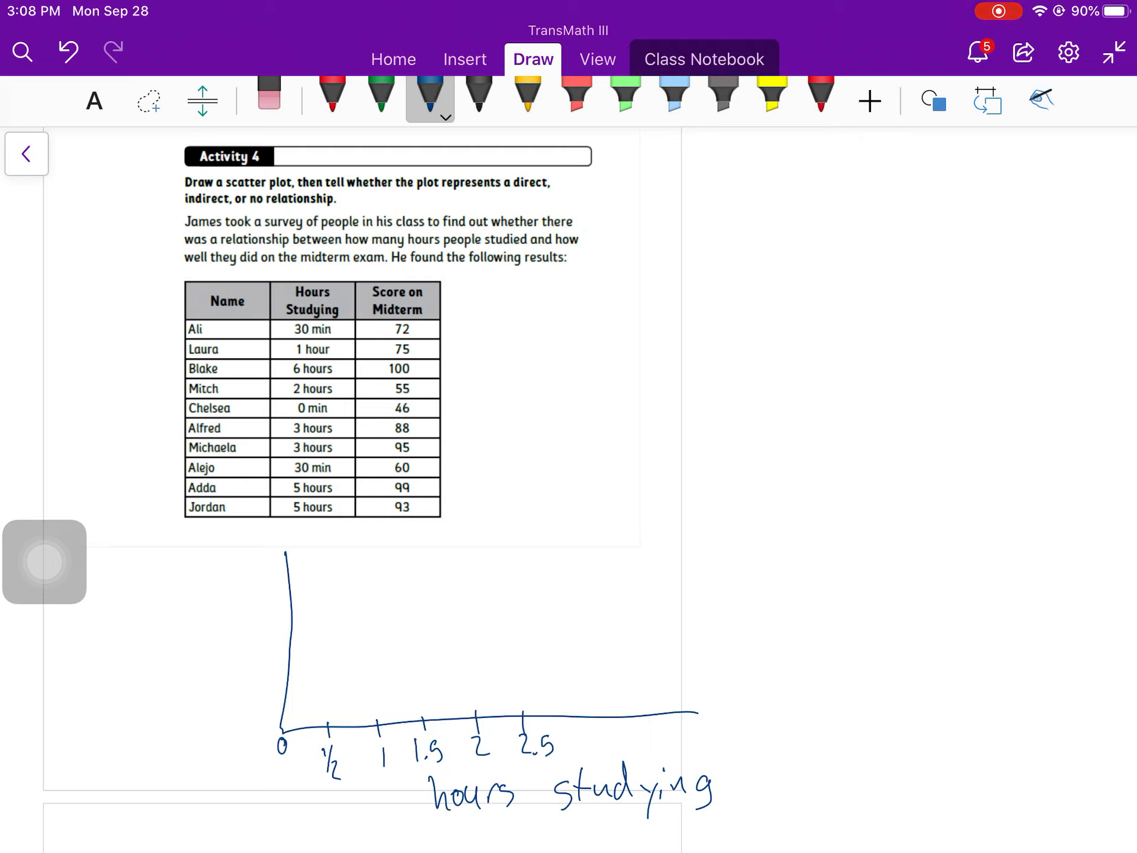
{"action": "left_click_drag", "start_coordinate": [588, 724], "coordinate": [638, 748]}
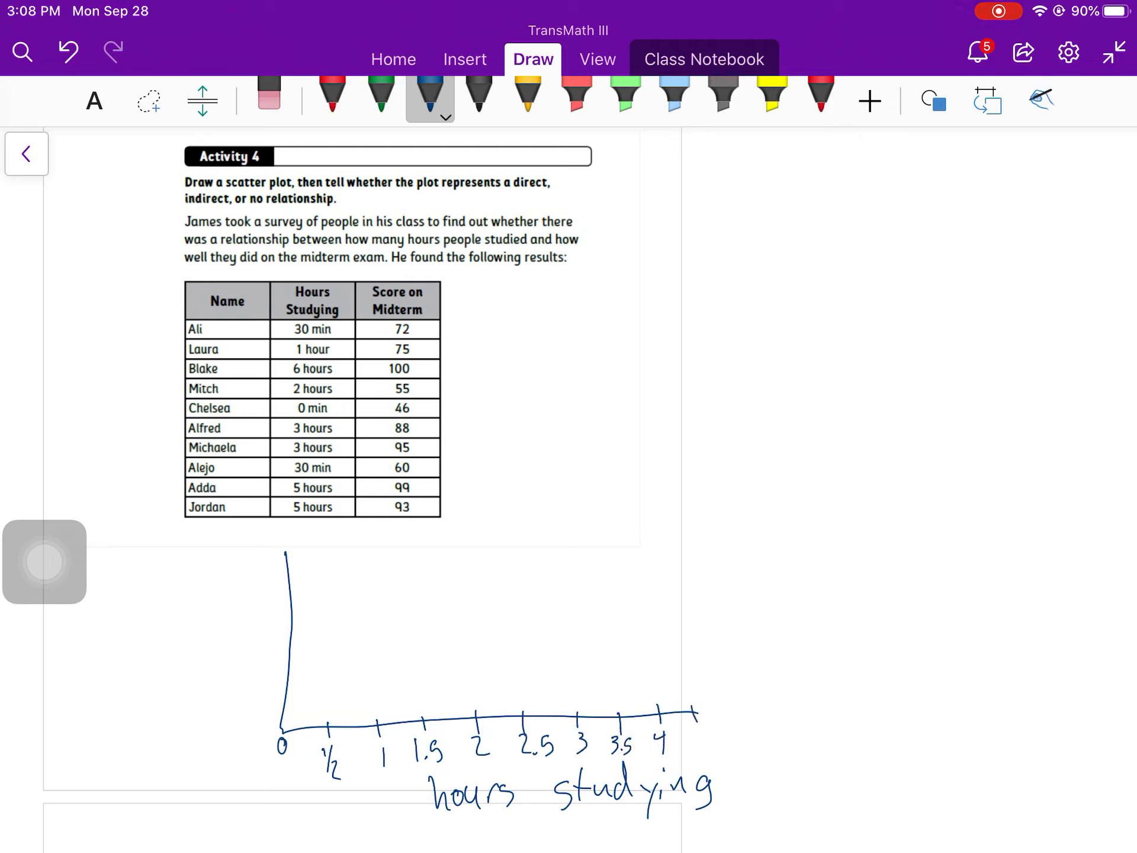
{"action": "left_click_drag", "start_coordinate": [696, 736], "coordinate": [725, 747]}
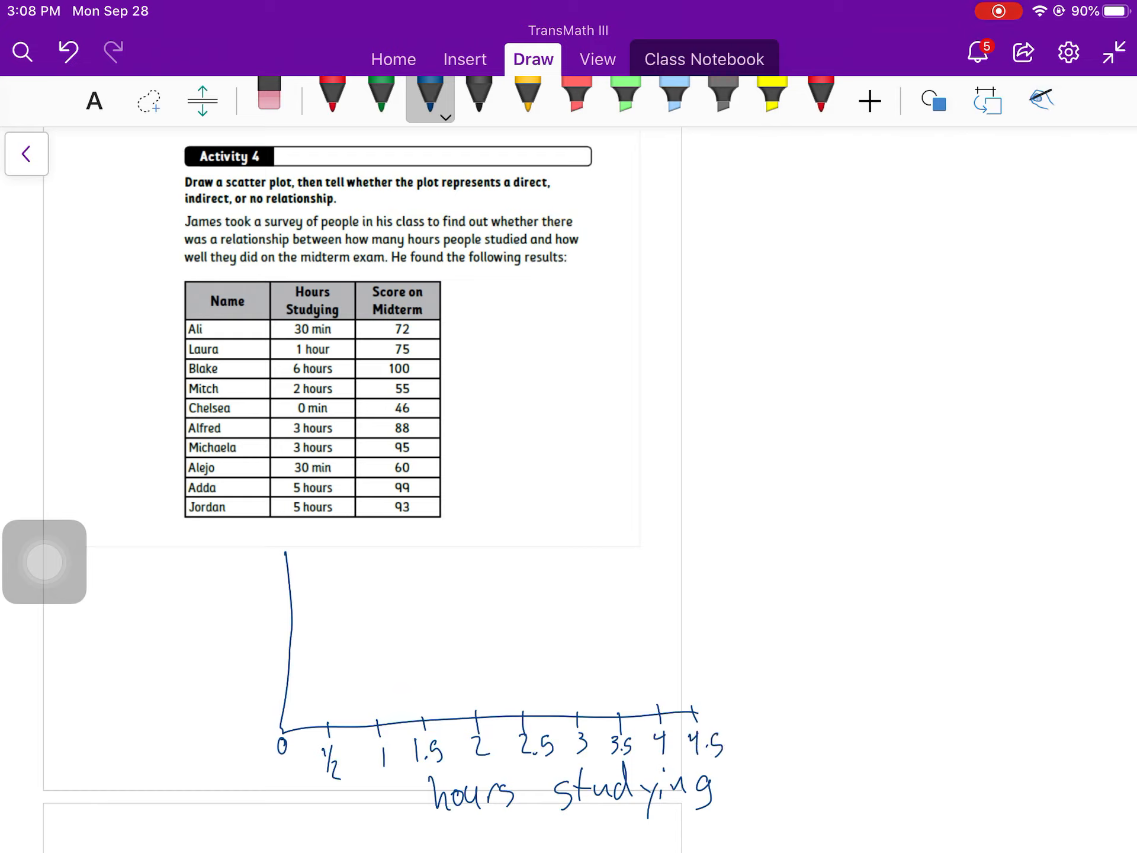
Step: Extend the hours axis to the right with ticks labelled 5, 5.5 and 6
{"action": "left_click_drag", "start_coordinate": [697, 710], "coordinate": [845, 706]}
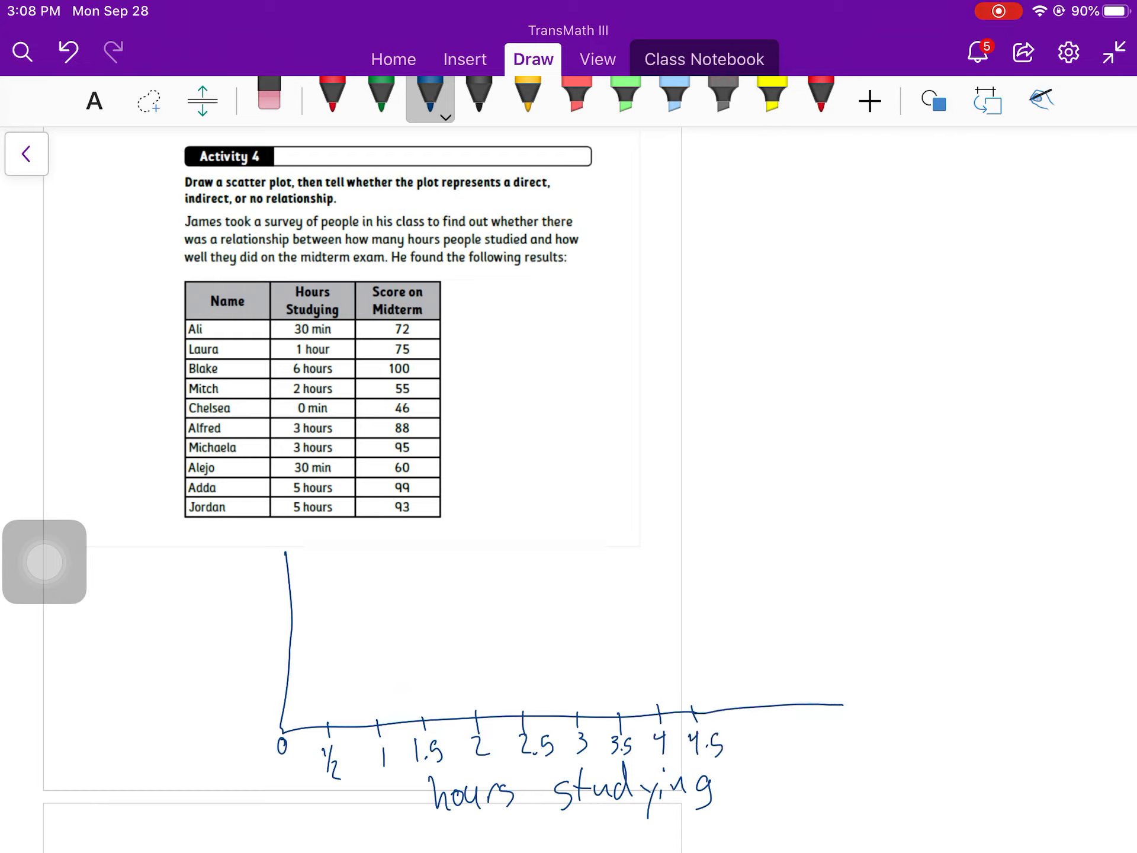
{"action": "left_click_drag", "start_coordinate": [754, 717], "coordinate": [790, 748]}
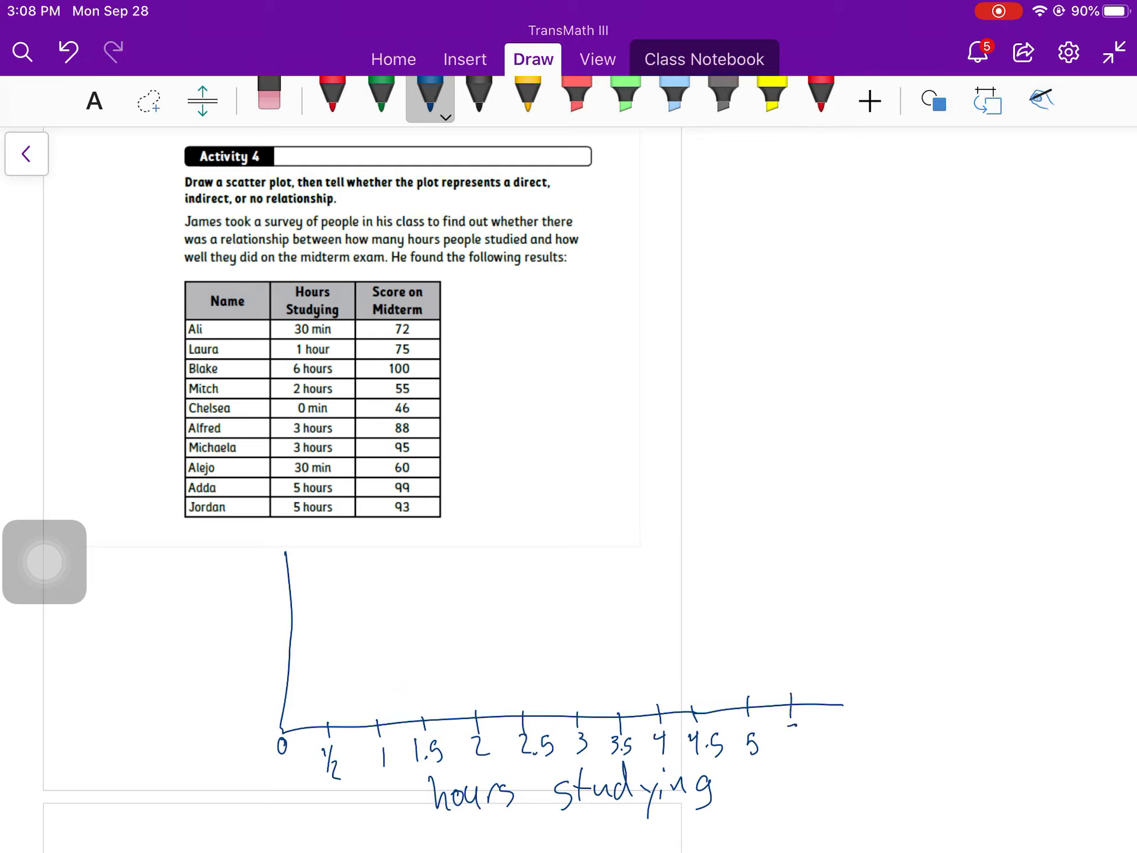
{"action": "left_click_drag", "start_coordinate": [794, 744], "coordinate": [855, 744]}
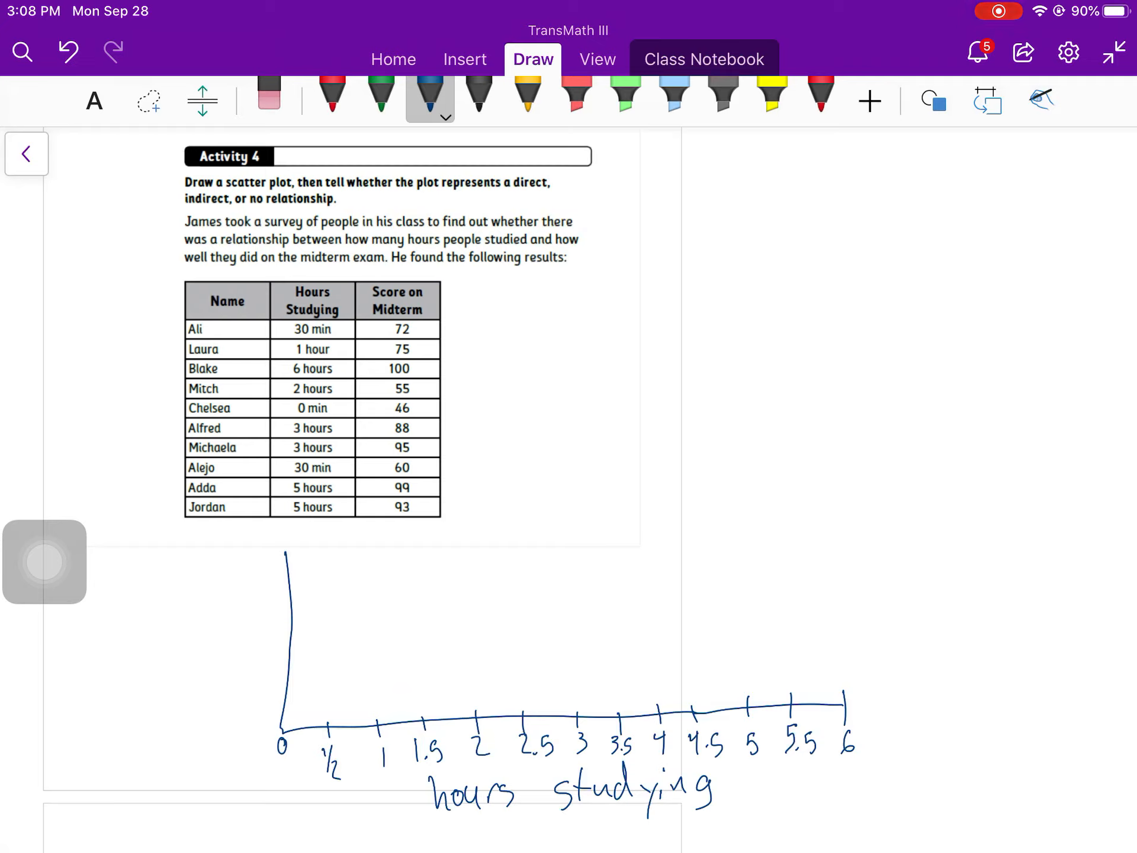
{"action": "left_click", "coordinate": [382, 94]}
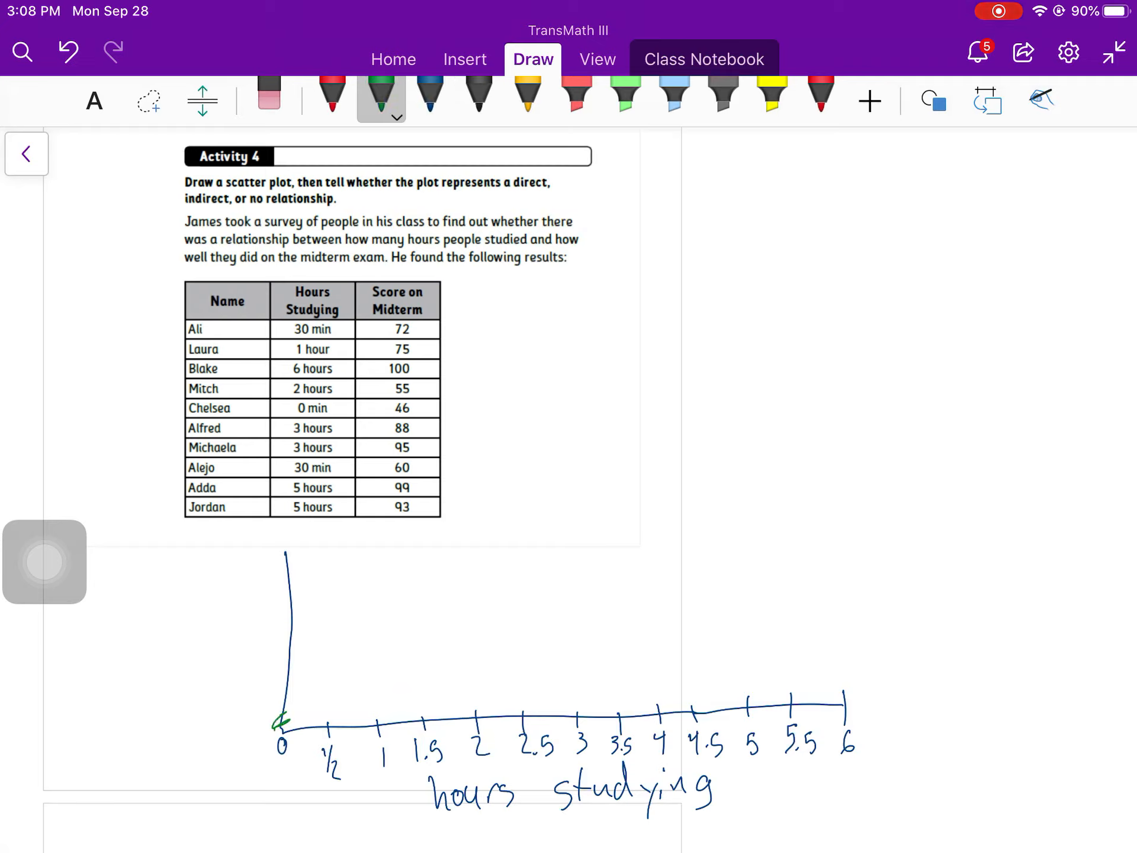
Step: Mark the vertical score axis in green with ticks 40 through 100 in tens
{"action": "left_click_drag", "start_coordinate": [274, 714], "coordinate": [284, 722]}
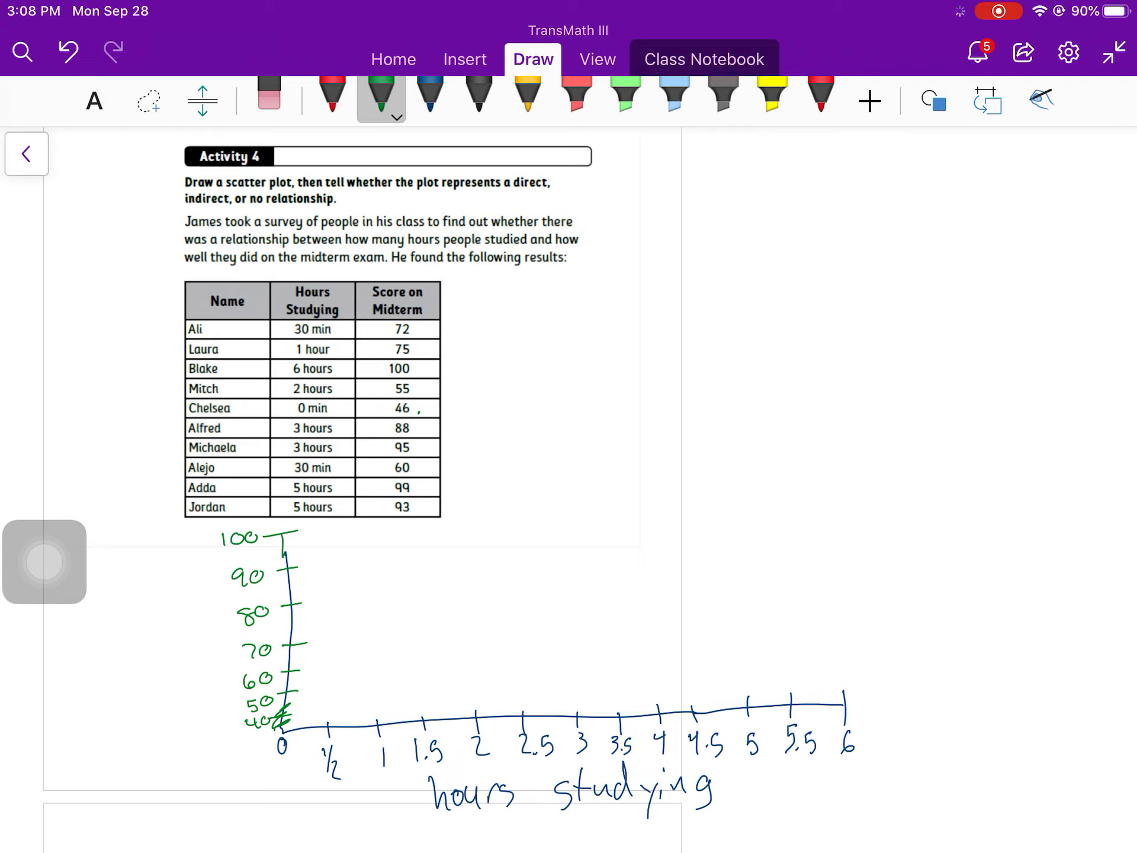
{"action": "left_click", "coordinate": [429, 94]}
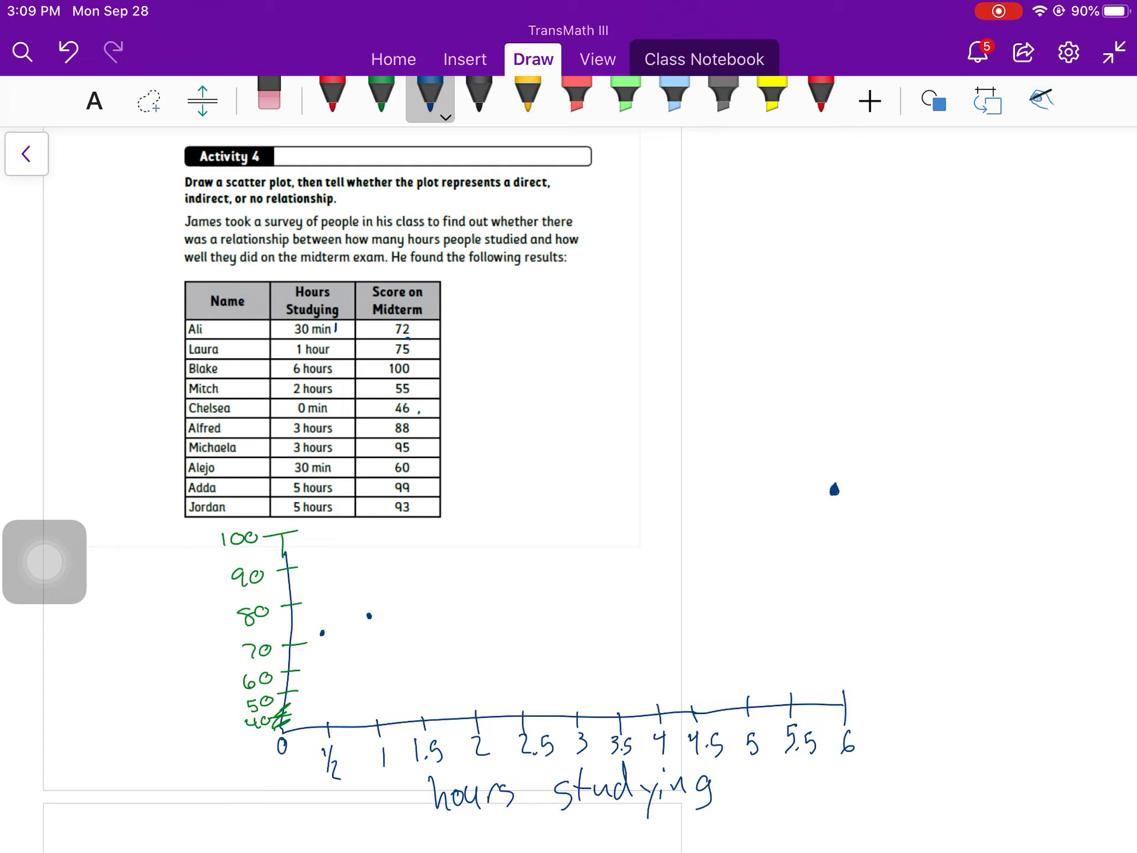
Step: Plot the ten students' hours-and-score points as blue dots, tidying the origin labels
{"action": "left_click", "coordinate": [472, 682]}
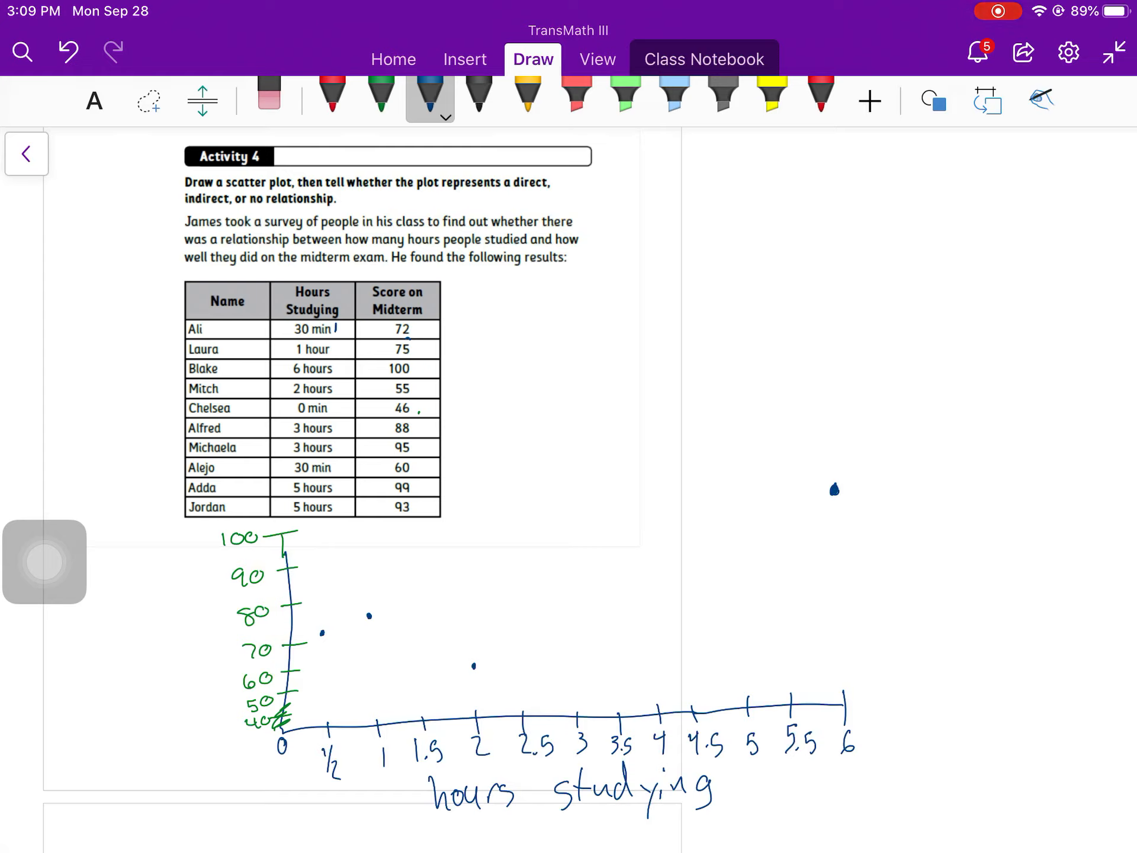
{"action": "left_click", "coordinate": [268, 97]}
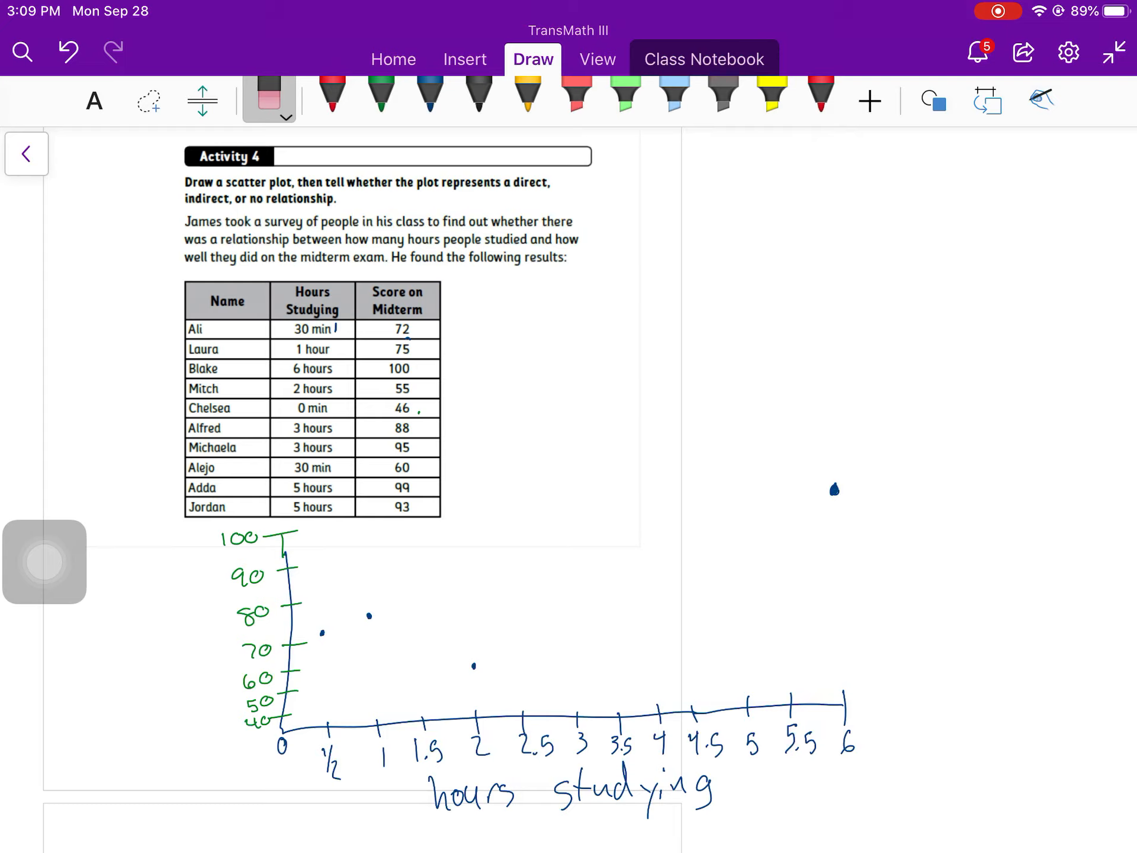
{"action": "left_click", "coordinate": [529, 95]}
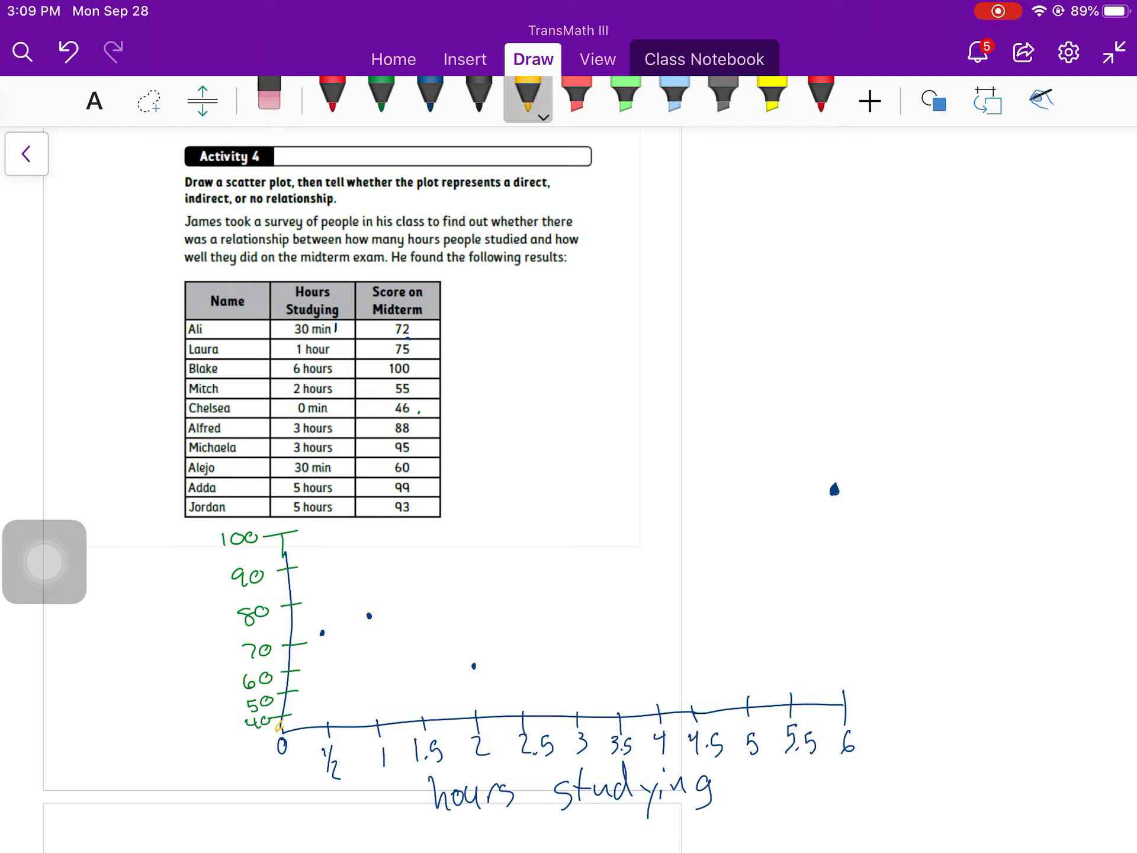
{"action": "left_click", "coordinate": [429, 94]}
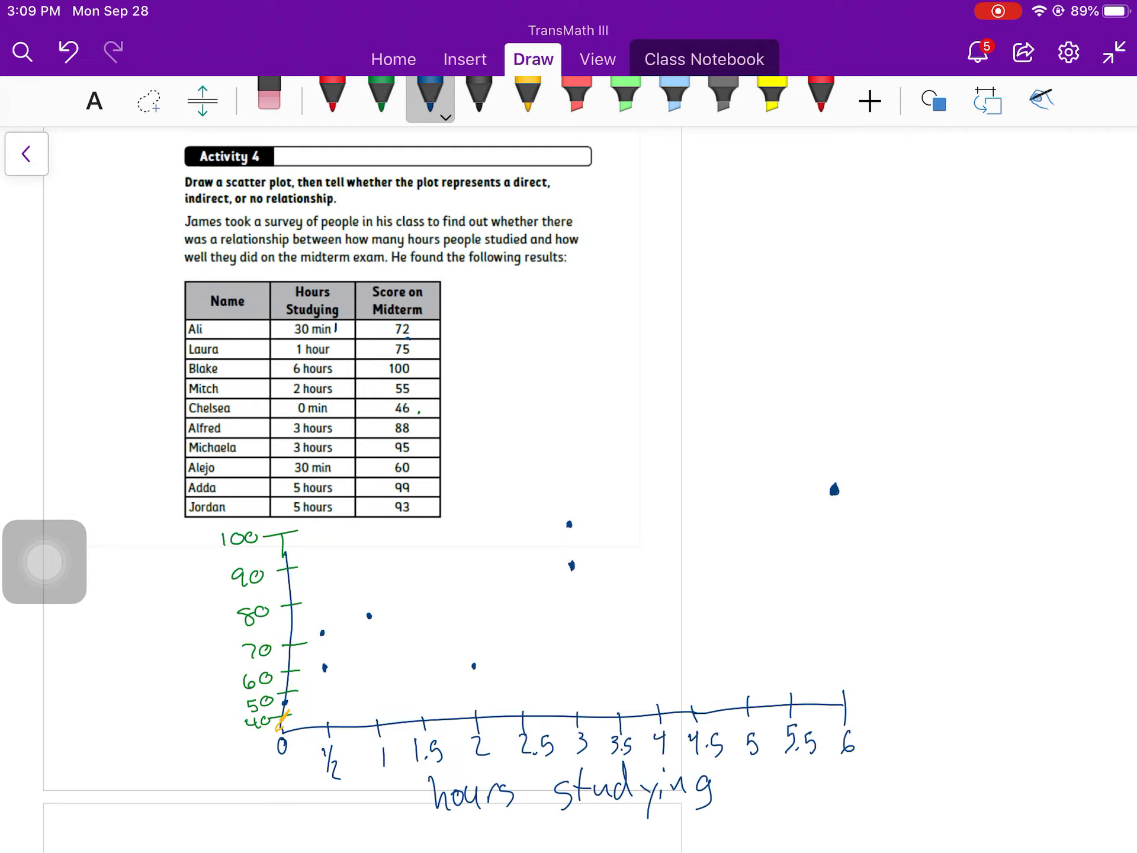
{"action": "left_click", "coordinate": [745, 501]}
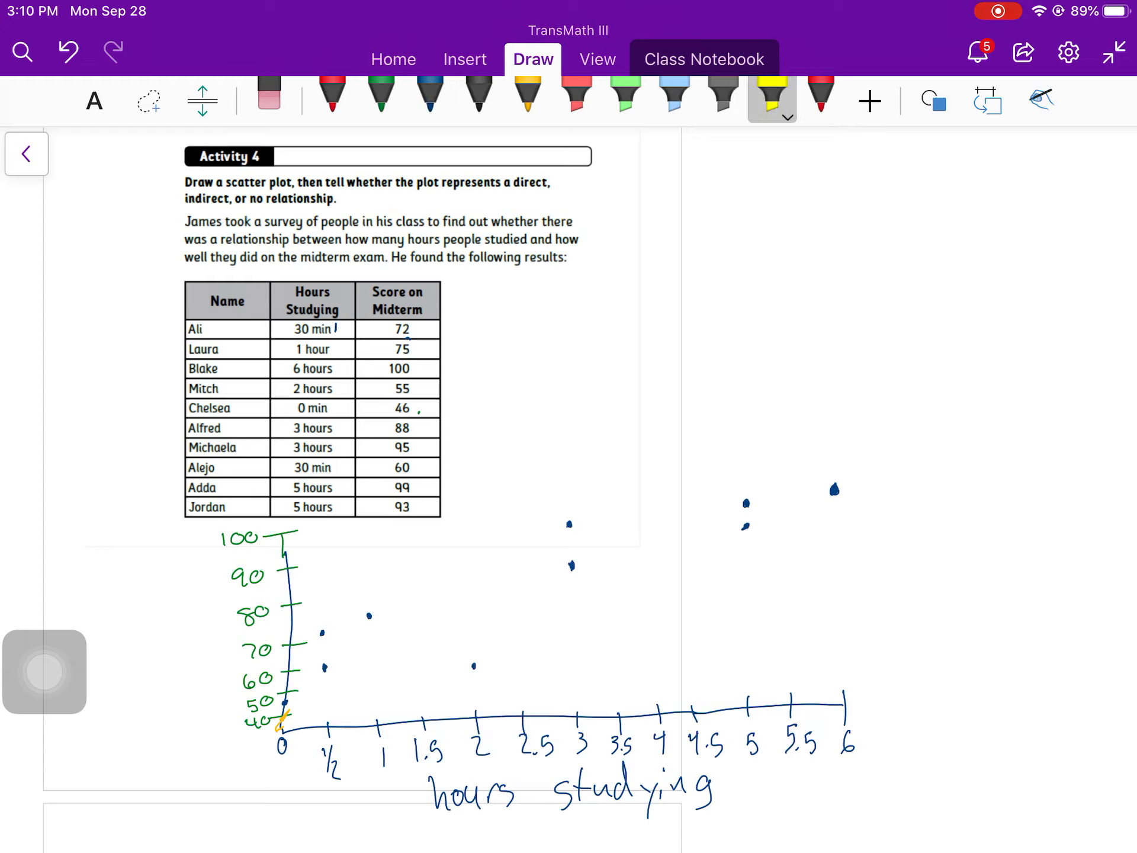
Step: Draw a rising yellow trend arrow through the points and start the red 'direct rel' note
{"action": "left_click_drag", "start_coordinate": [290, 690], "coordinate": [840, 453]}
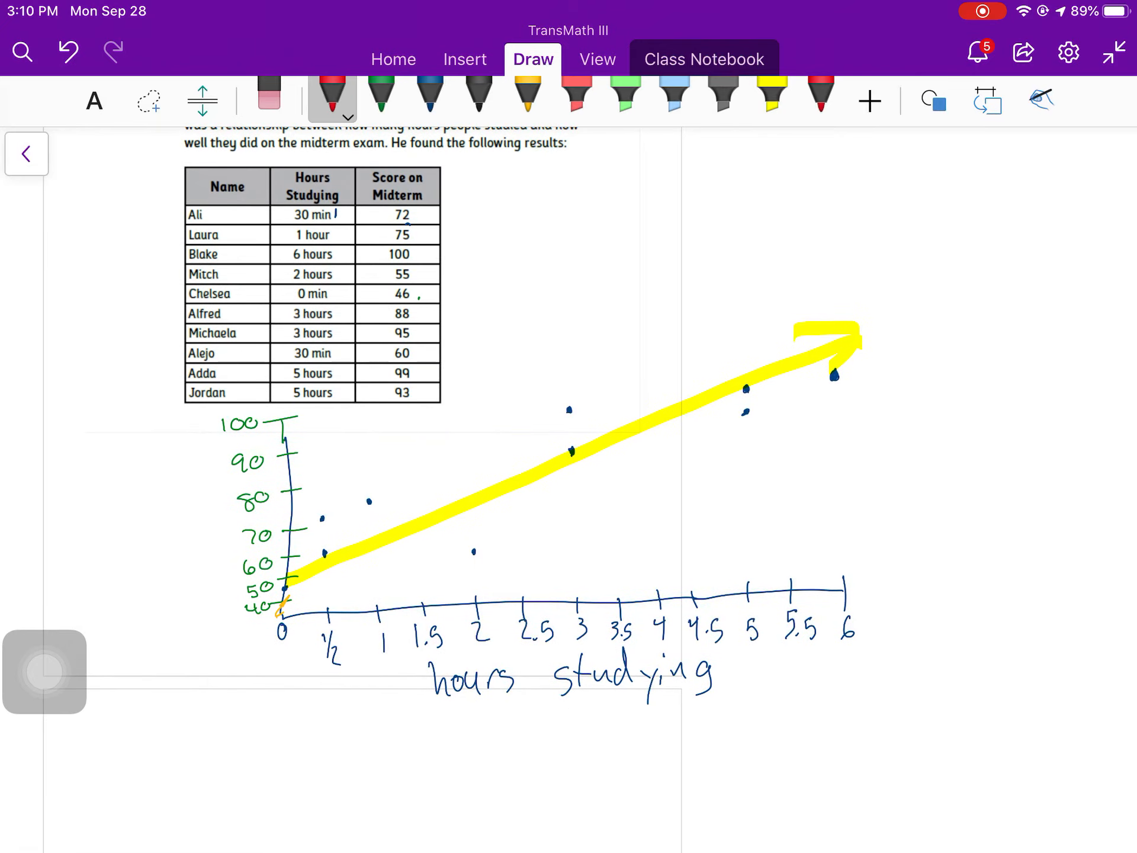
{"action": "left_click_drag", "start_coordinate": [153, 739], "coordinate": [319, 739]}
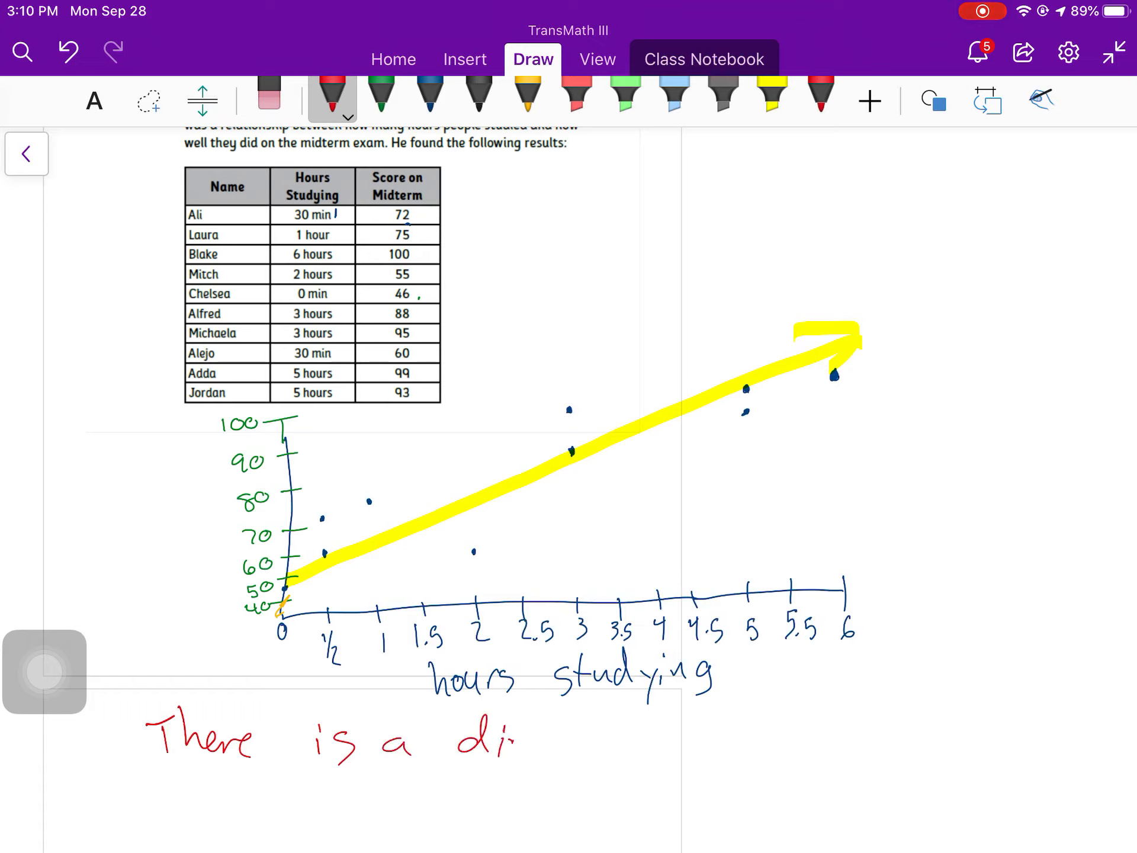
{"action": "type", "text": "direct relationship"}
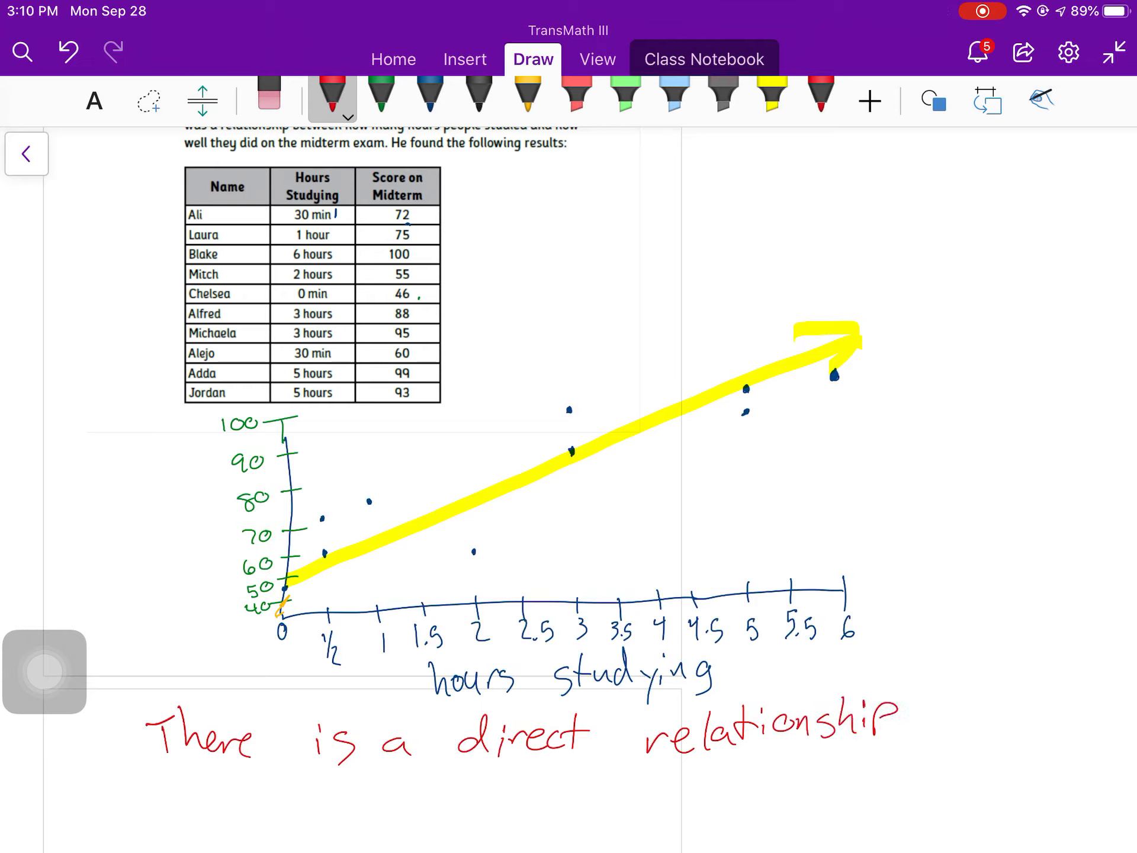
Step: Finish the note: direct relationship between hours studying and test scores
{"action": "type", "text": "between"}
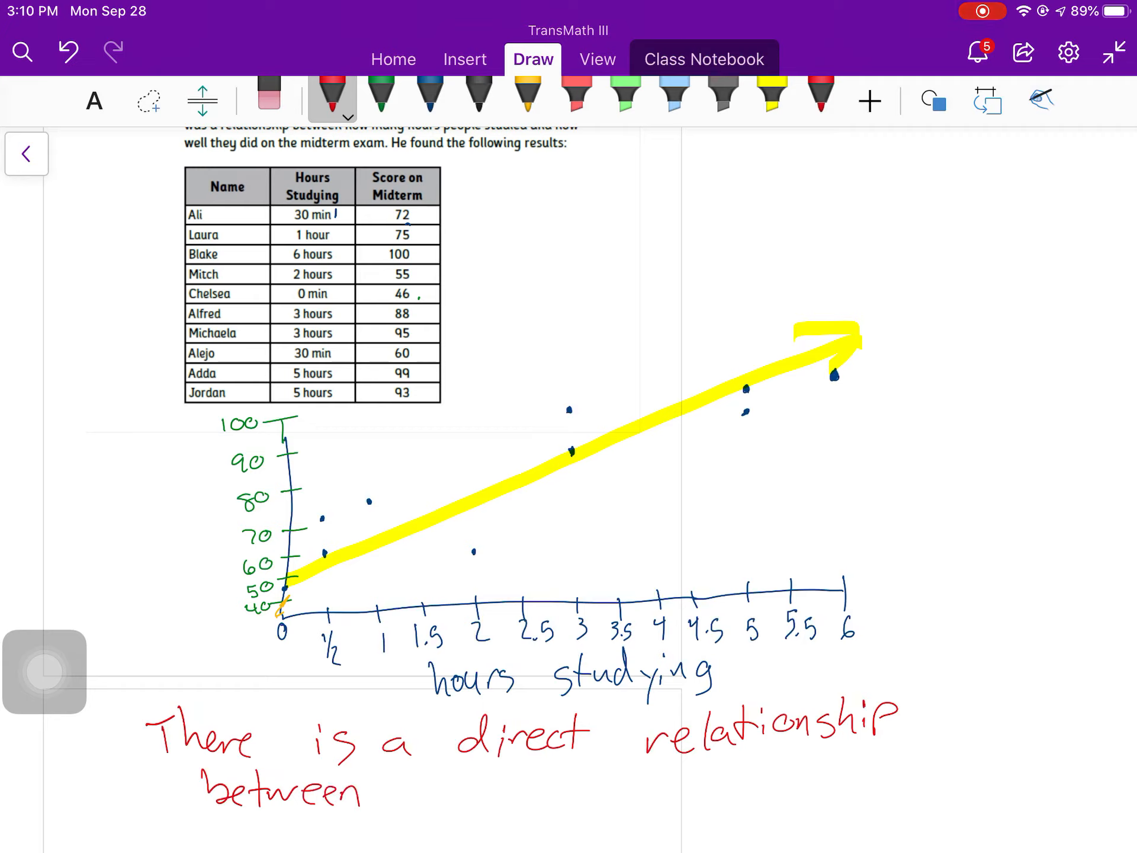
{"action": "type", "text": "hours studying &"}
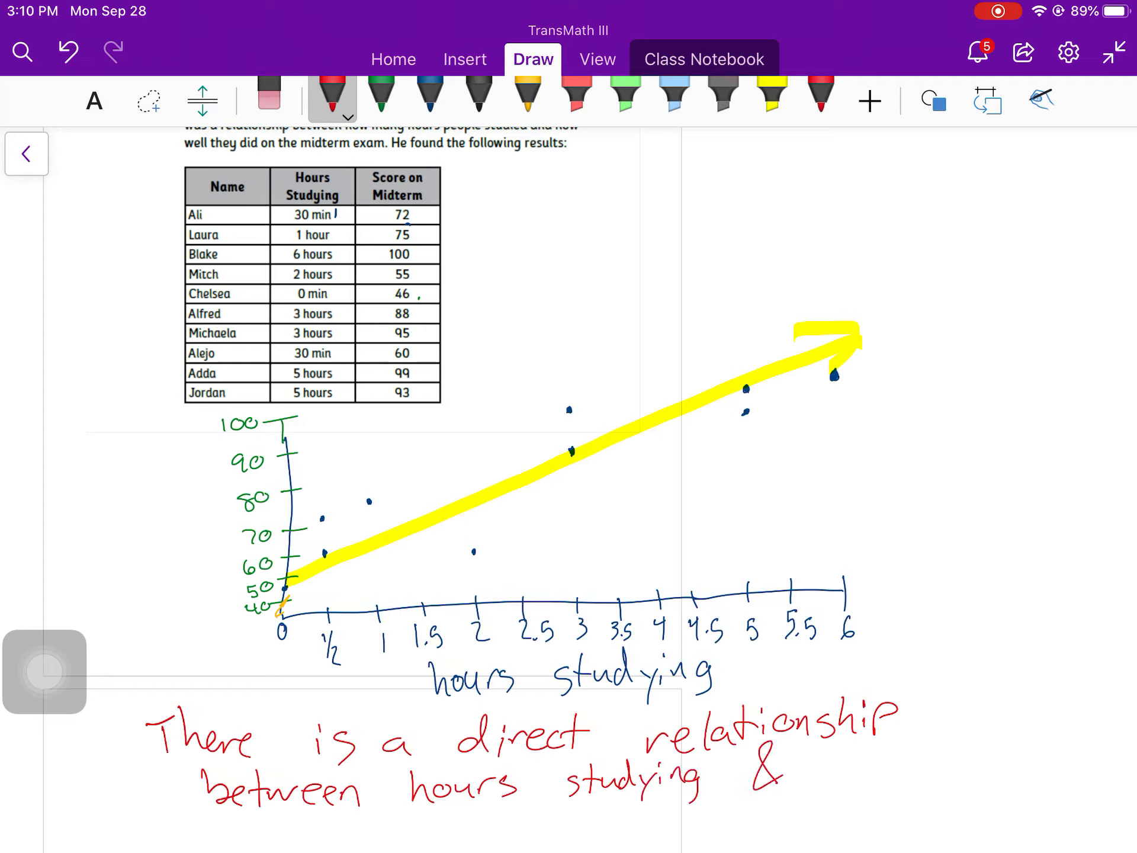
{"action": "type", "text": "scores on the"}
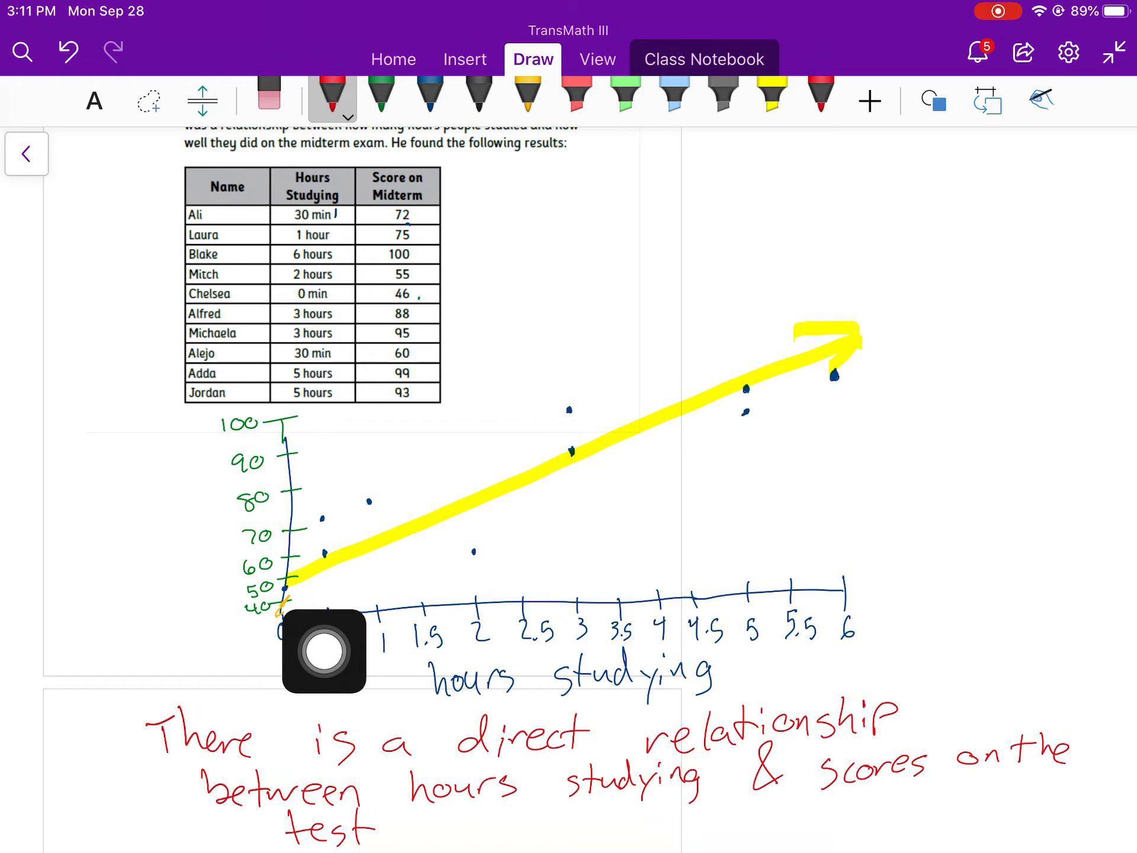
Step: Scroll past the Lesson 15 objectives and fraction table to the 3/4 · 1/2 area model
{"action": "scroll", "scroll_direction": "down", "scroll_amount": 3}
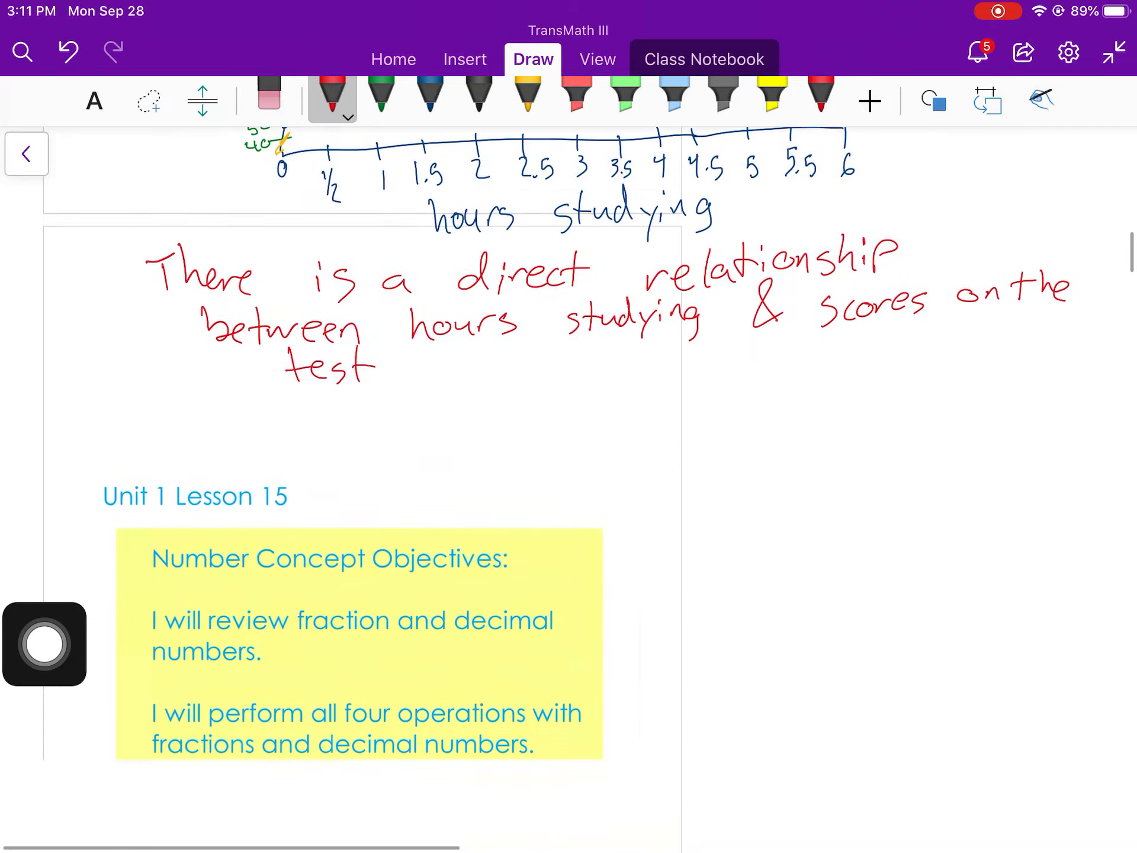
{"action": "scroll", "scroll_direction": "down", "scroll_amount": 3}
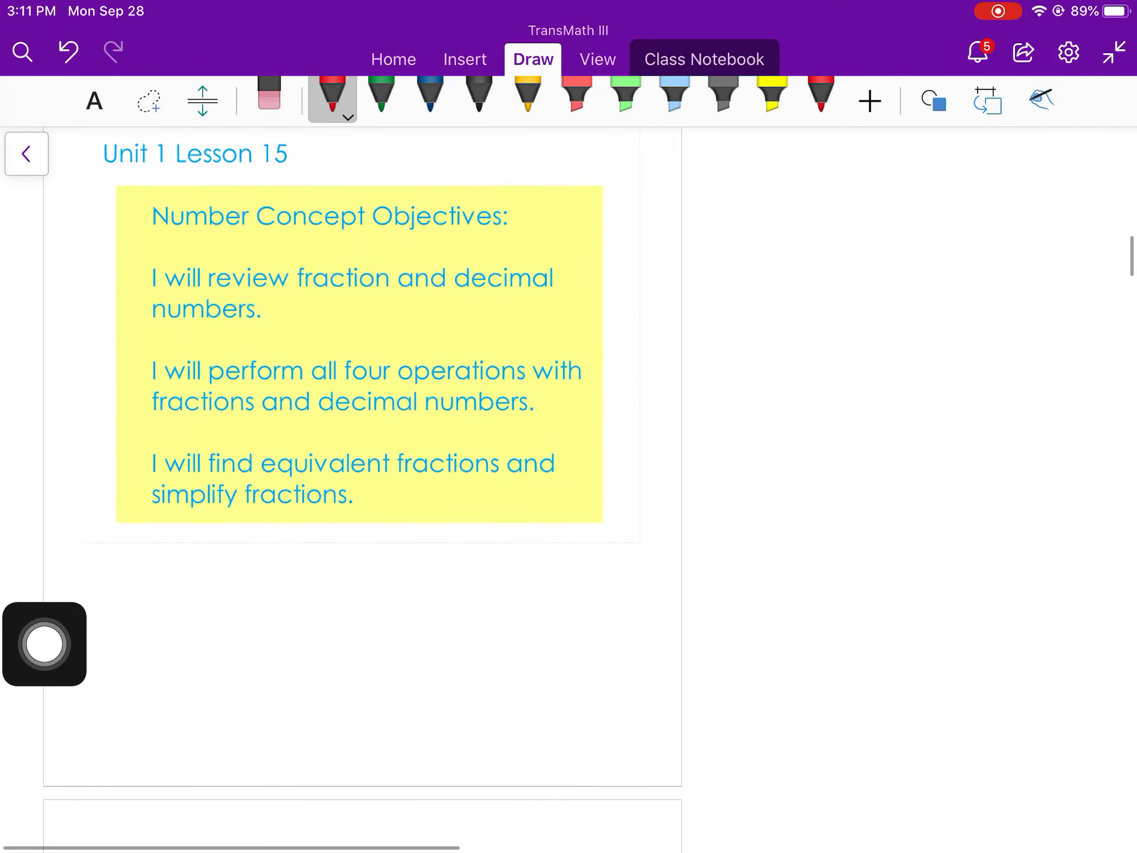
{"action": "scroll", "scroll_direction": "down", "scroll_amount": 3}
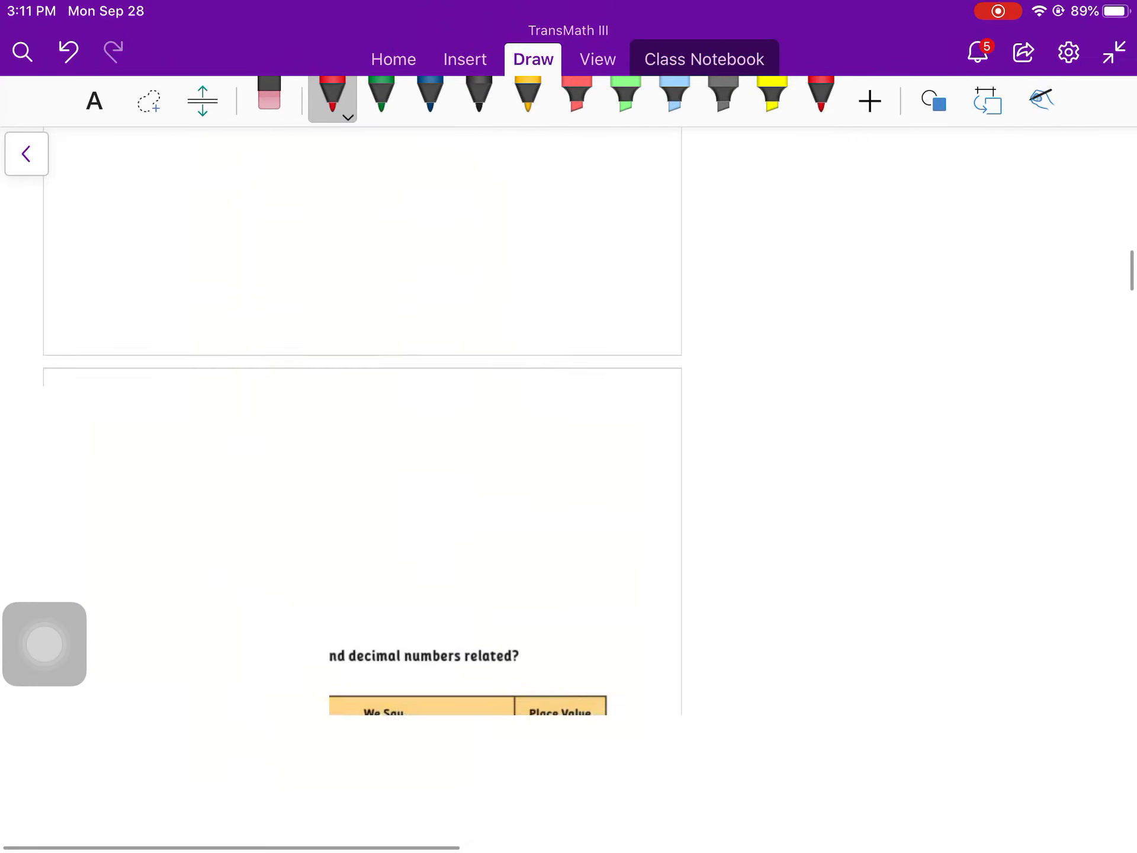
{"action": "scroll", "scroll_direction": "down", "scroll_amount": 3}
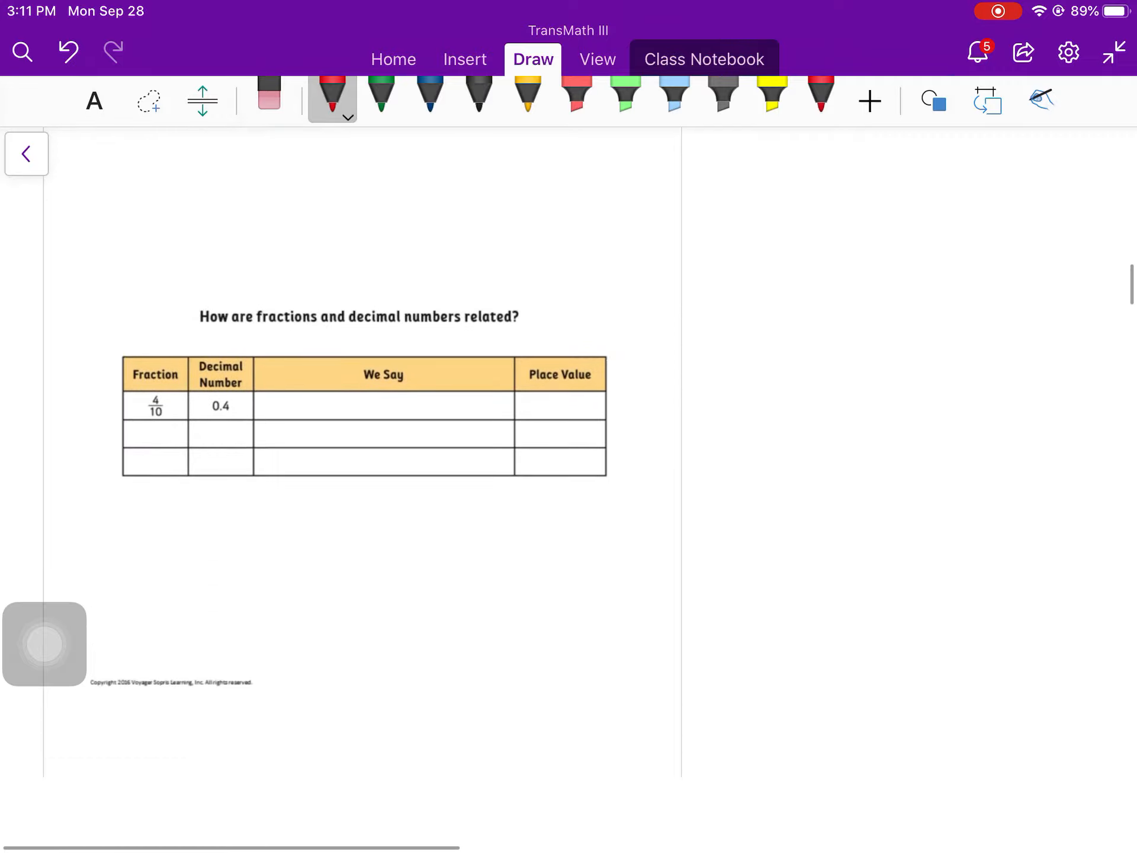
{"action": "scroll", "scroll_direction": "down", "scroll_amount": 3}
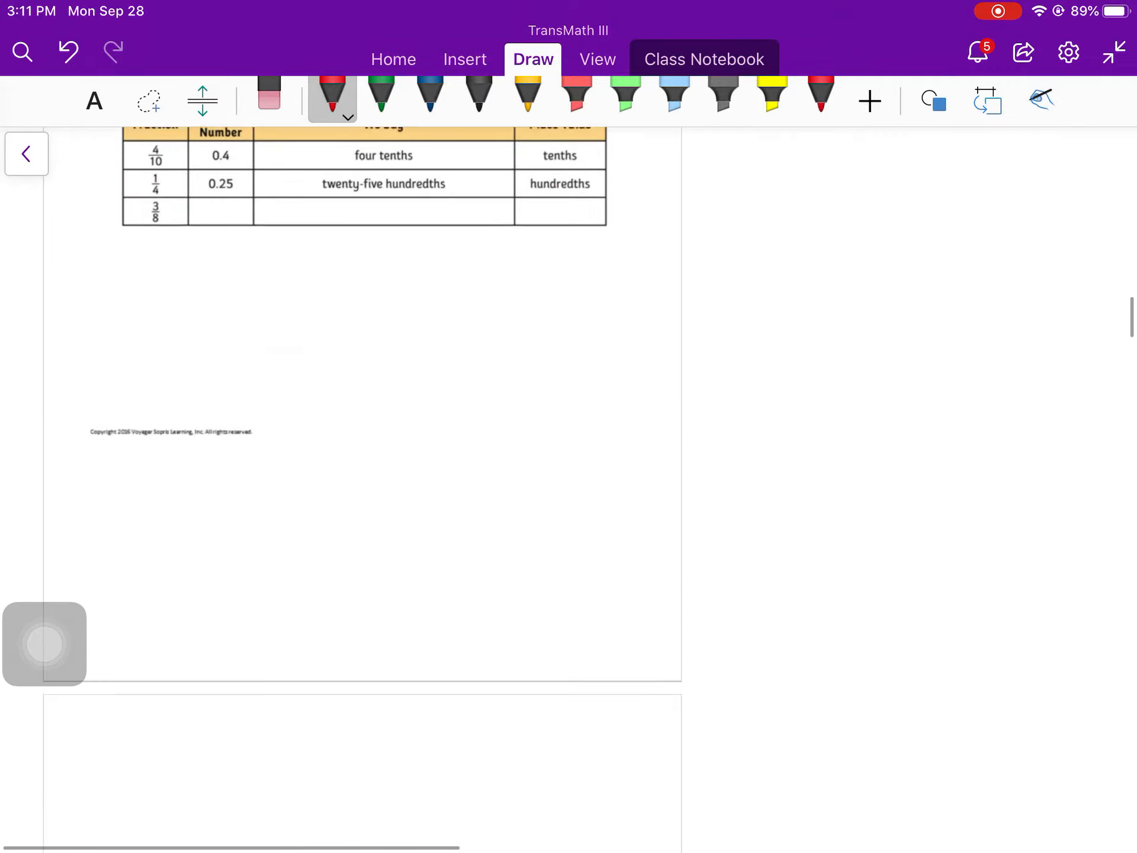
{"action": "scroll", "scroll_direction": "down", "scroll_amount": 3}
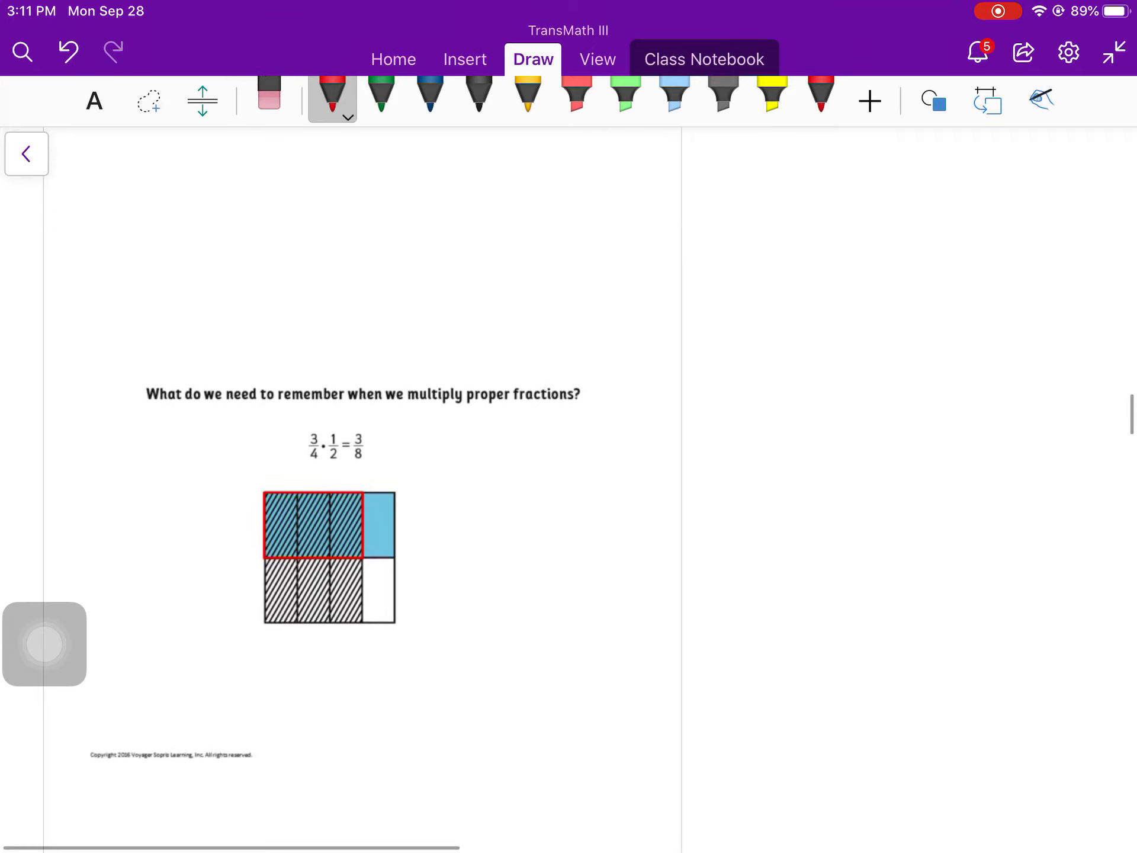
{"action": "scroll", "scroll_direction": "down", "scroll_amount": 3}
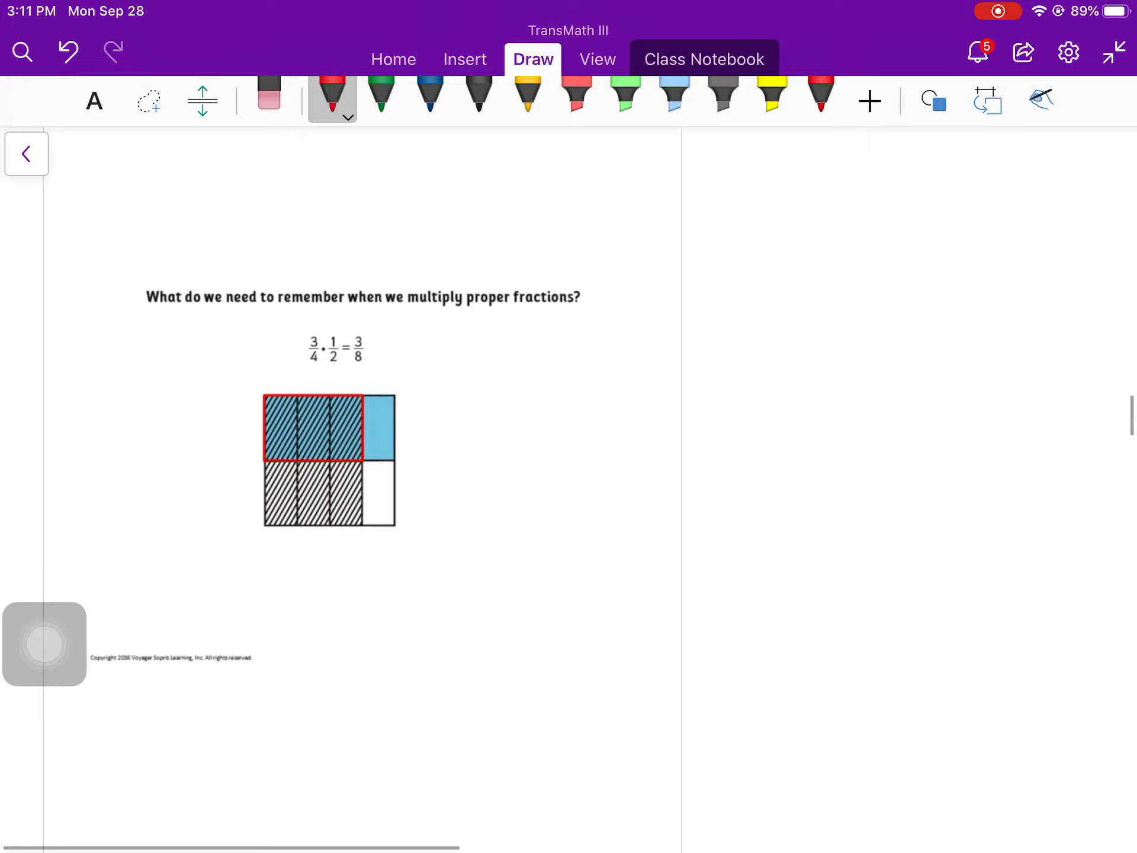